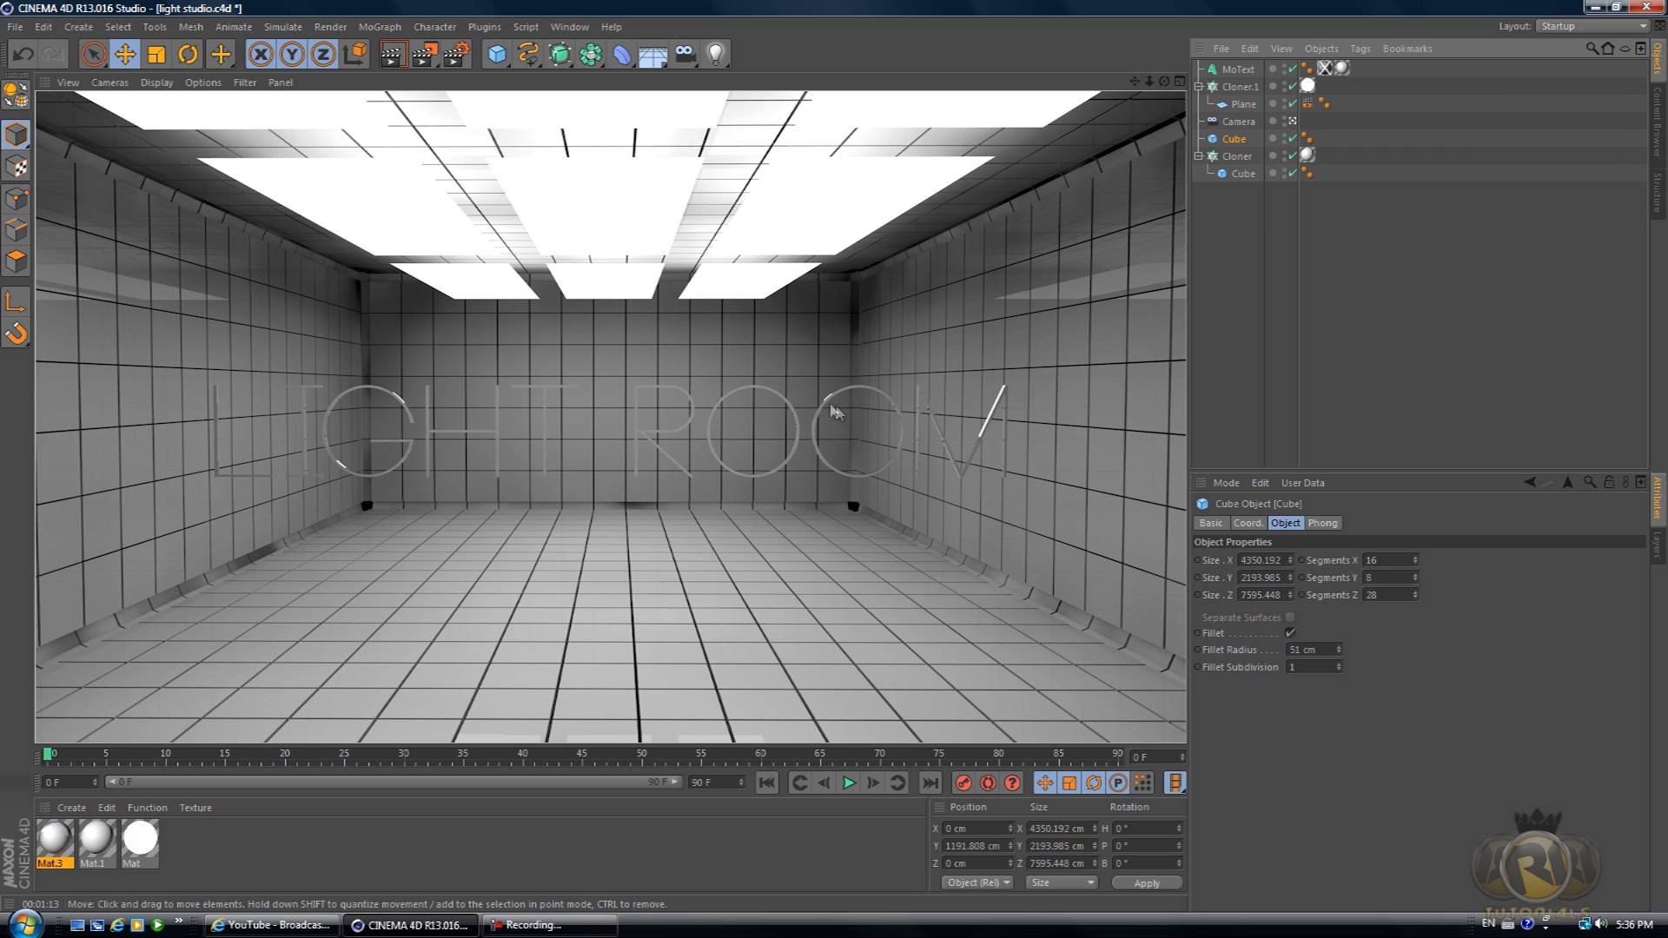
mouse_move(526, 563)
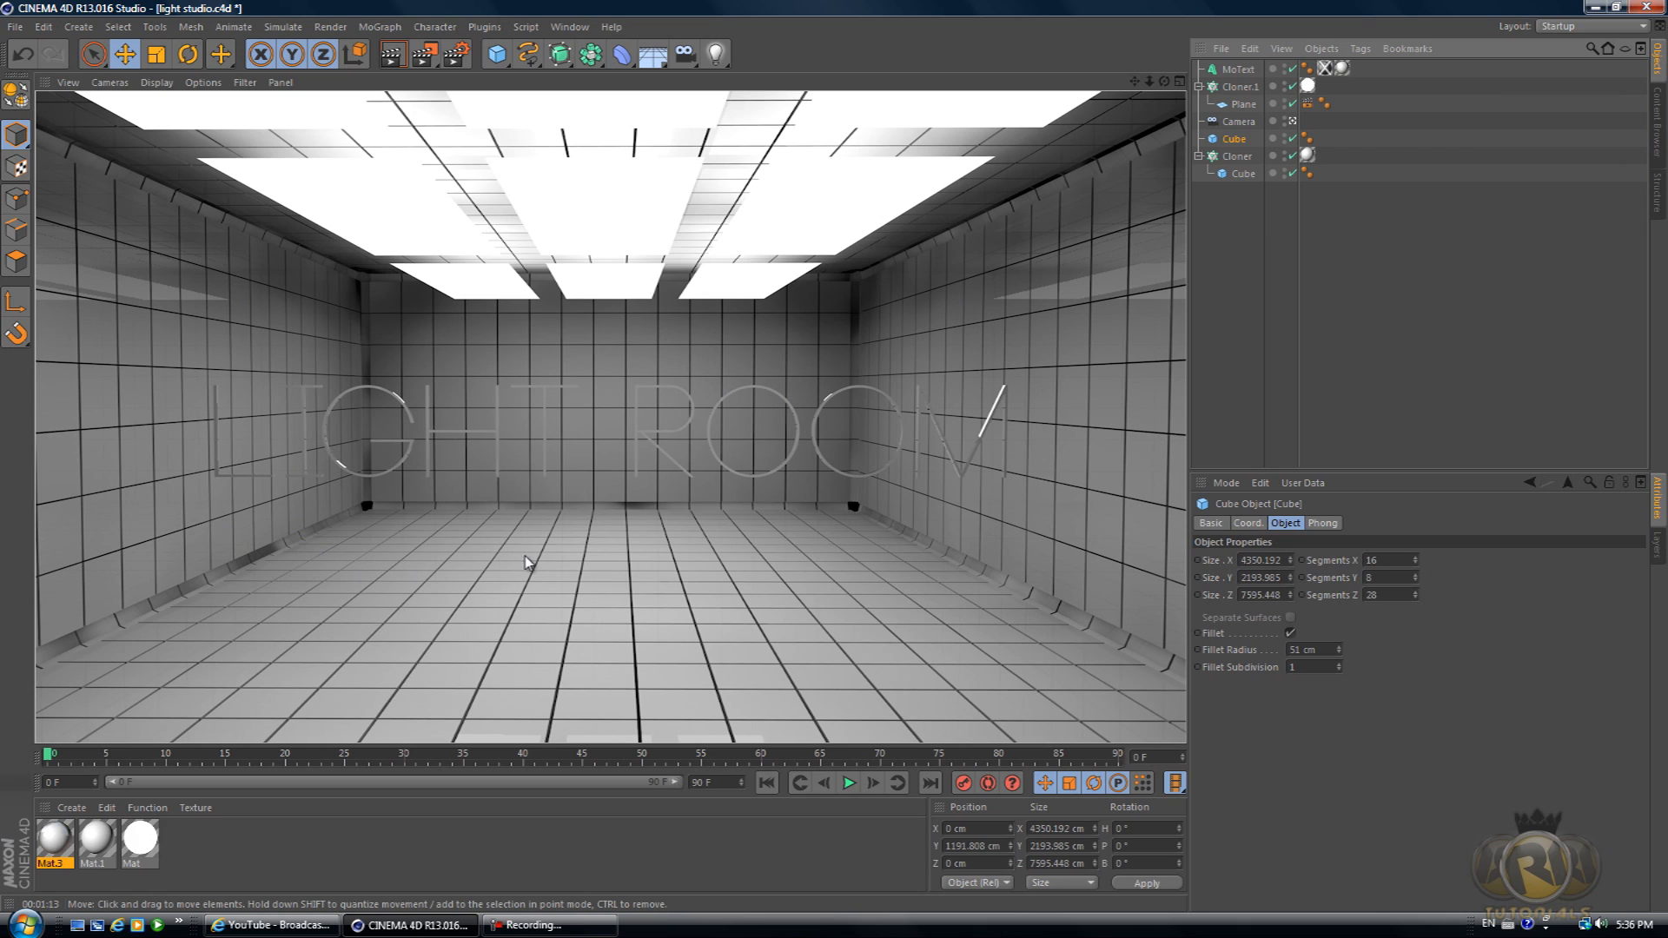
mouse_move(709, 553)
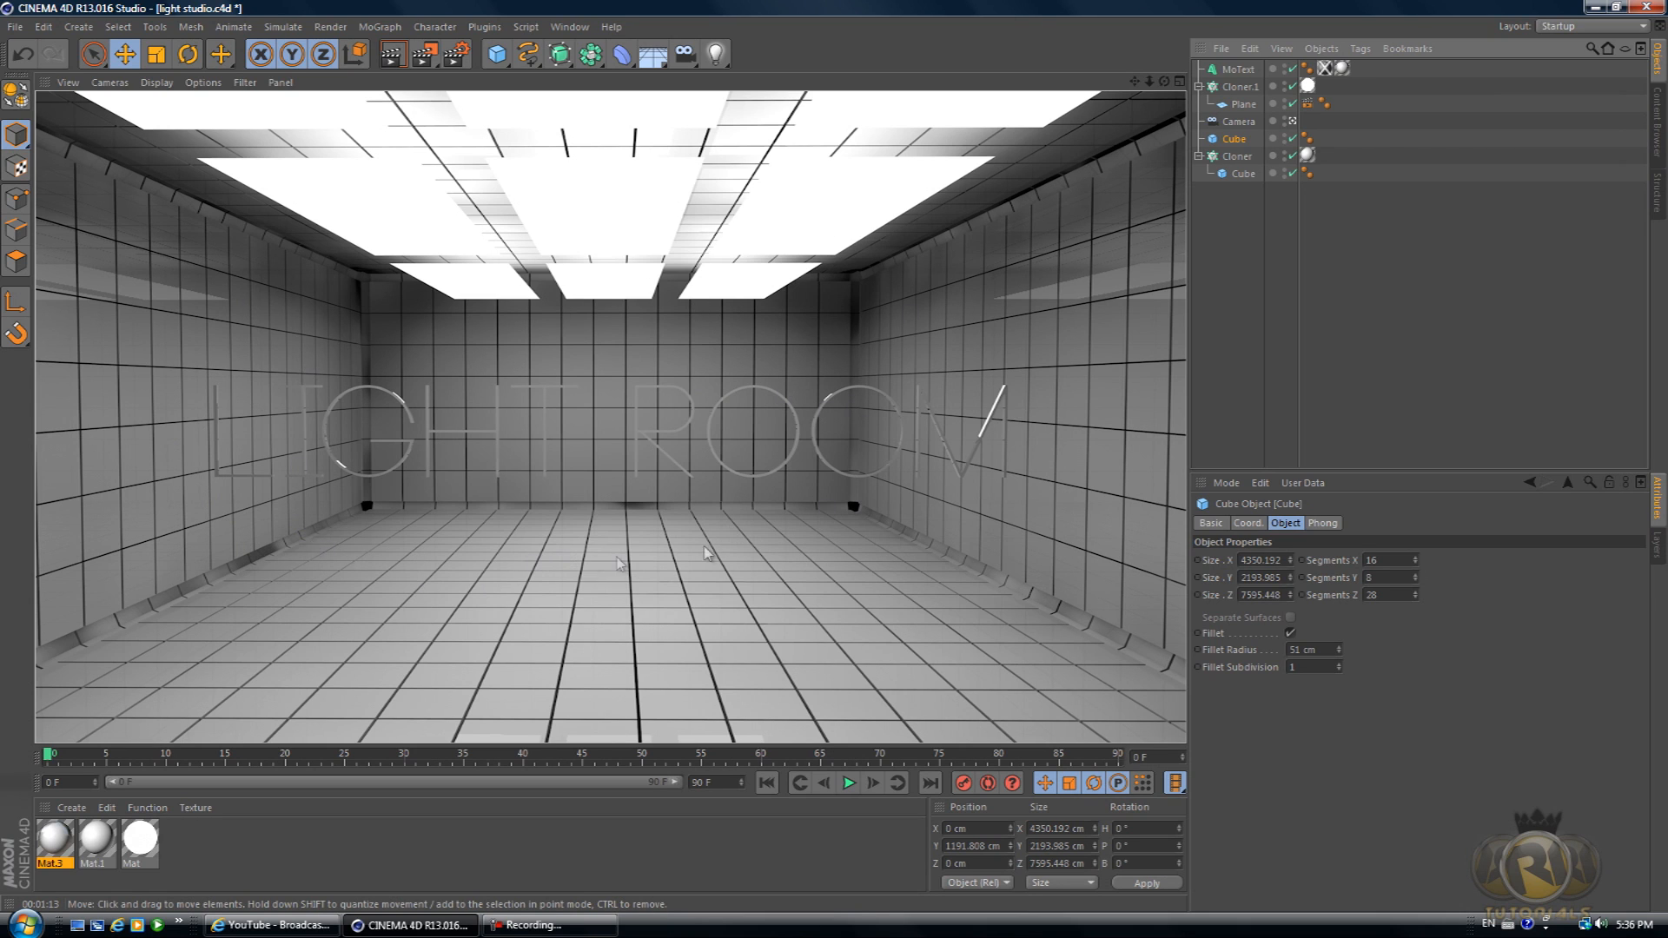
mouse_move(286, 544)
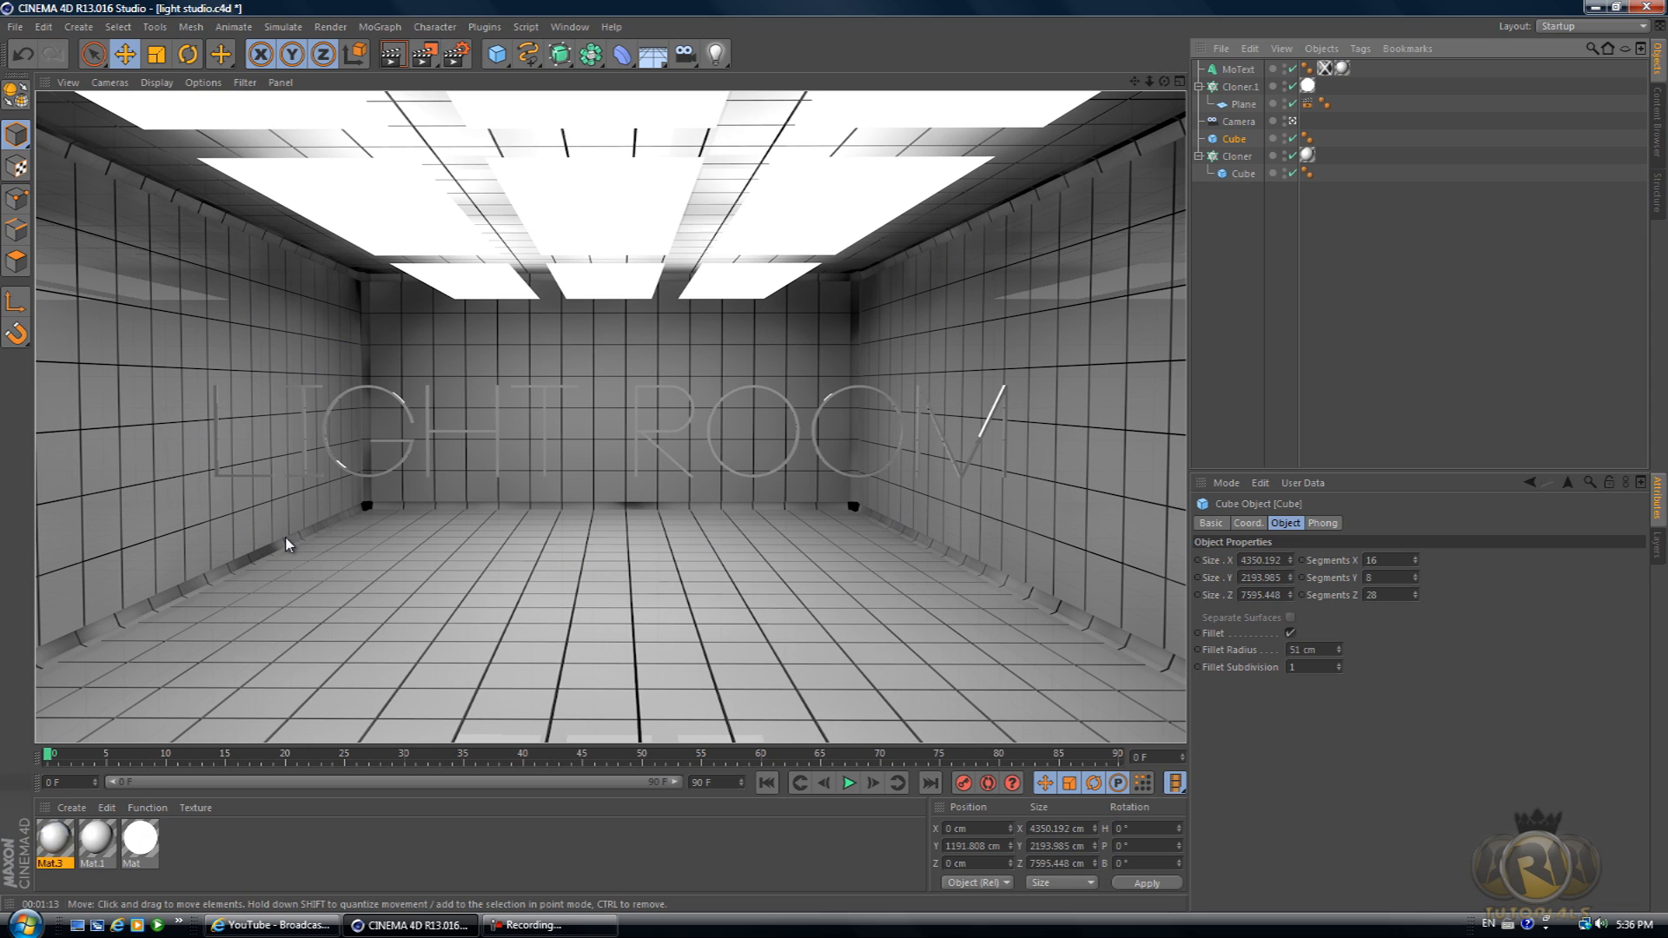
mouse_move(415, 356)
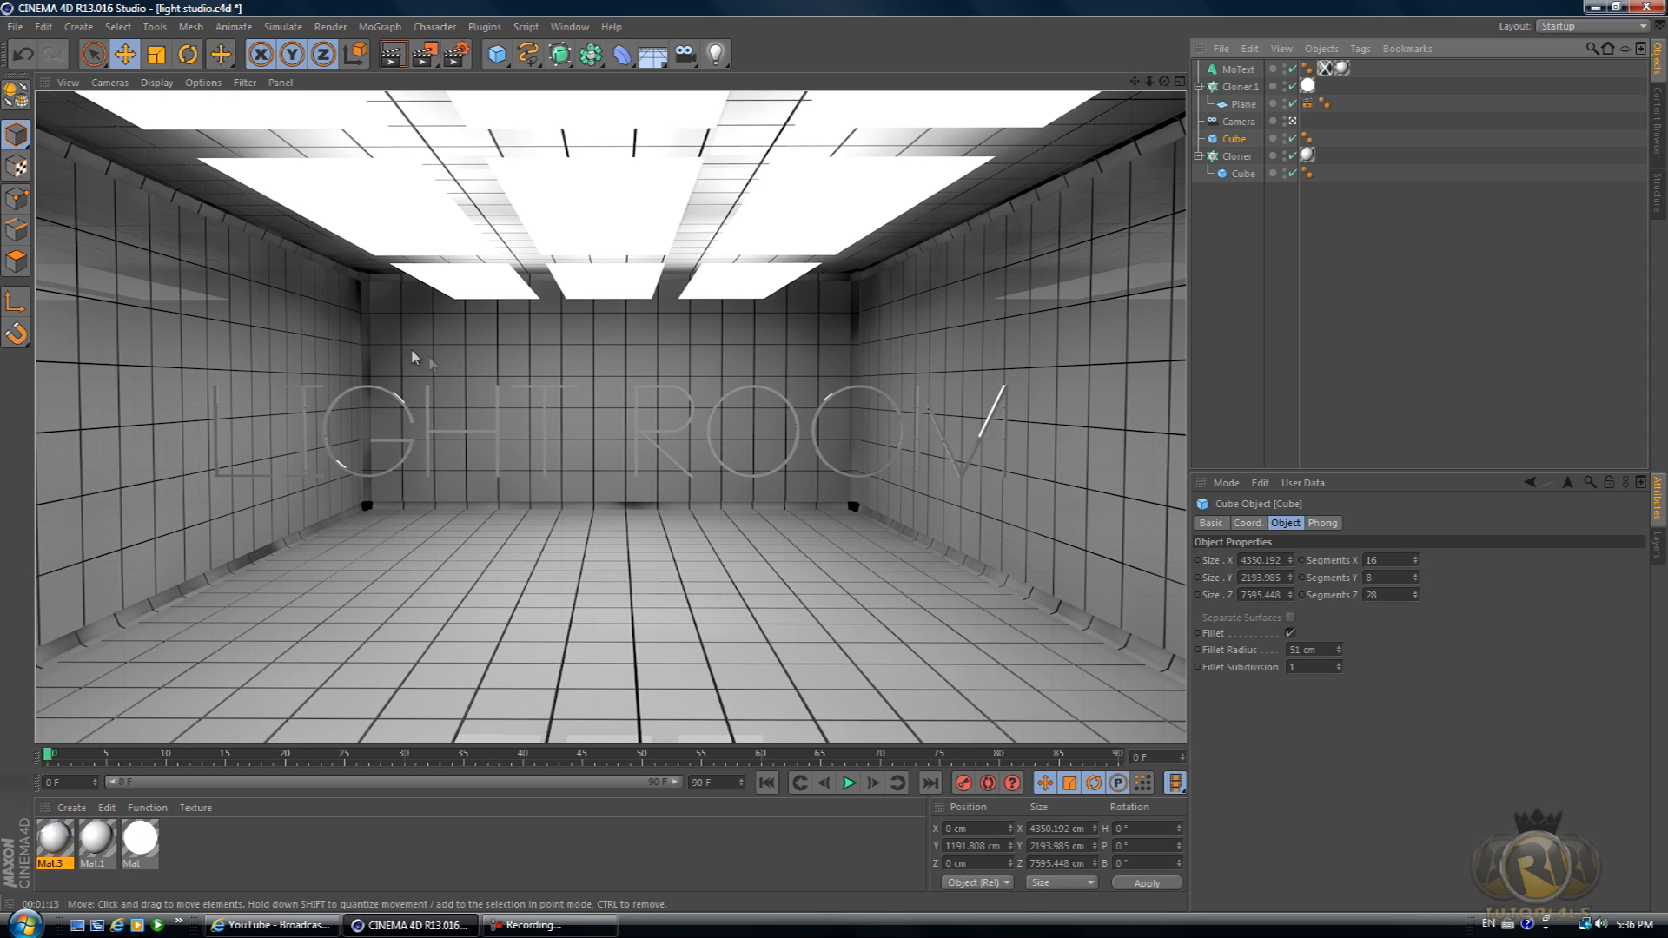
- Start a new, empty untitled project from the File menu
left_click(13, 26)
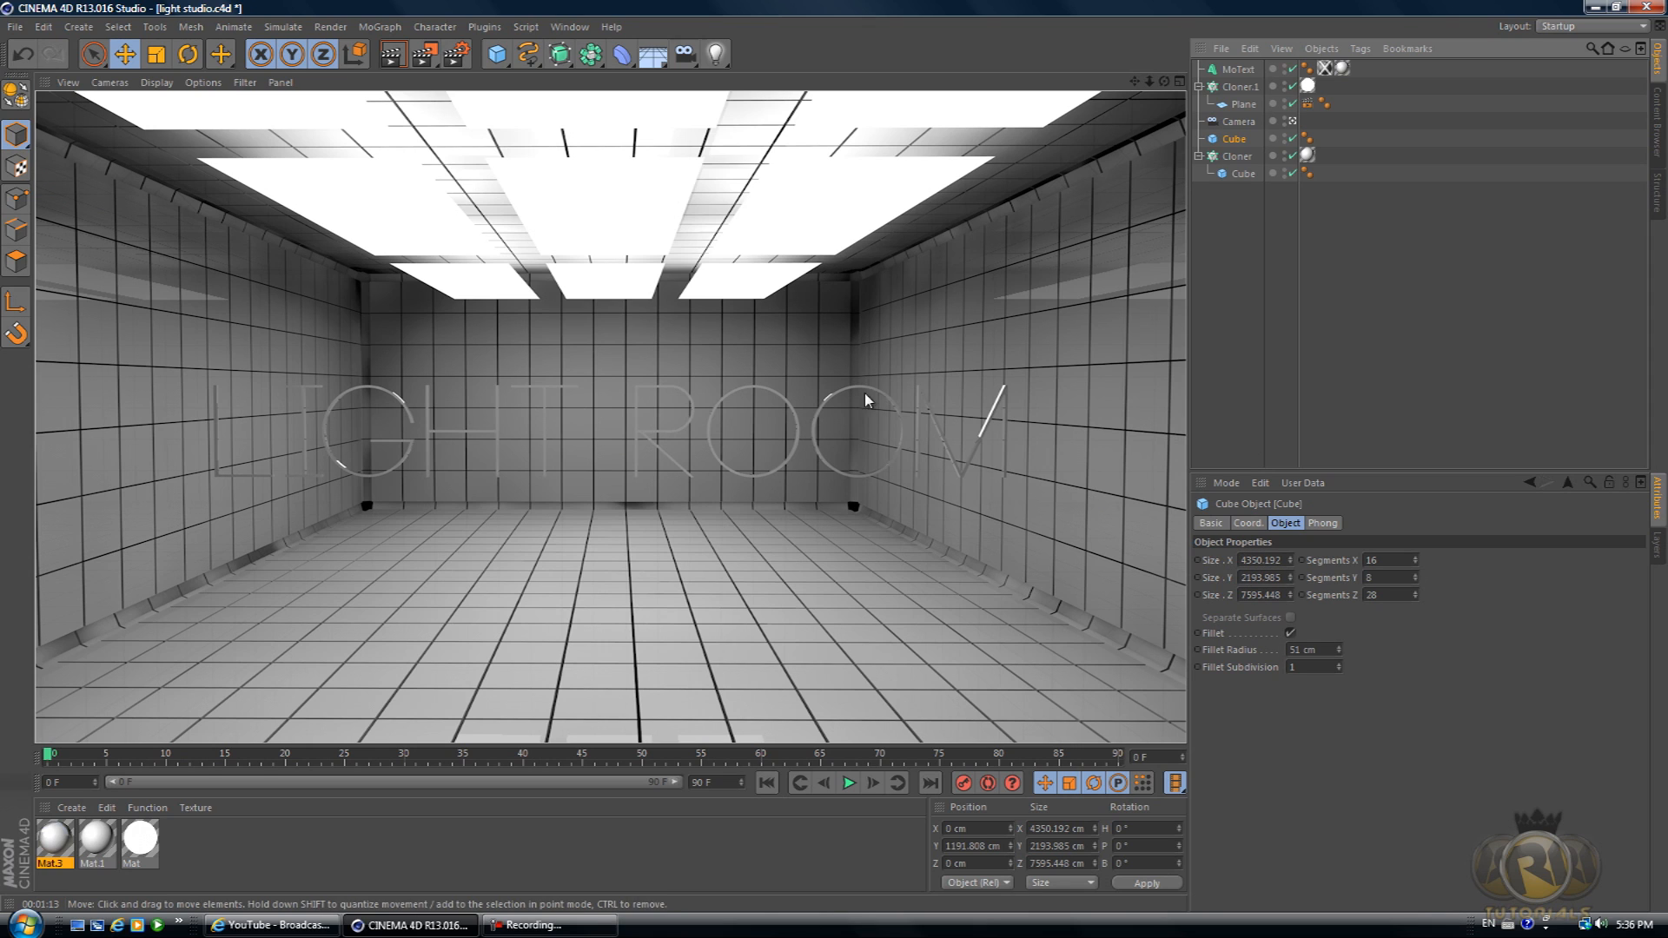
left_click(16, 26)
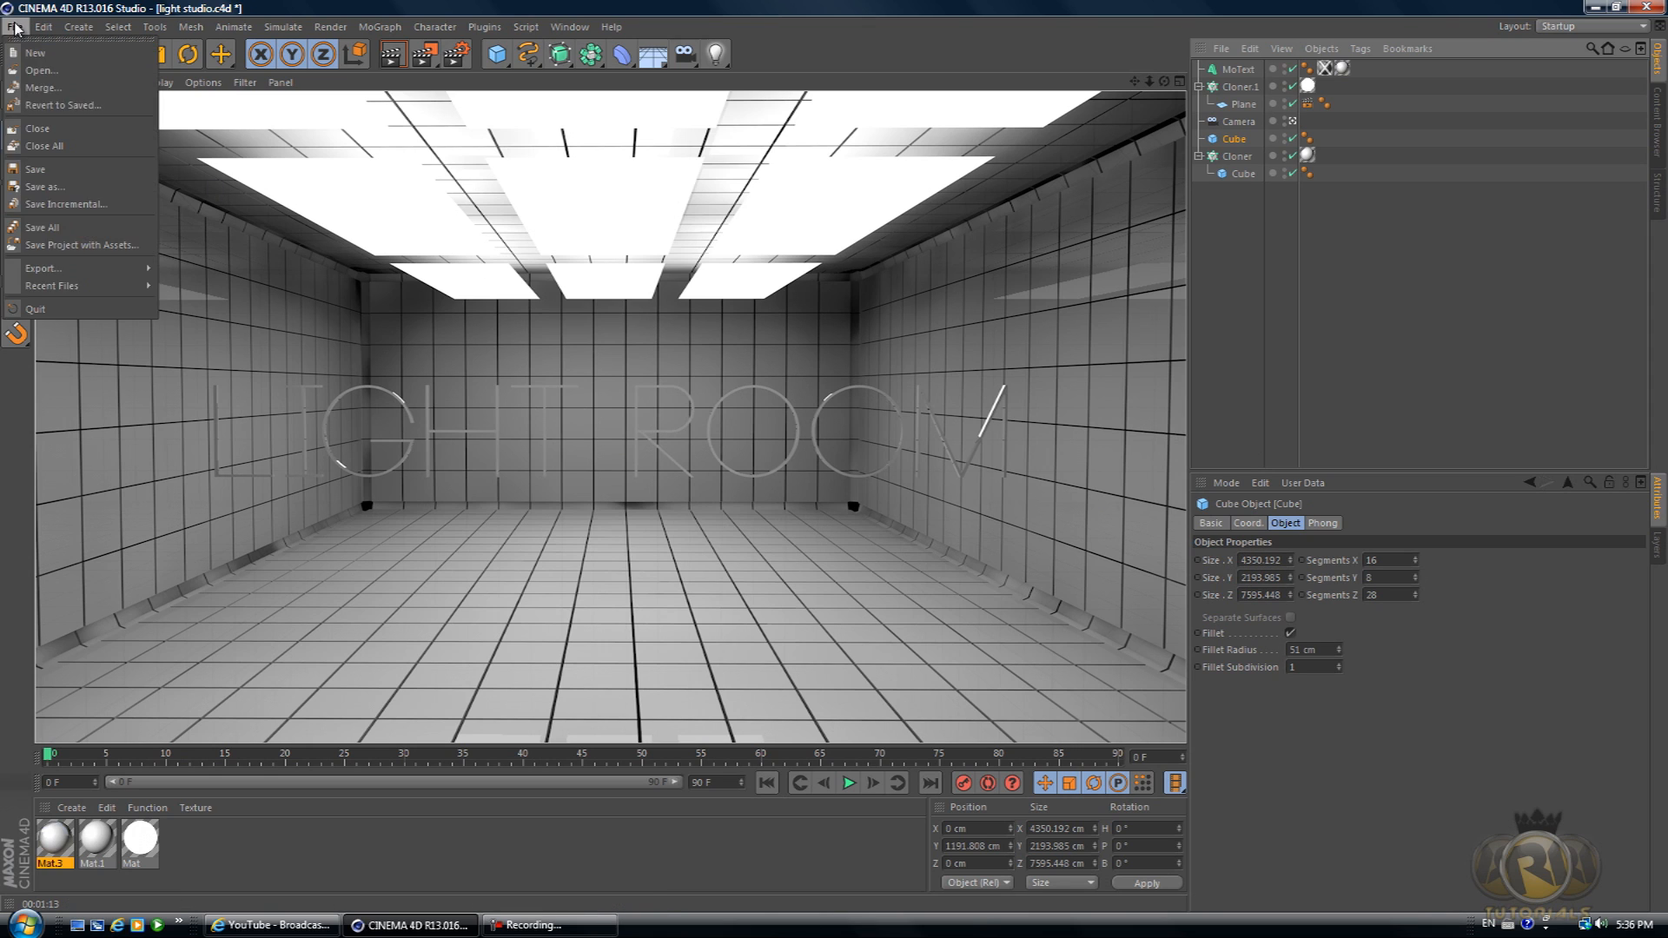
mouse_move(40, 69)
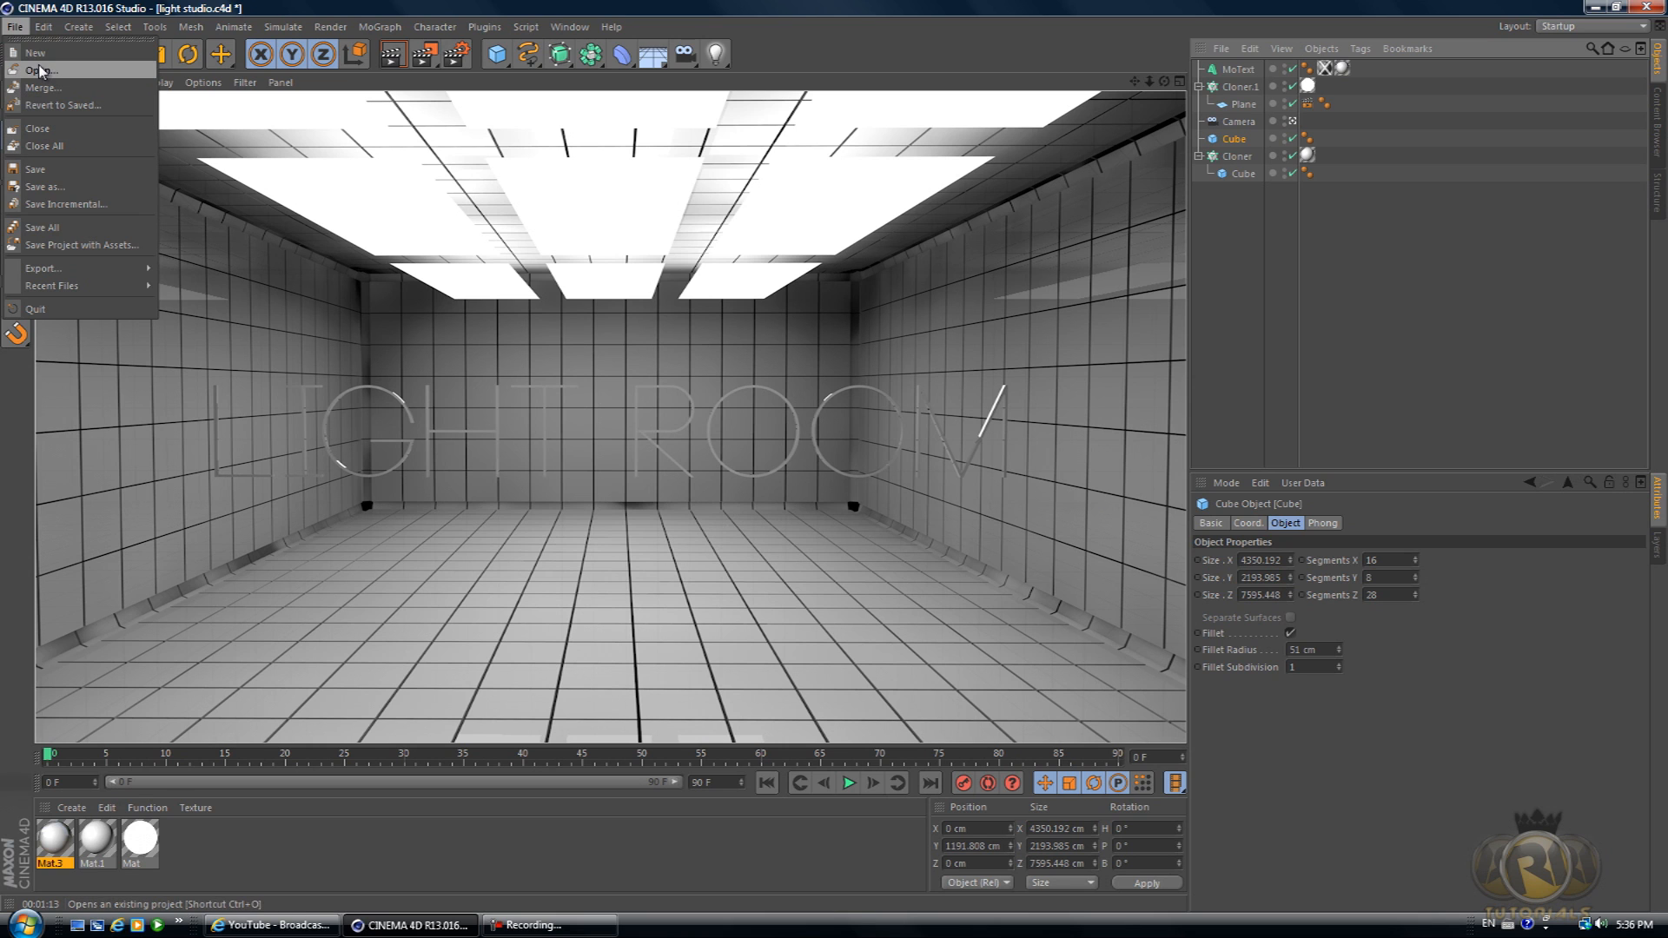
mouse_move(34, 52)
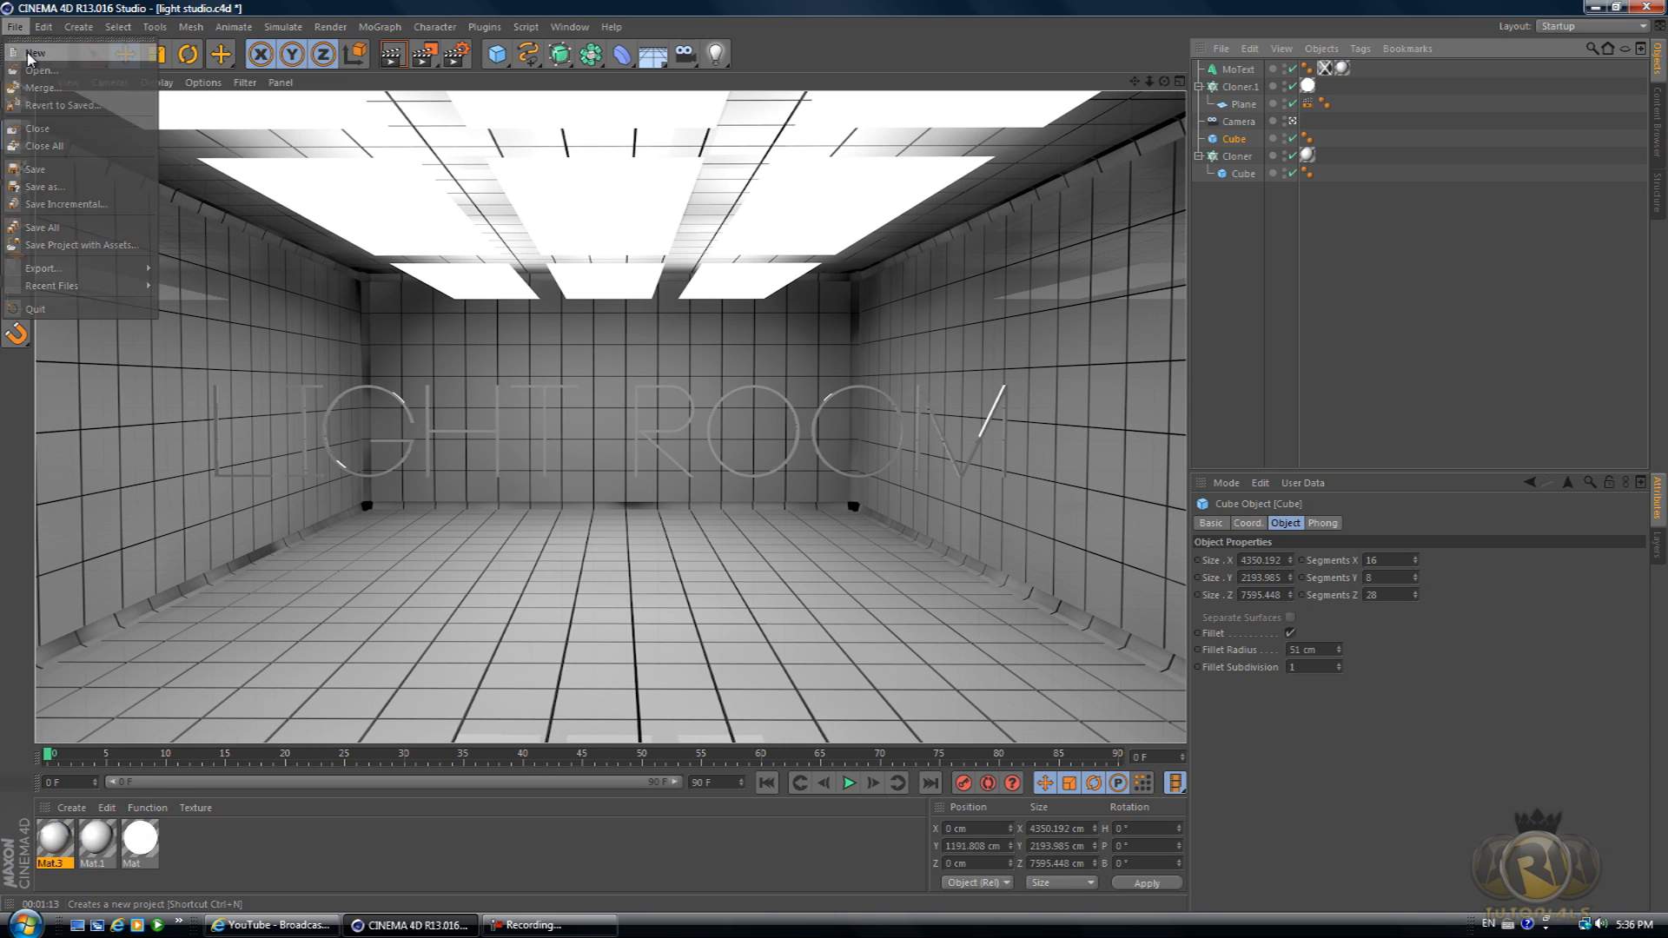
left_click(35, 53)
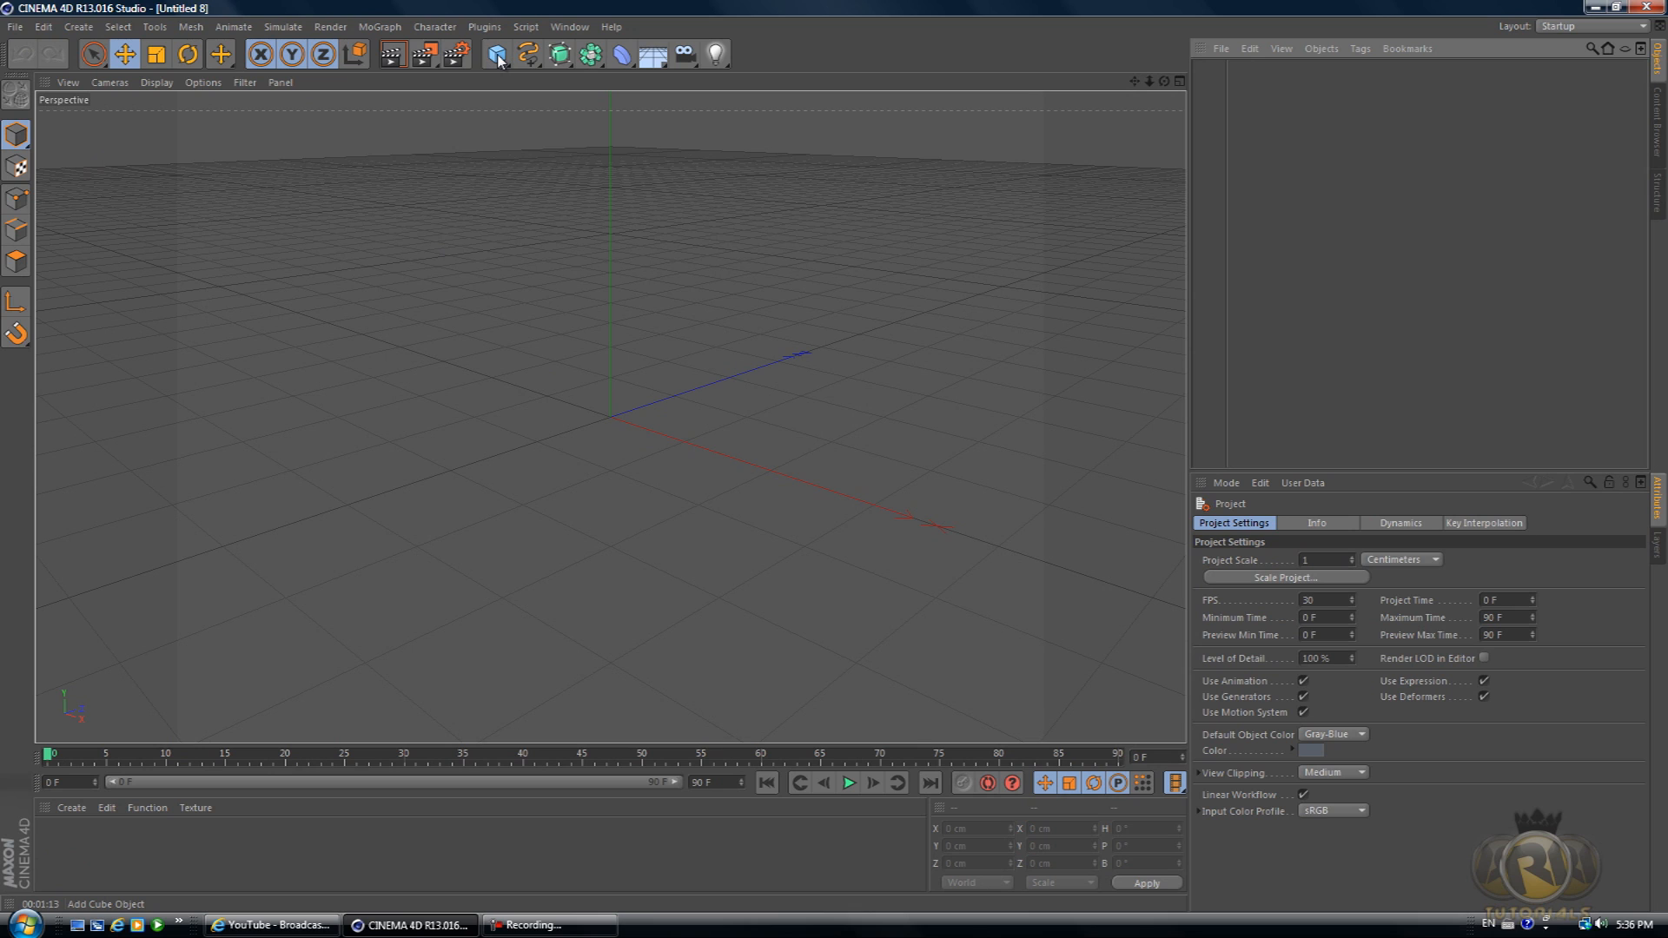
- Add a cube and size it 2000 cm wide, 1000 cm tall, 3500 cm deep
left_click(494, 54)
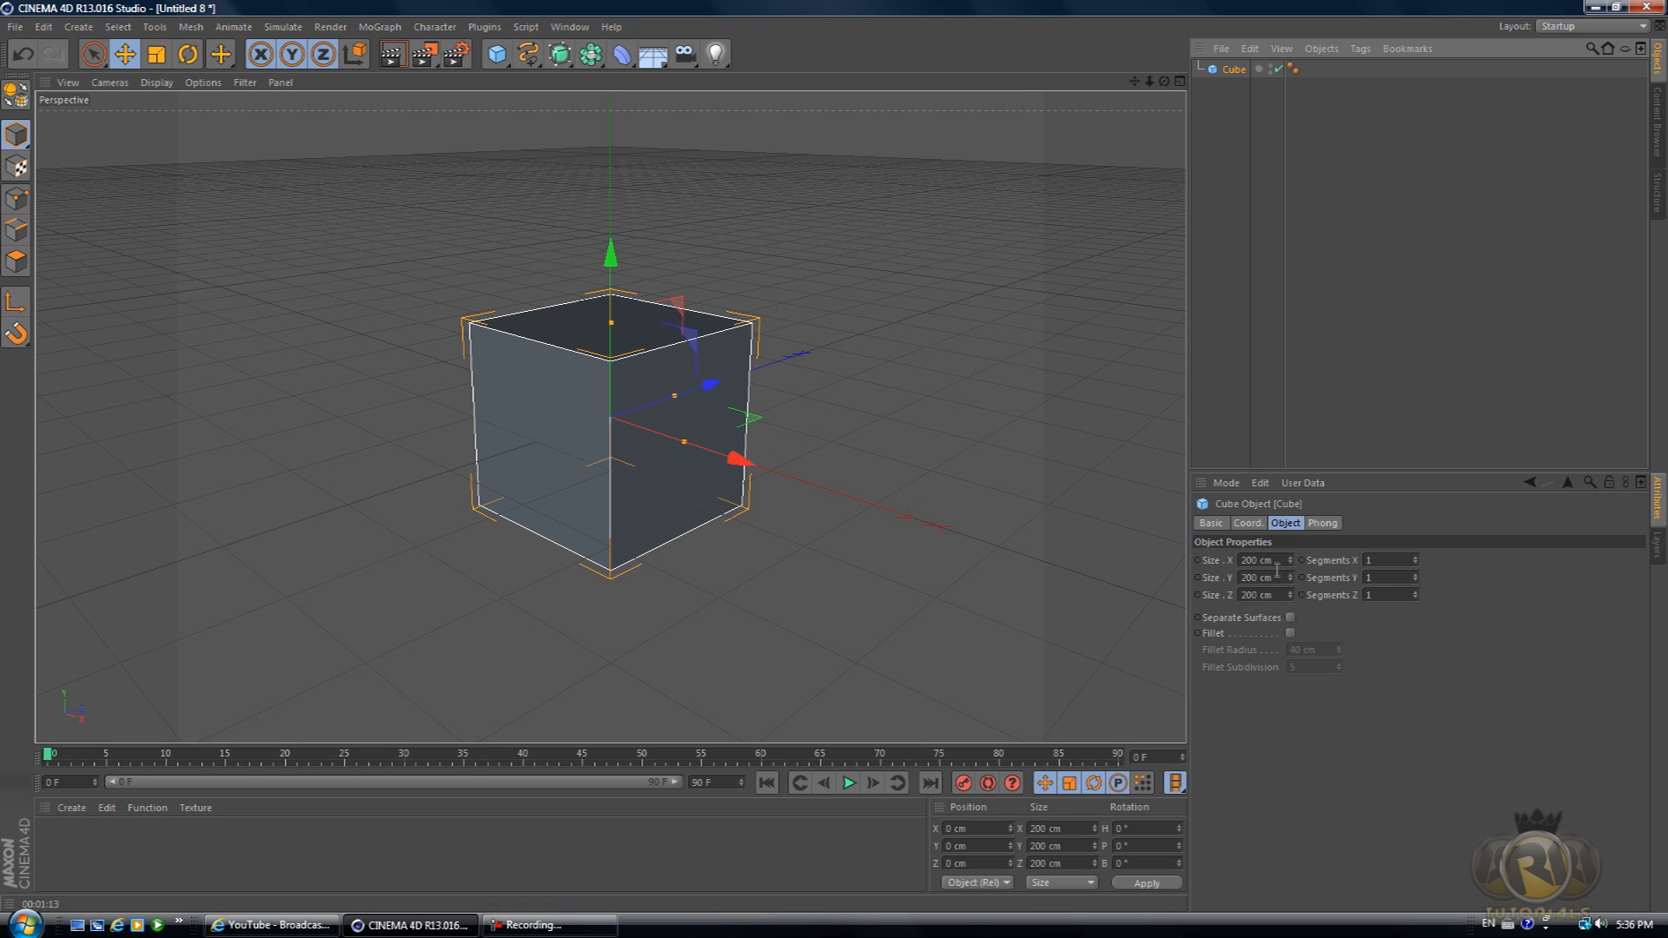
left_click(1261, 559)
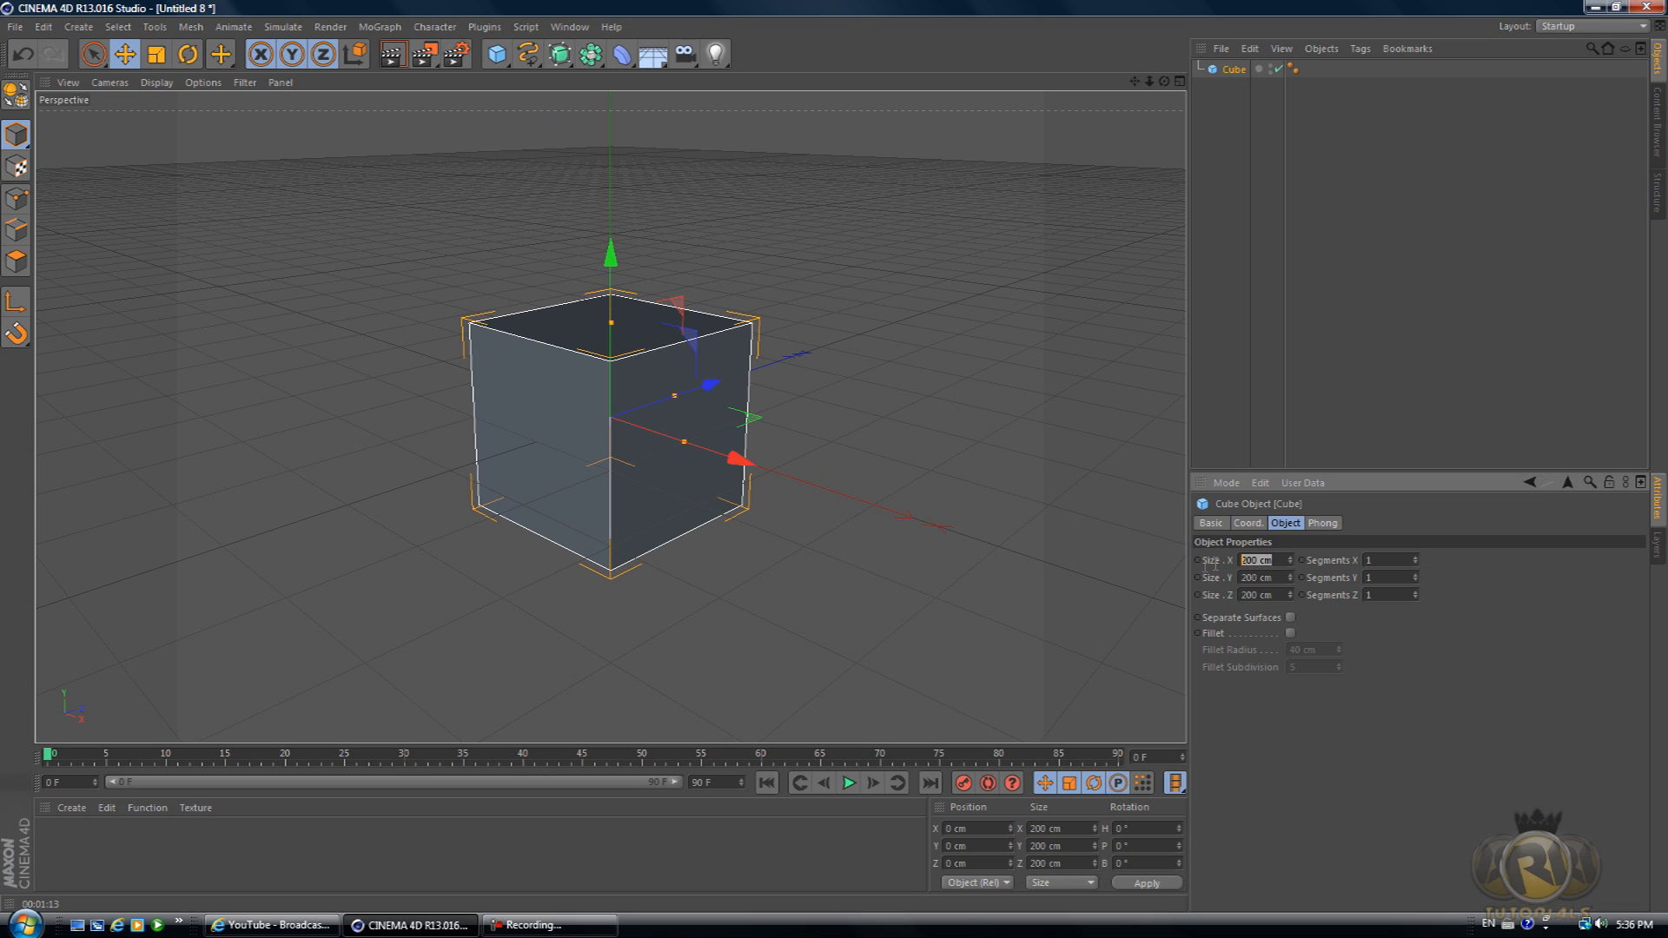
type("400")
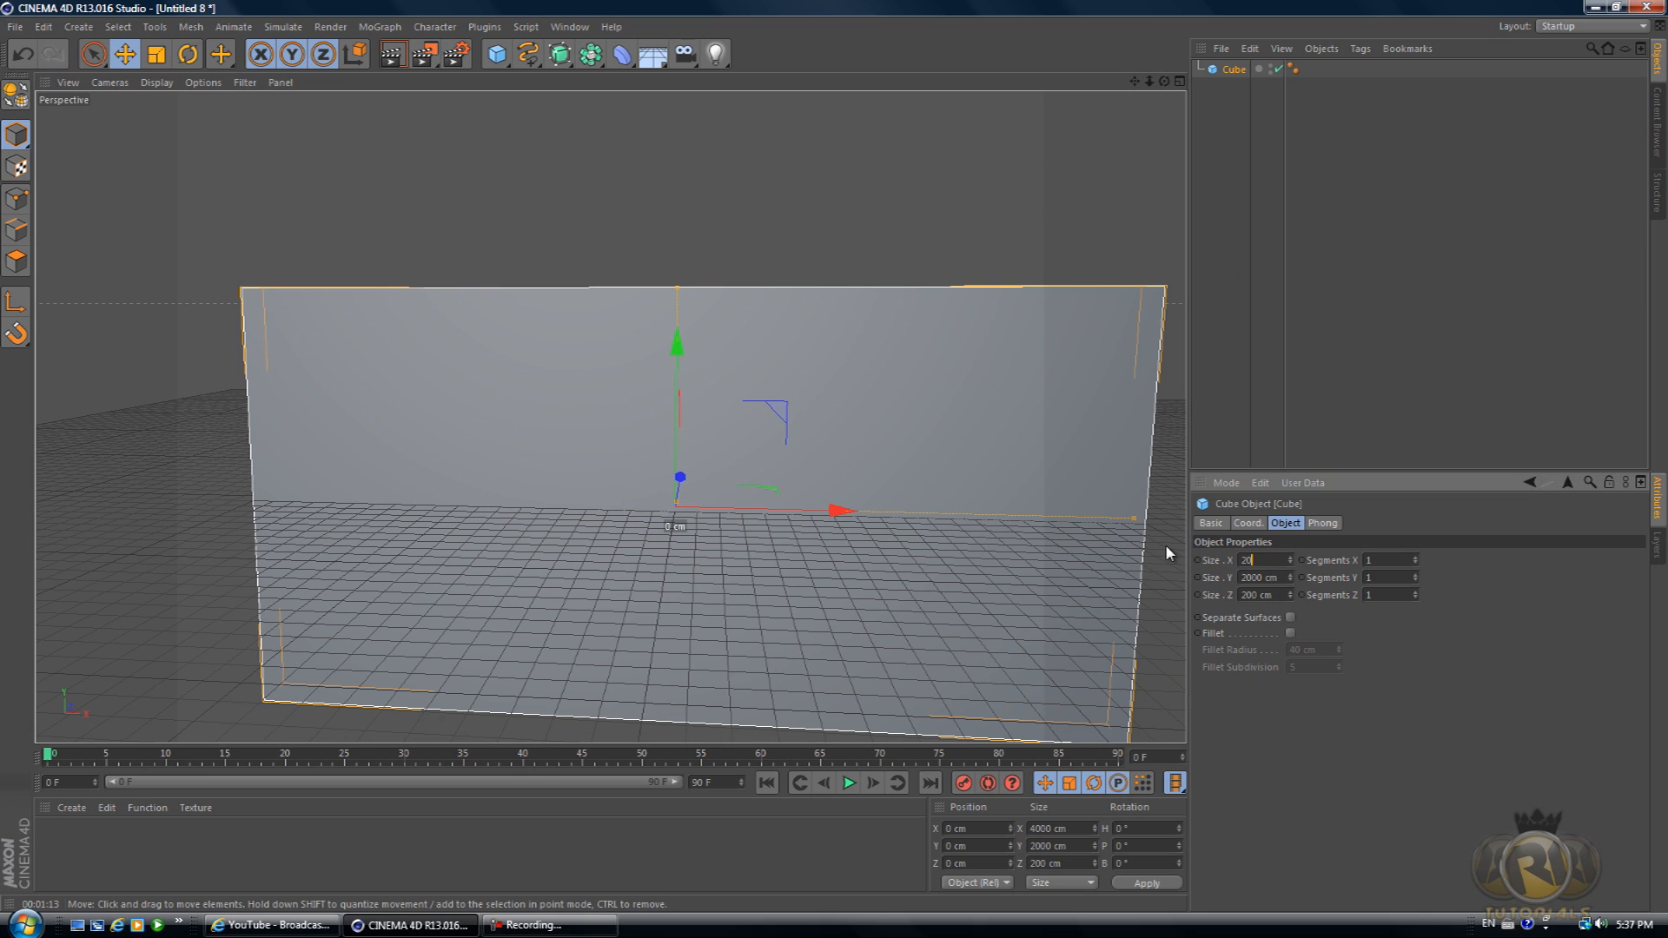
type("2000 cm")
left_click(1266, 576)
type("1000")
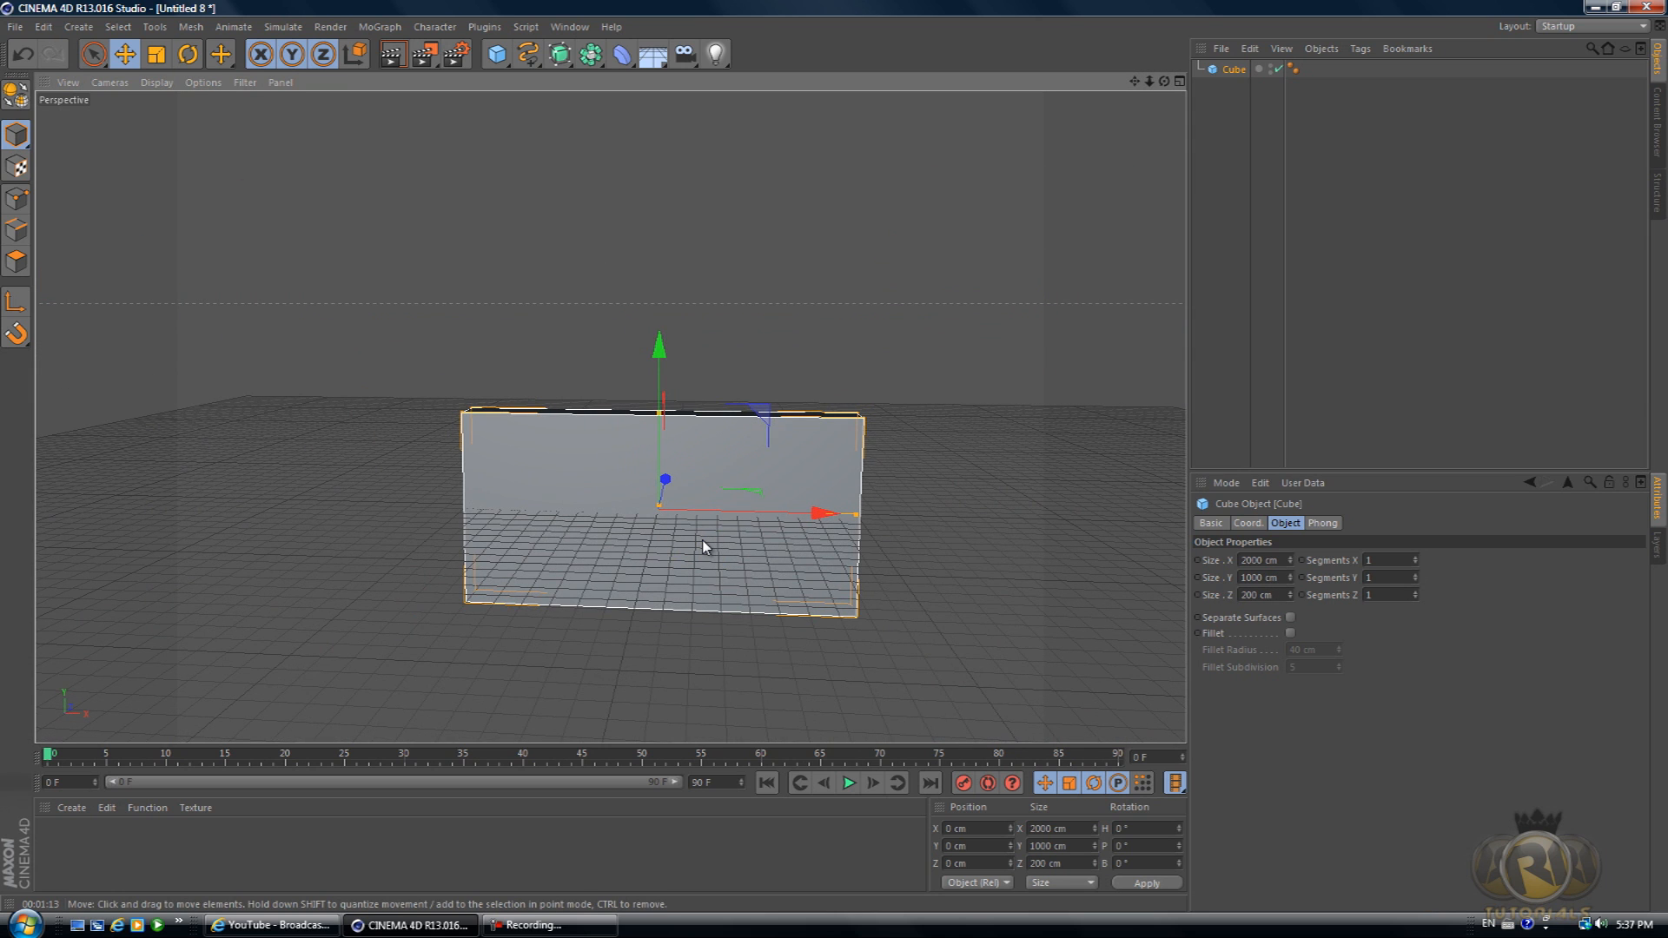
mouse_move(1121, 676)
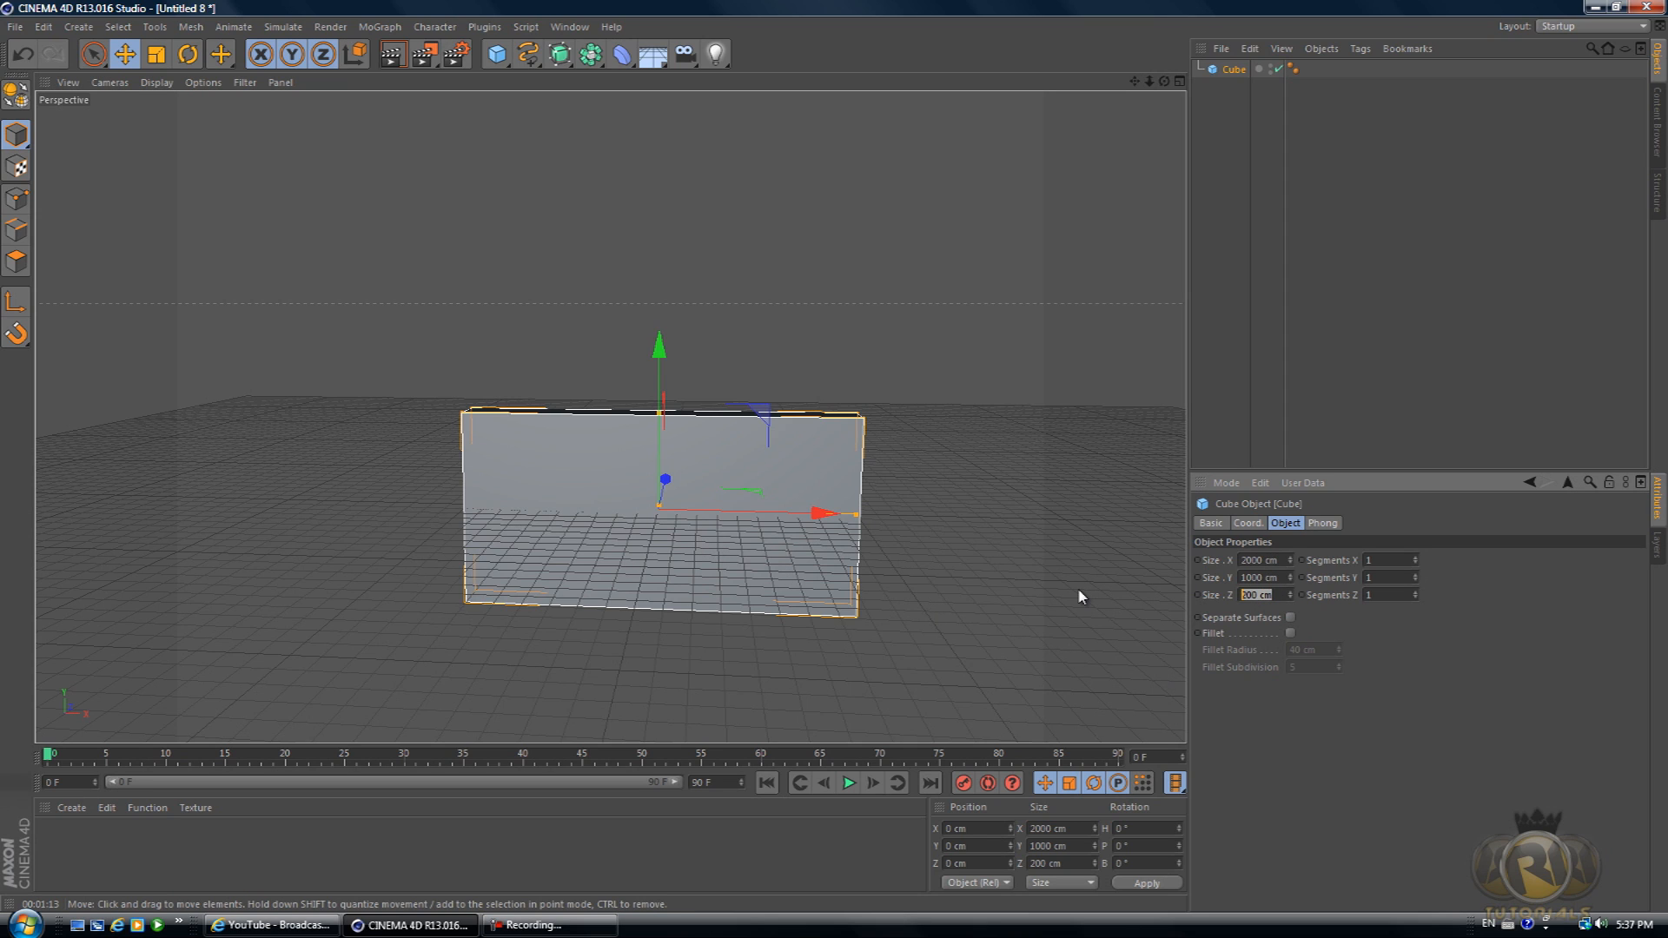
type("3500")
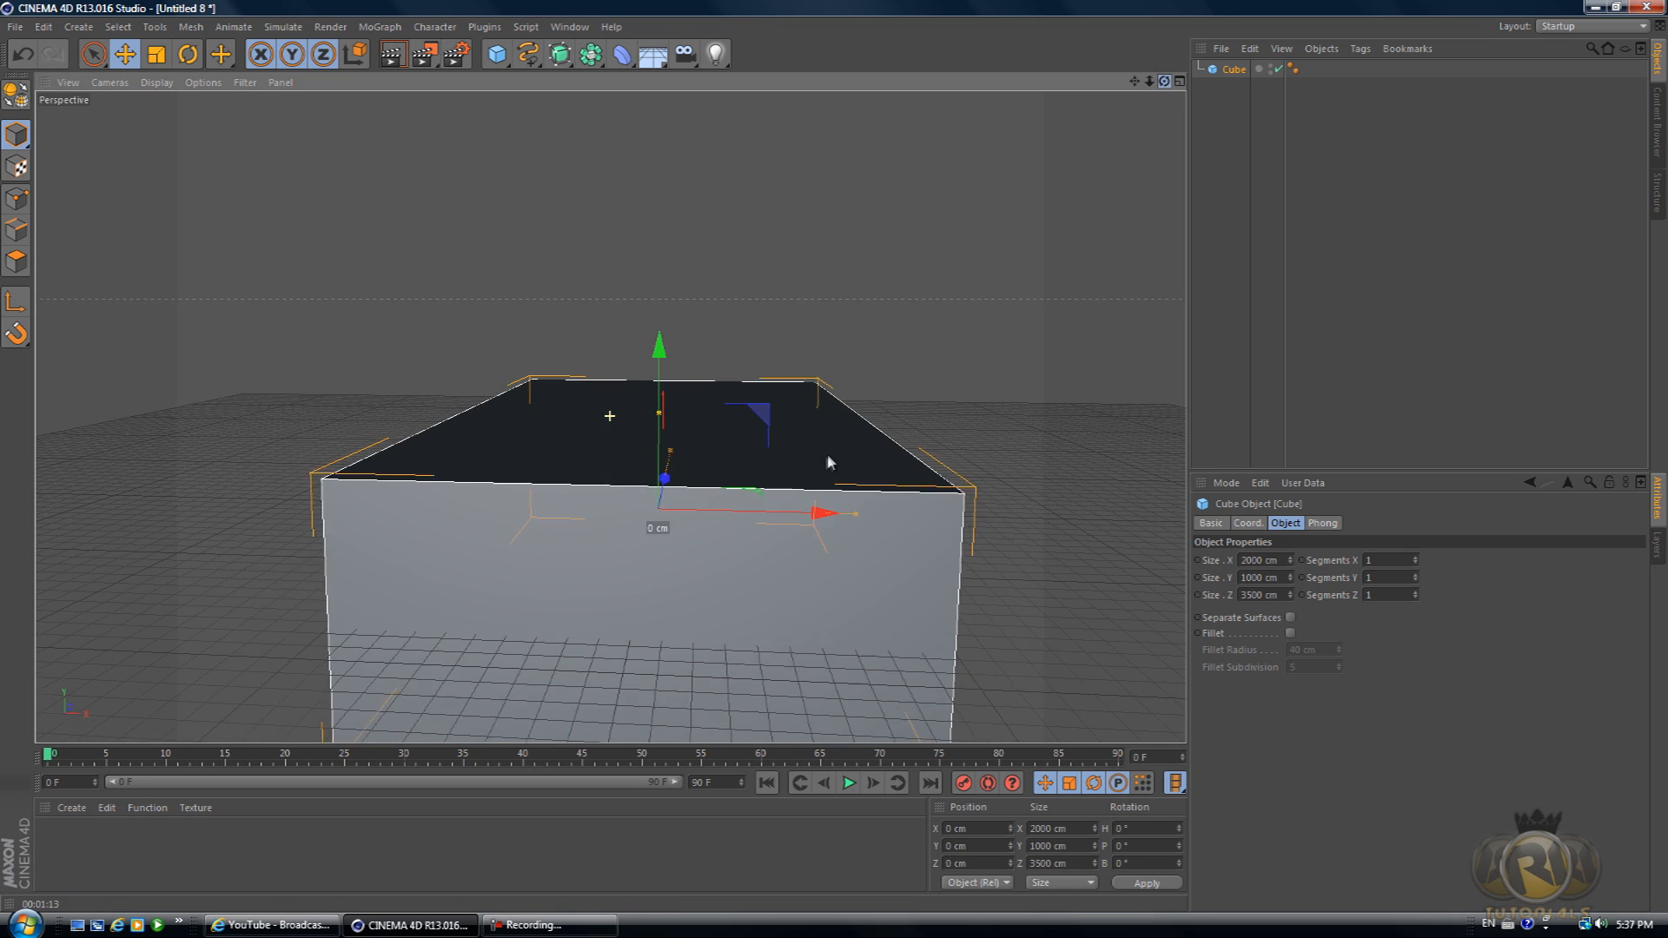
- Lift the cube on its Y axis to about 472 cm, above the floor grid
left_click_drag(831, 462, 836, 462)
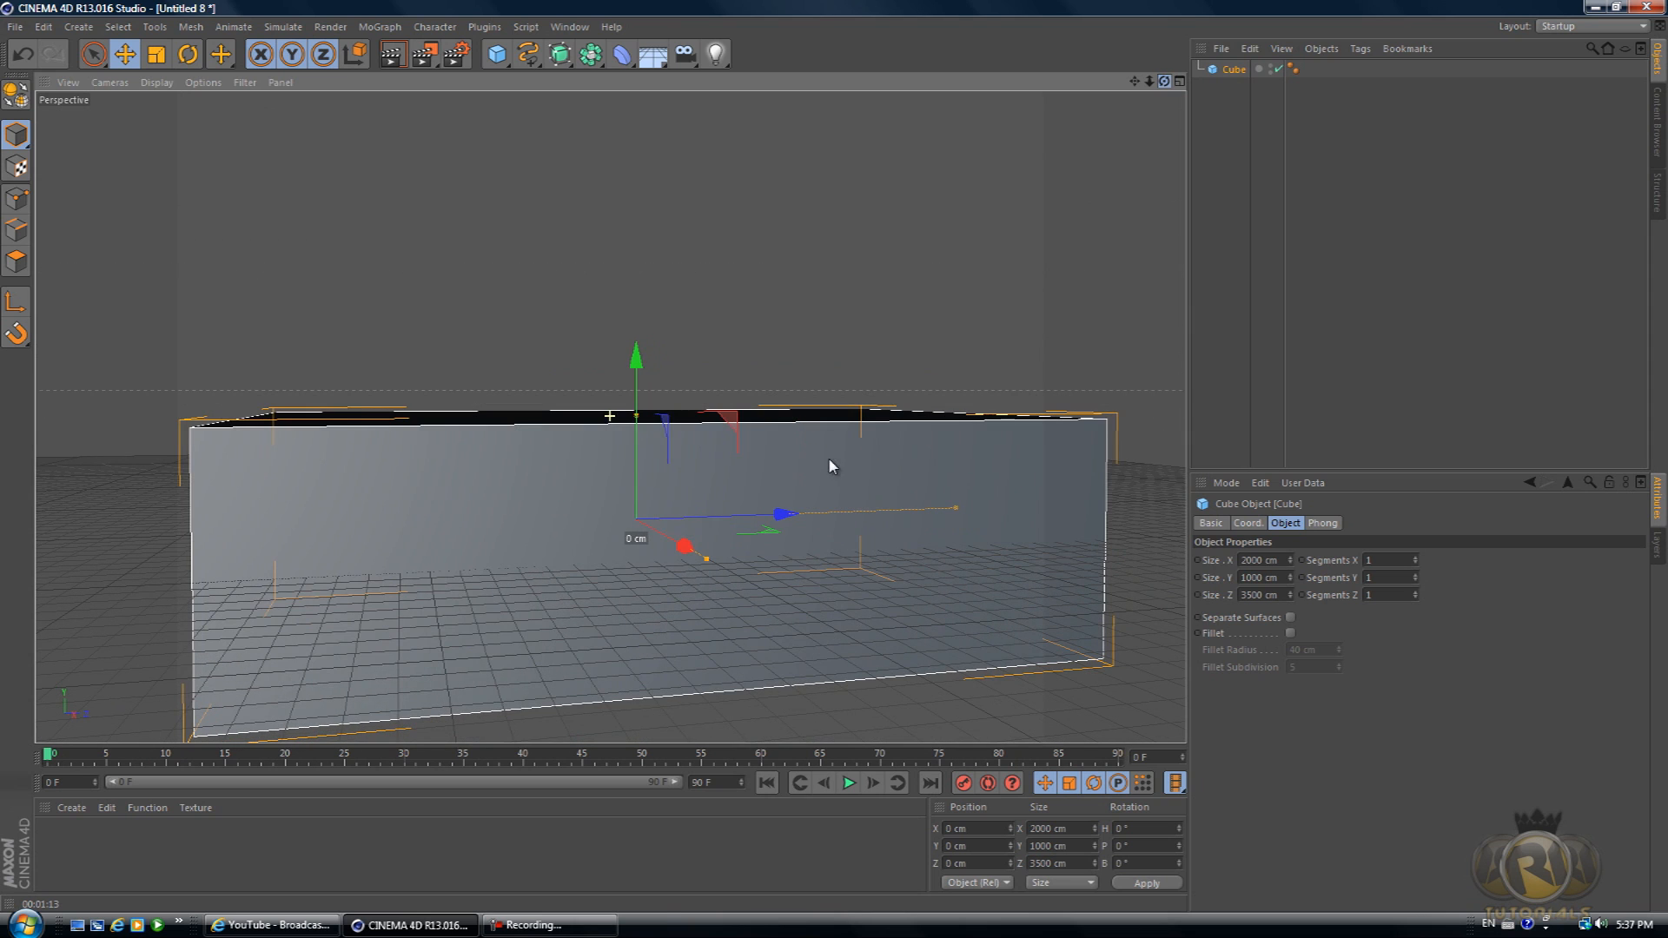
left_click_drag(636, 356, 635, 240)
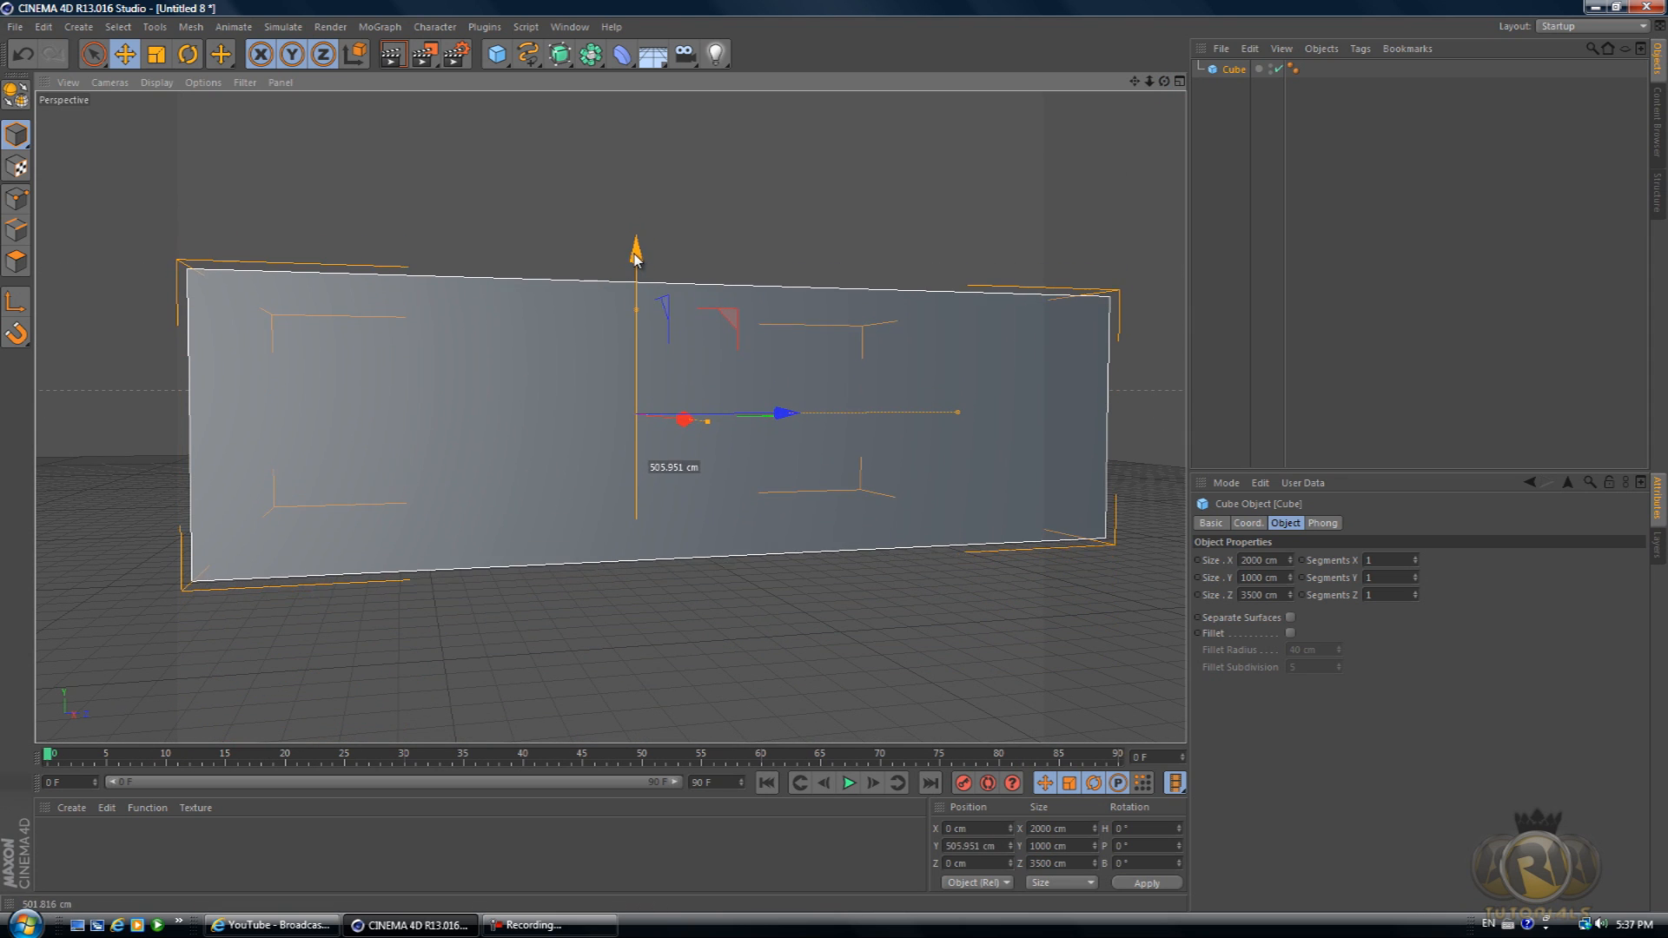
left_click_drag(686, 421, 686, 426)
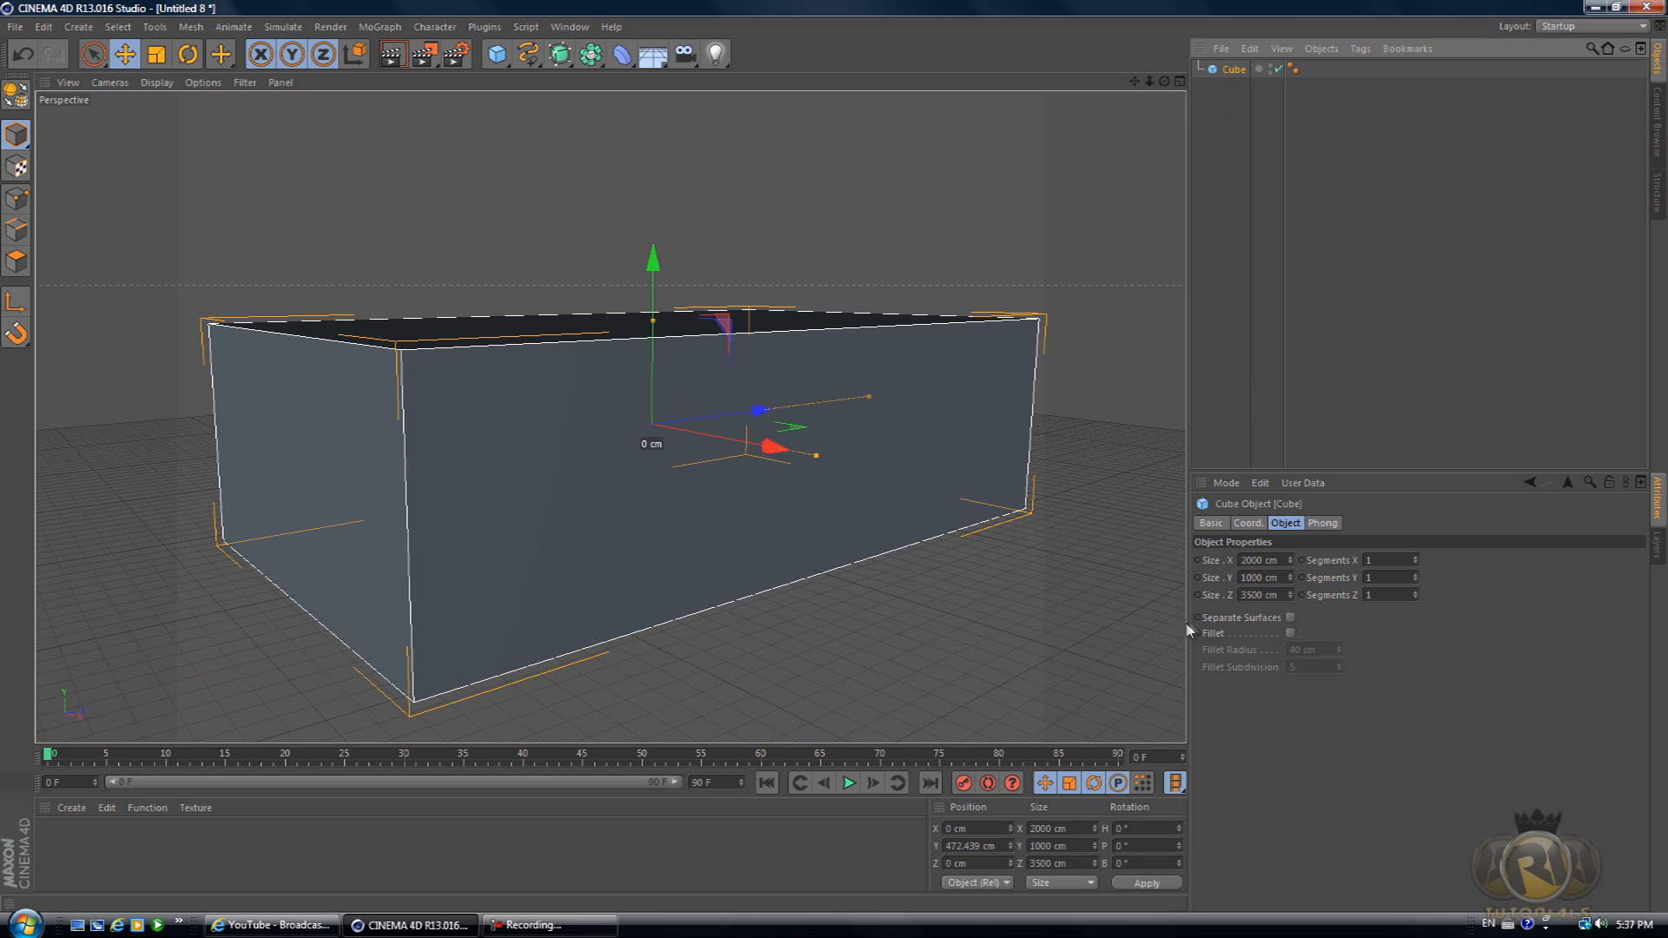
- Enable Fillet on the cube with a 150 cm radius and 2 subdivisions
left_click(1289, 632)
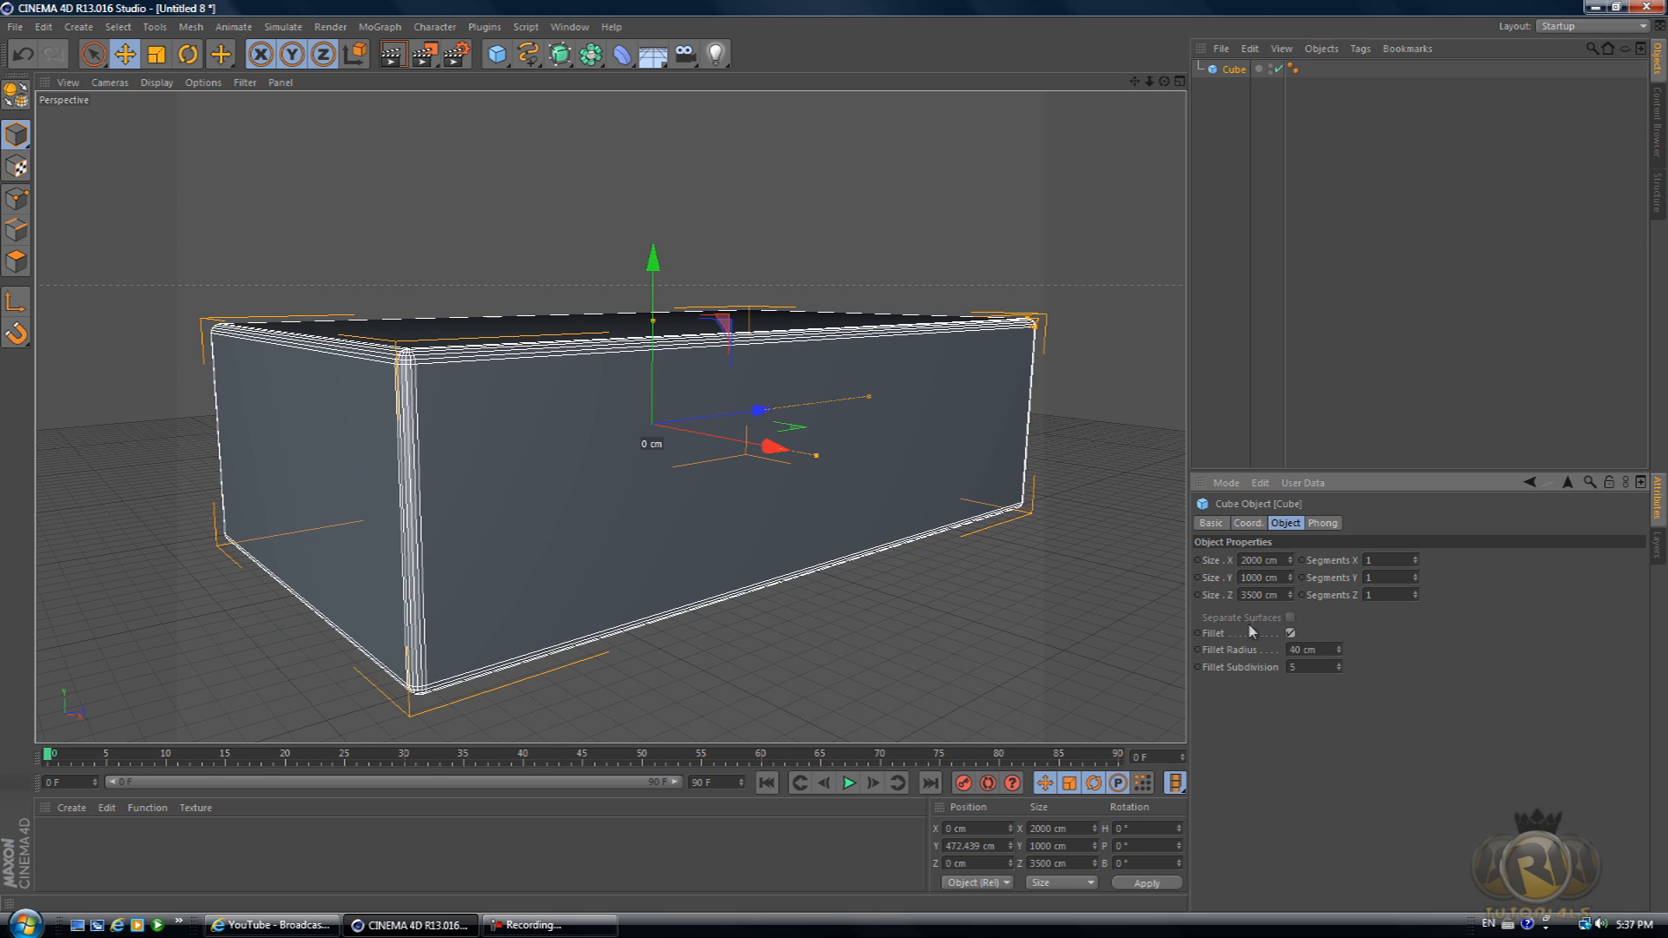
left_click_drag(1314, 650, 1341, 650)
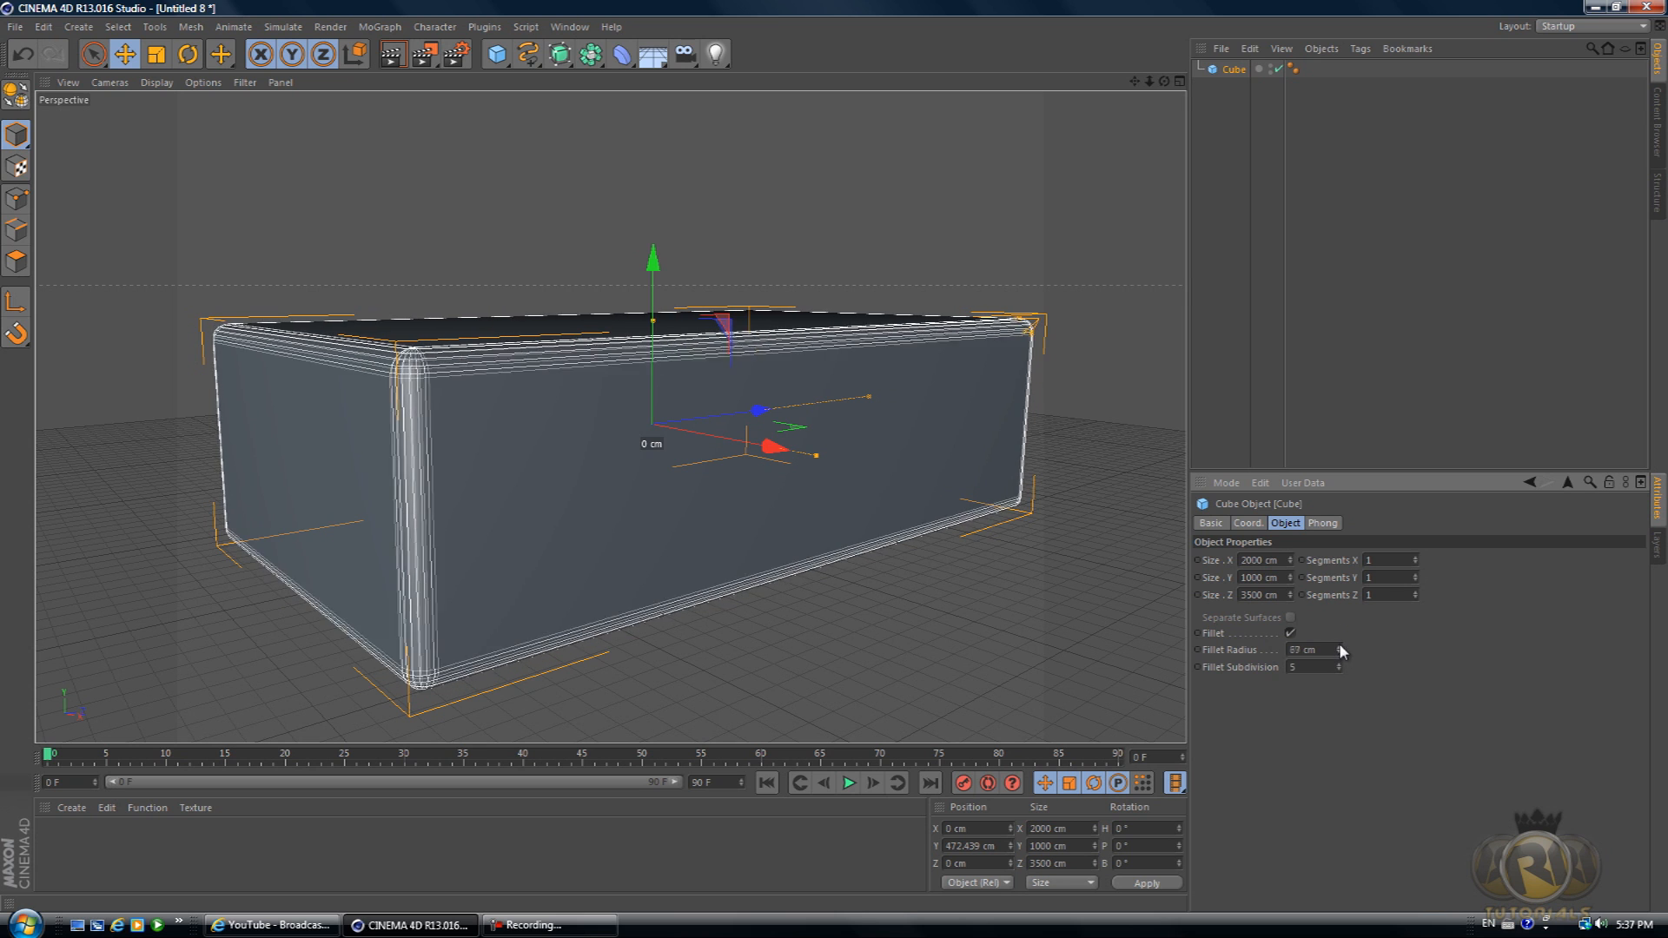
left_click_drag(1309, 650, 1339, 650)
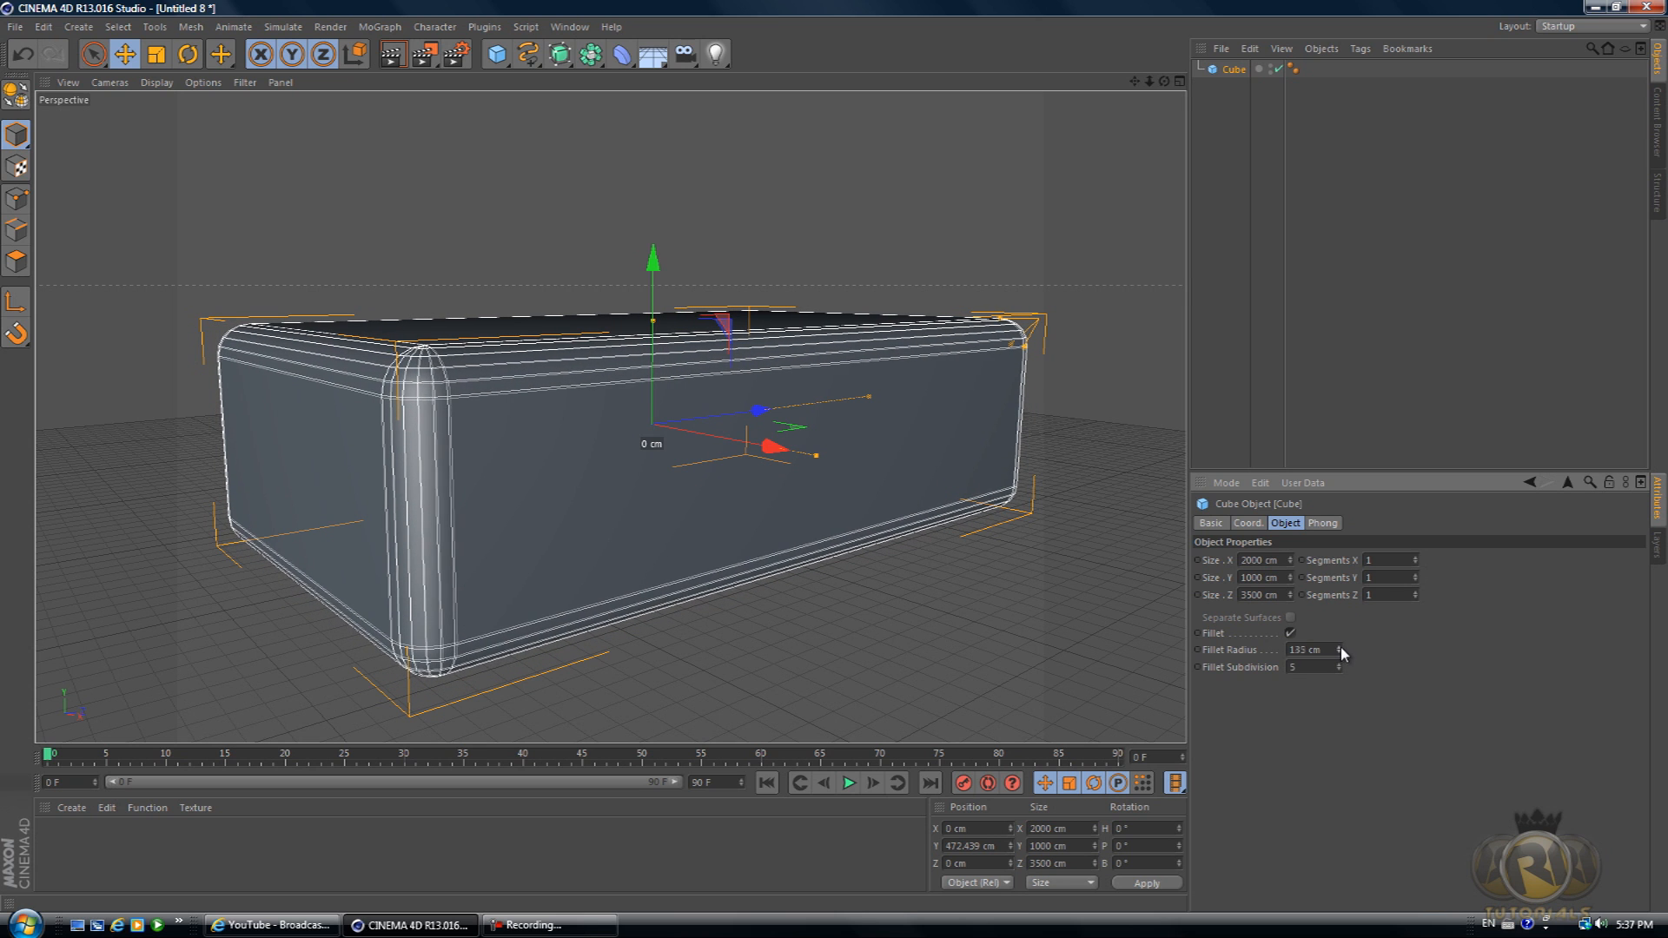
left_click_drag(1319, 648, 1345, 648)
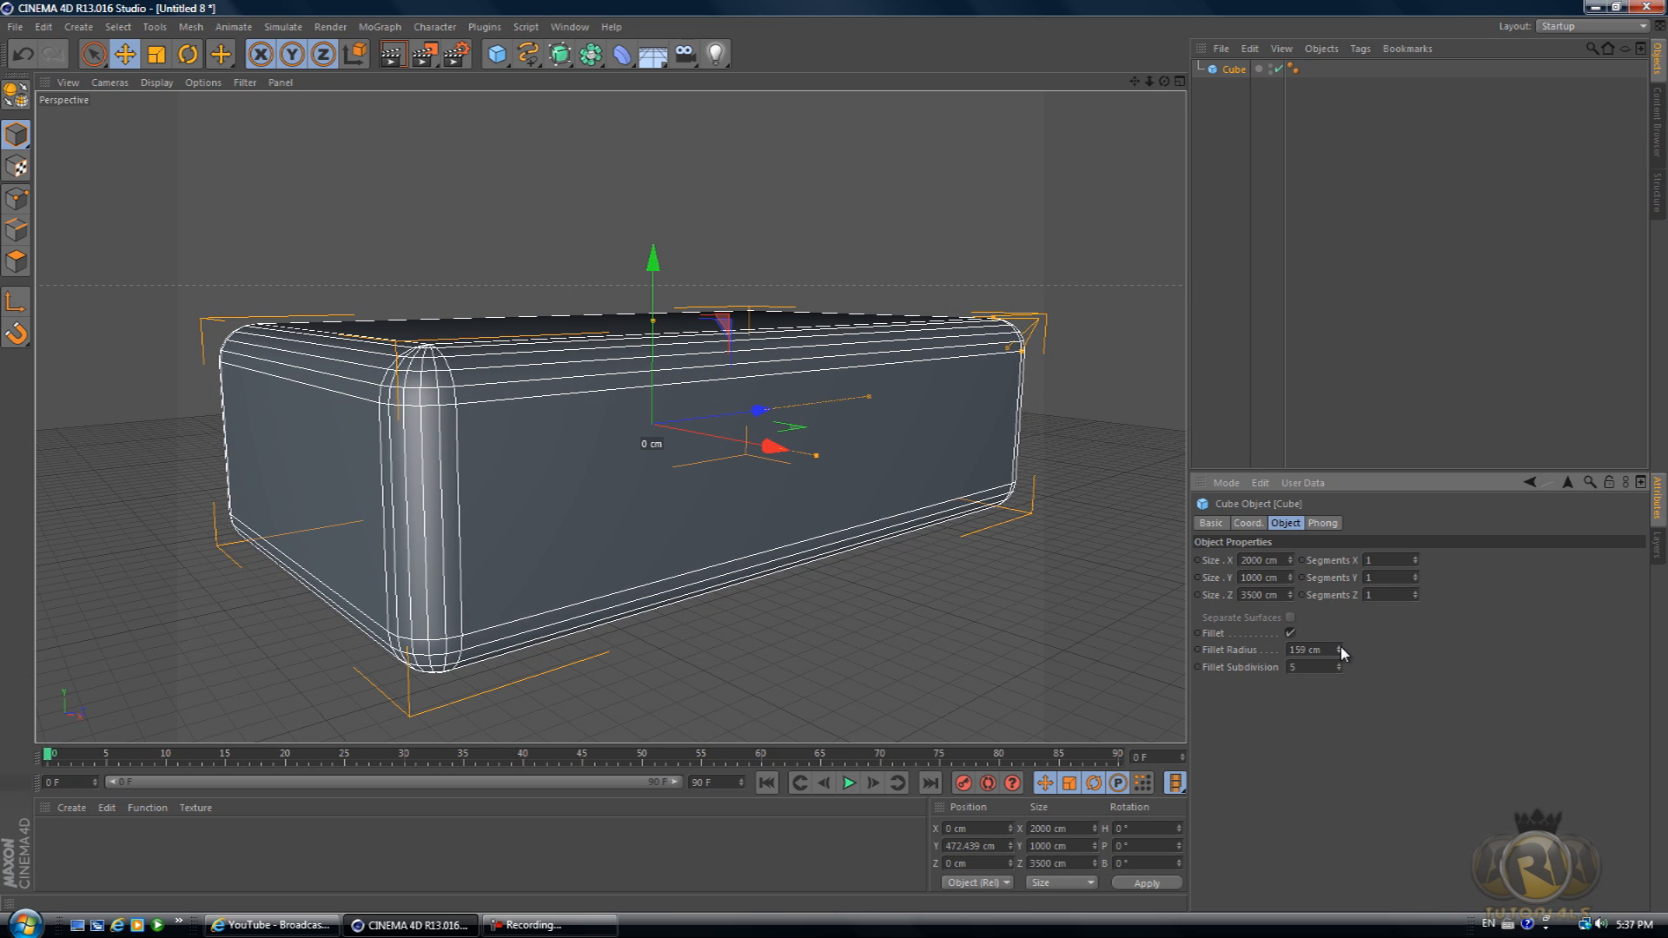
left_click_drag(1318, 649, 1319, 681)
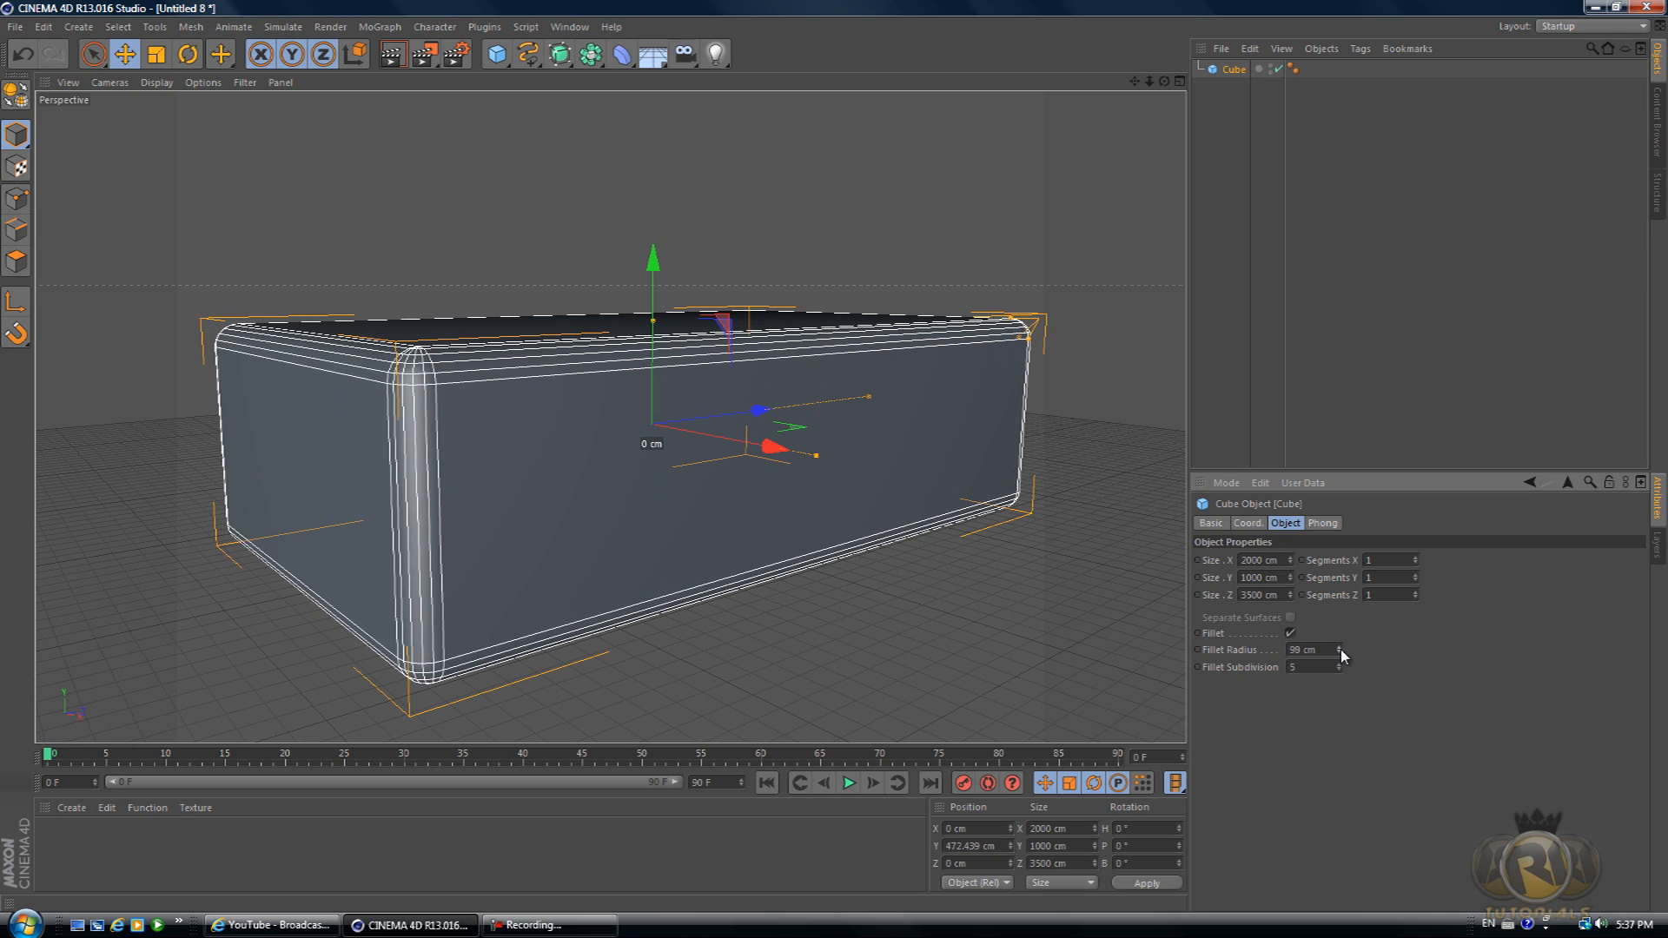
left_click_drag(1308, 649, 1339, 650)
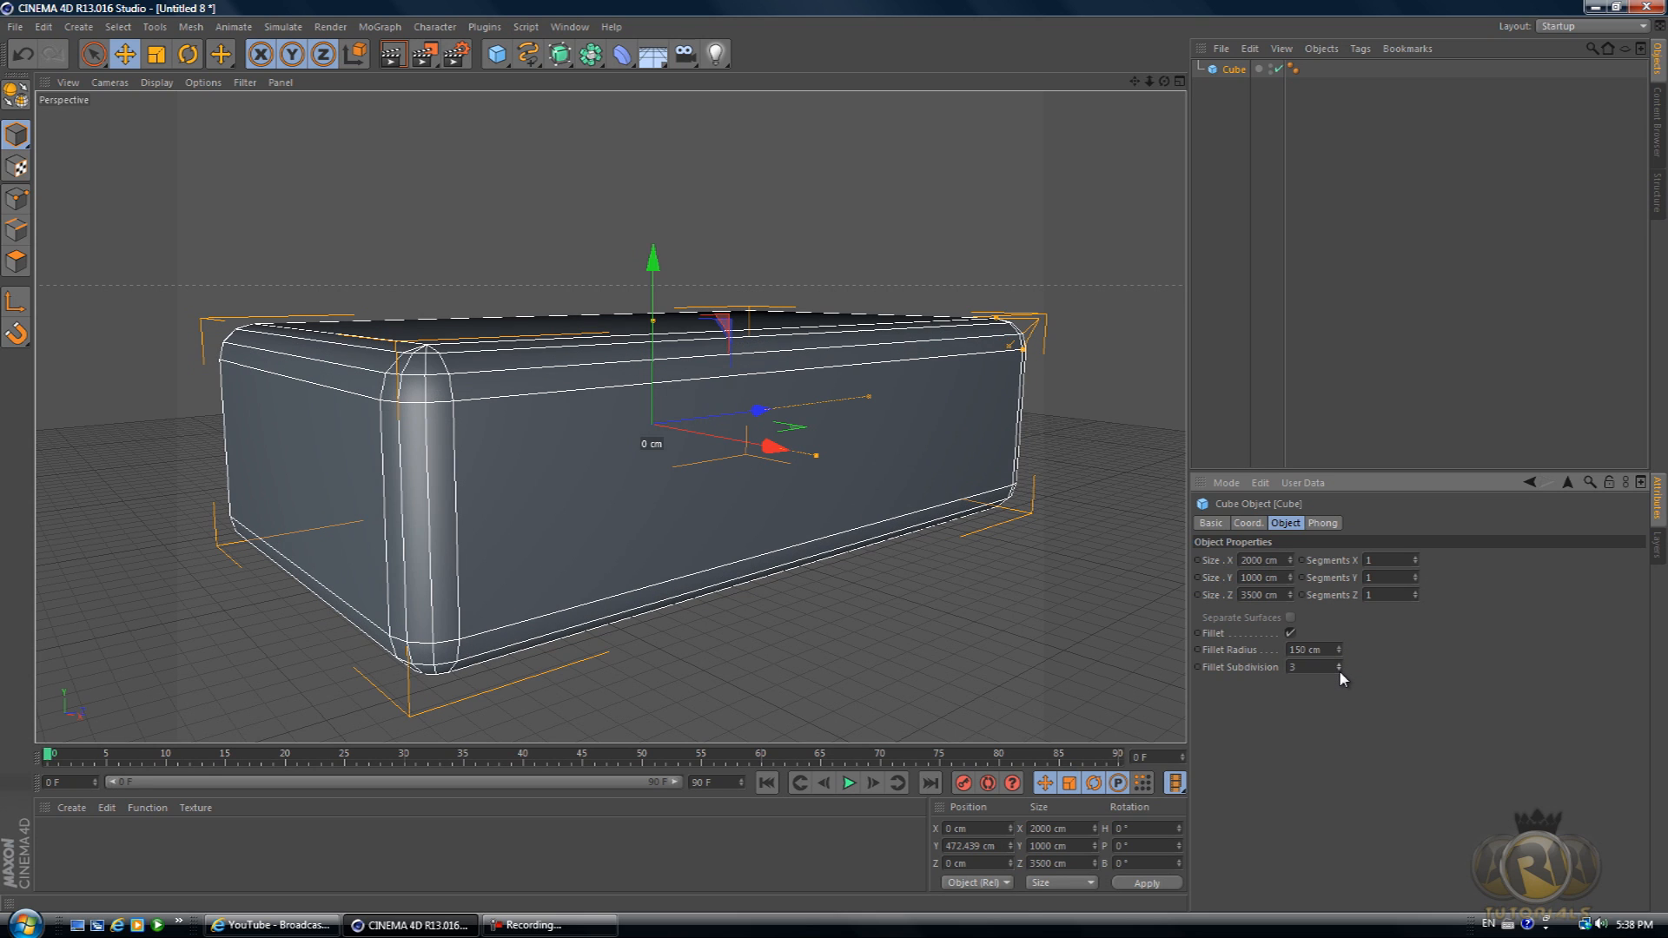
left_click(1339, 667)
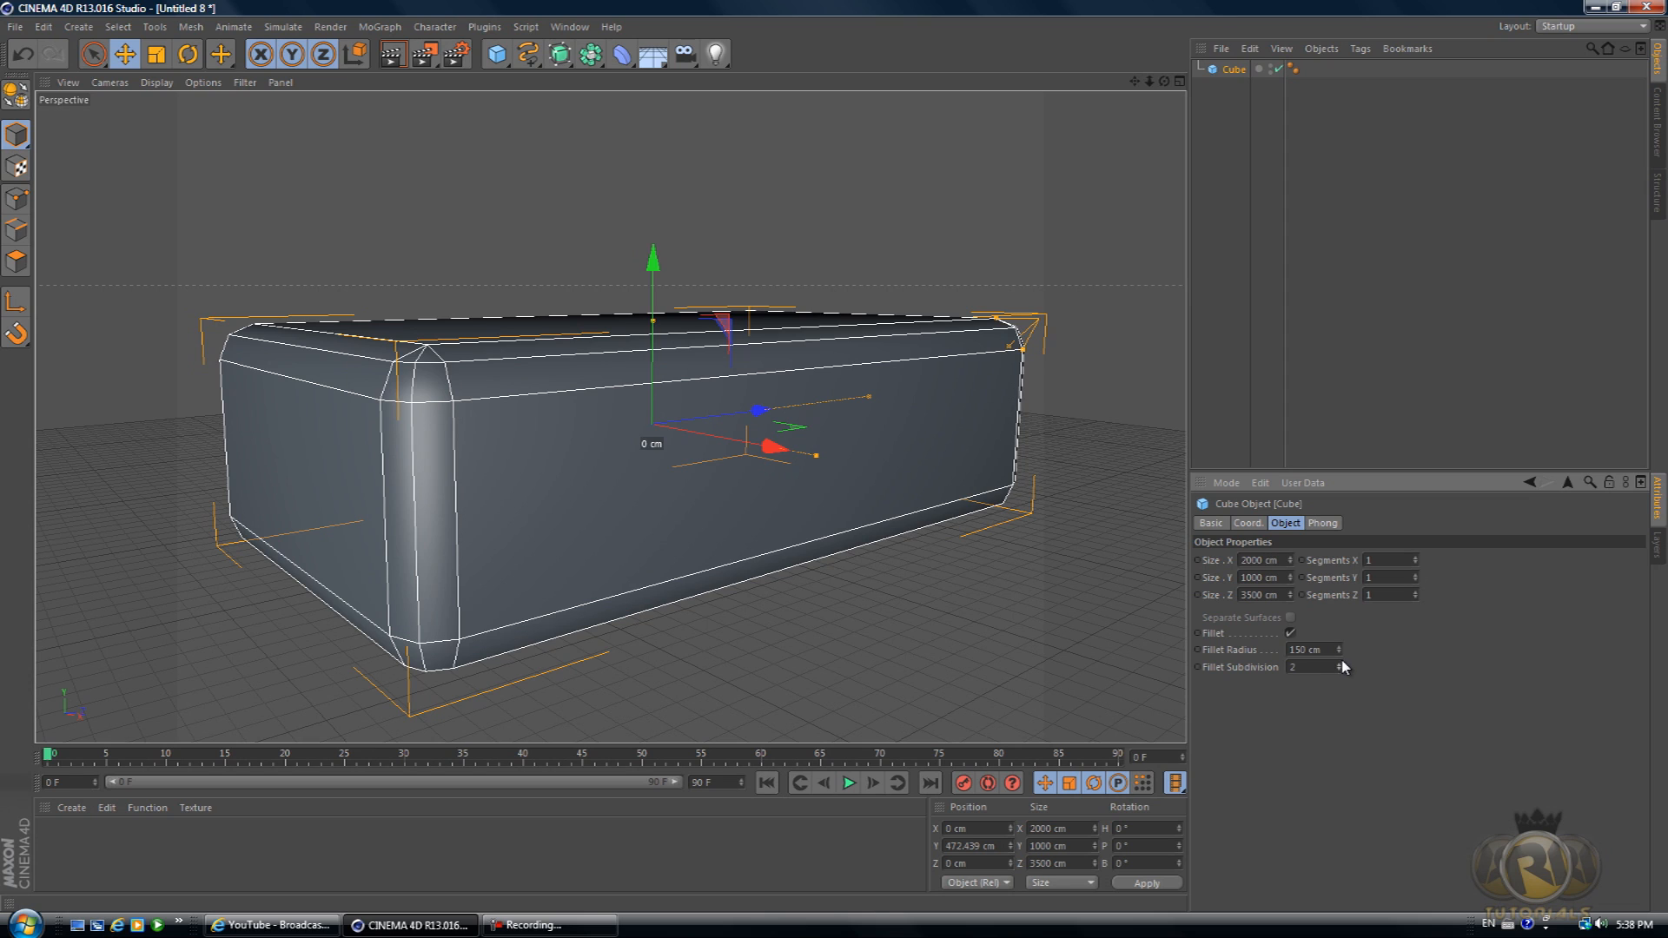
mouse_move(1288, 413)
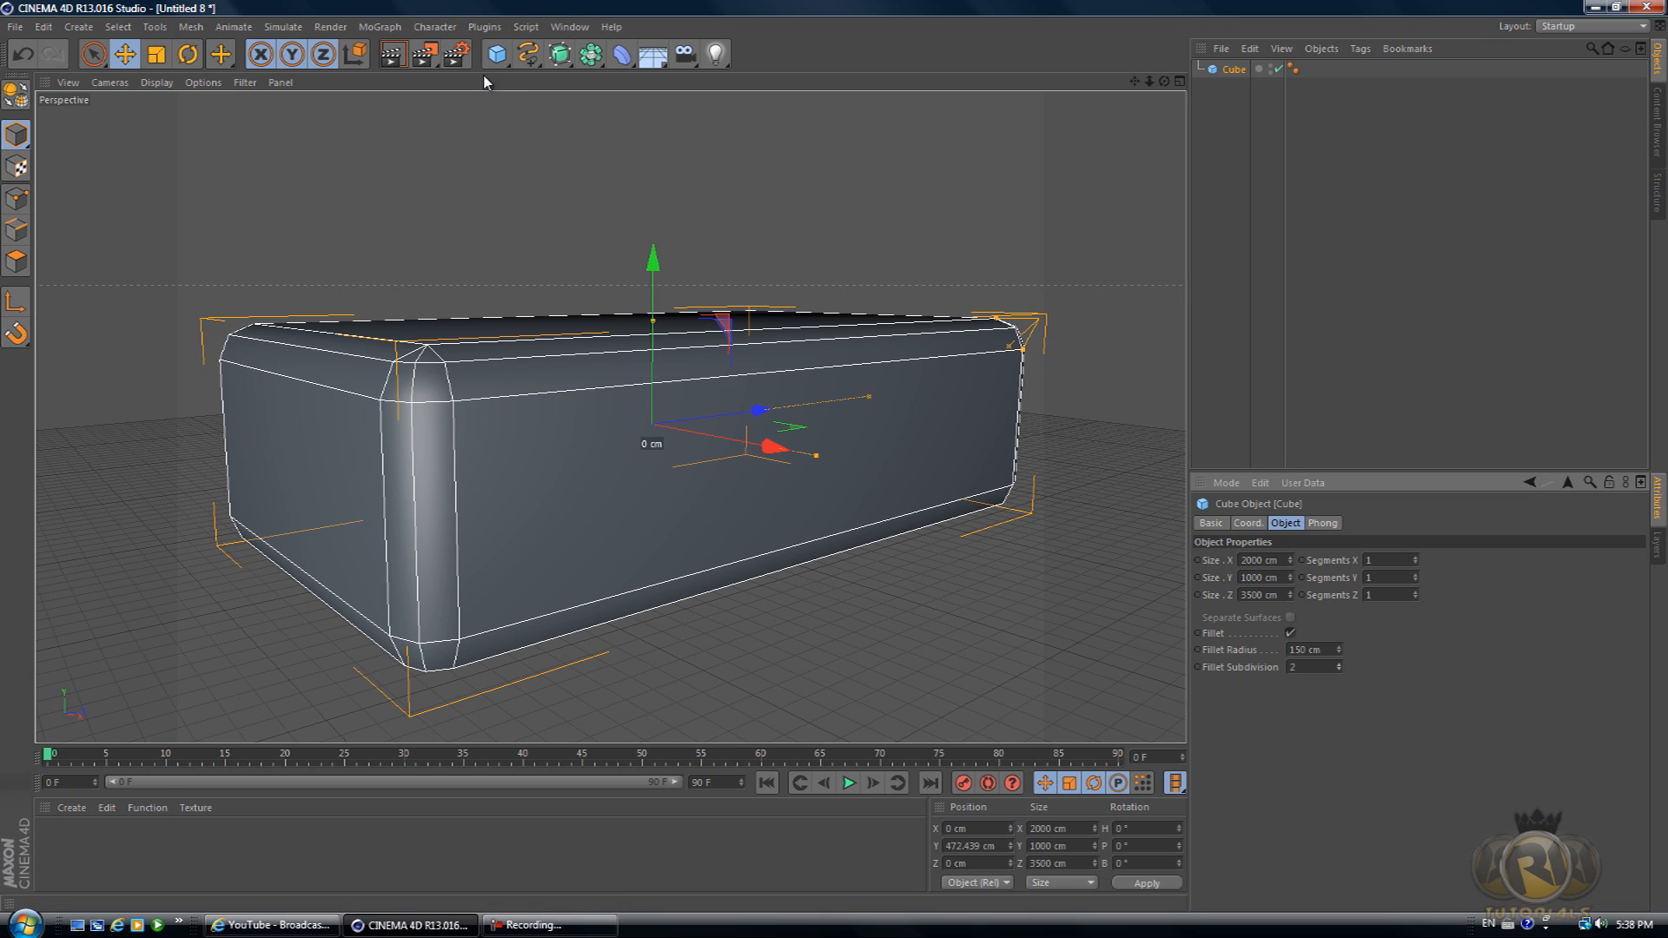
left_click(379, 26)
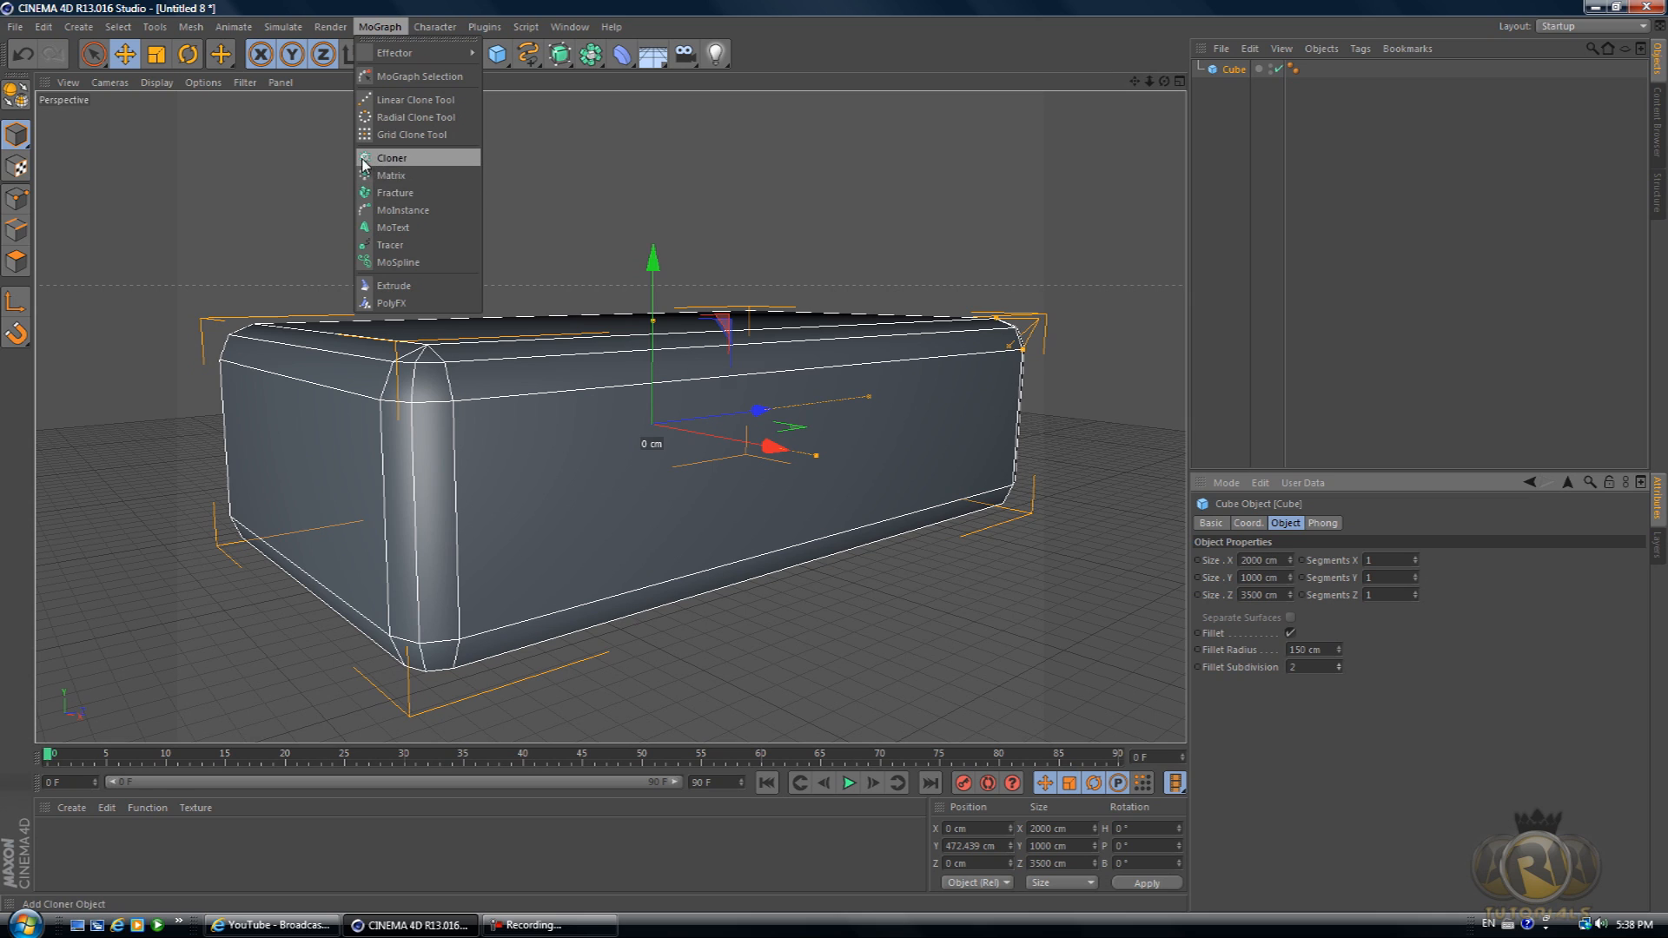
left_click(391, 158)
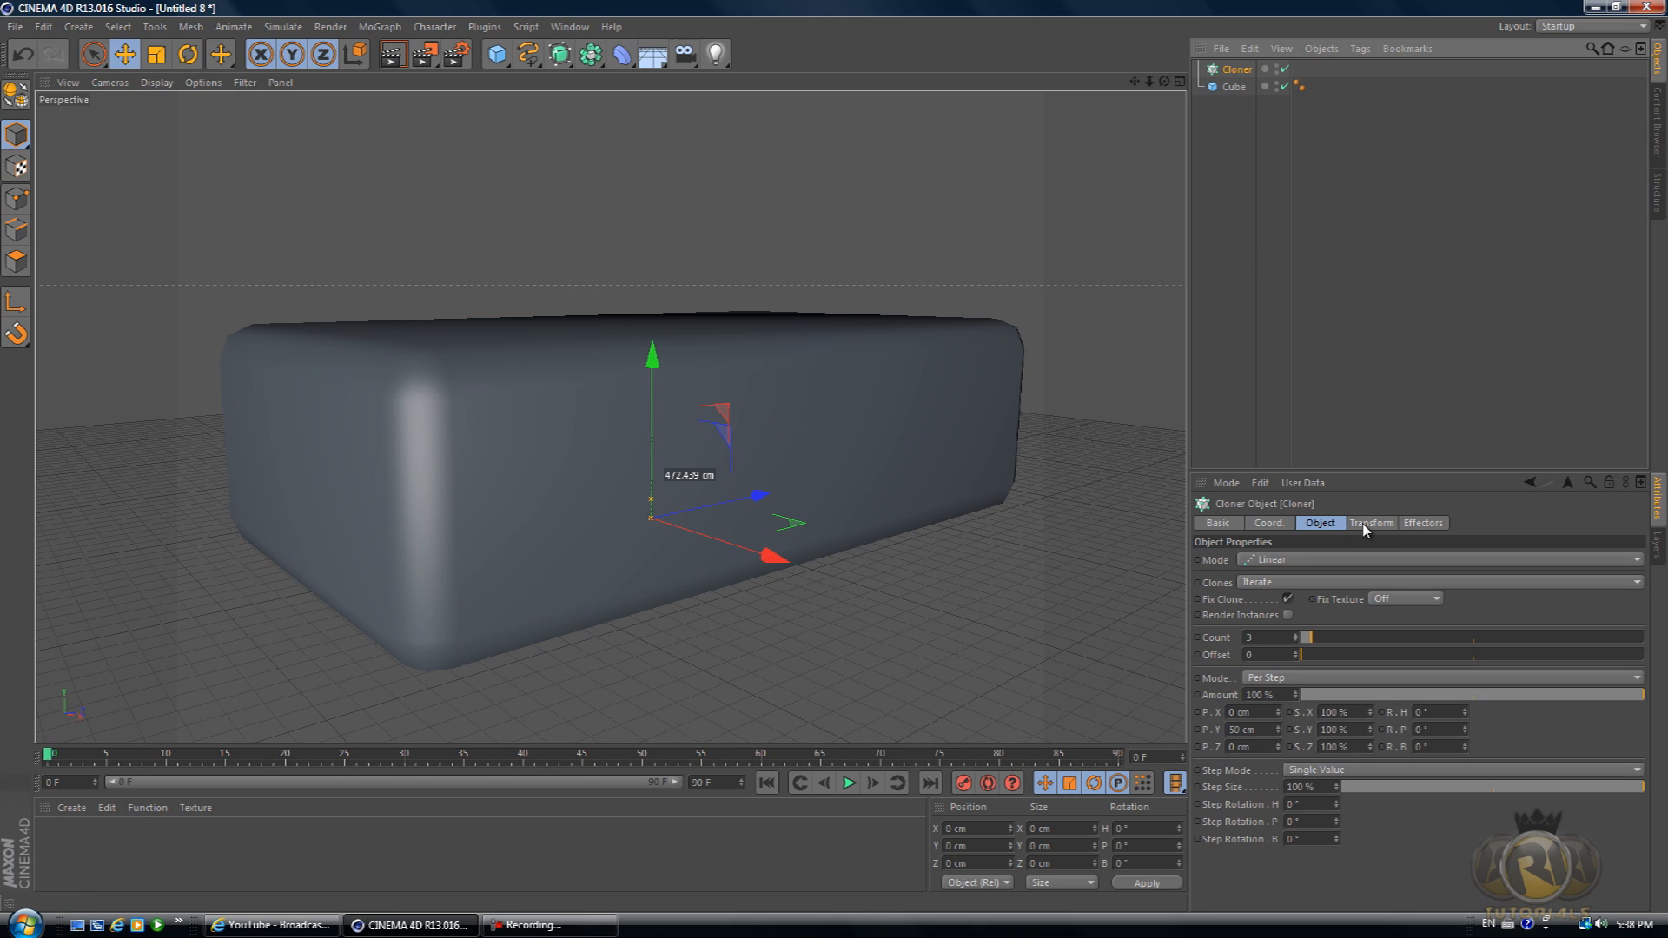
mouse_move(1237, 562)
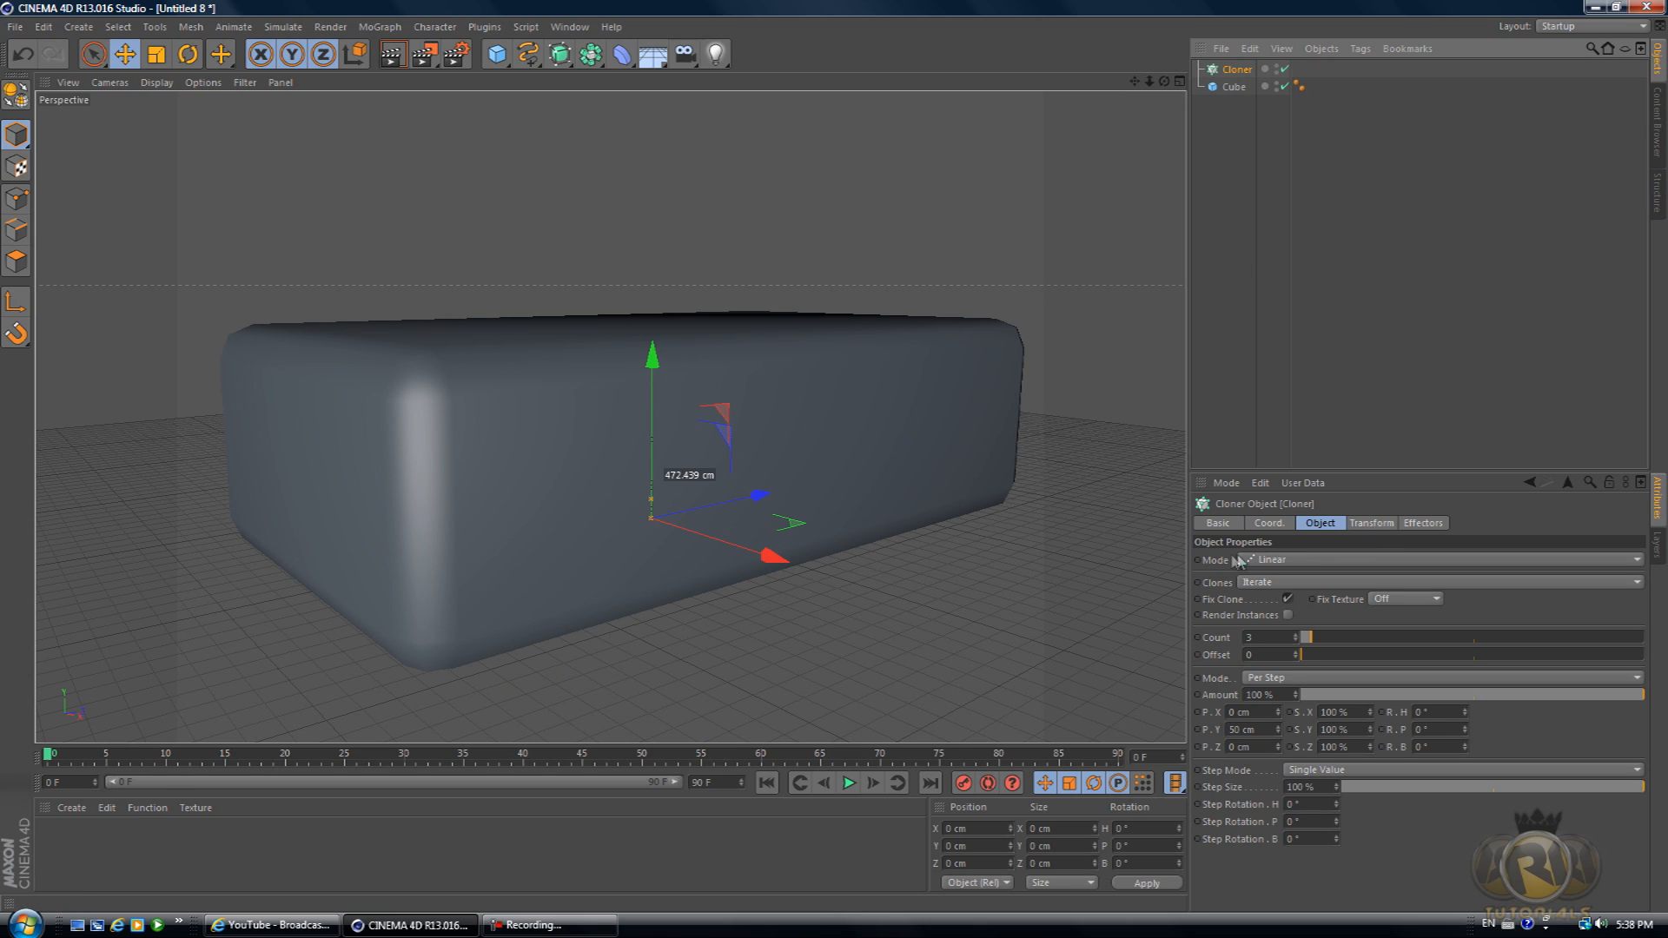
mouse_move(1242, 556)
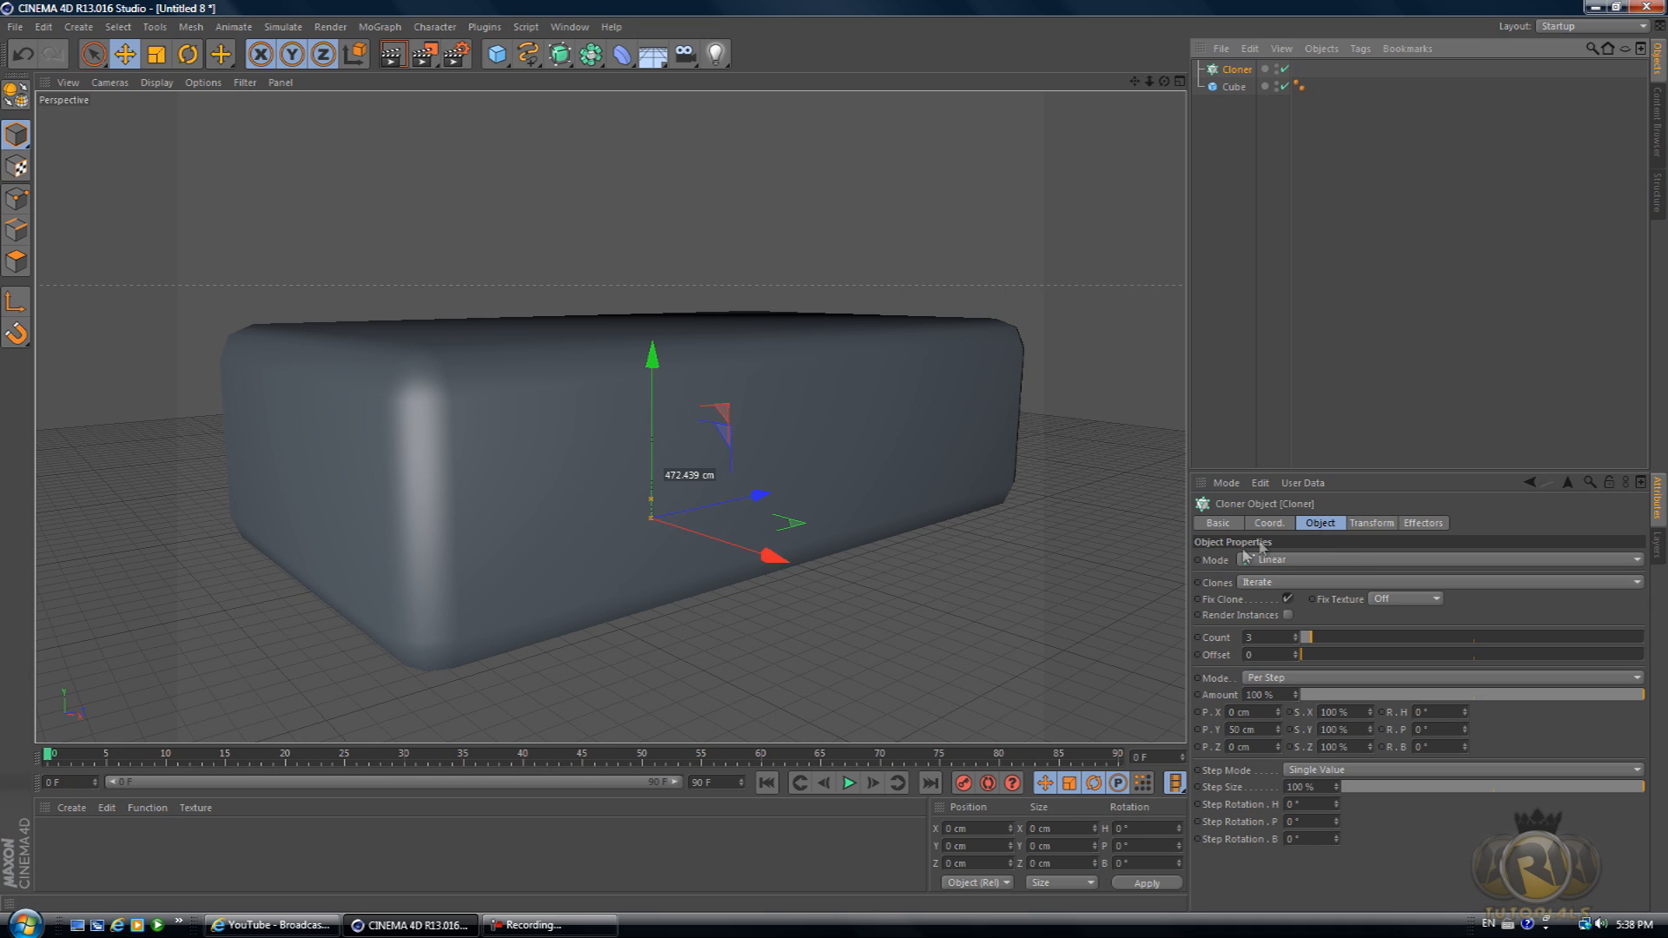
left_click(1442, 560)
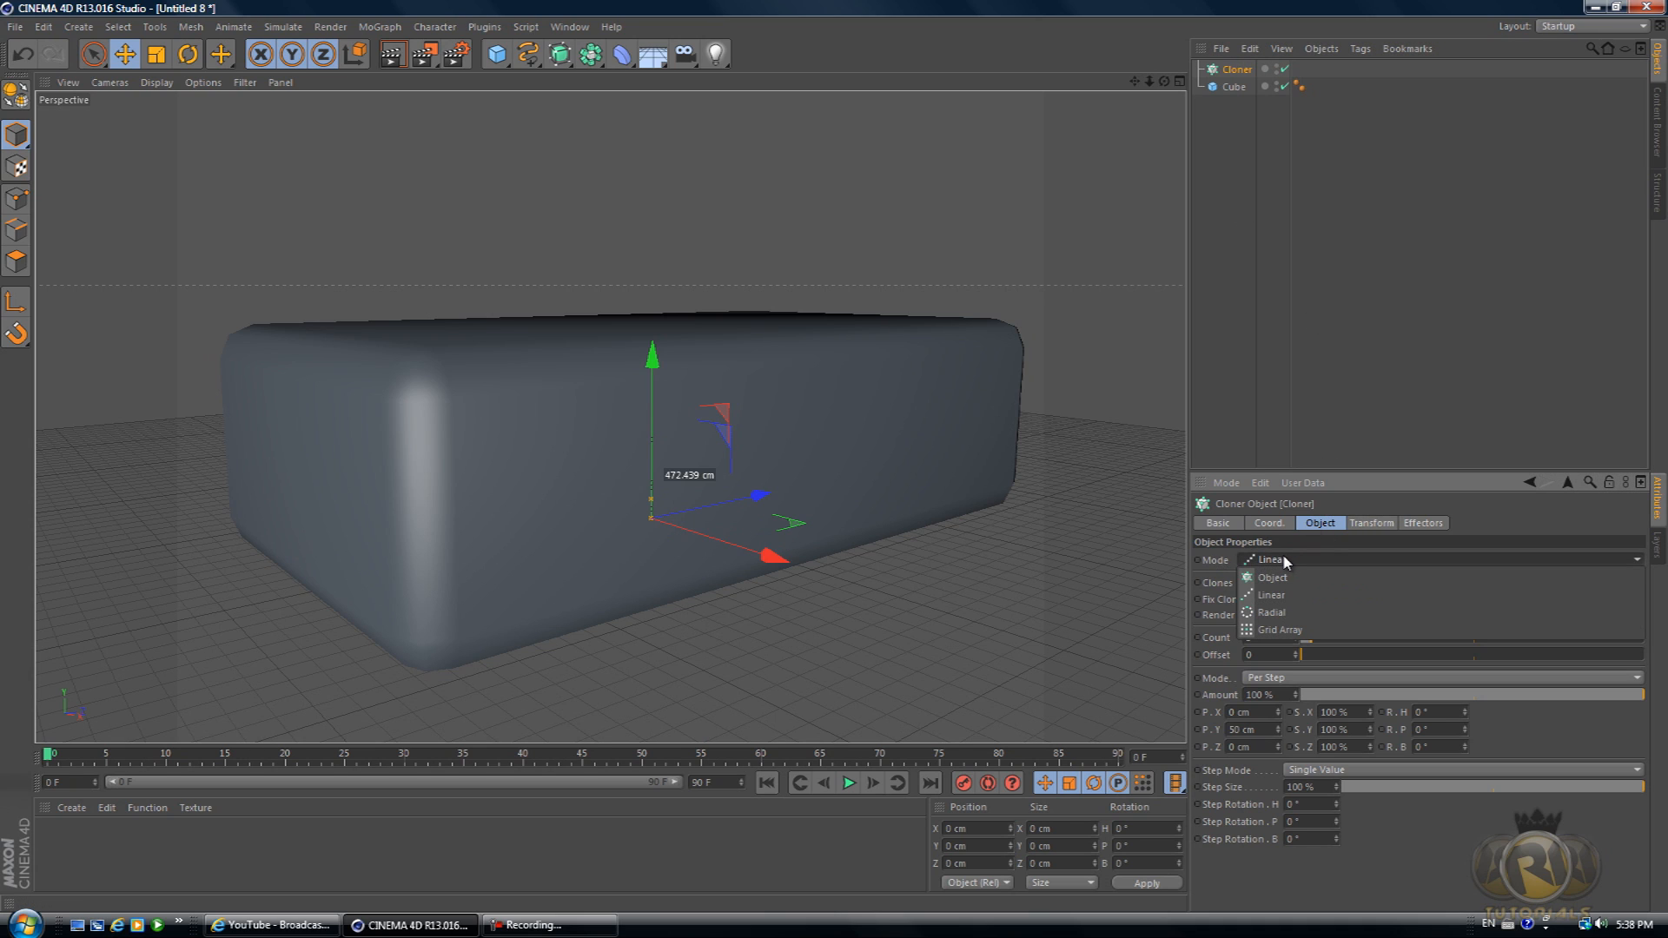
left_click(1268, 594)
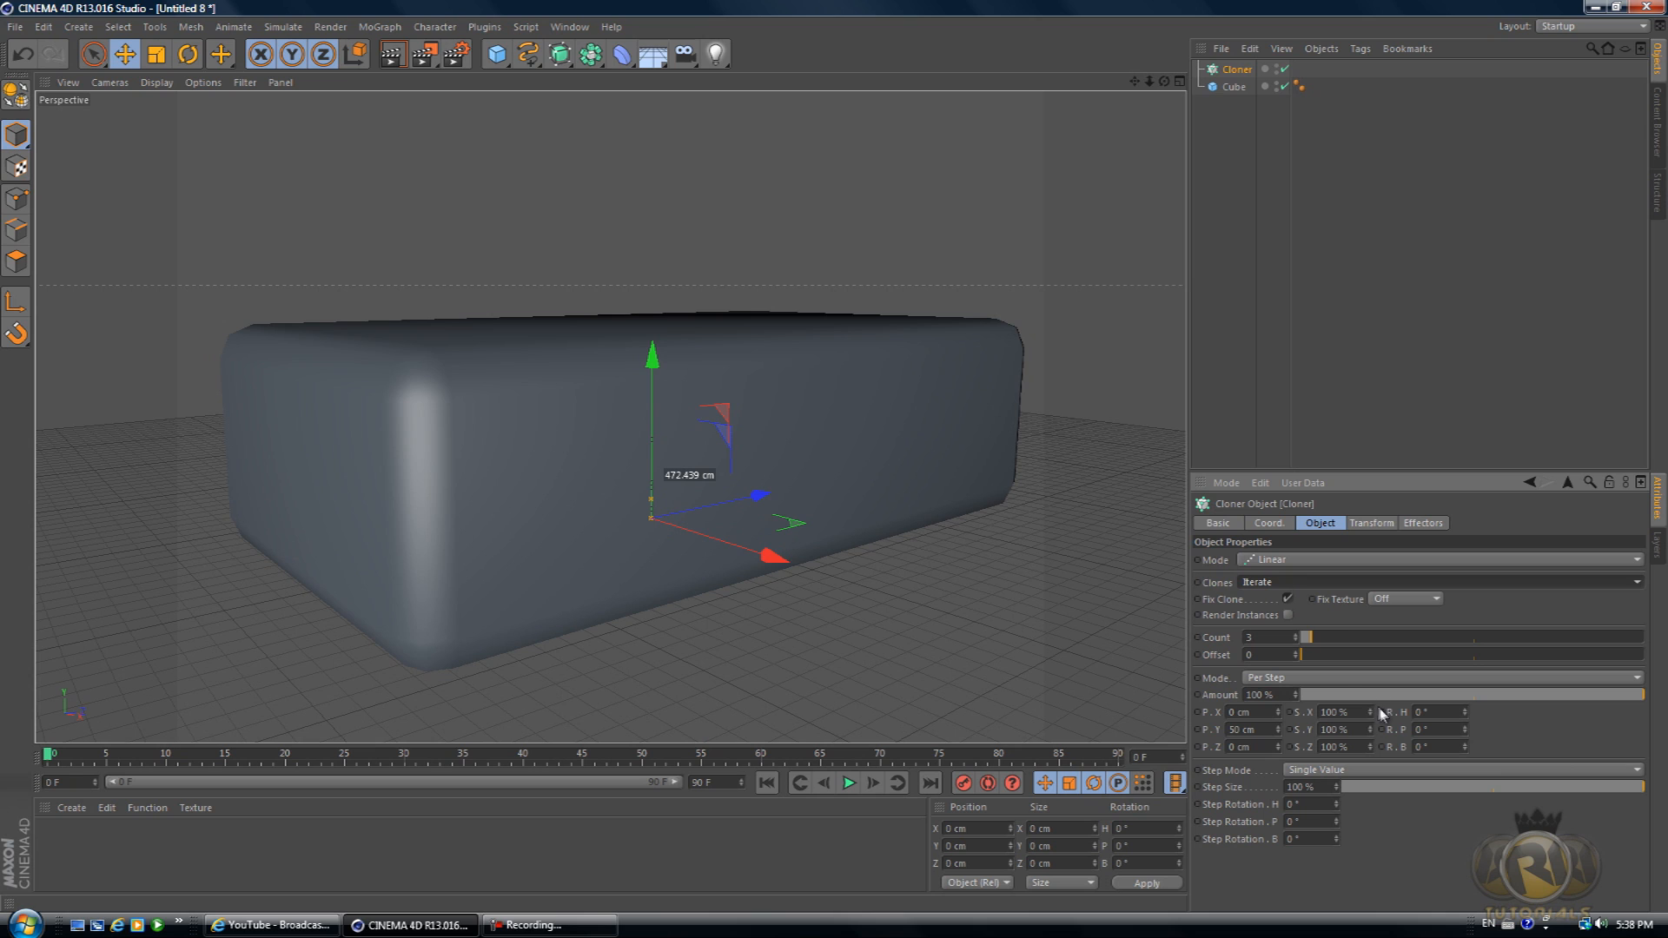
left_click(1423, 523)
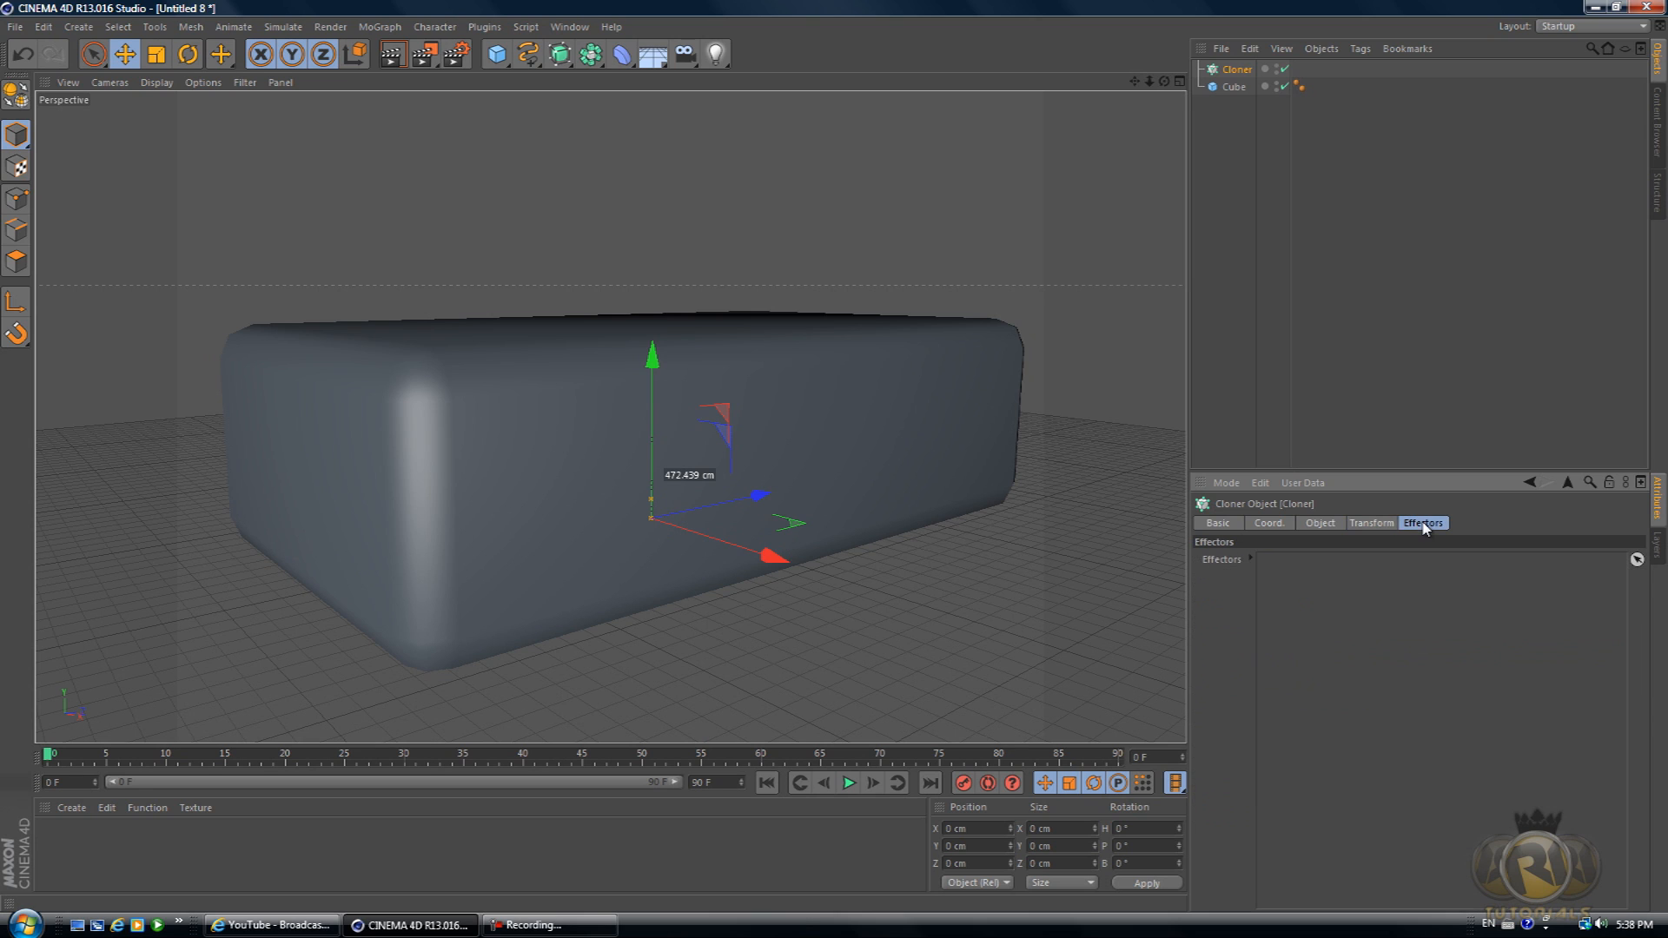
left_click(1216, 523)
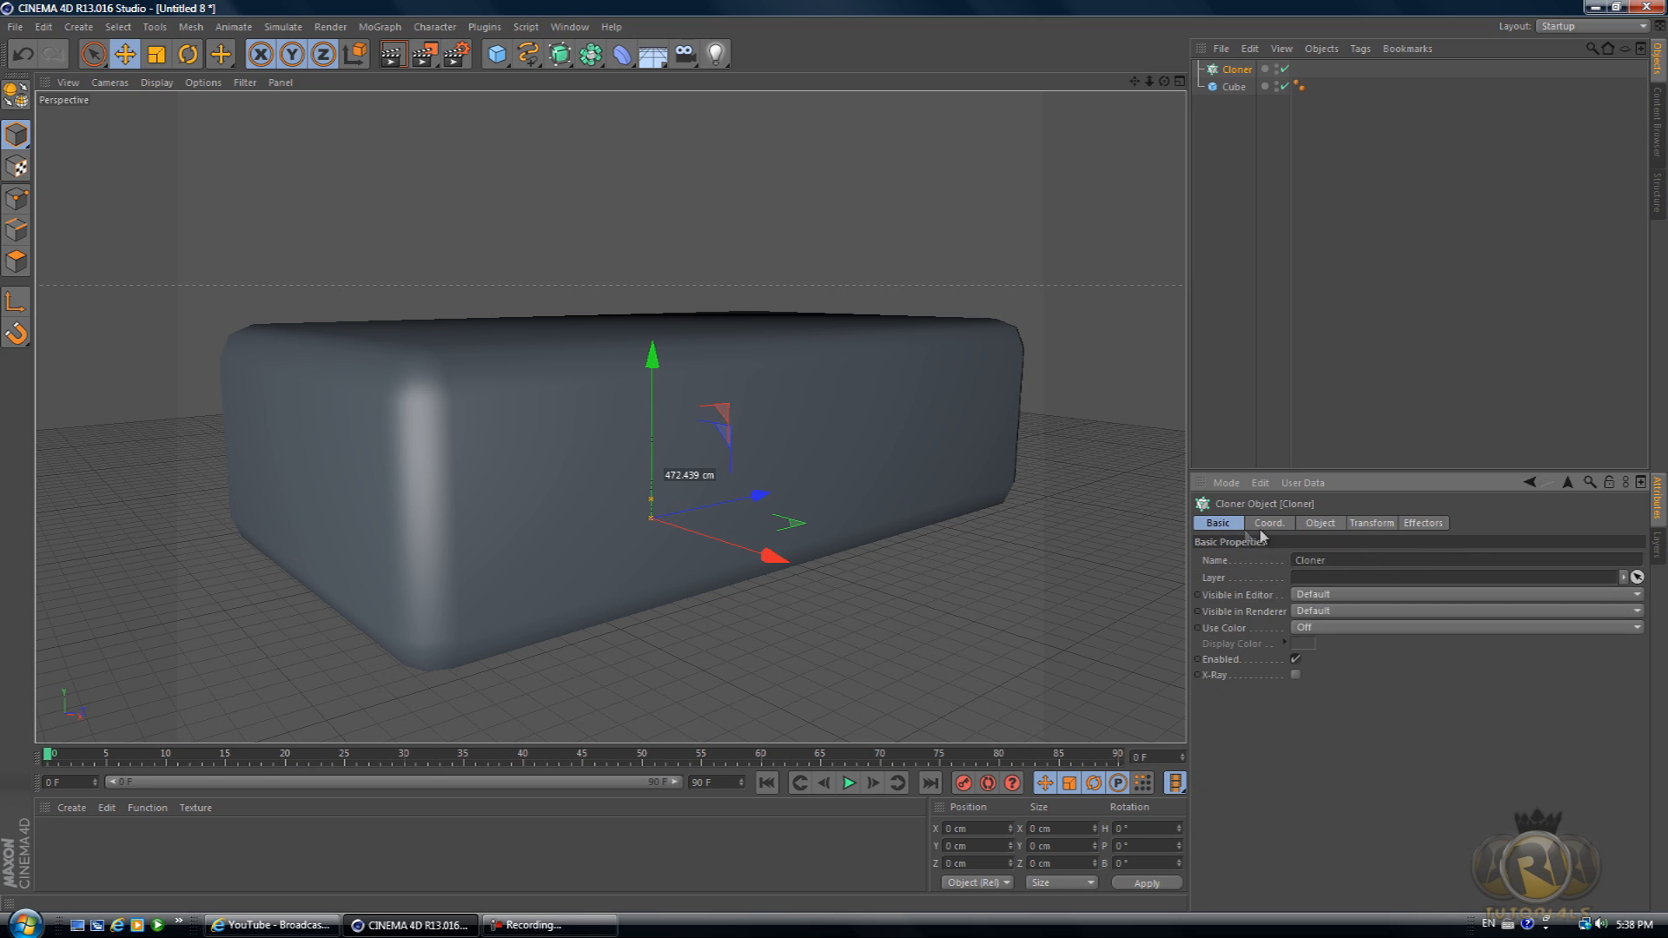
left_click(1318, 523)
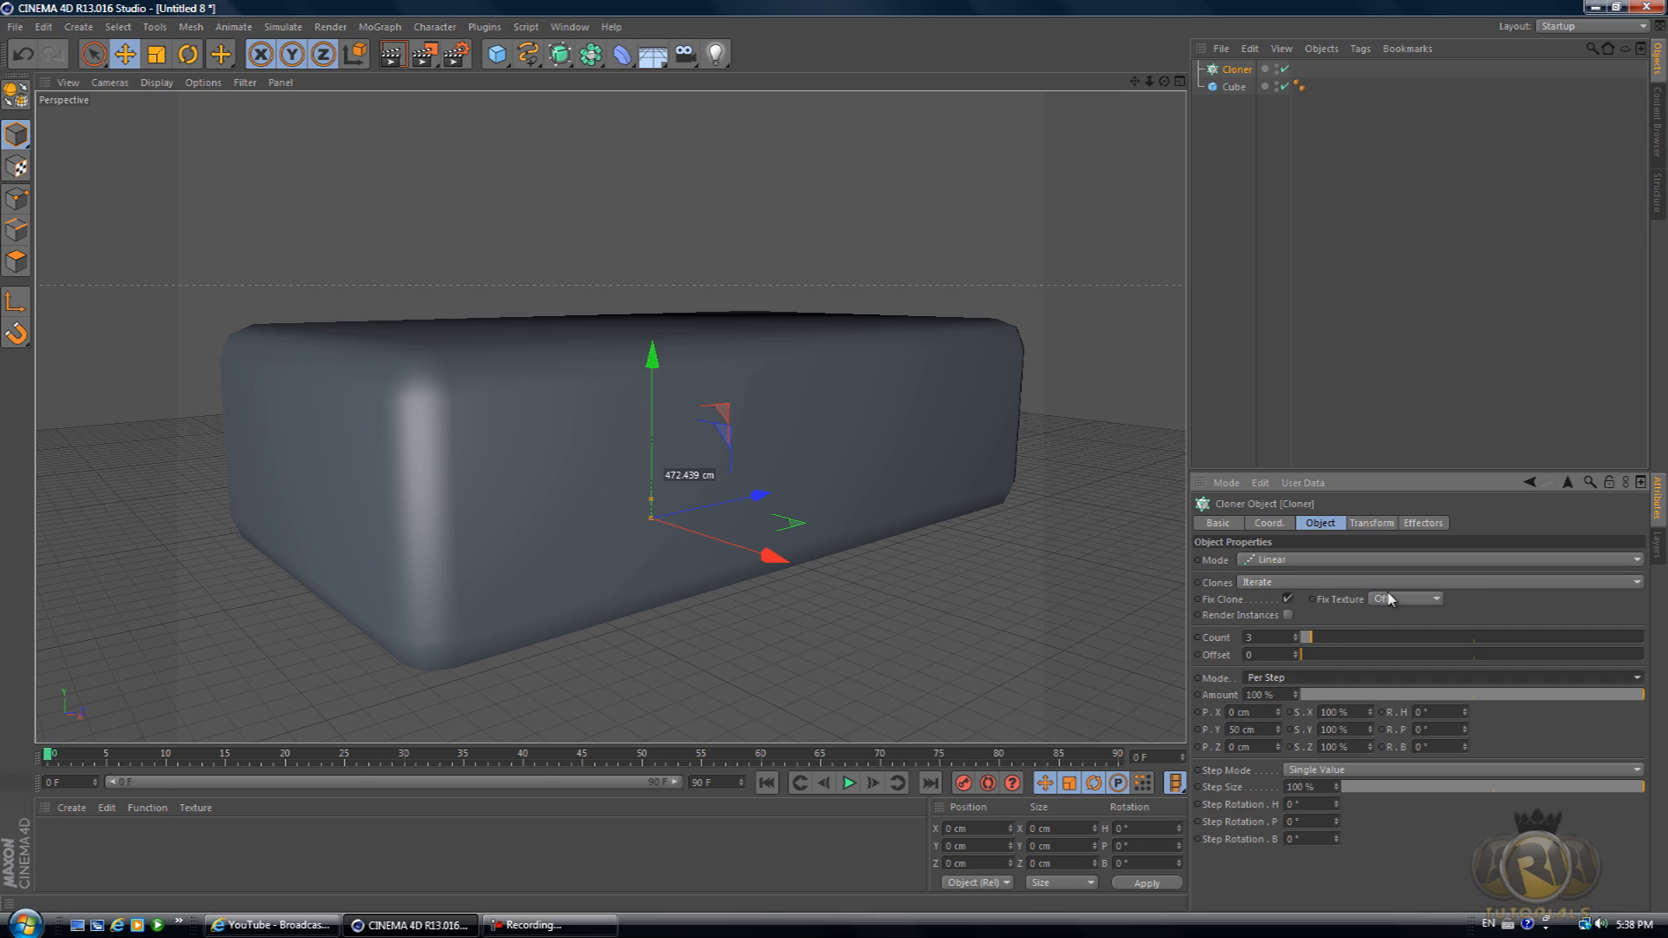
mouse_move(1299, 565)
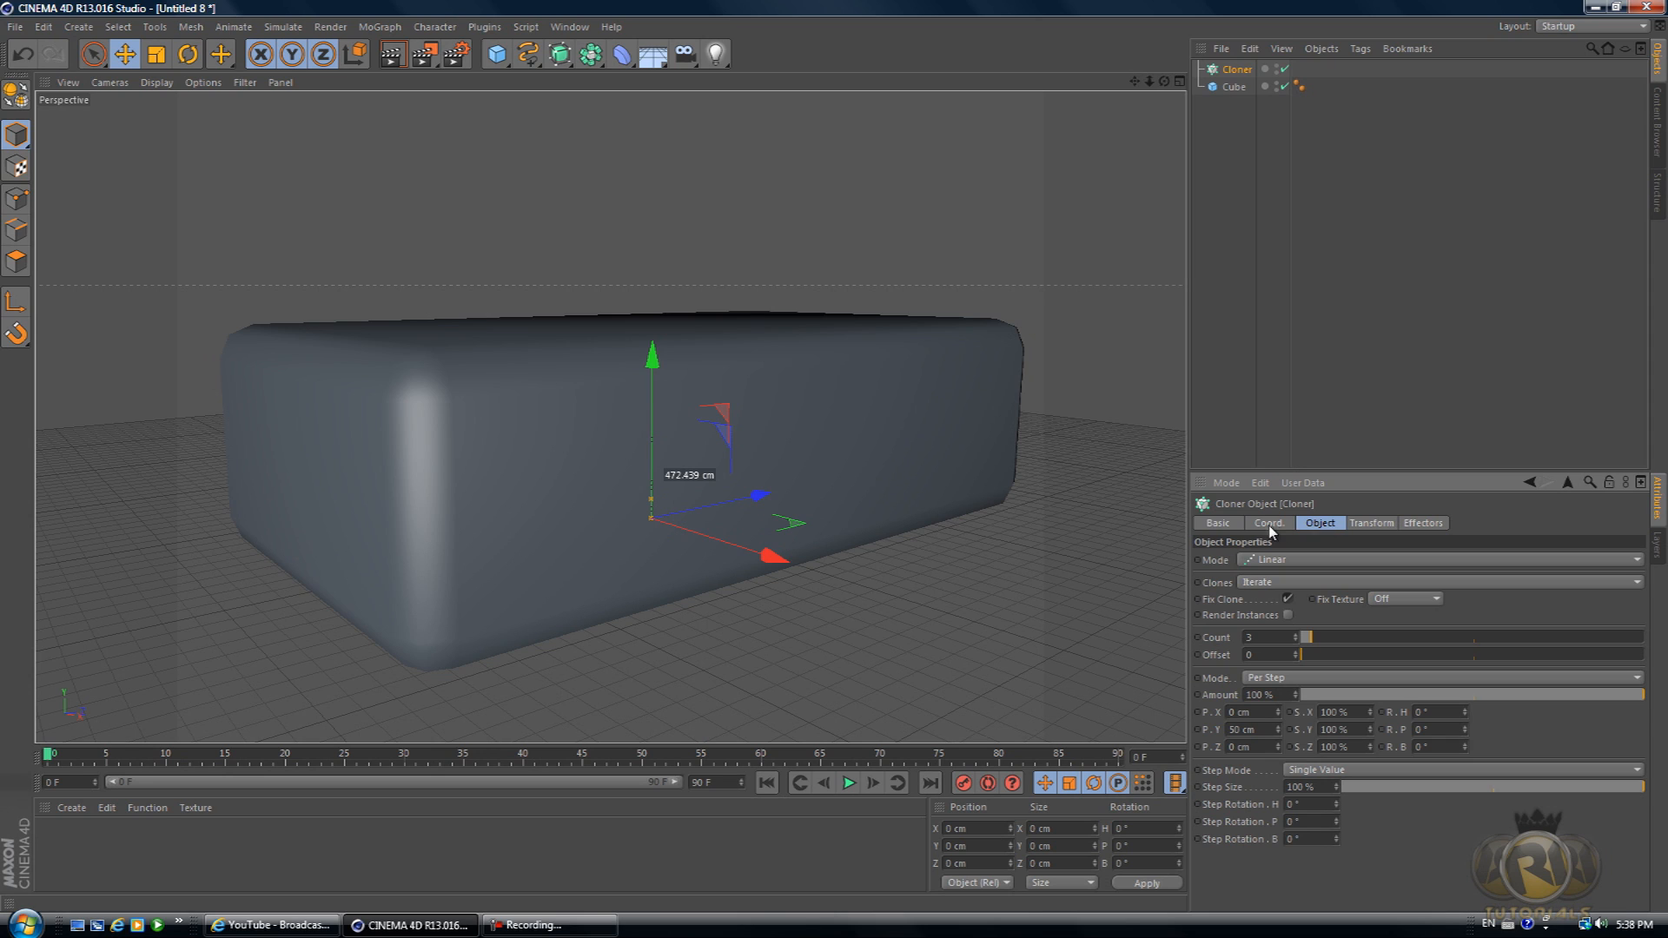
mouse_move(1298, 575)
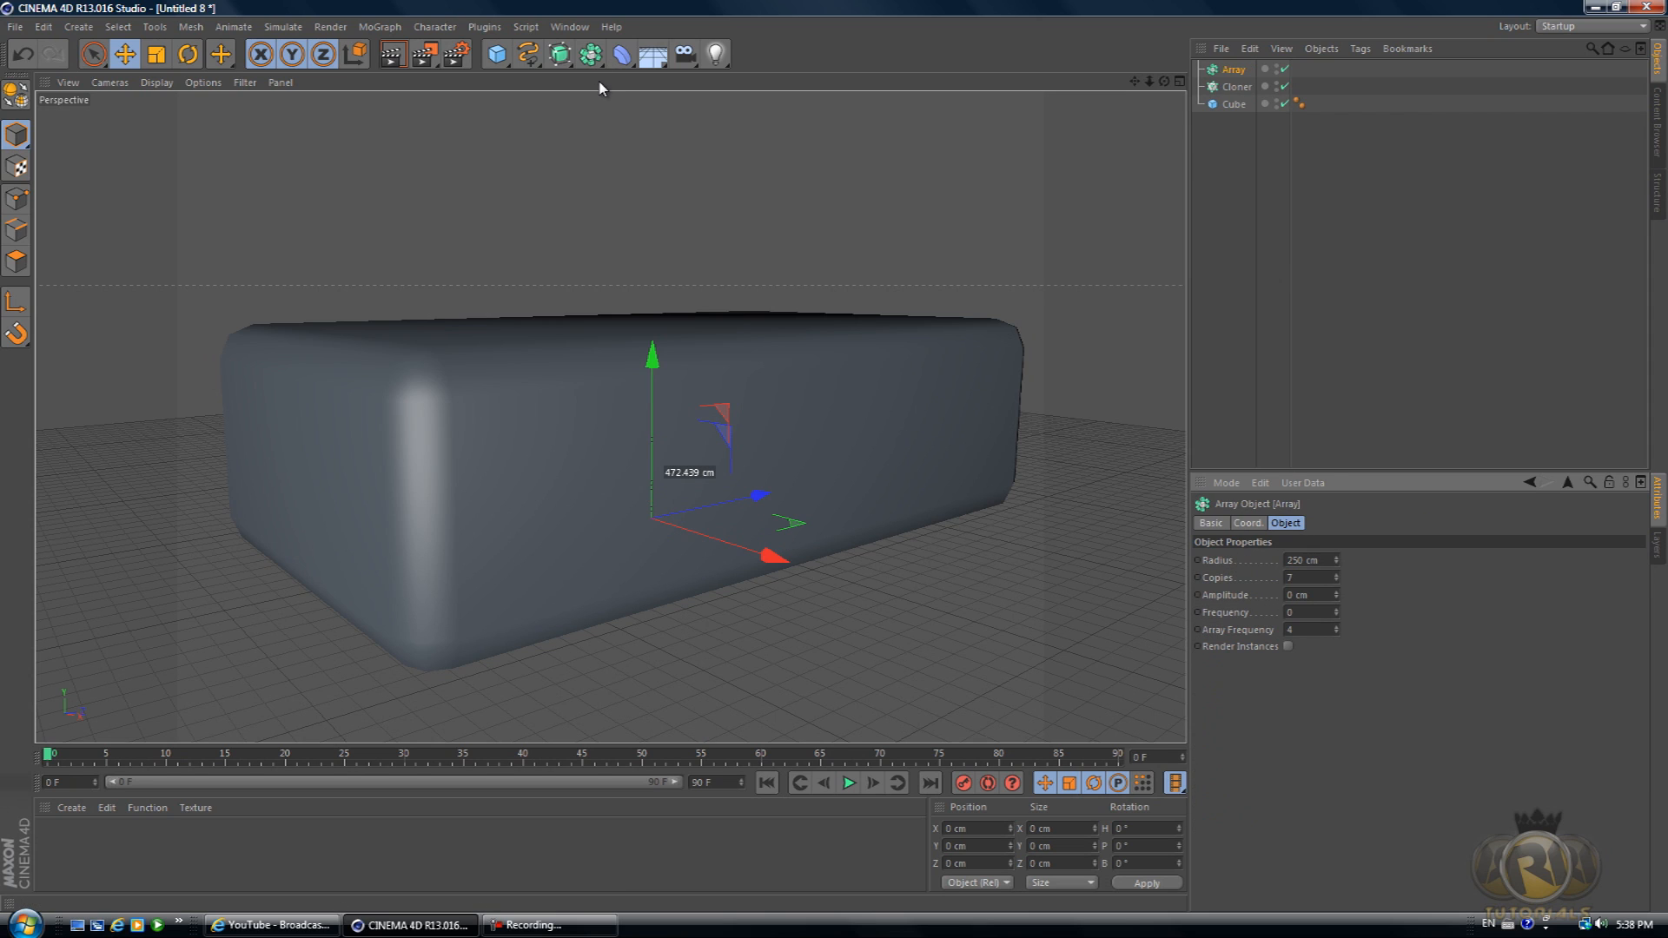
mouse_move(1233, 69)
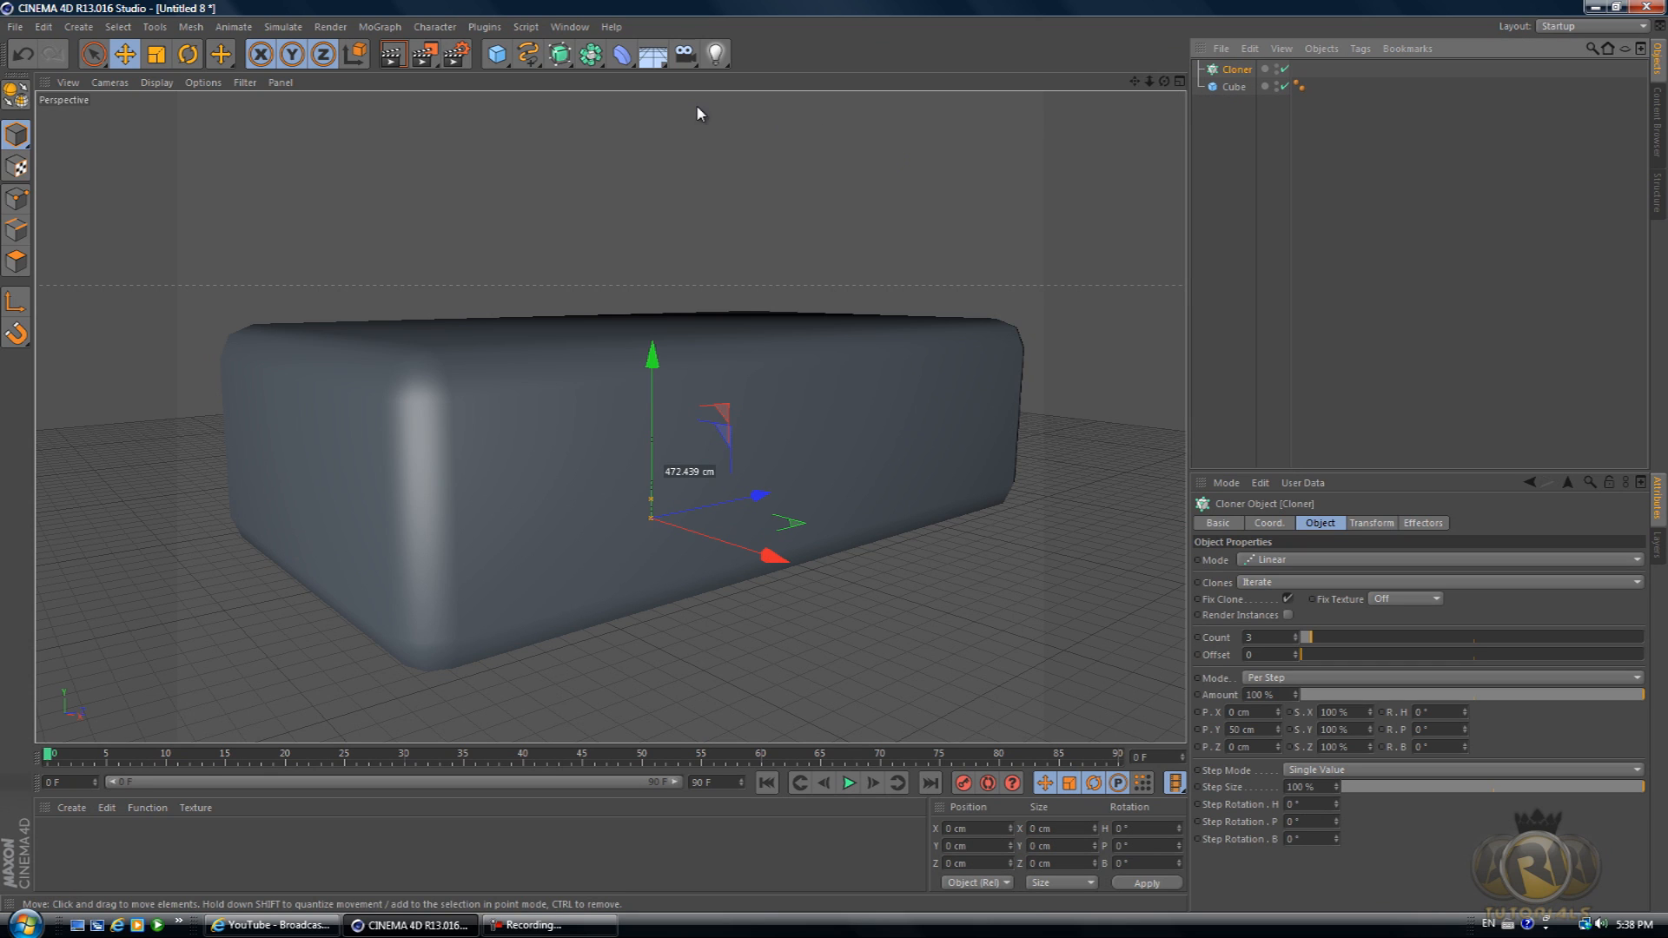
mouse_move(493, 54)
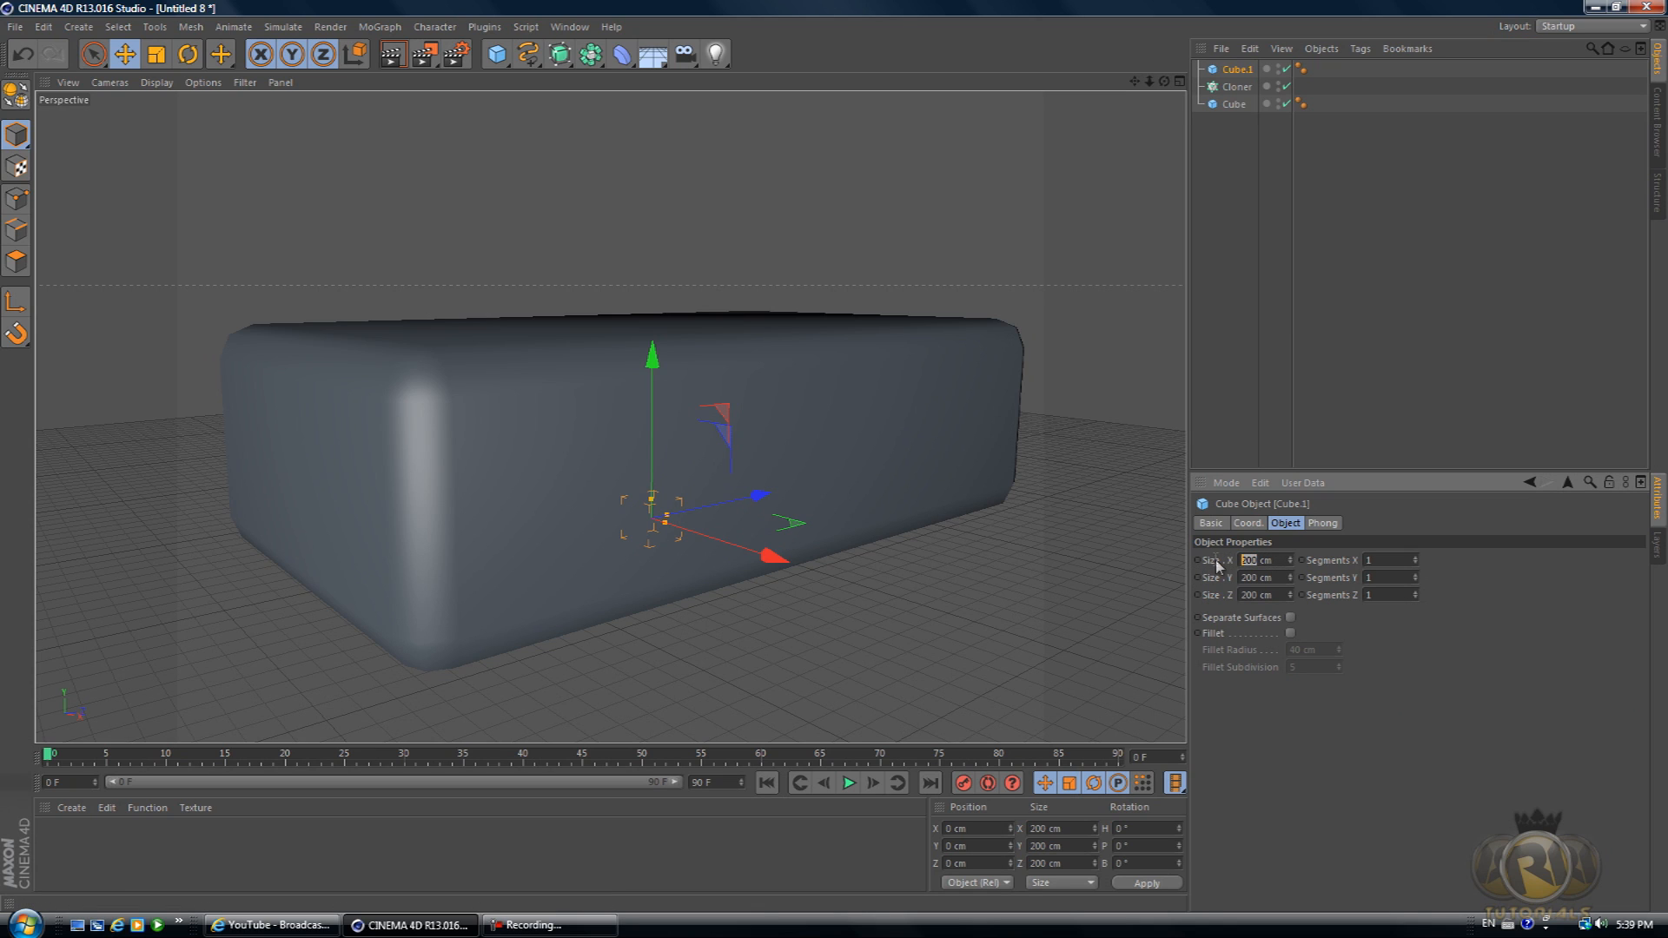
- Size the second cube 155 cm on X, Y and Z and slide it out beside the block
type("1")
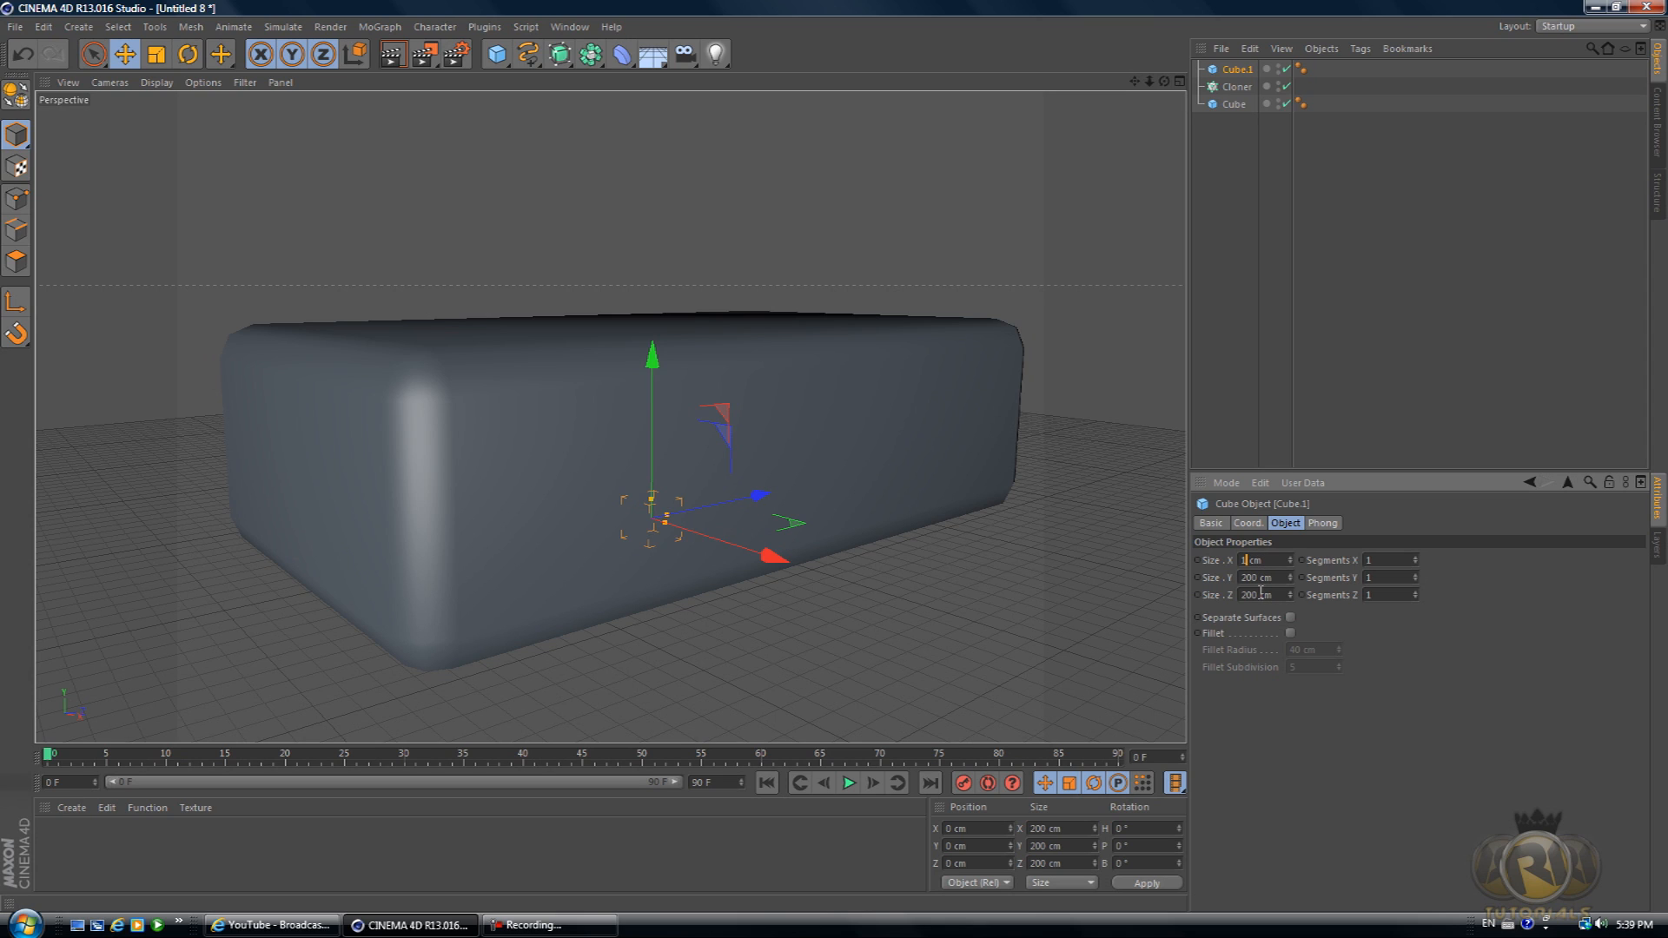
type("155")
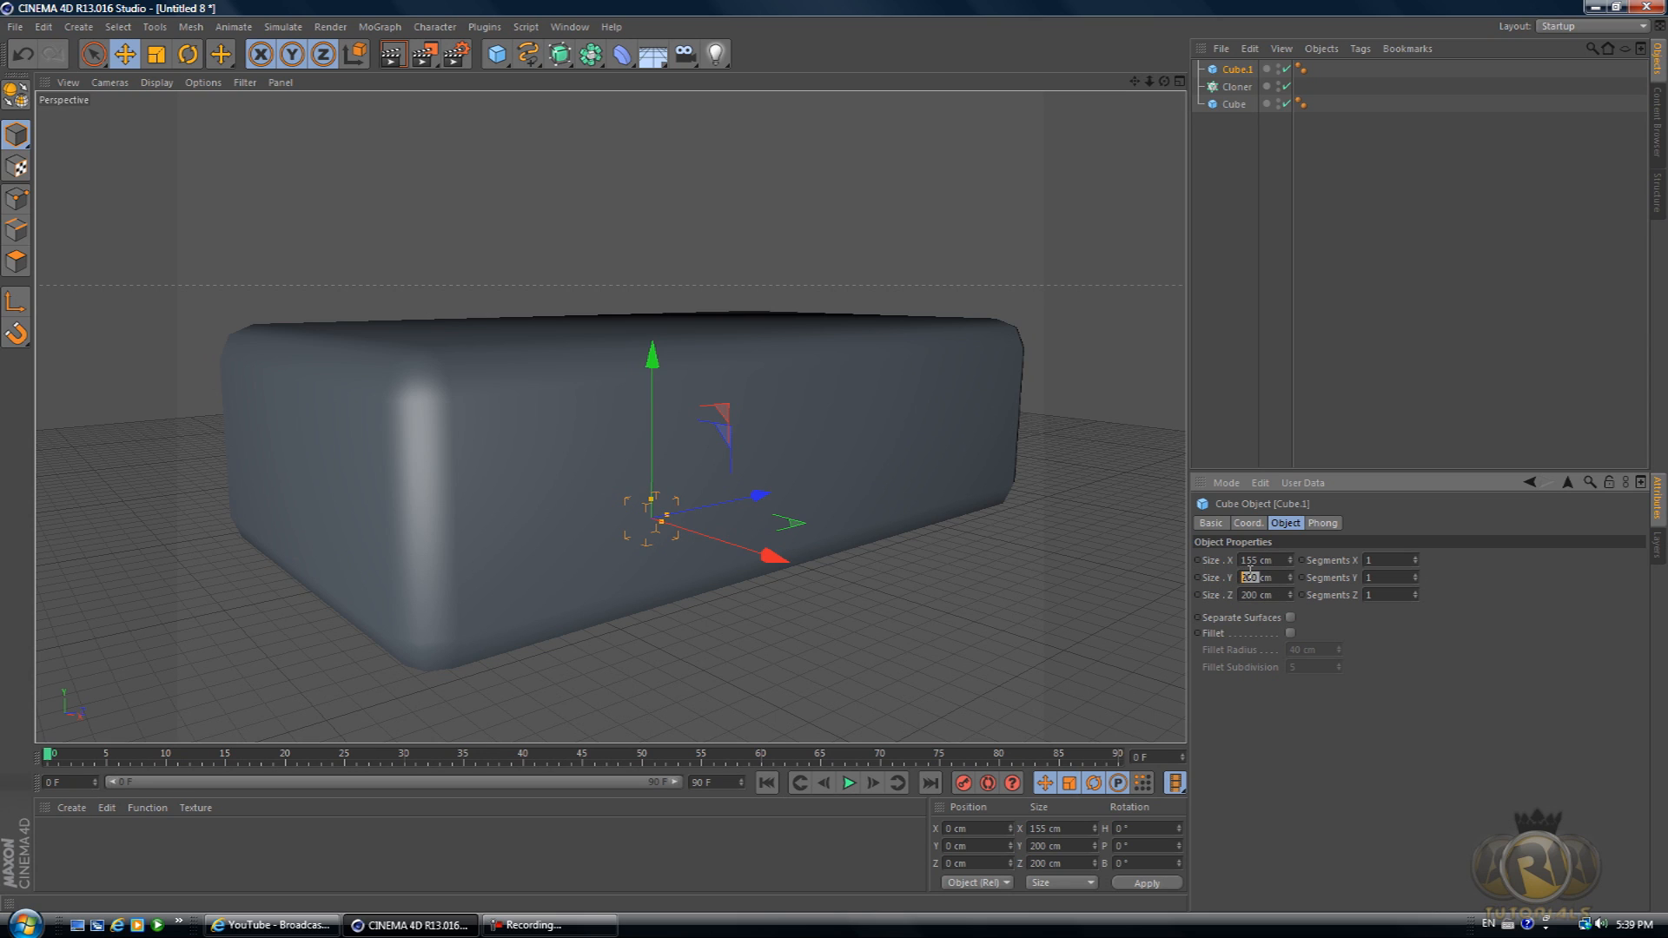
type("155")
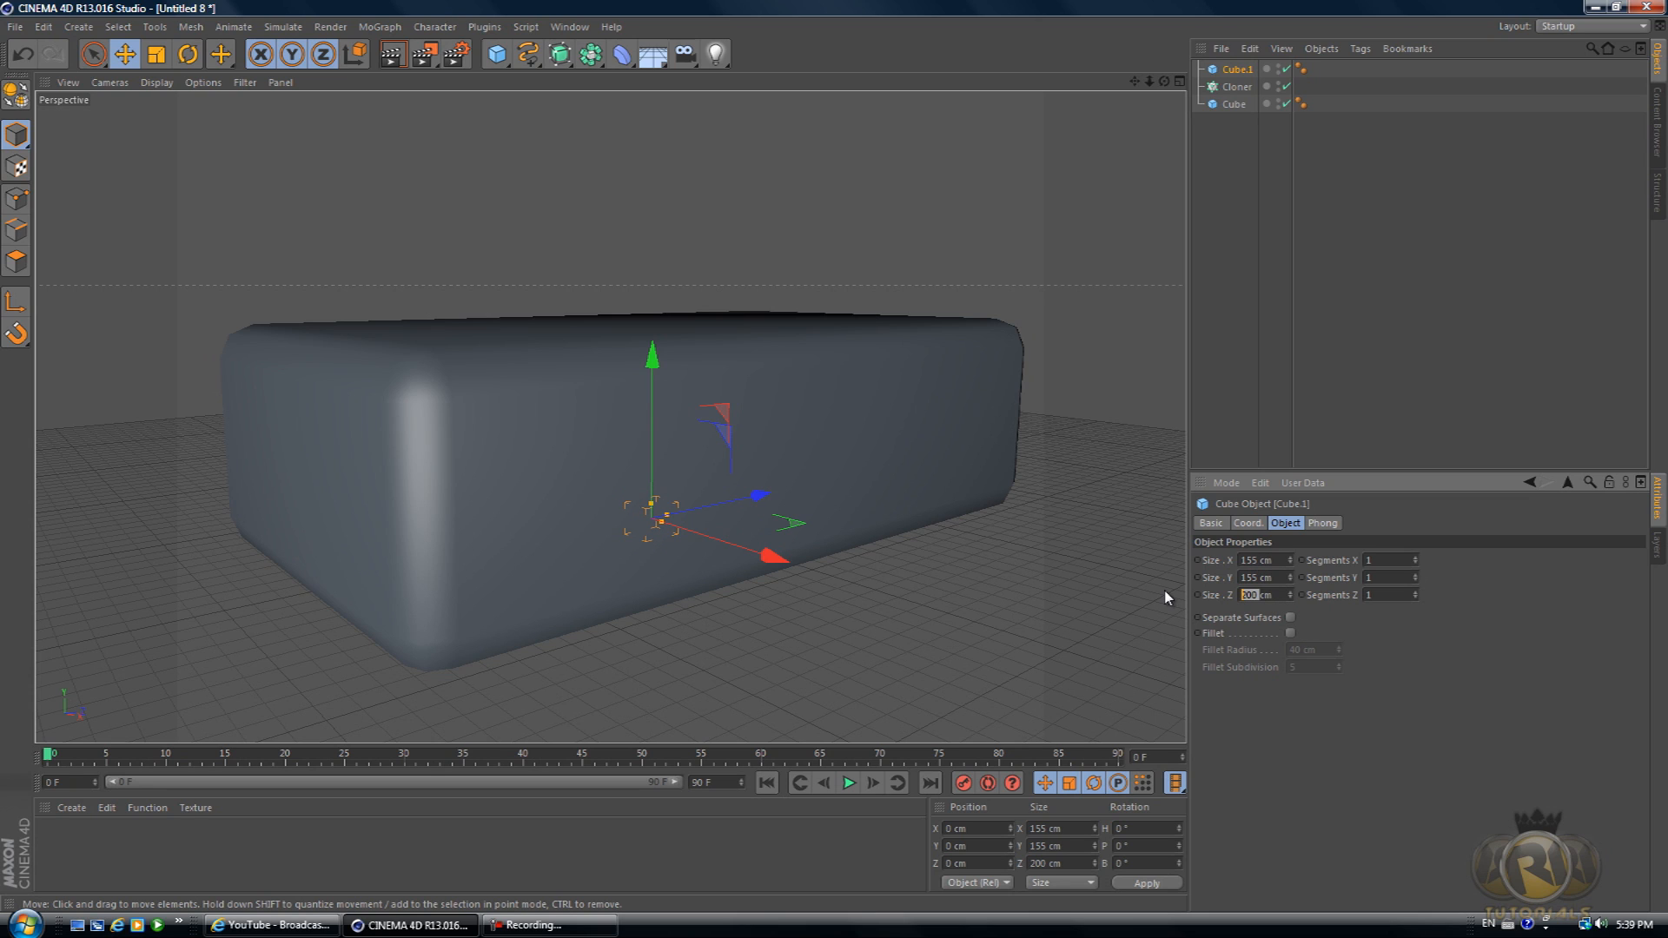
type("155")
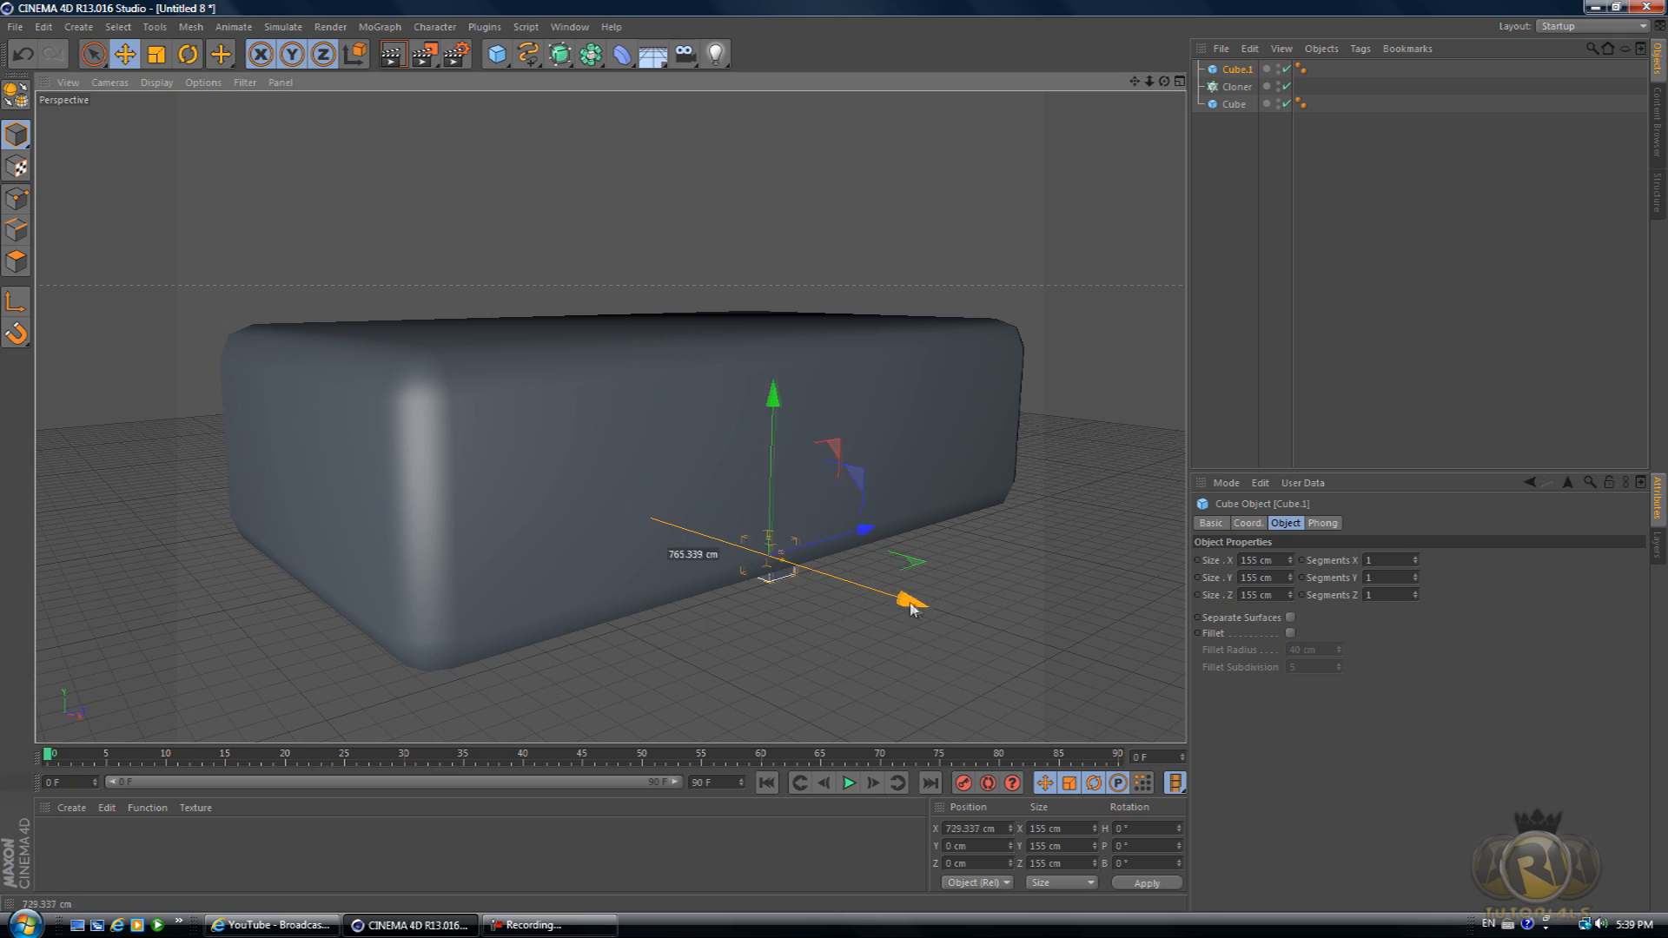
left_click_drag(909, 599, 976, 616)
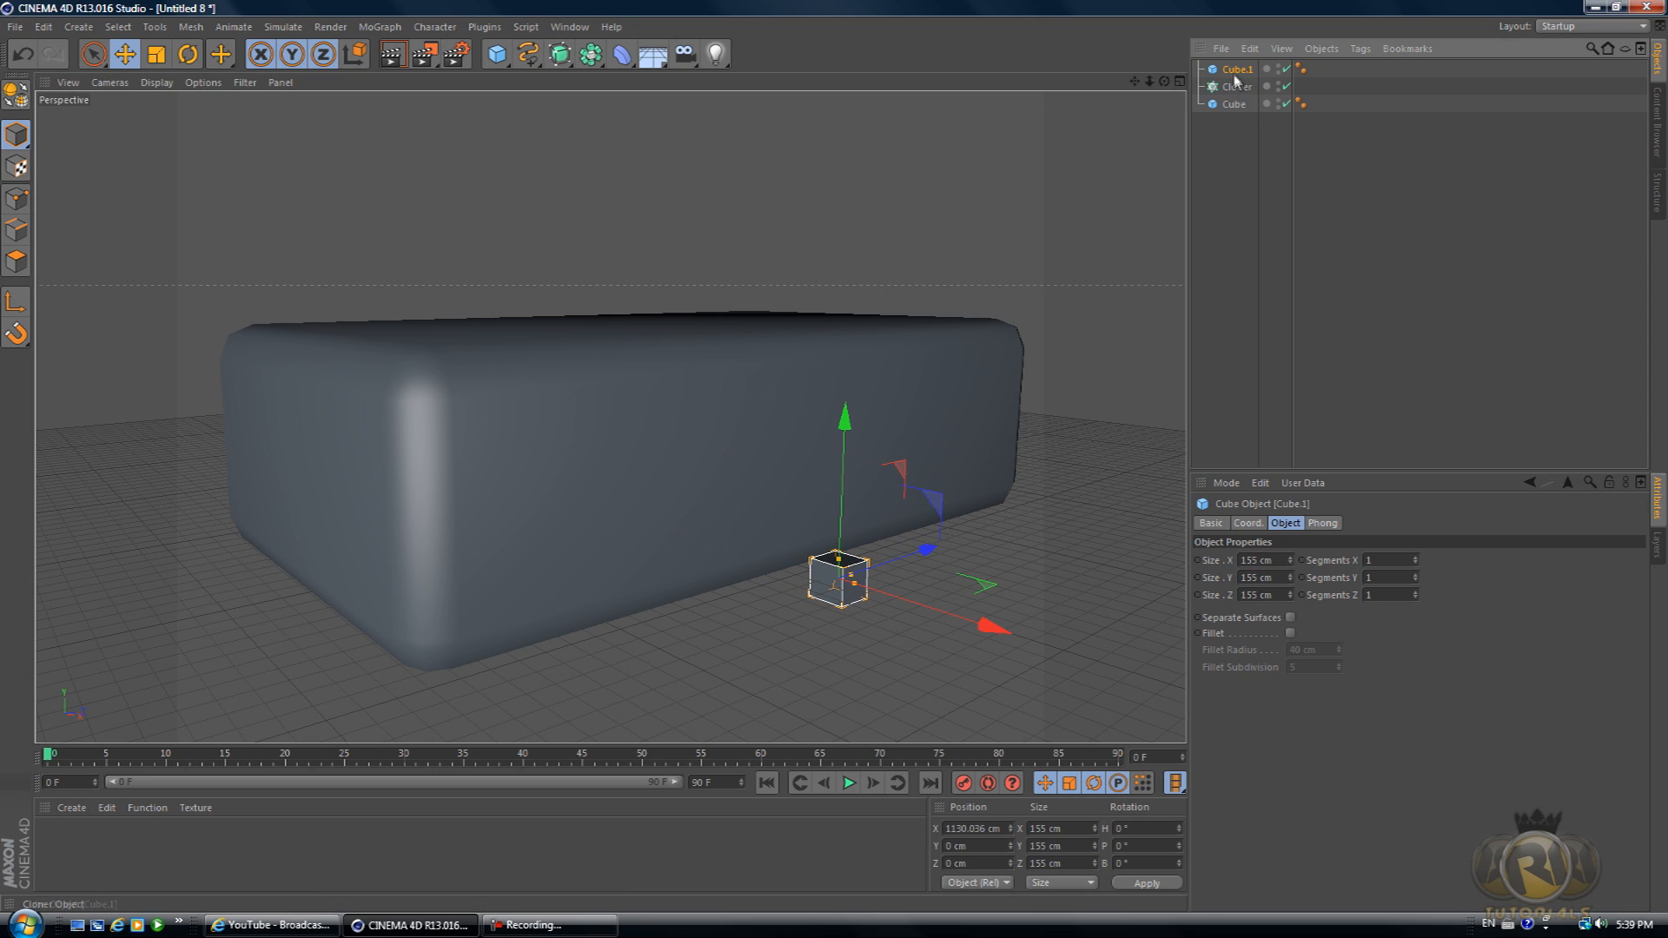
mouse_move(1236, 70)
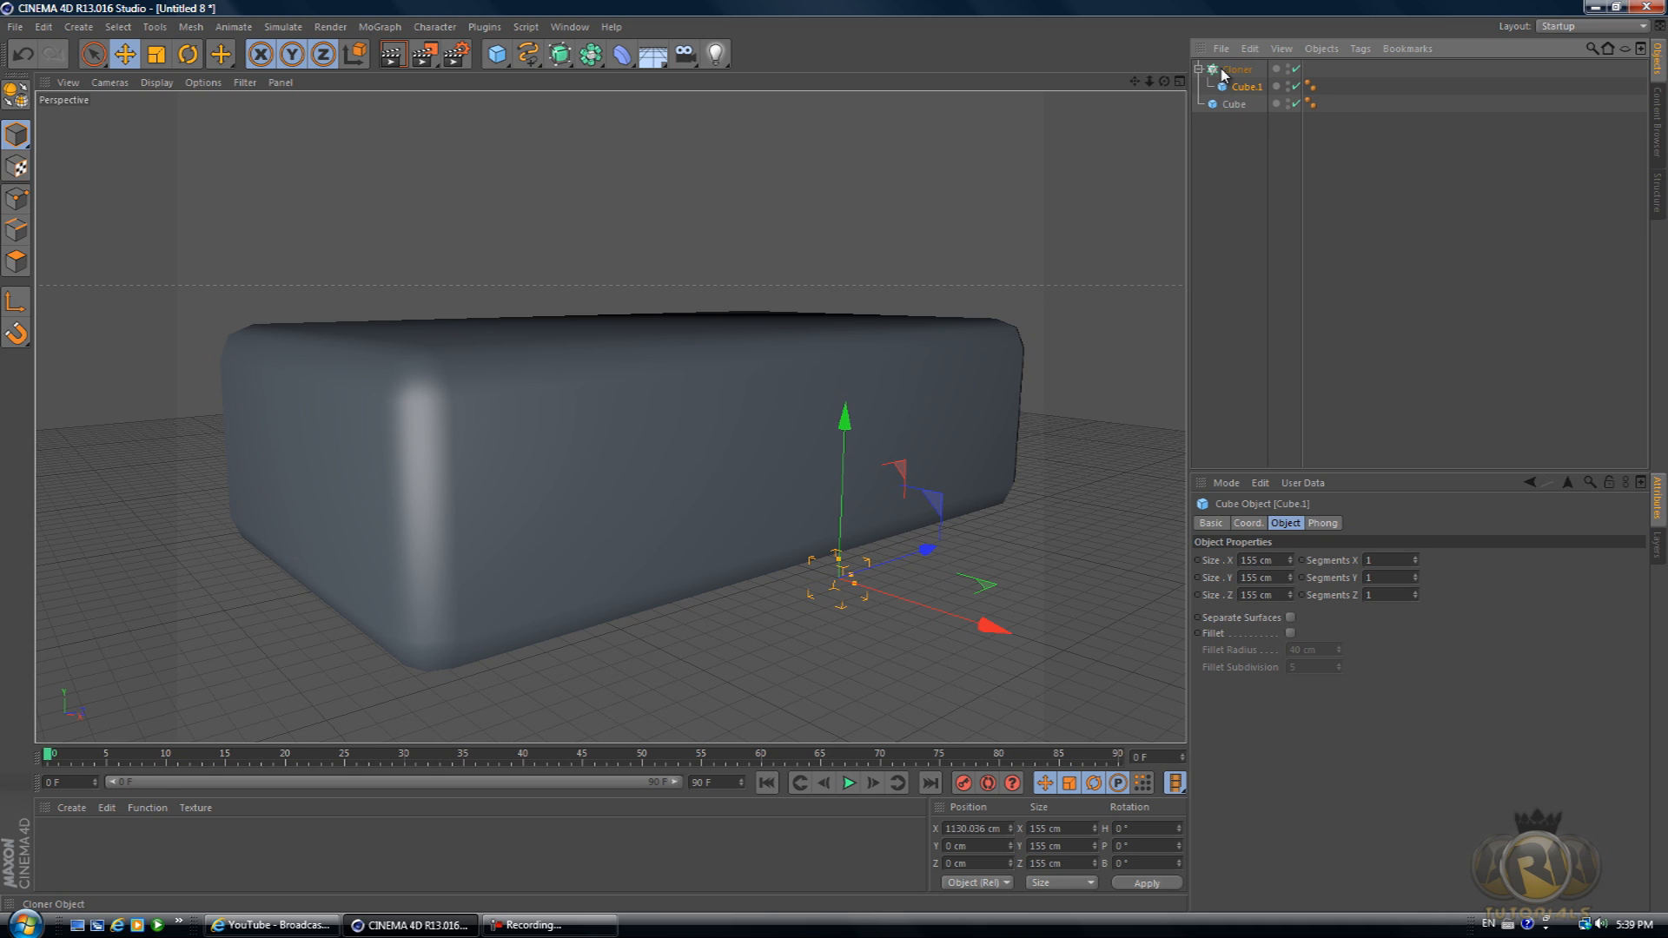
- Switch the Cloner's Mode to Object and select the rounded Cube as its source
left_click(1235, 70)
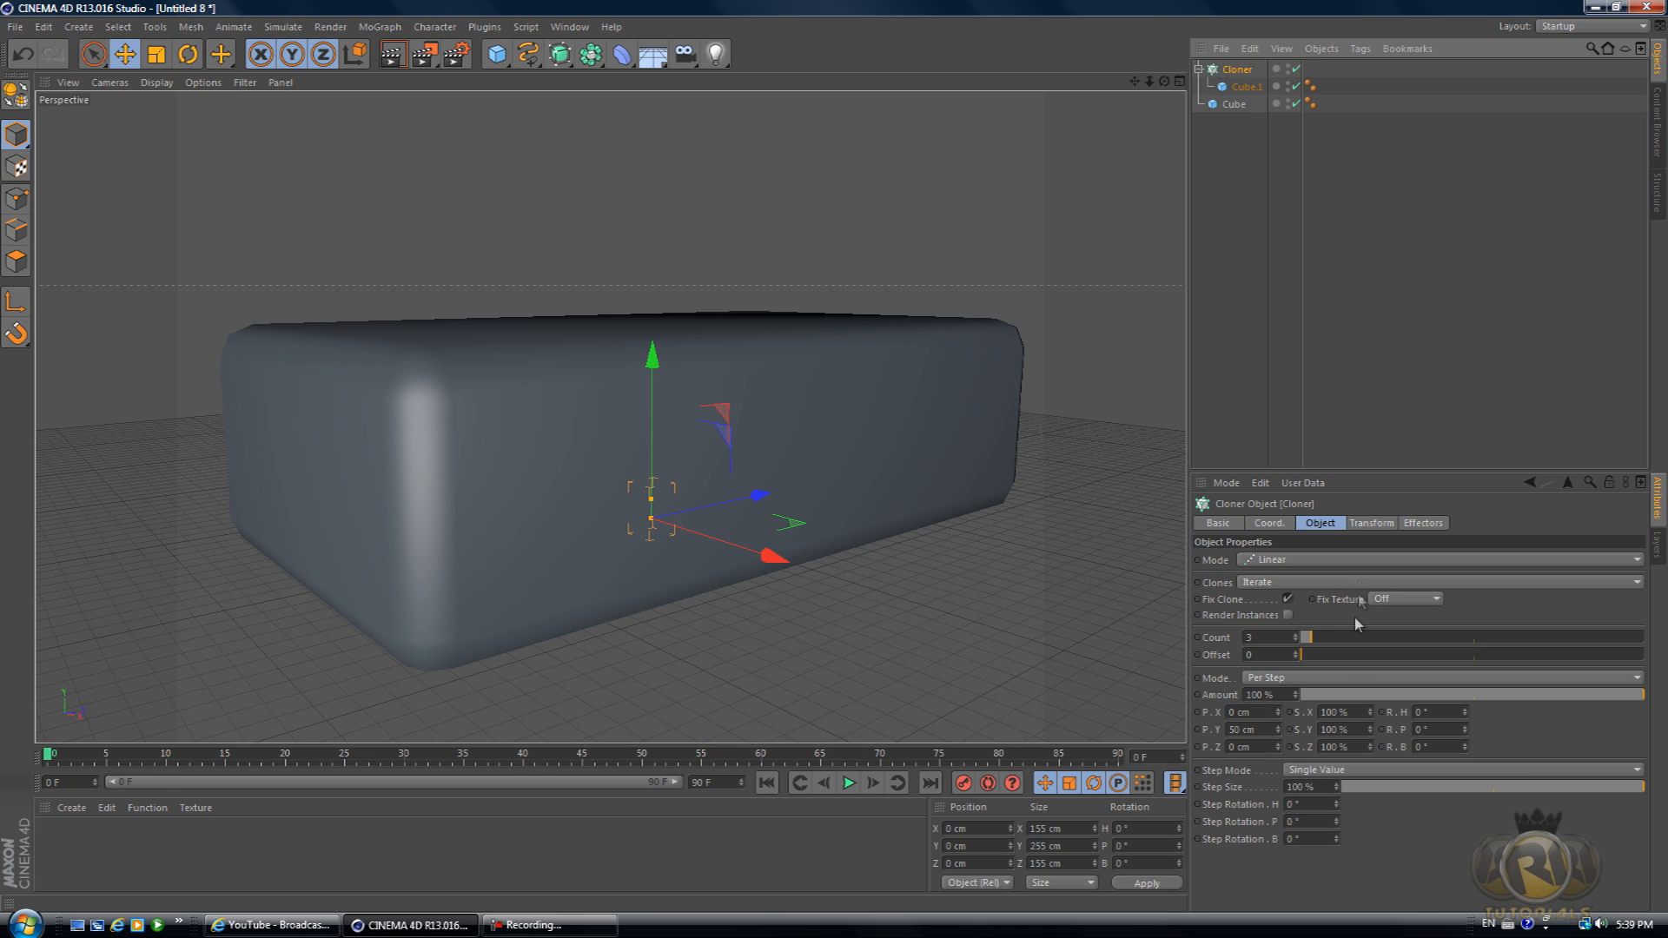
mouse_move(1286, 596)
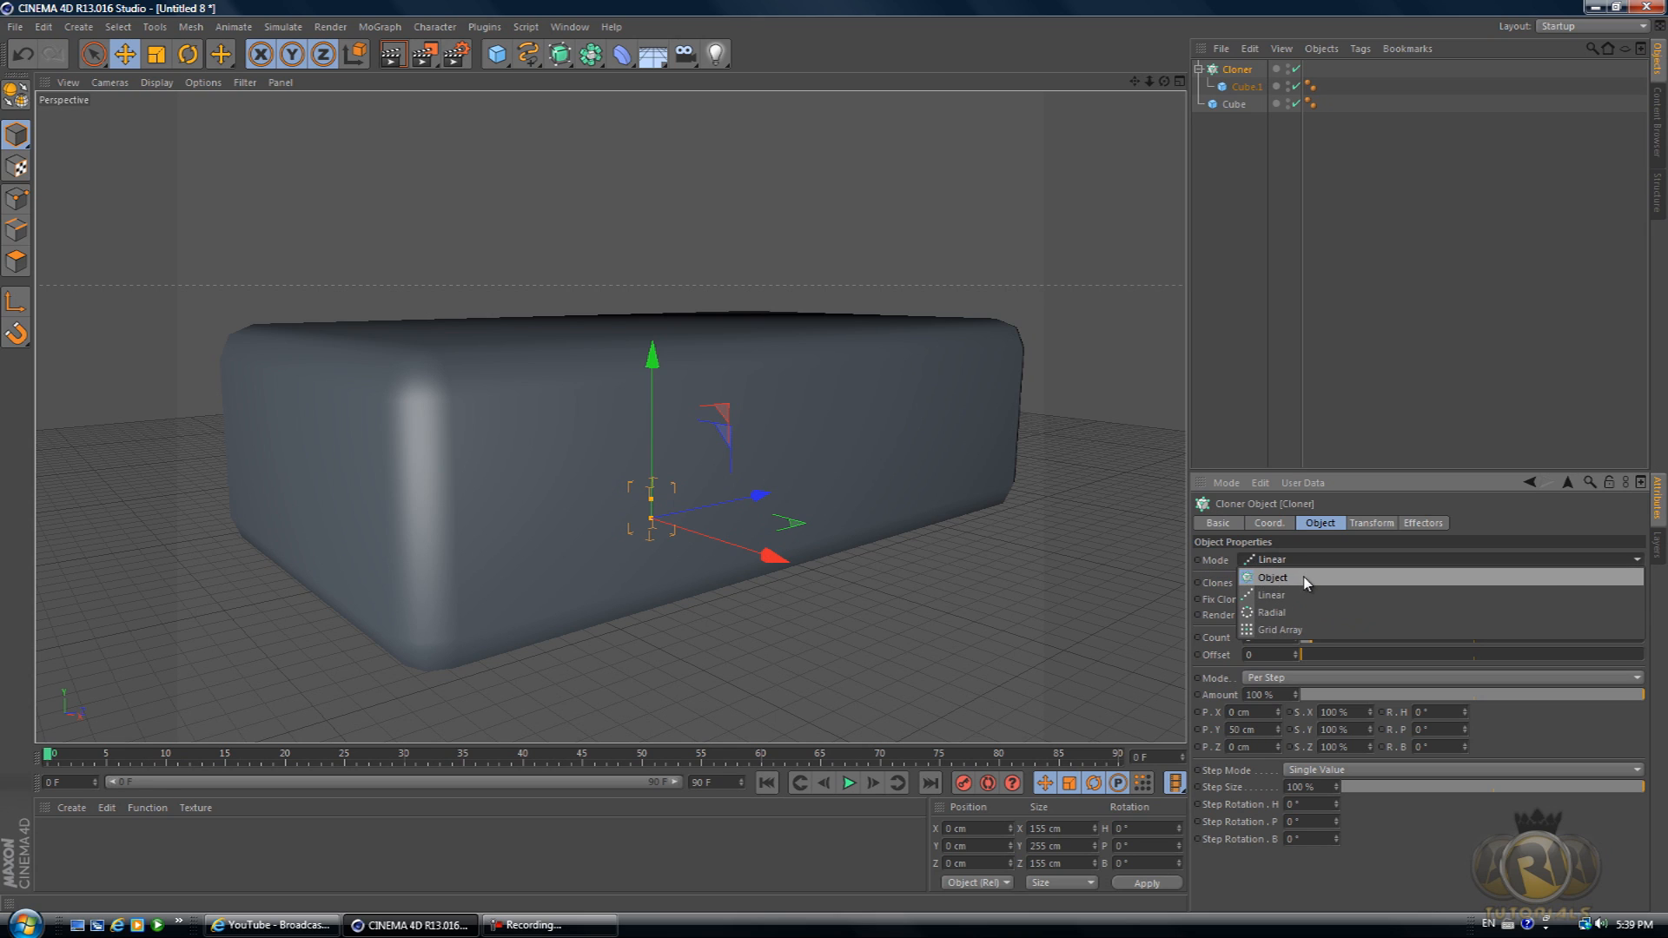
left_click(1272, 577)
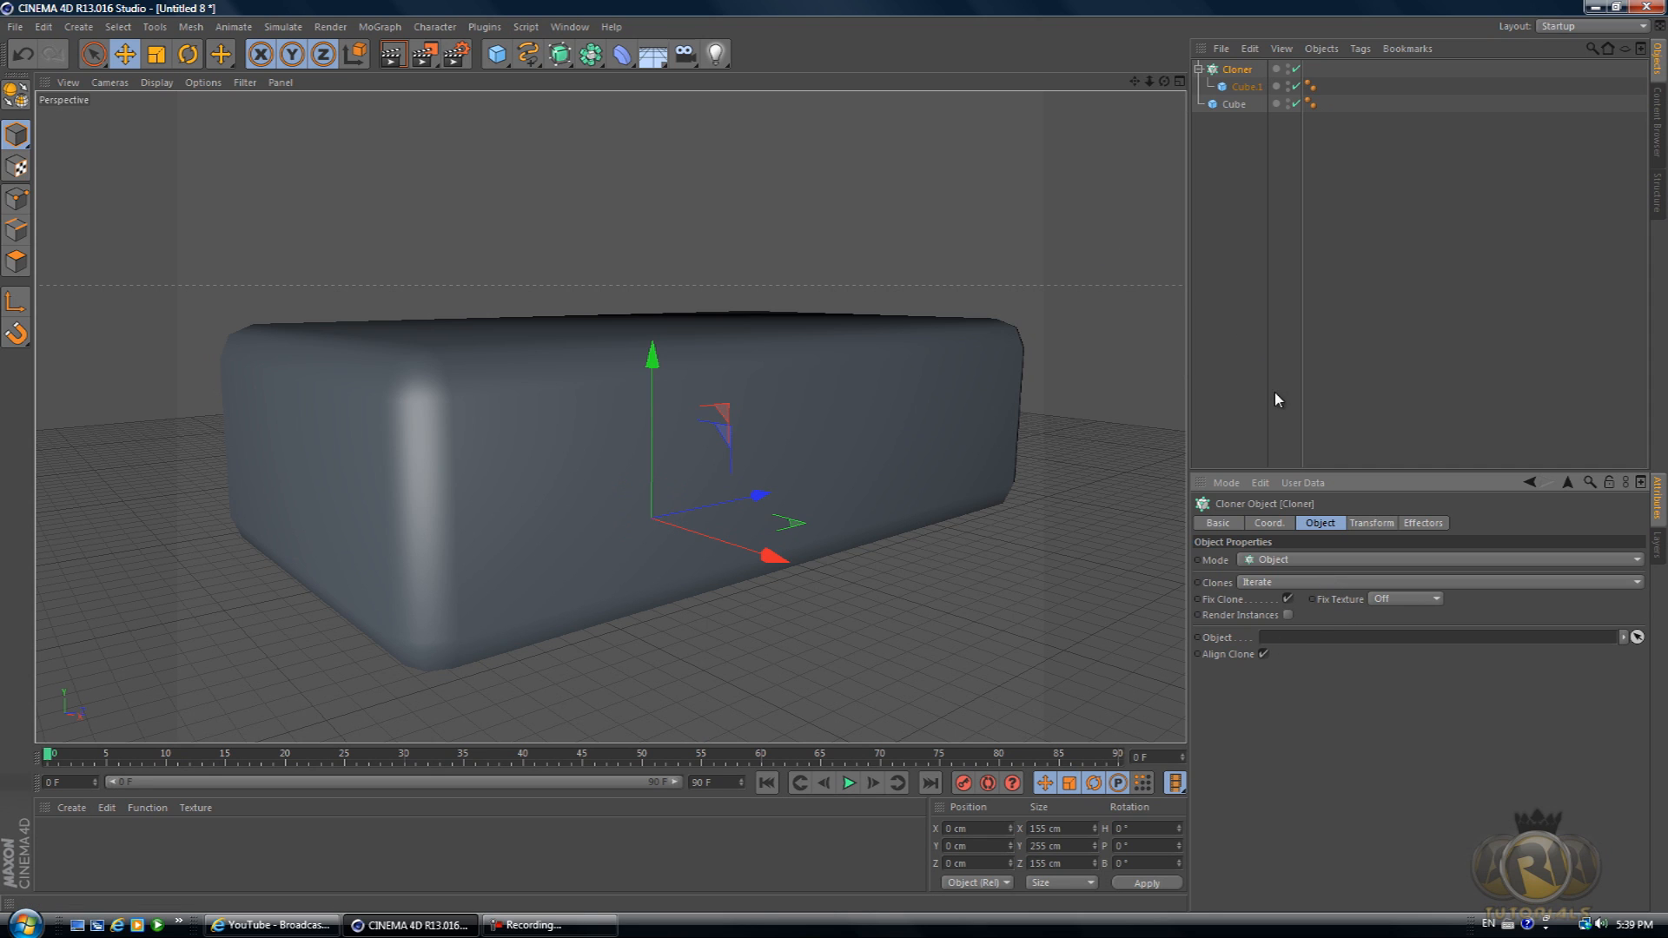
left_click(1234, 102)
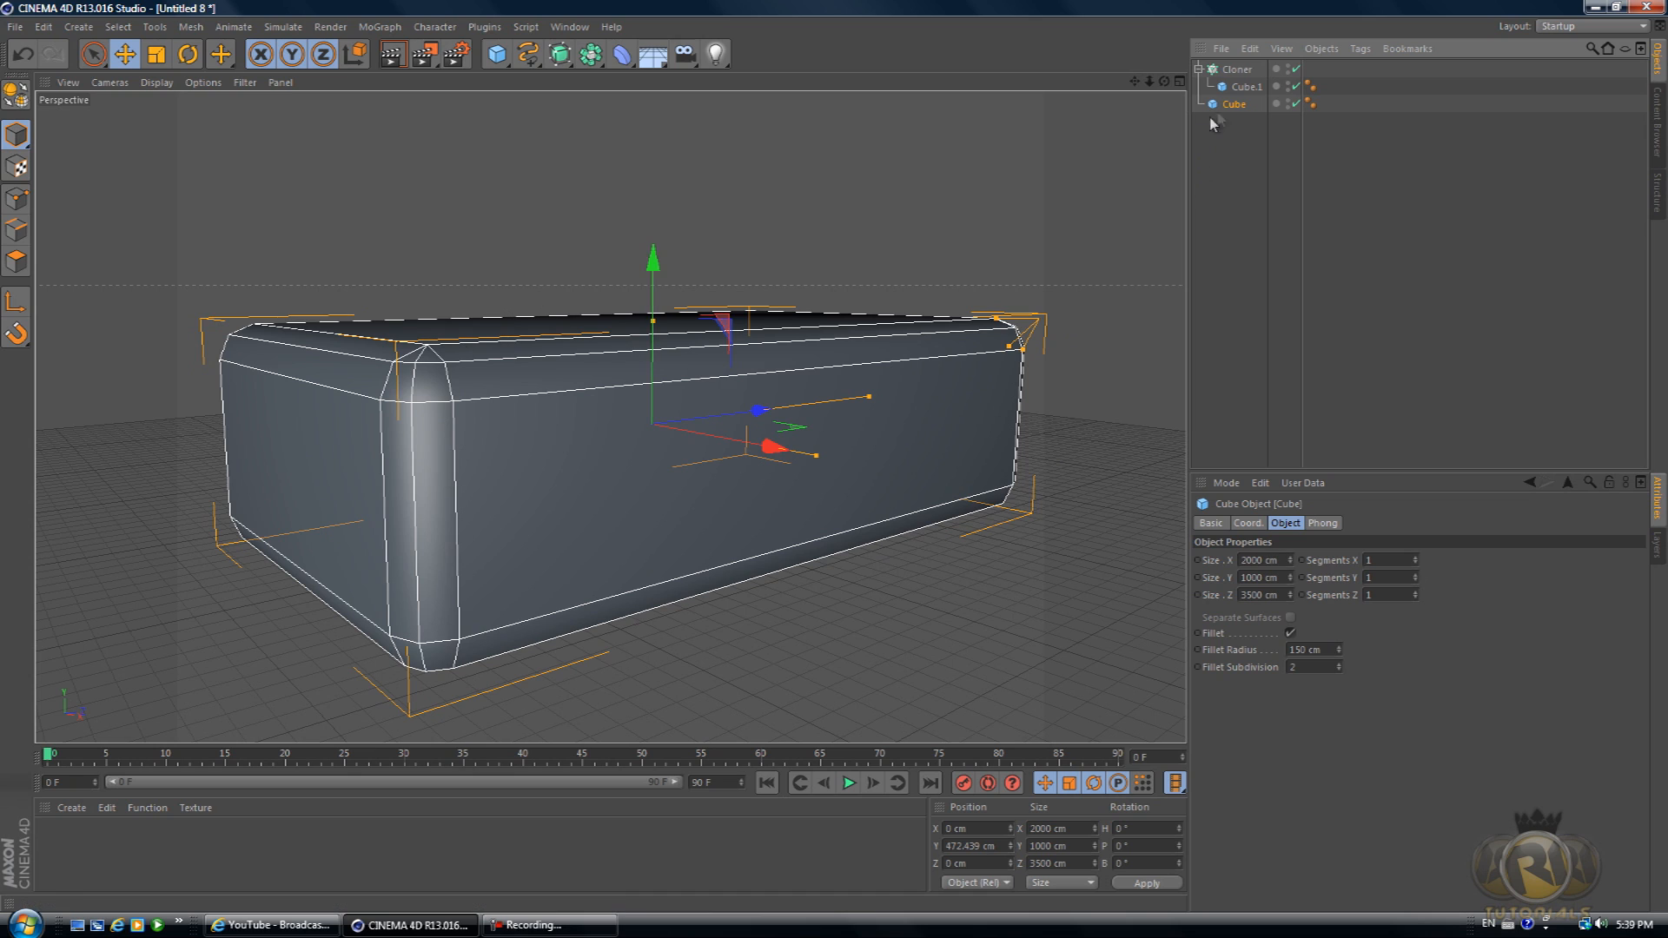
mouse_move(1233, 106)
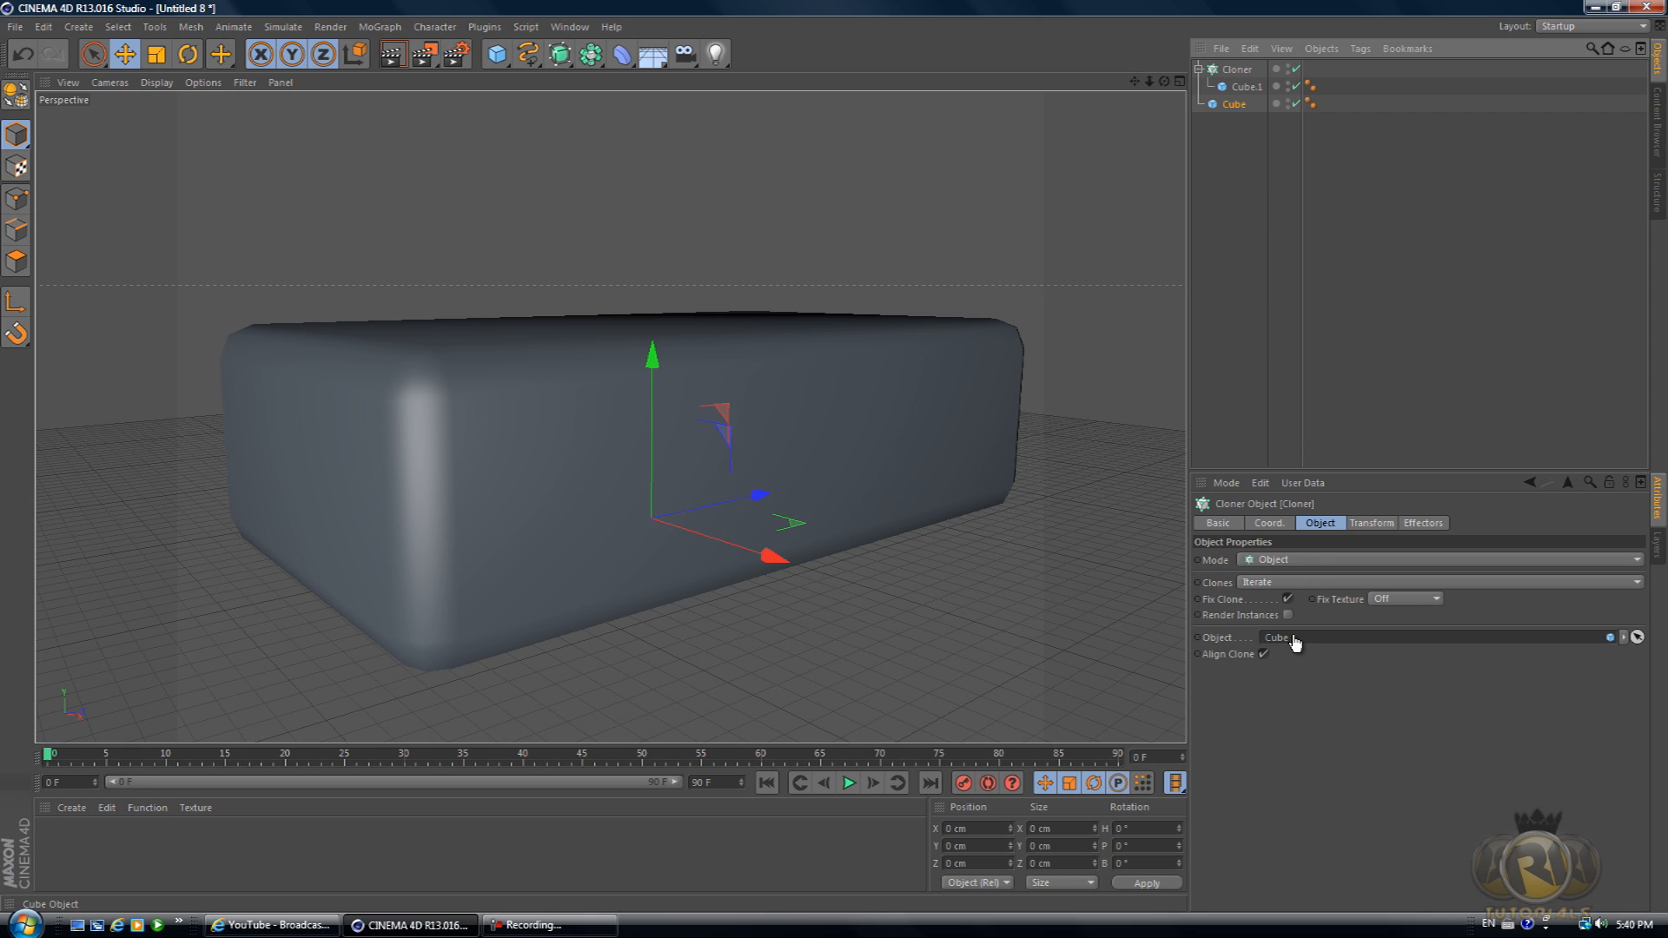
- Set the rounded Cube as the Cloner's target object and enable Render Instances
left_click(1281, 637)
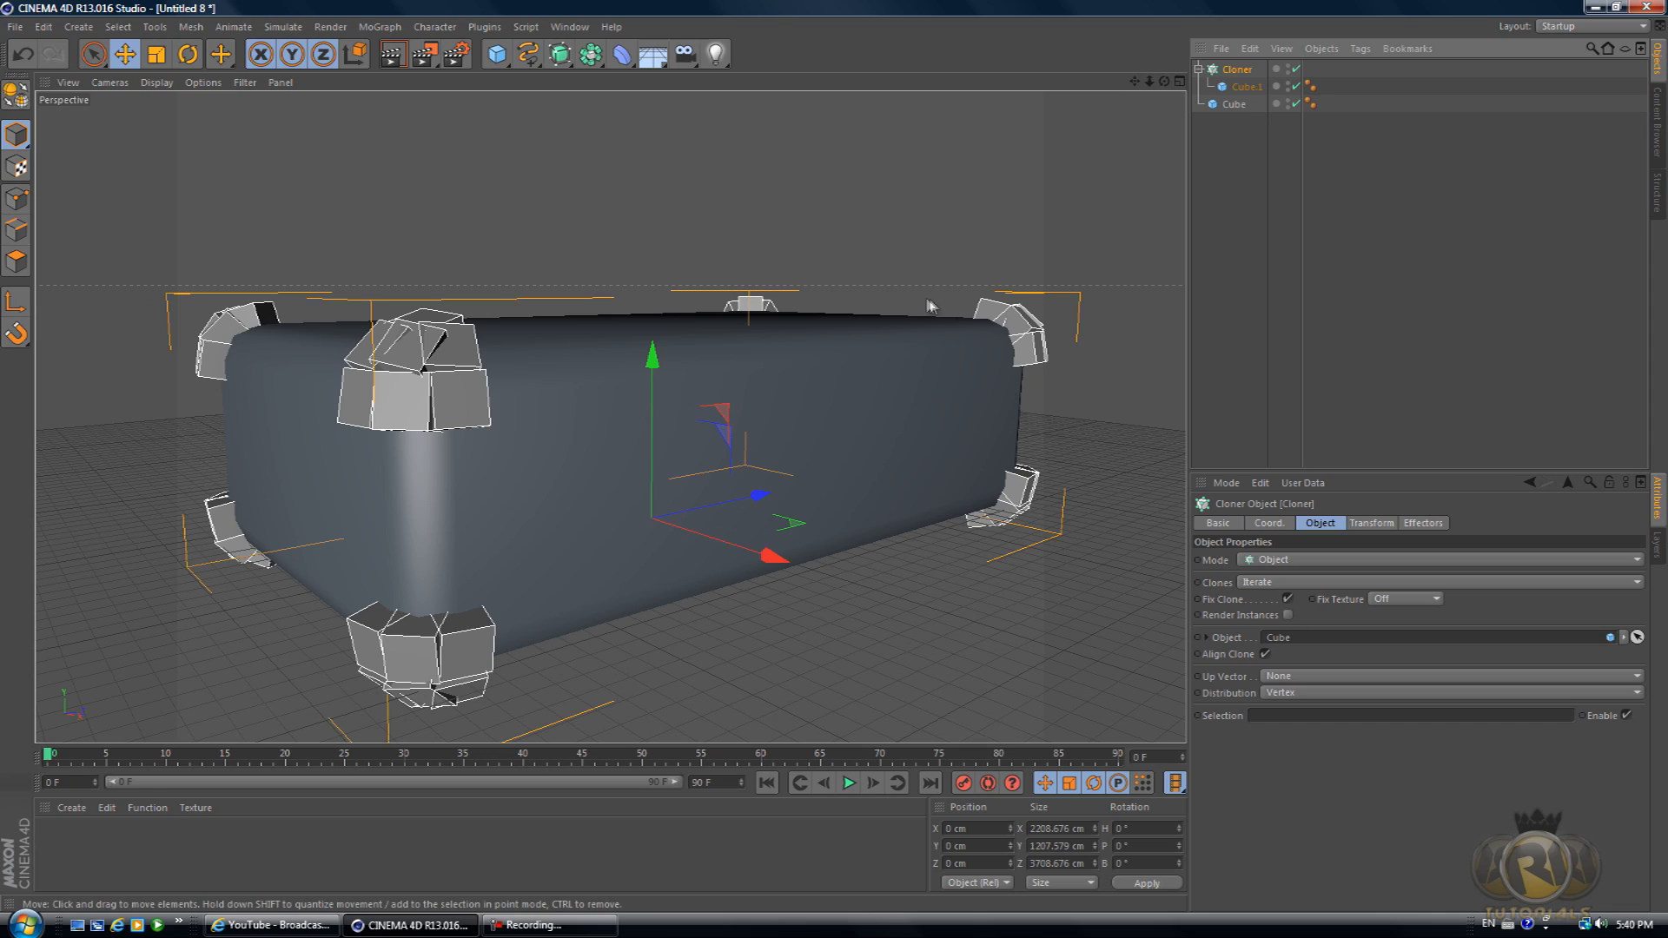
mouse_move(1244, 618)
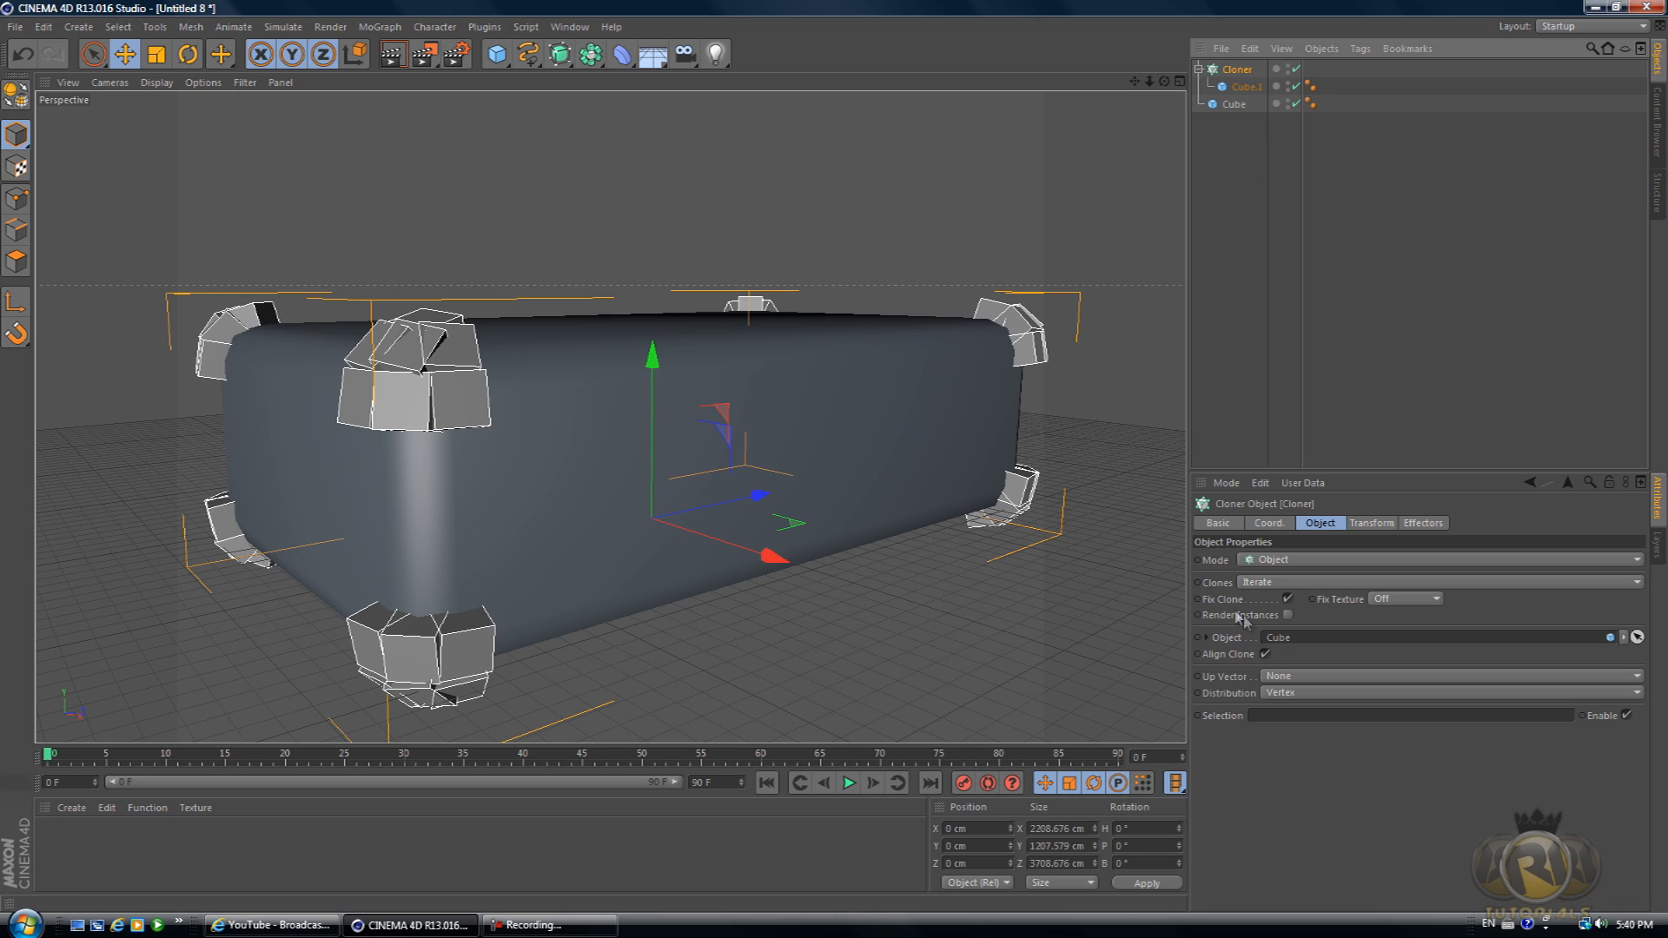
mouse_move(1267, 617)
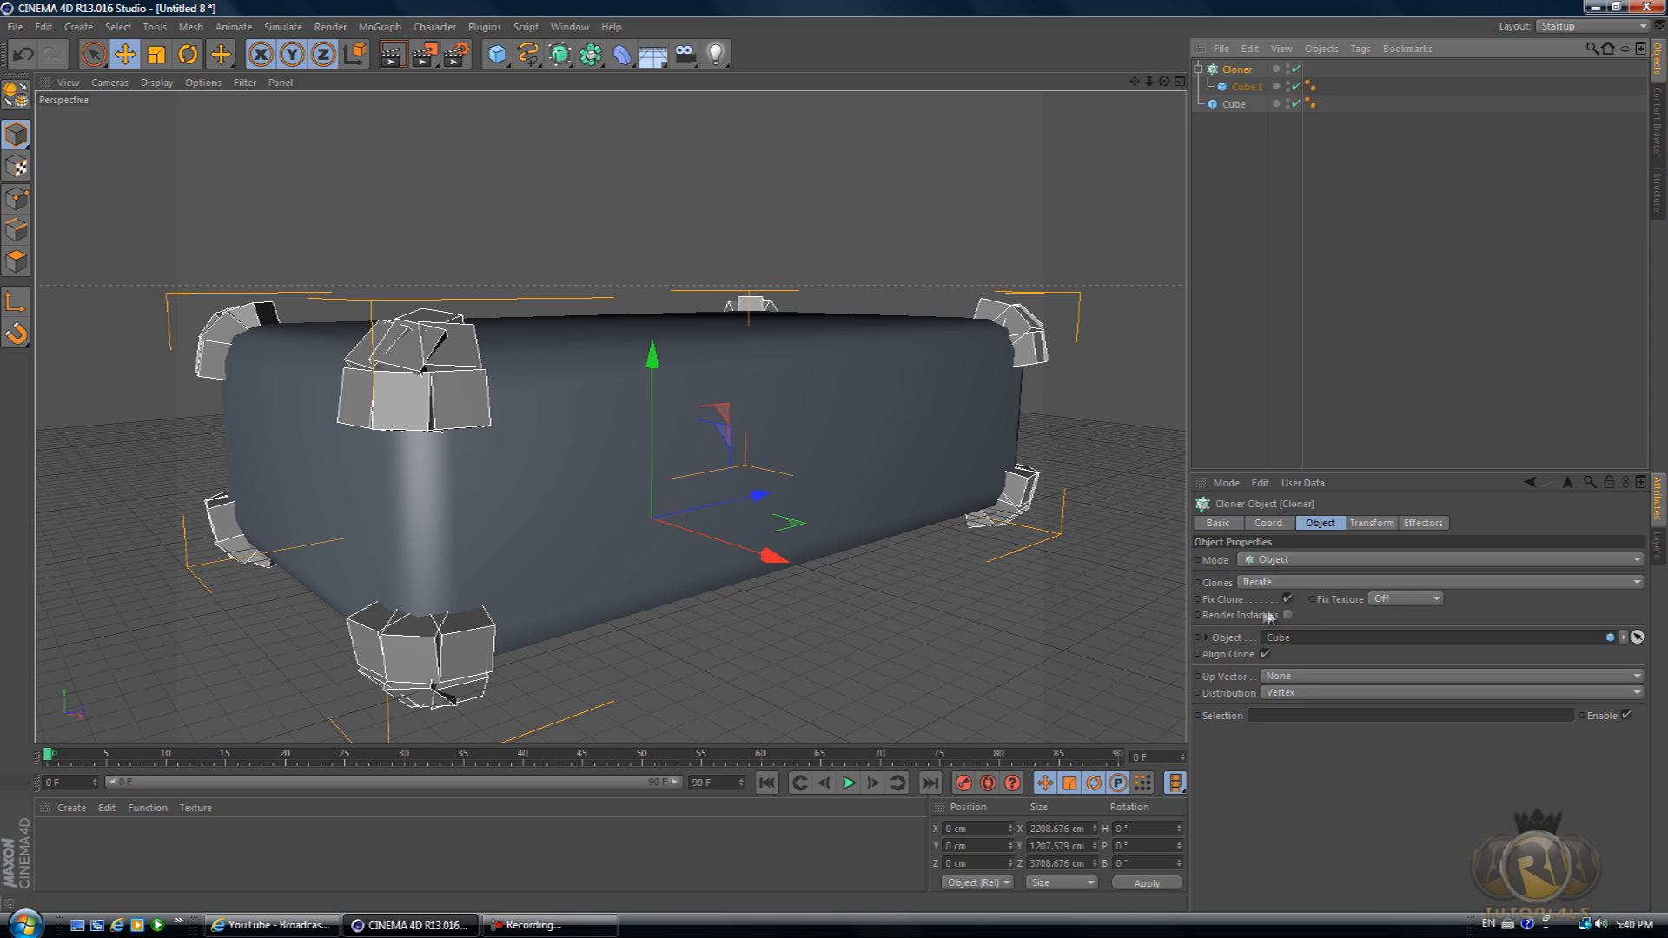
mouse_move(1286, 624)
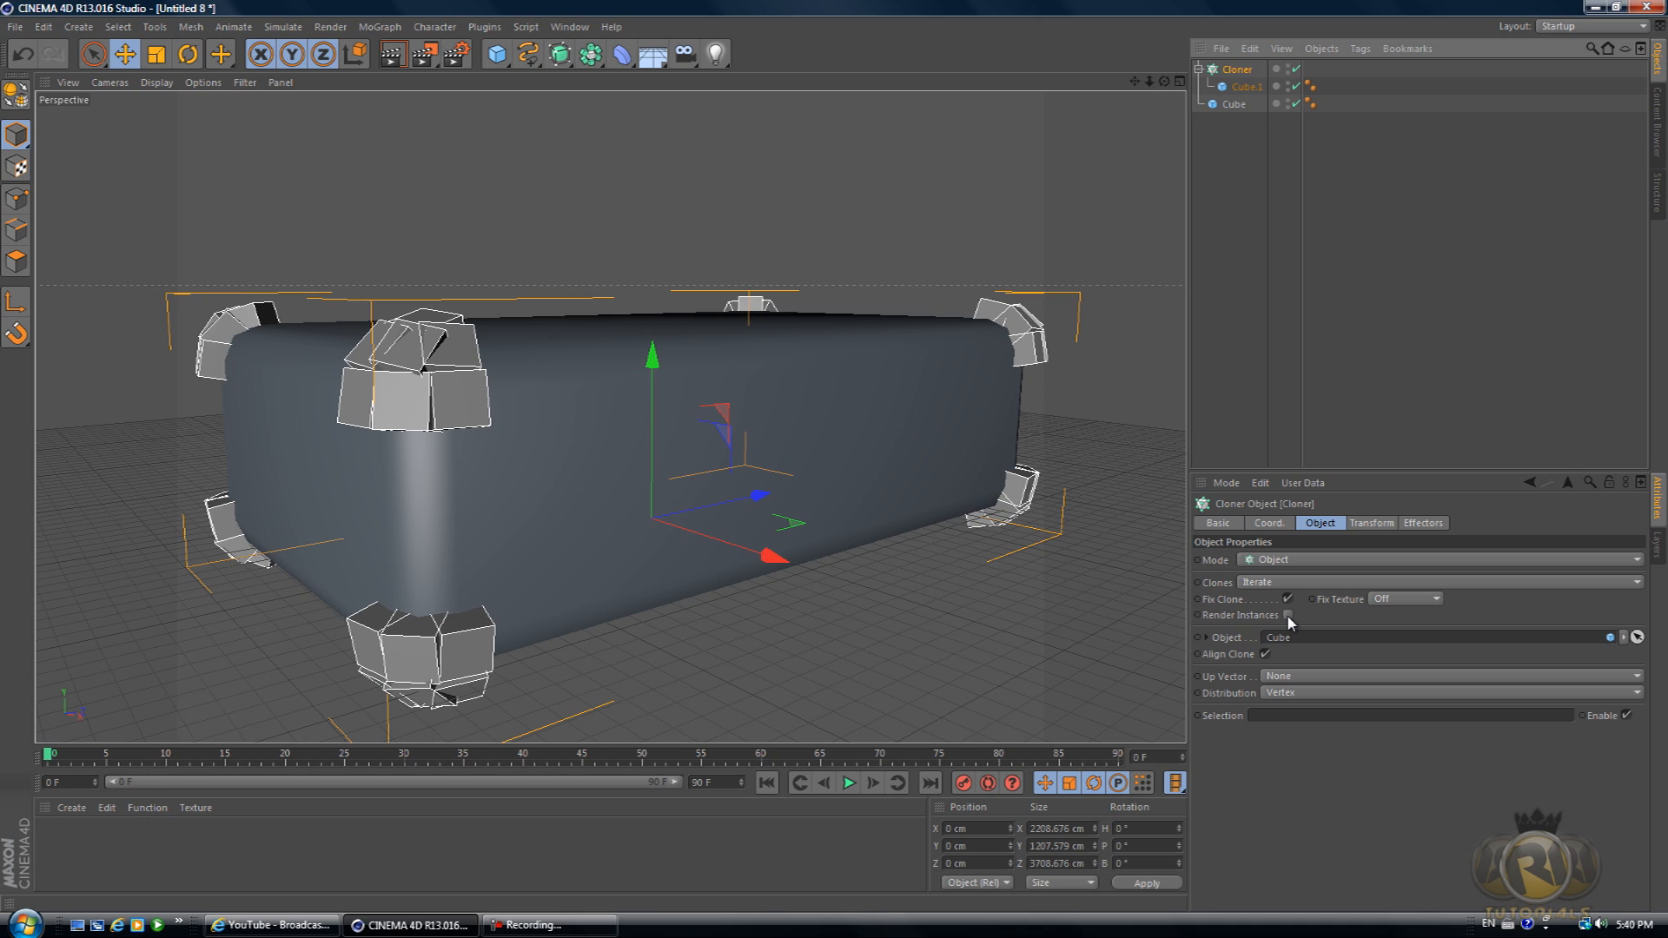
left_click(1442, 582)
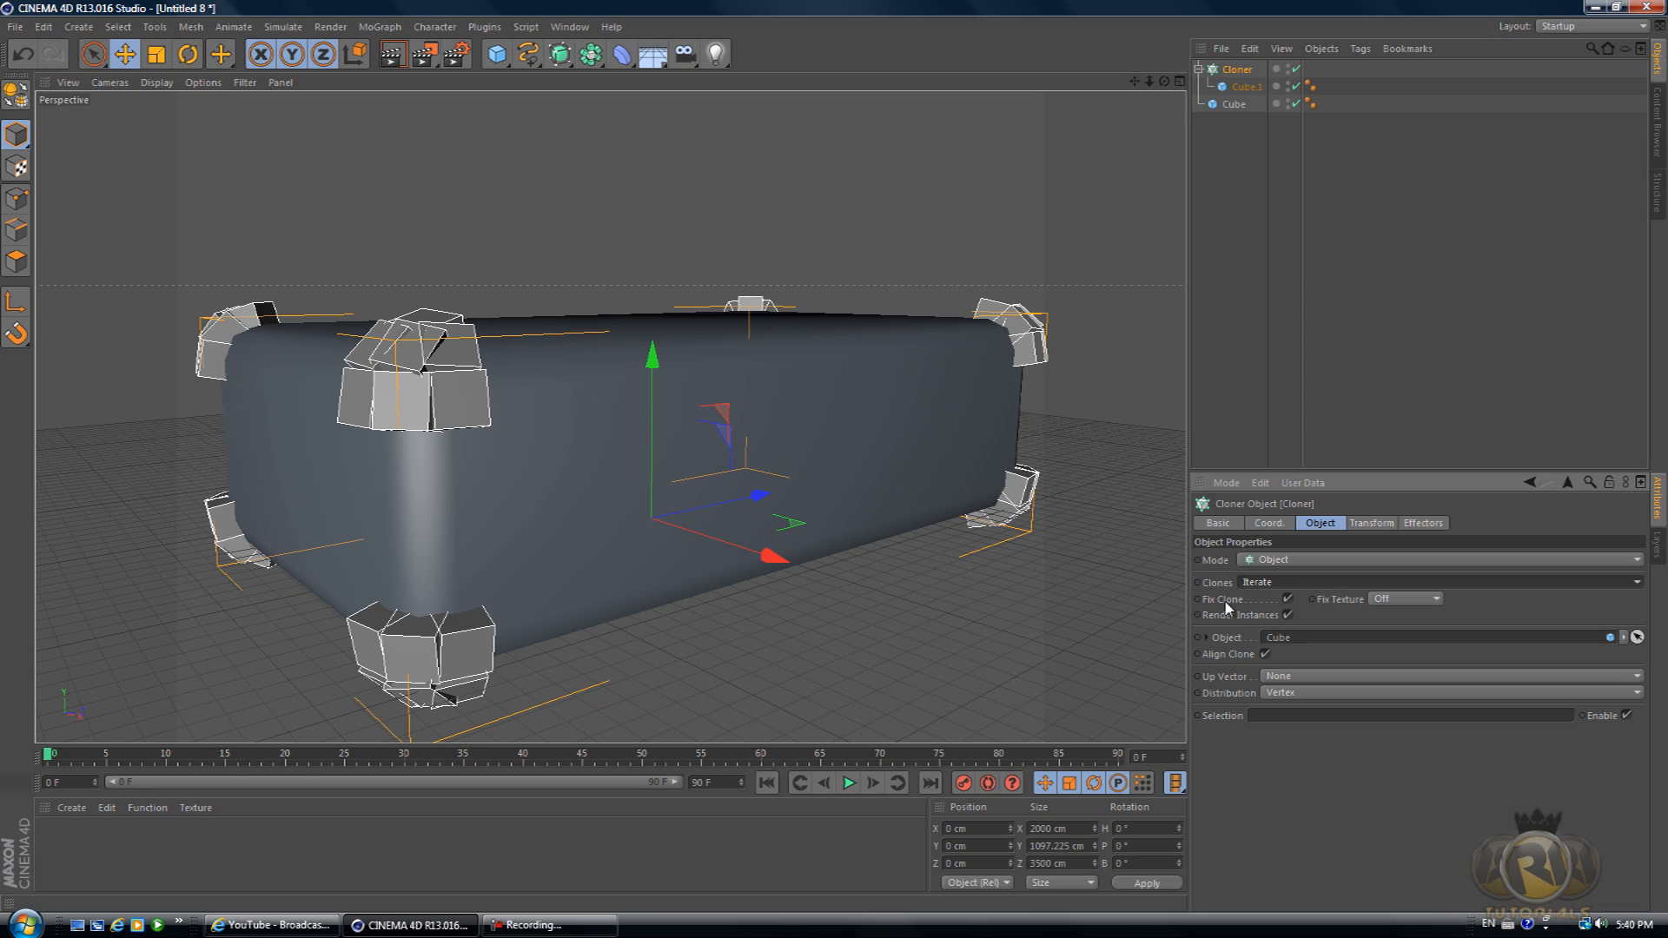
left_click(1404, 597)
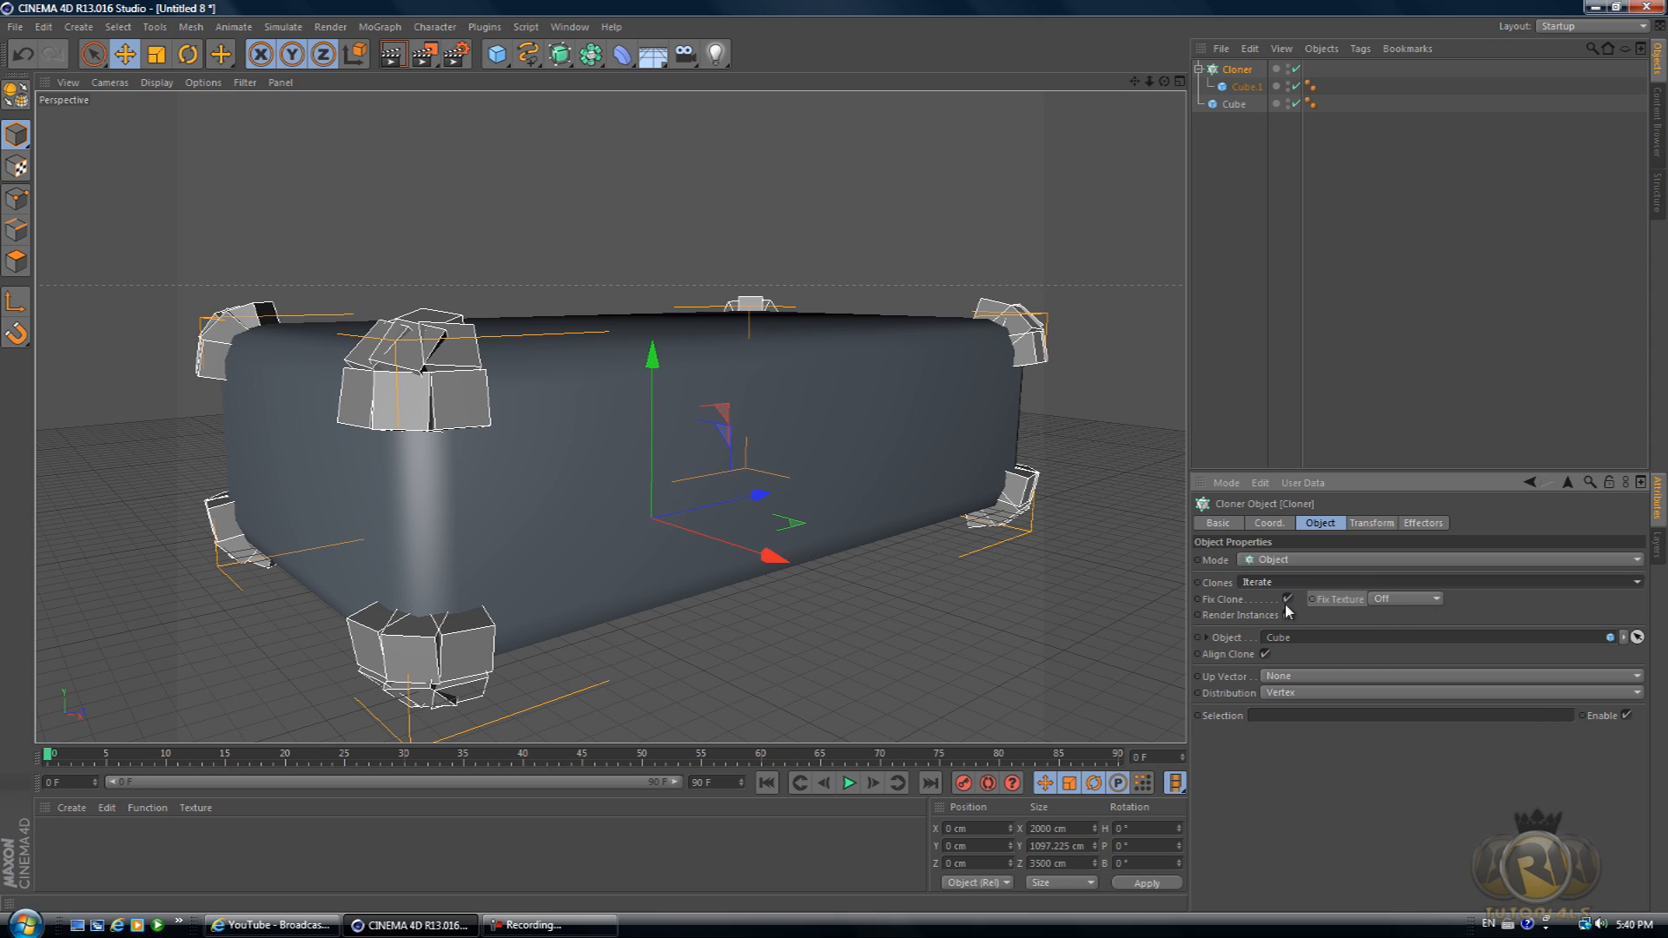
mouse_move(1272, 558)
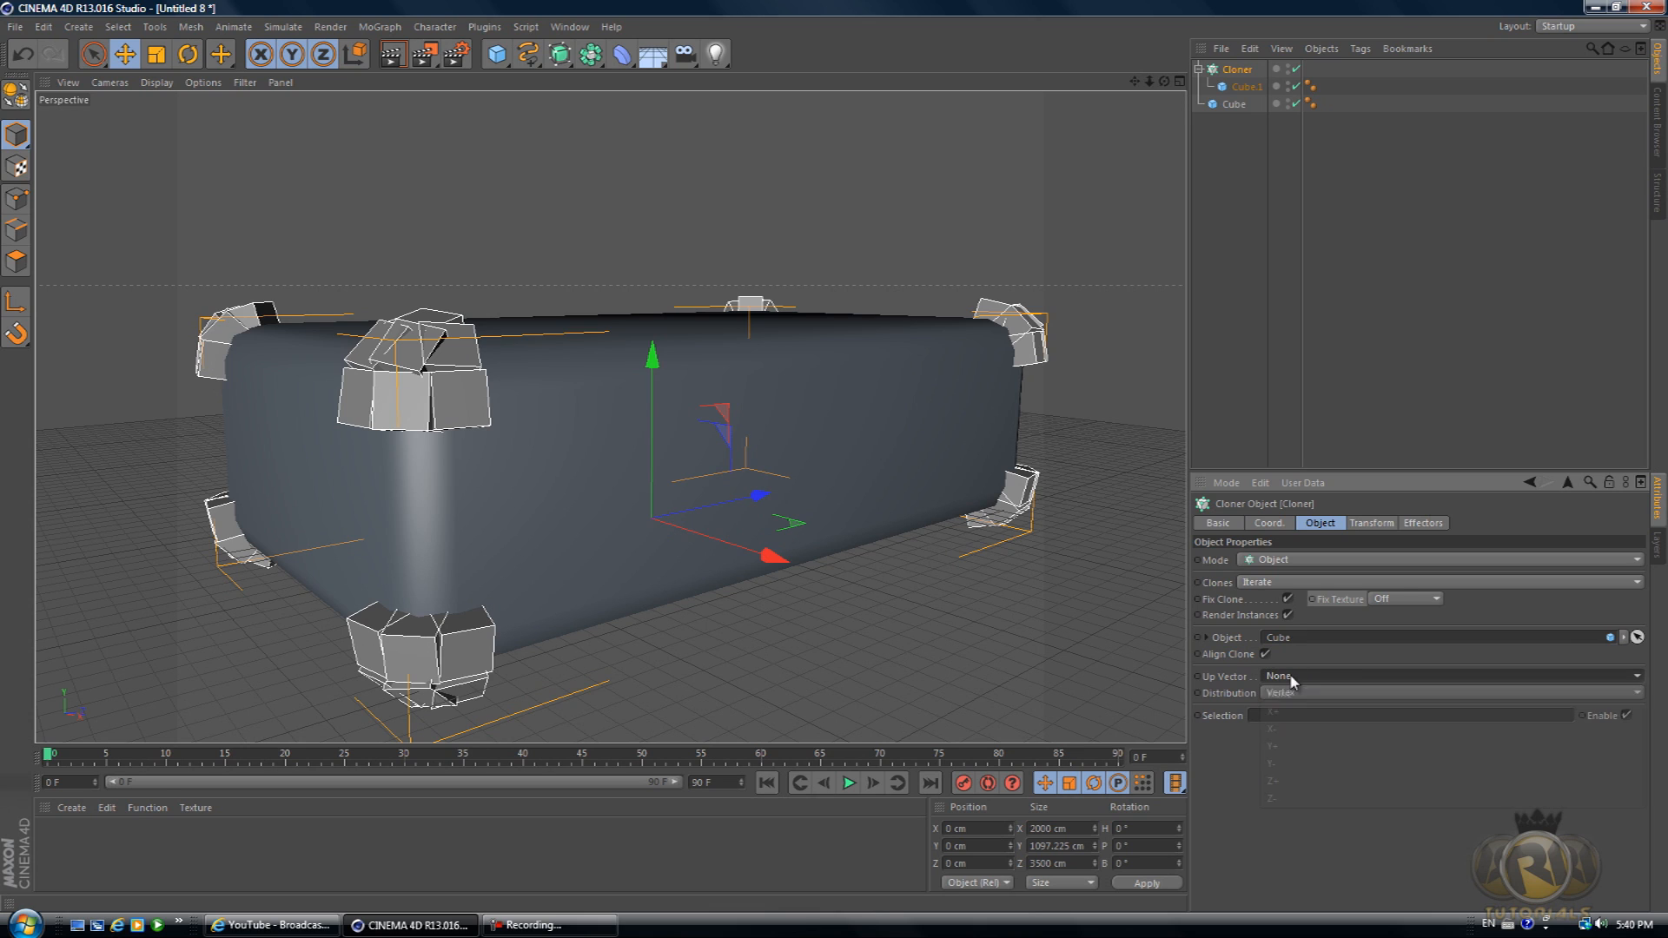
- Try Polygon Center, Volume and Surface distributions, then set the Cloner to distribute along Edge
left_click(1437, 676)
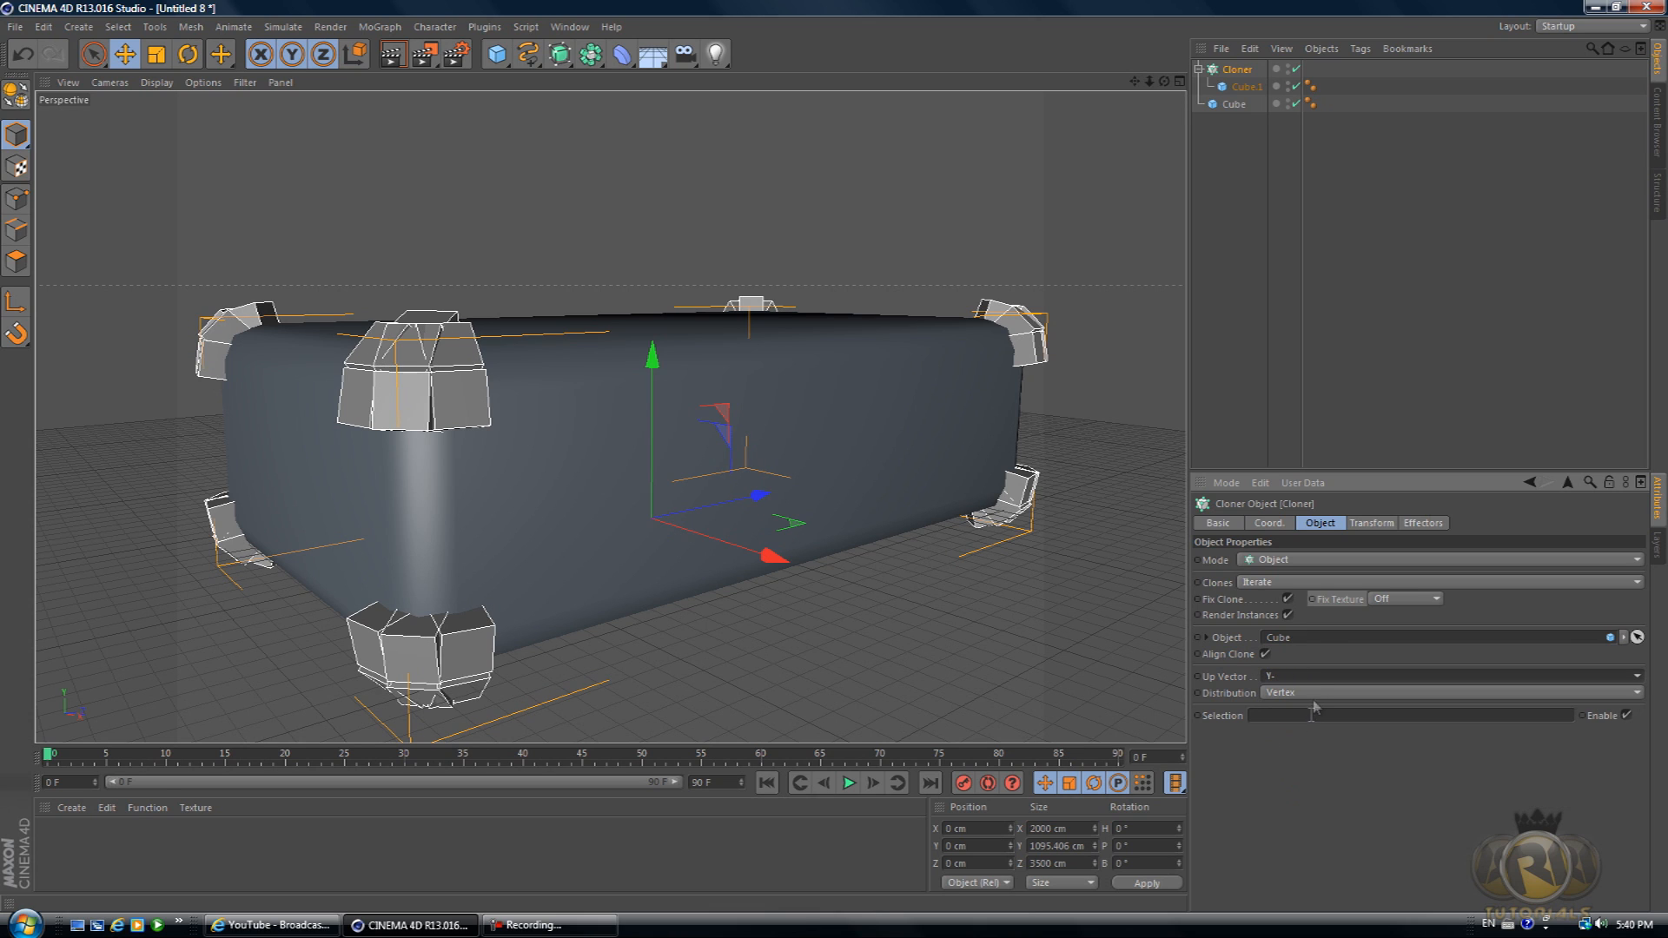
left_click(1448, 693)
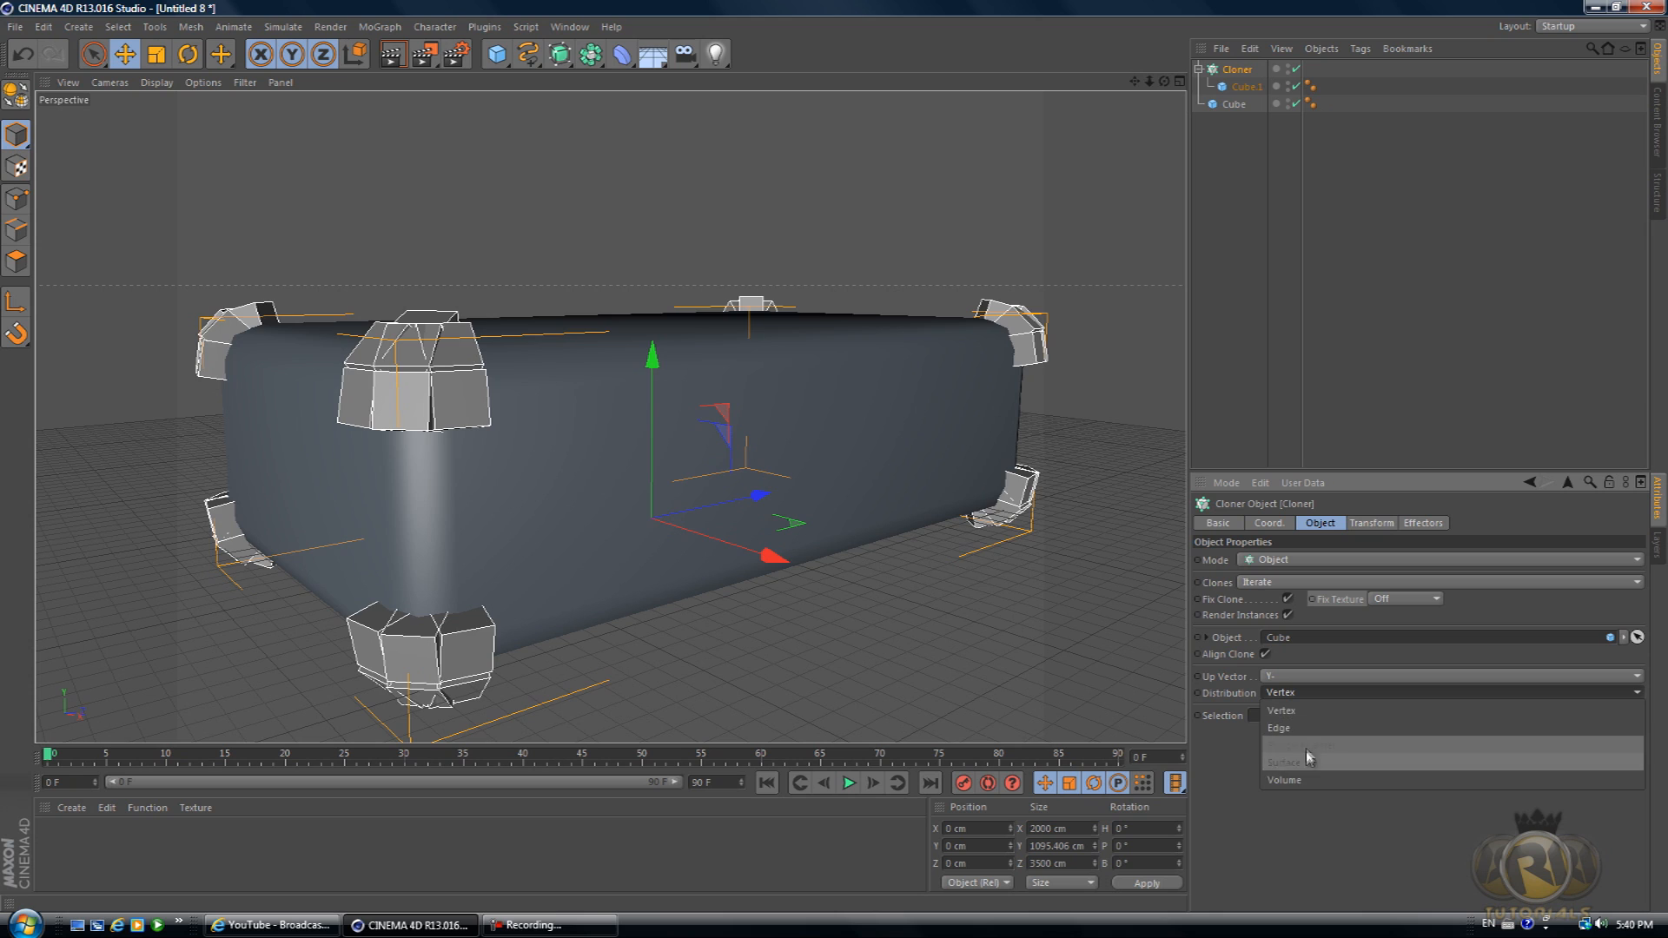
left_click(1315, 742)
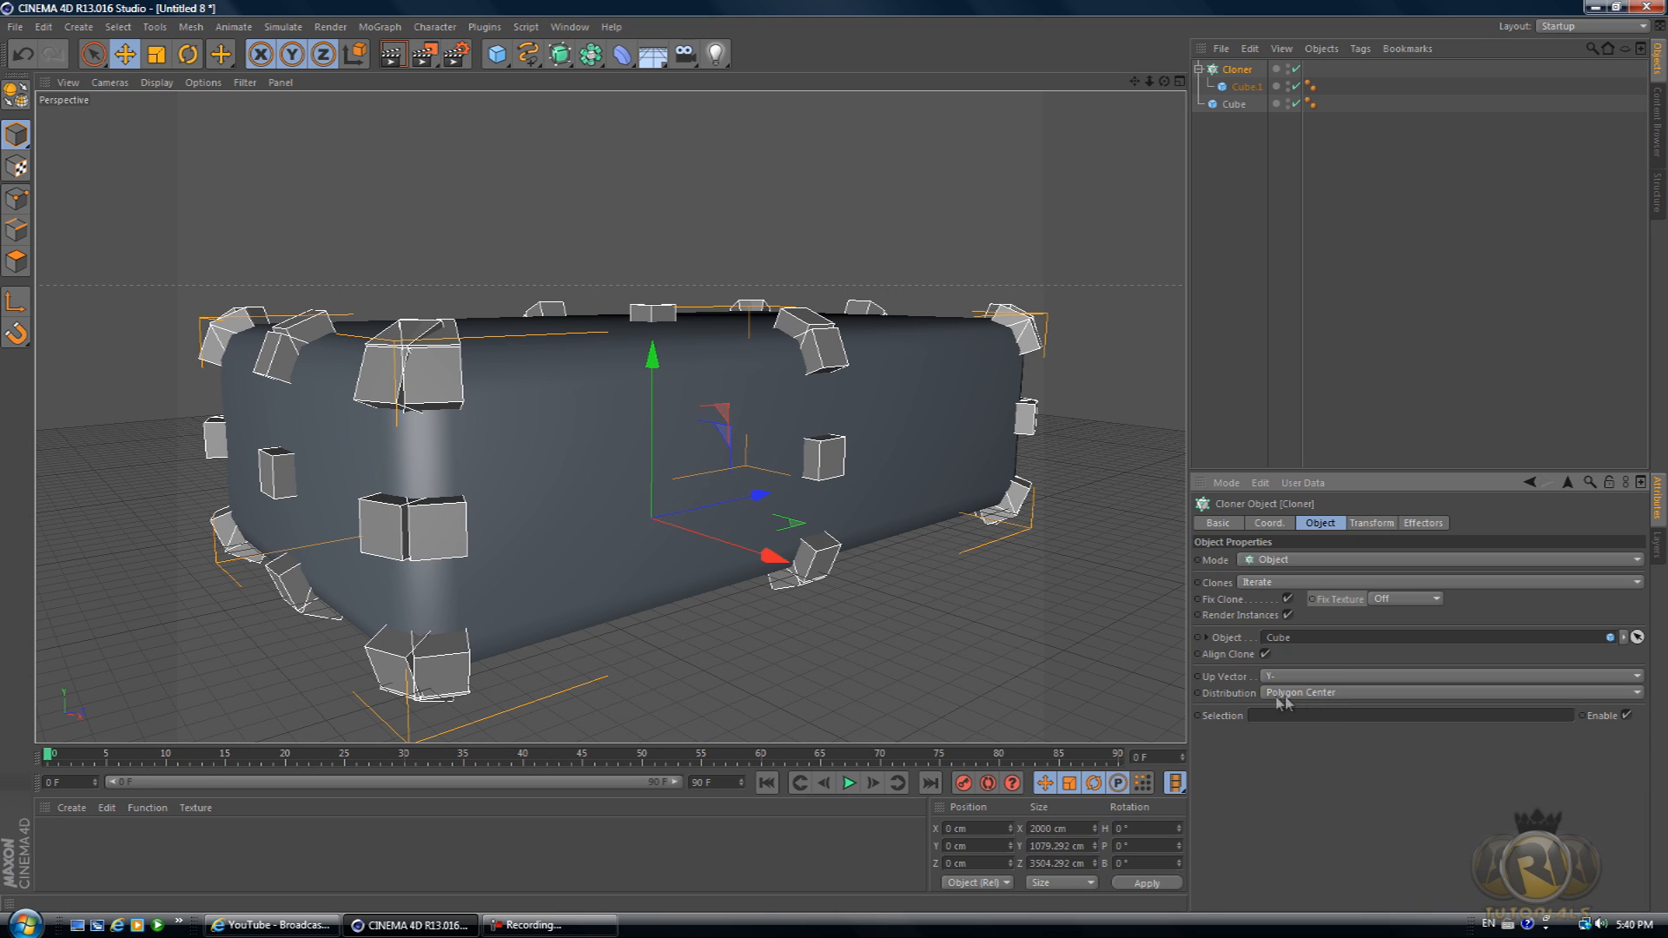
left_click(1447, 694)
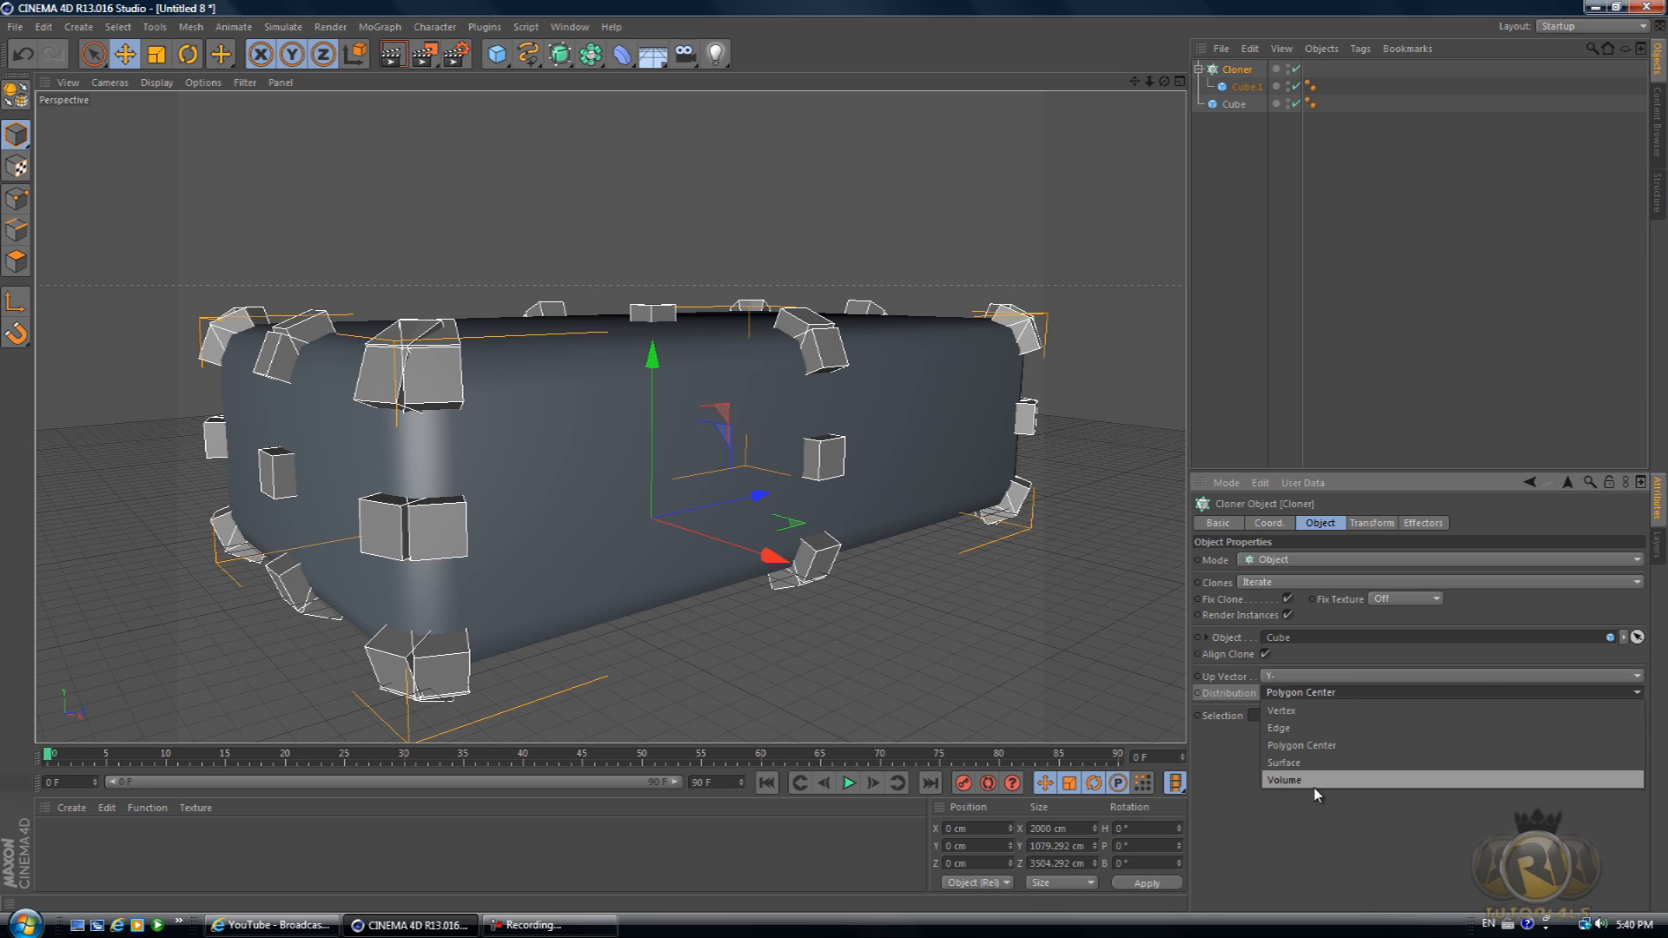
left_click(1286, 780)
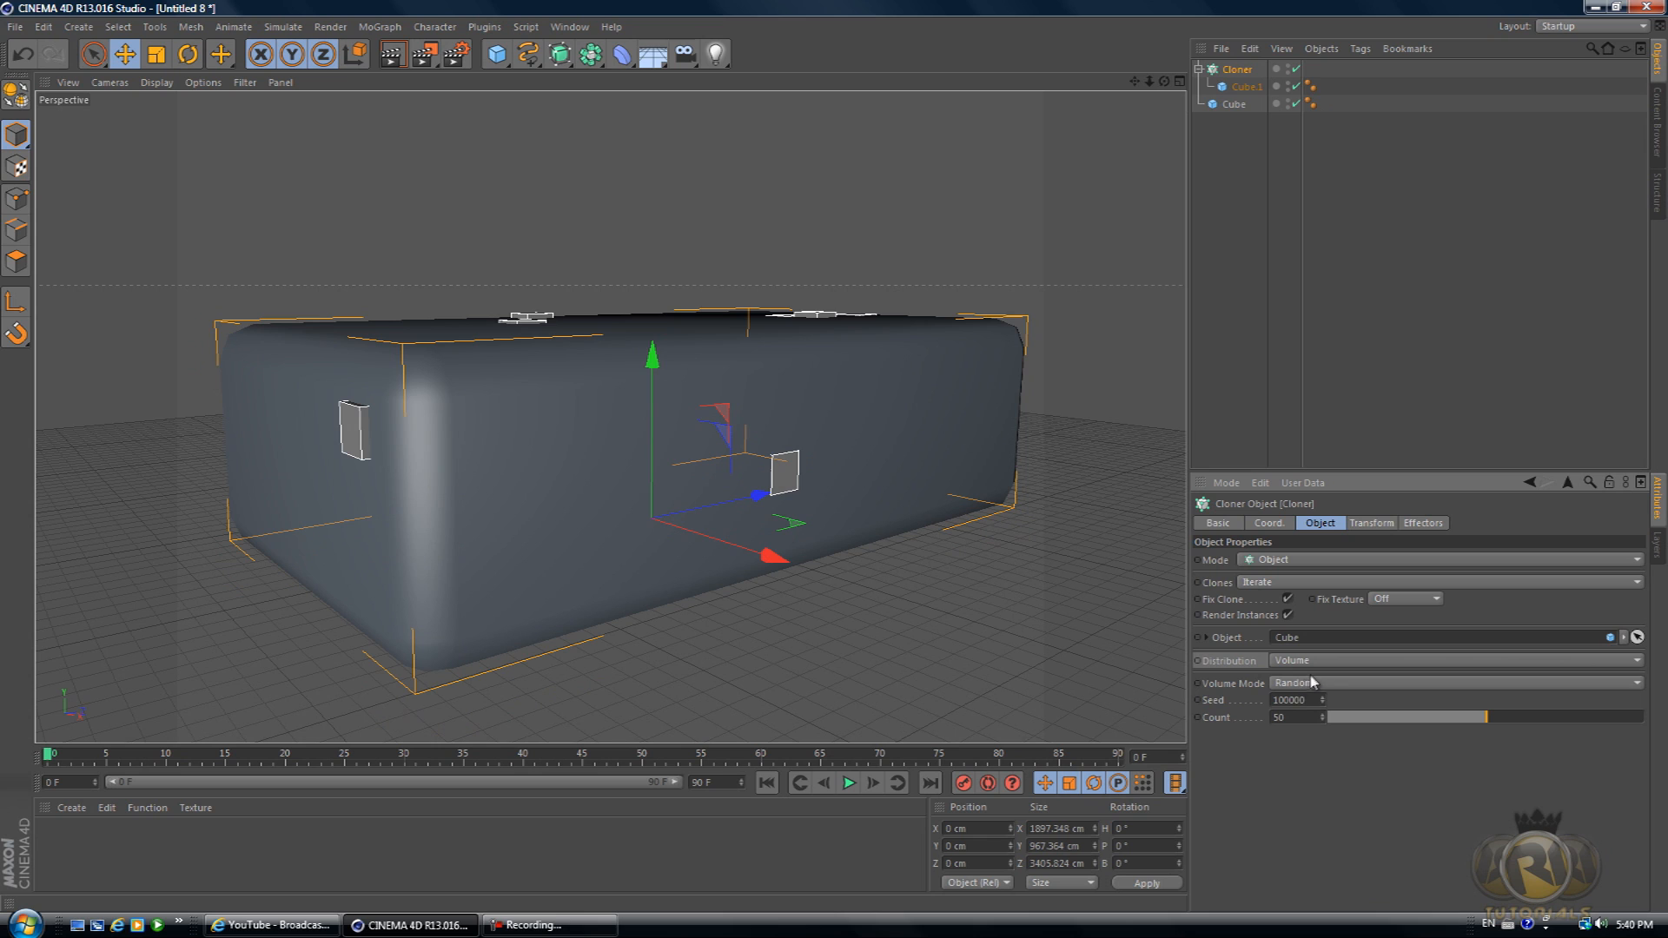
left_click(1452, 660)
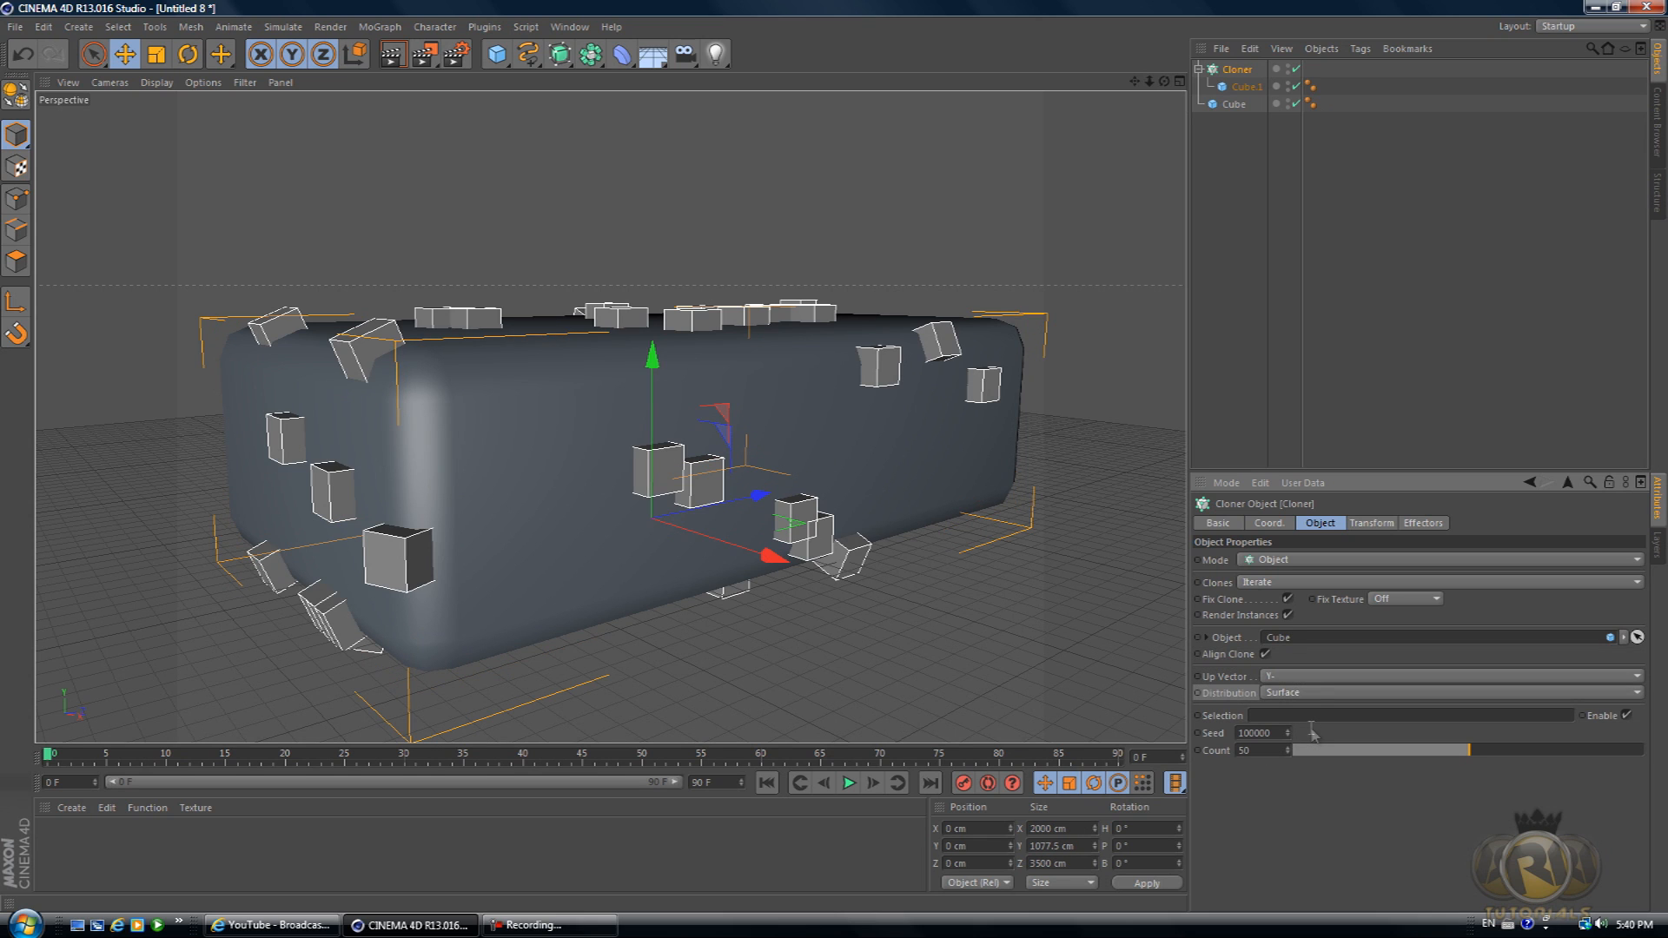
left_click(1448, 693)
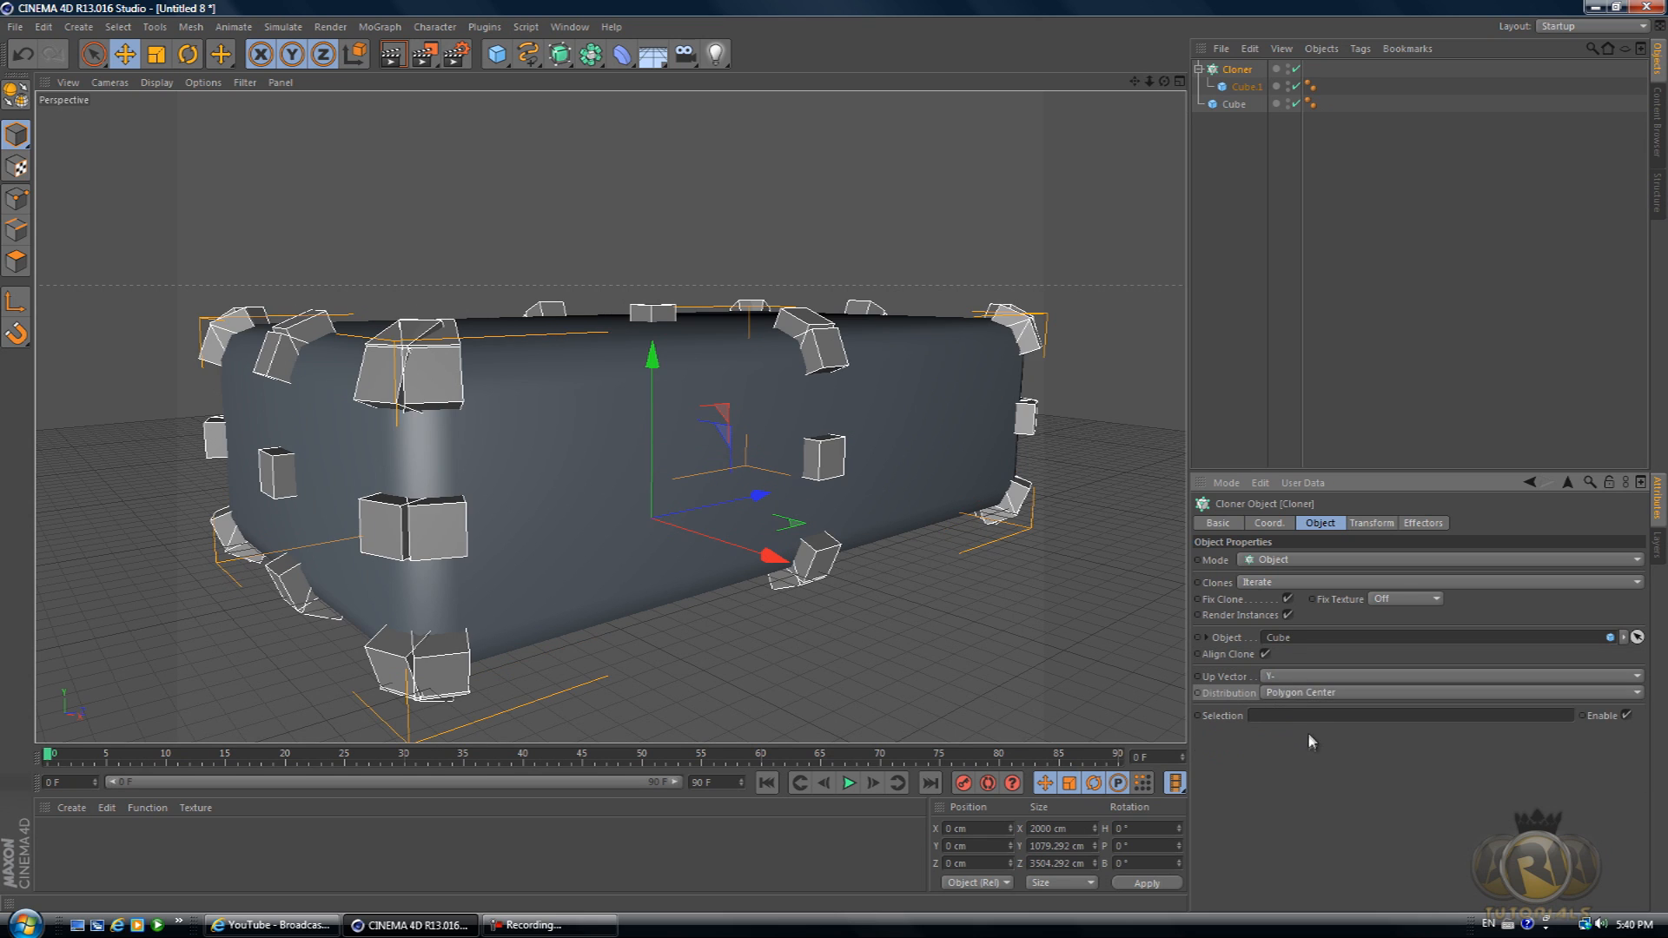
left_click(1448, 693)
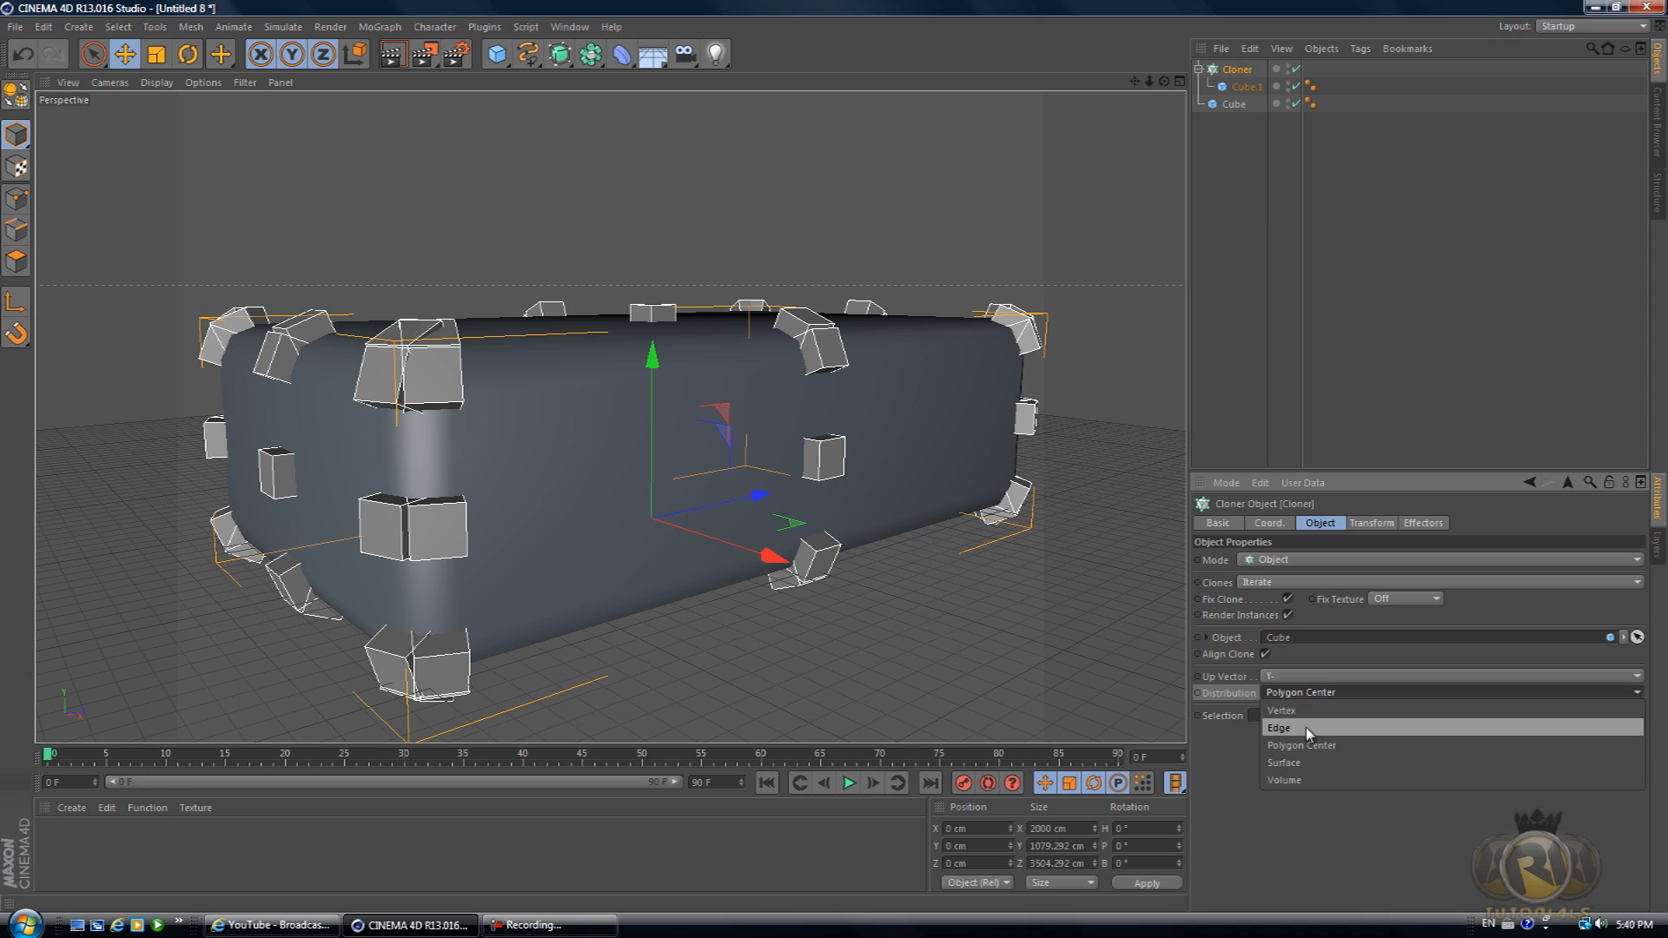
left_click(1281, 728)
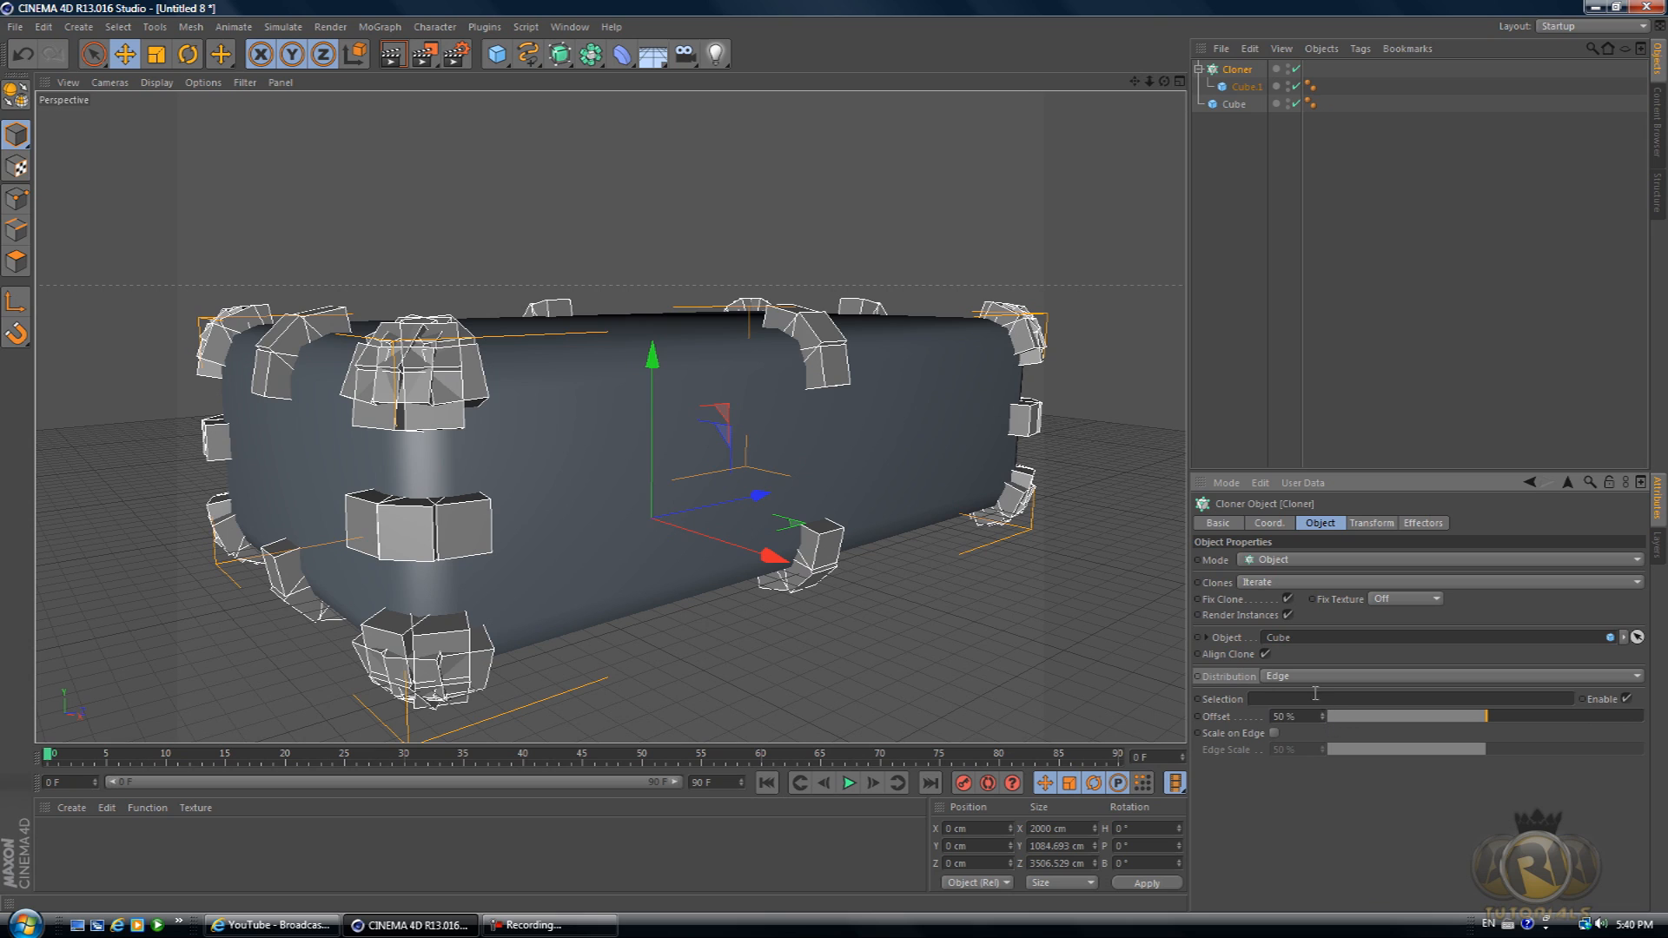
left_click(1447, 676)
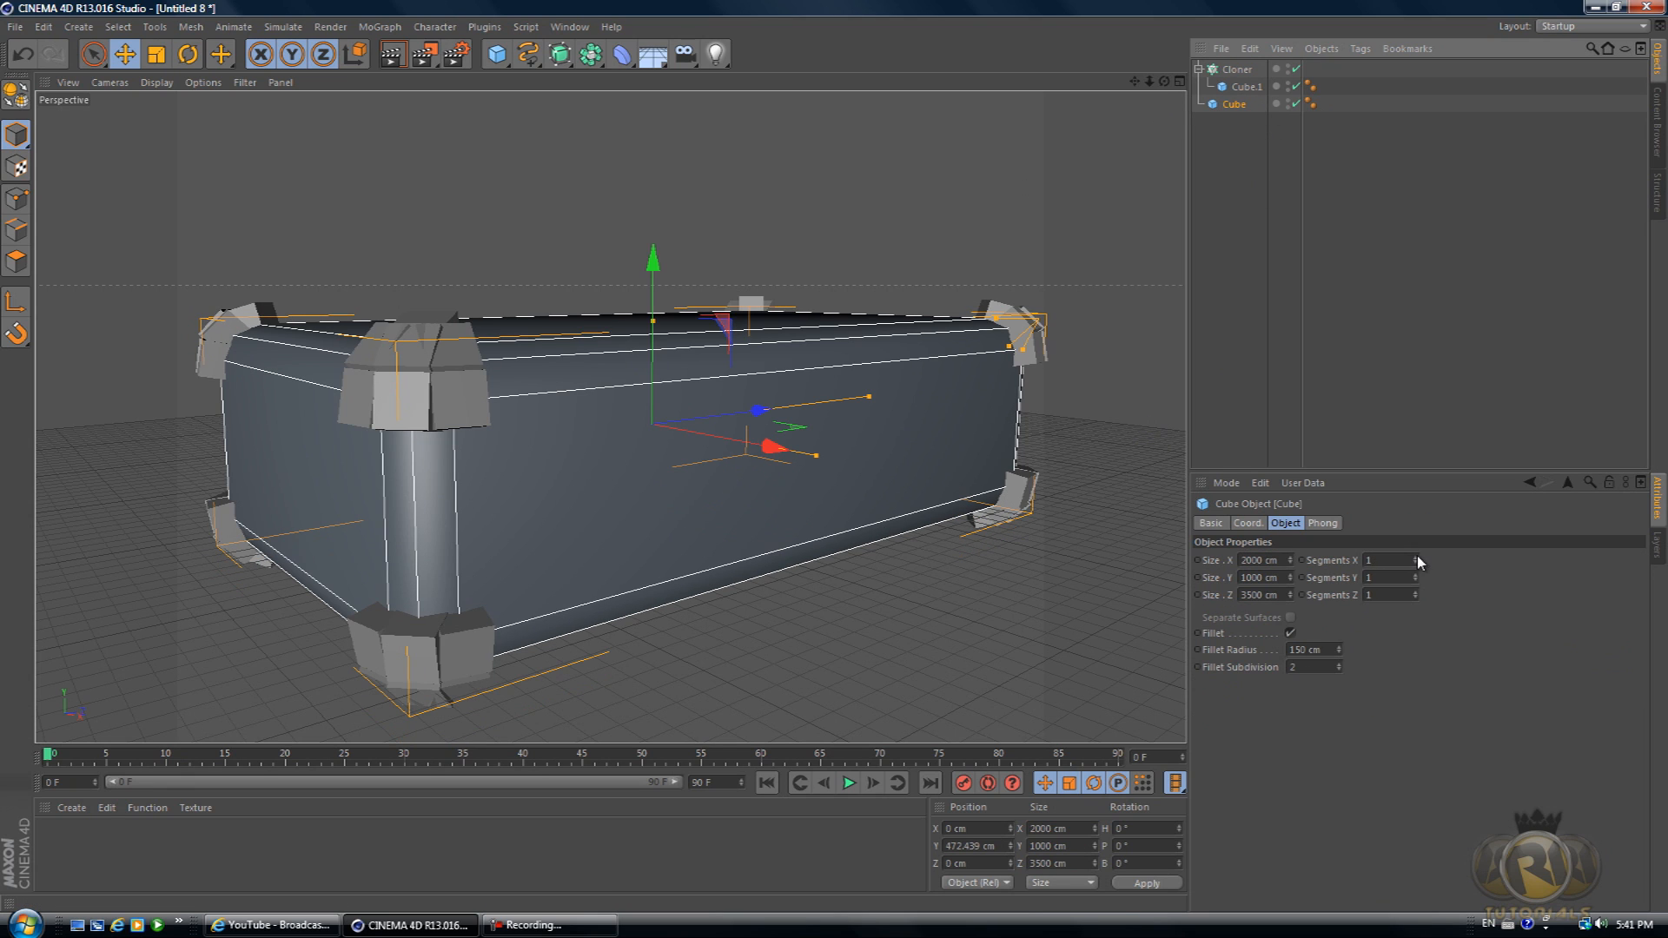
- Set the room cube's Segments X to 10, checking the Cloner coverage along the way
left_click(1416, 559)
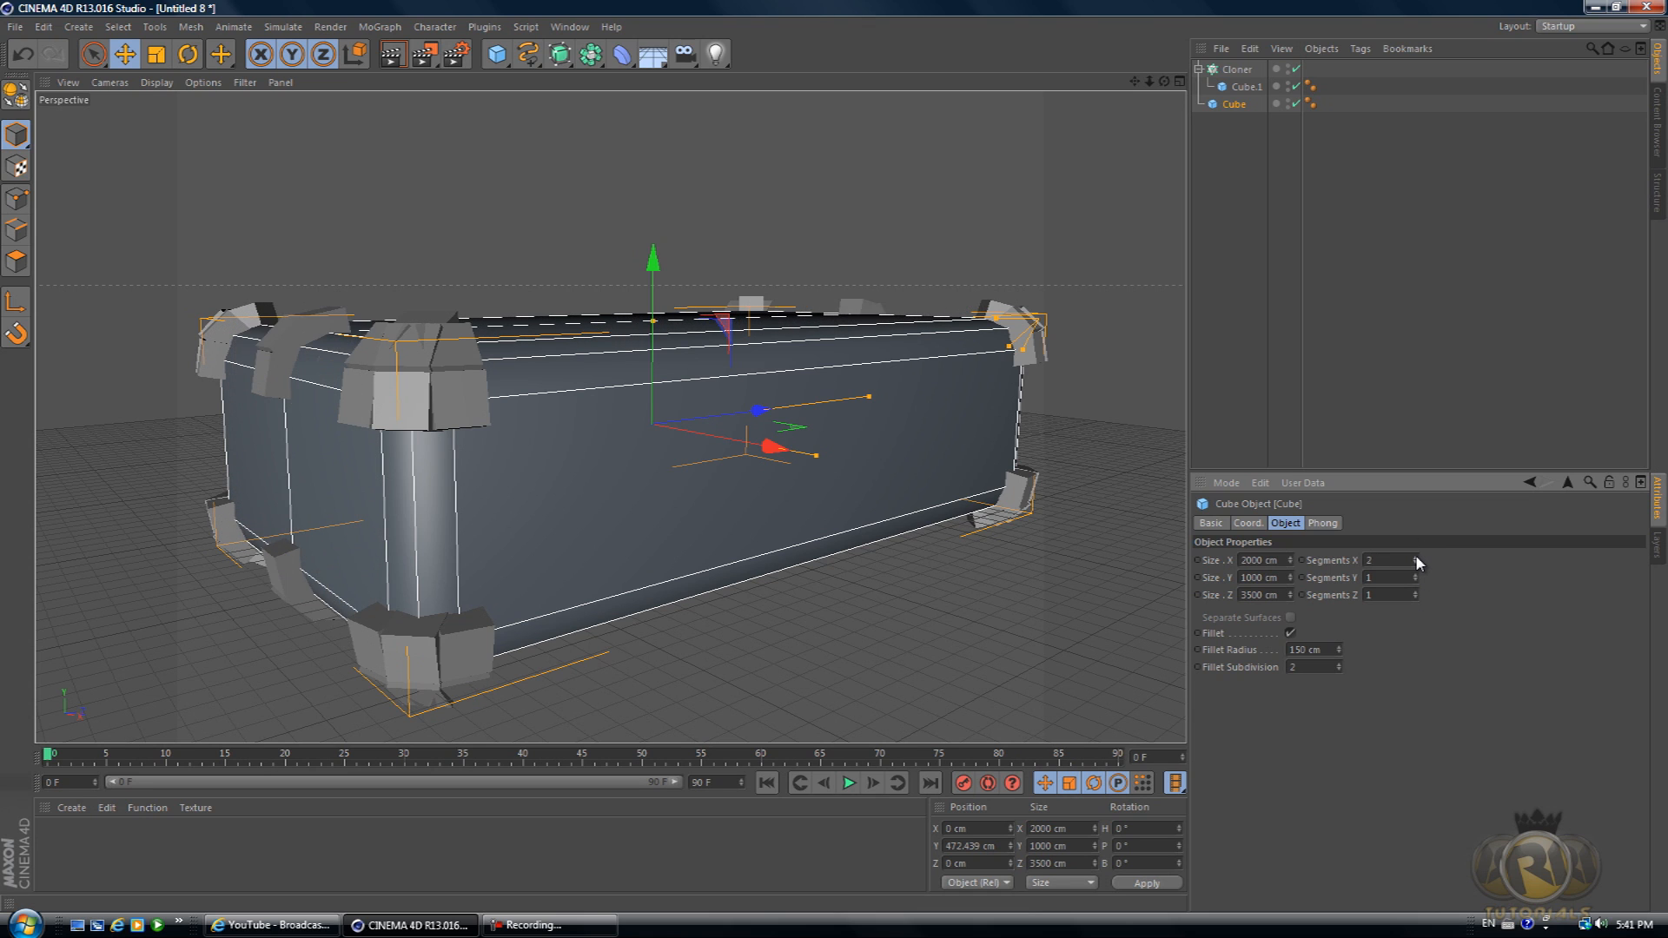
left_click(1235, 70)
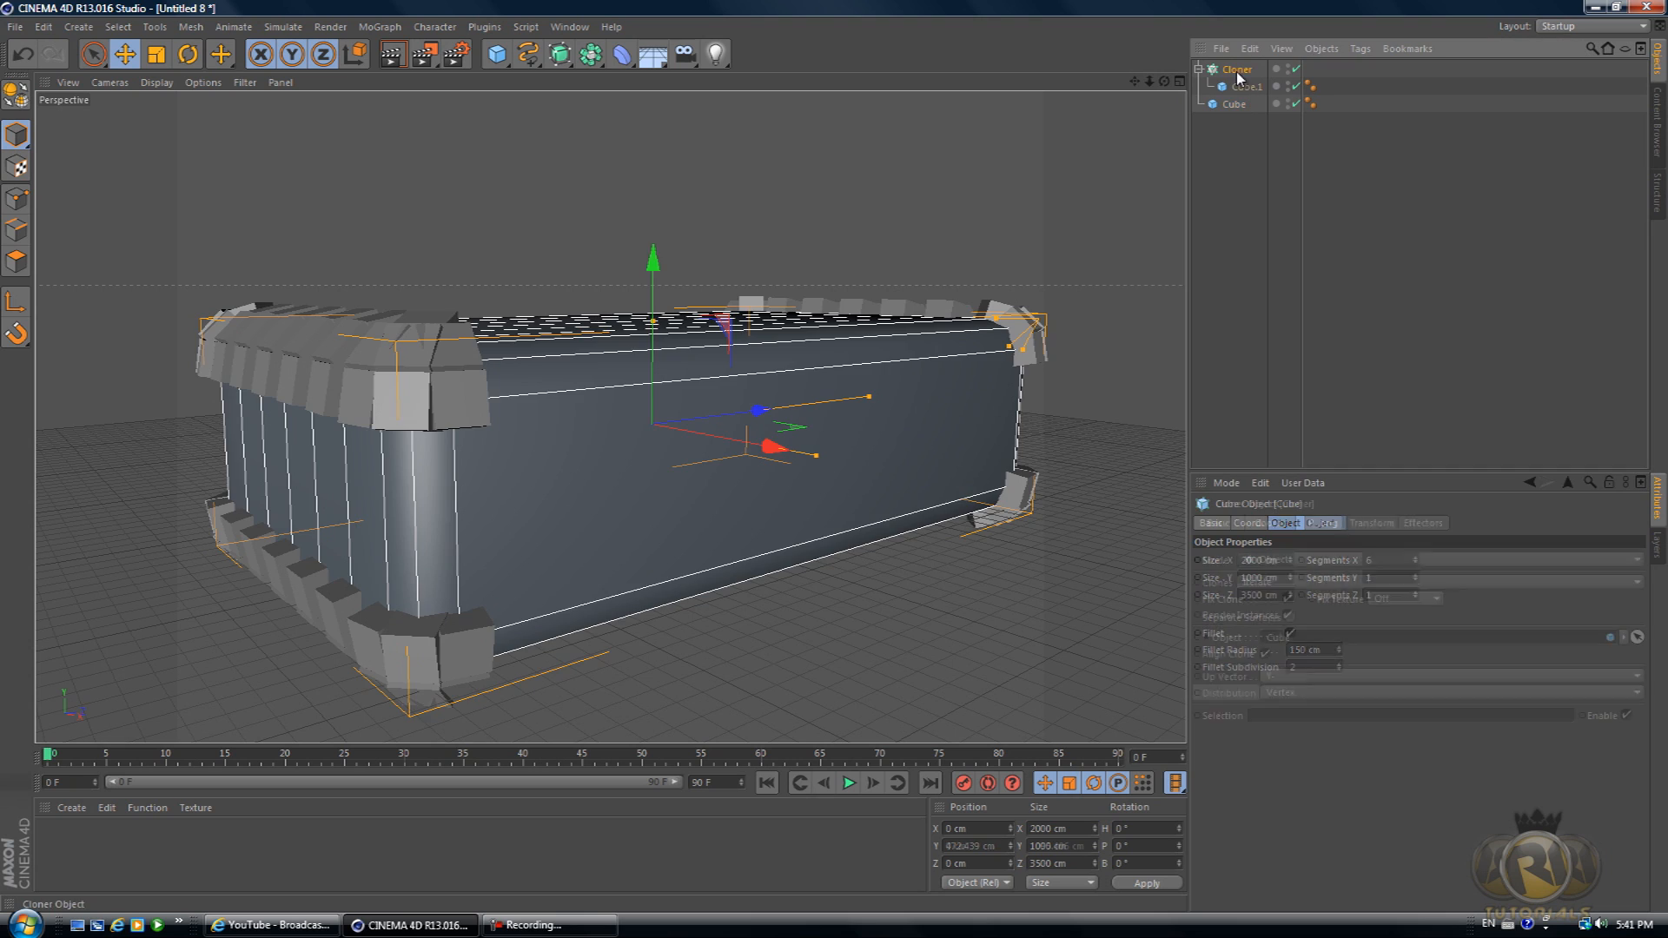
left_click(1241, 87)
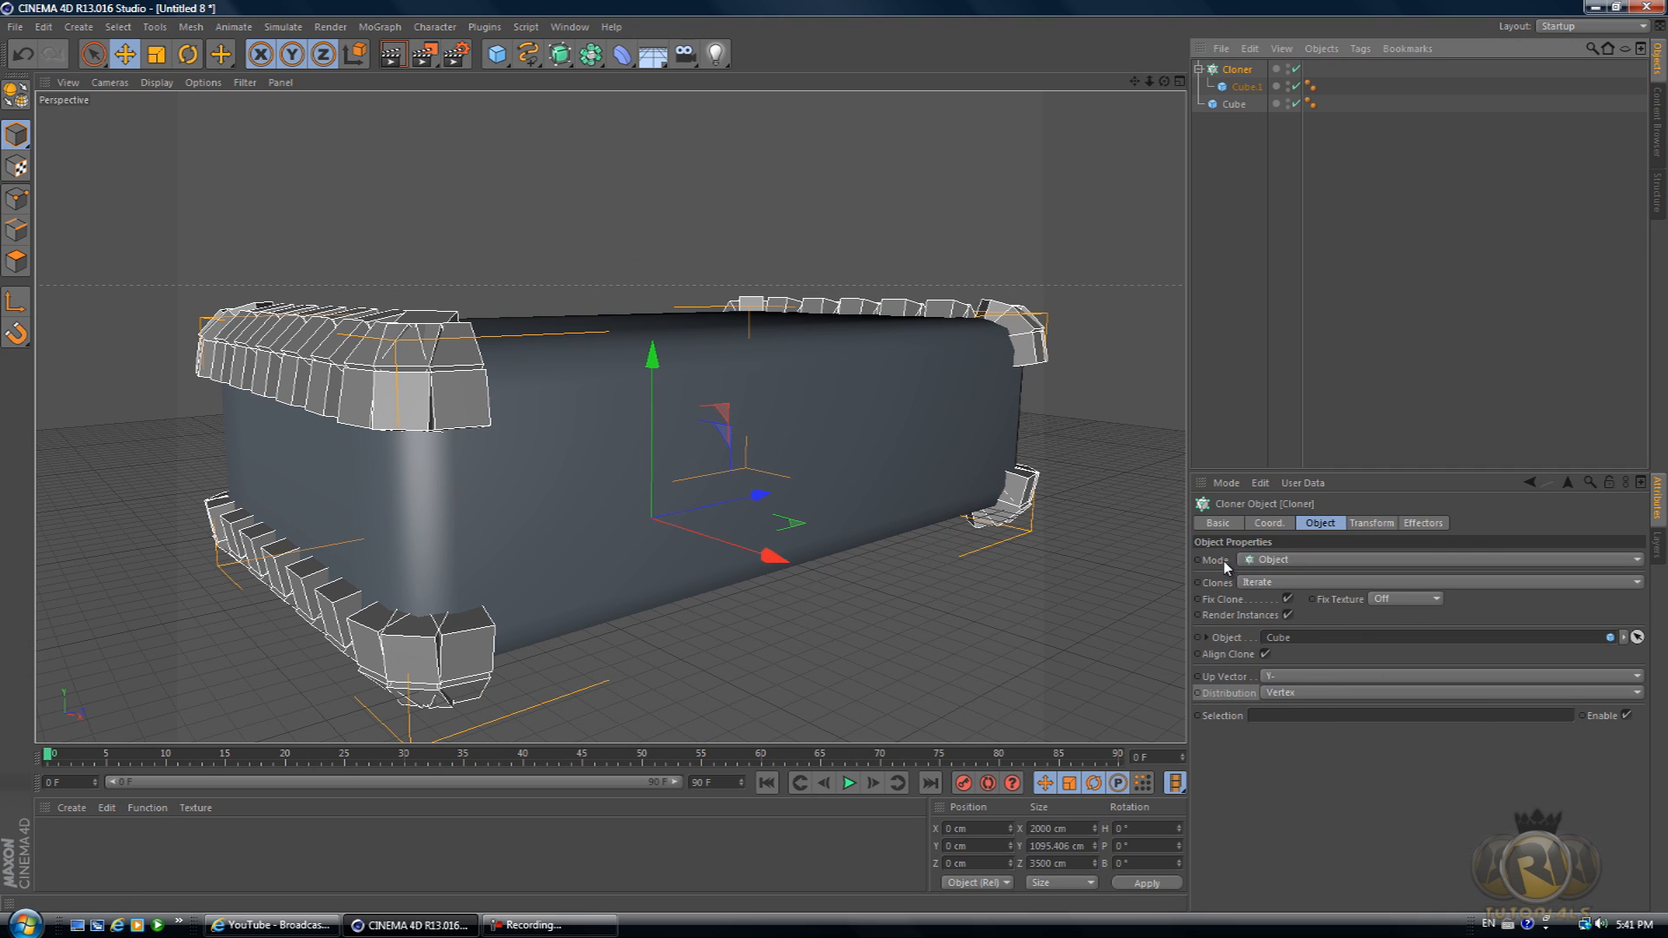
mouse_move(1233, 577)
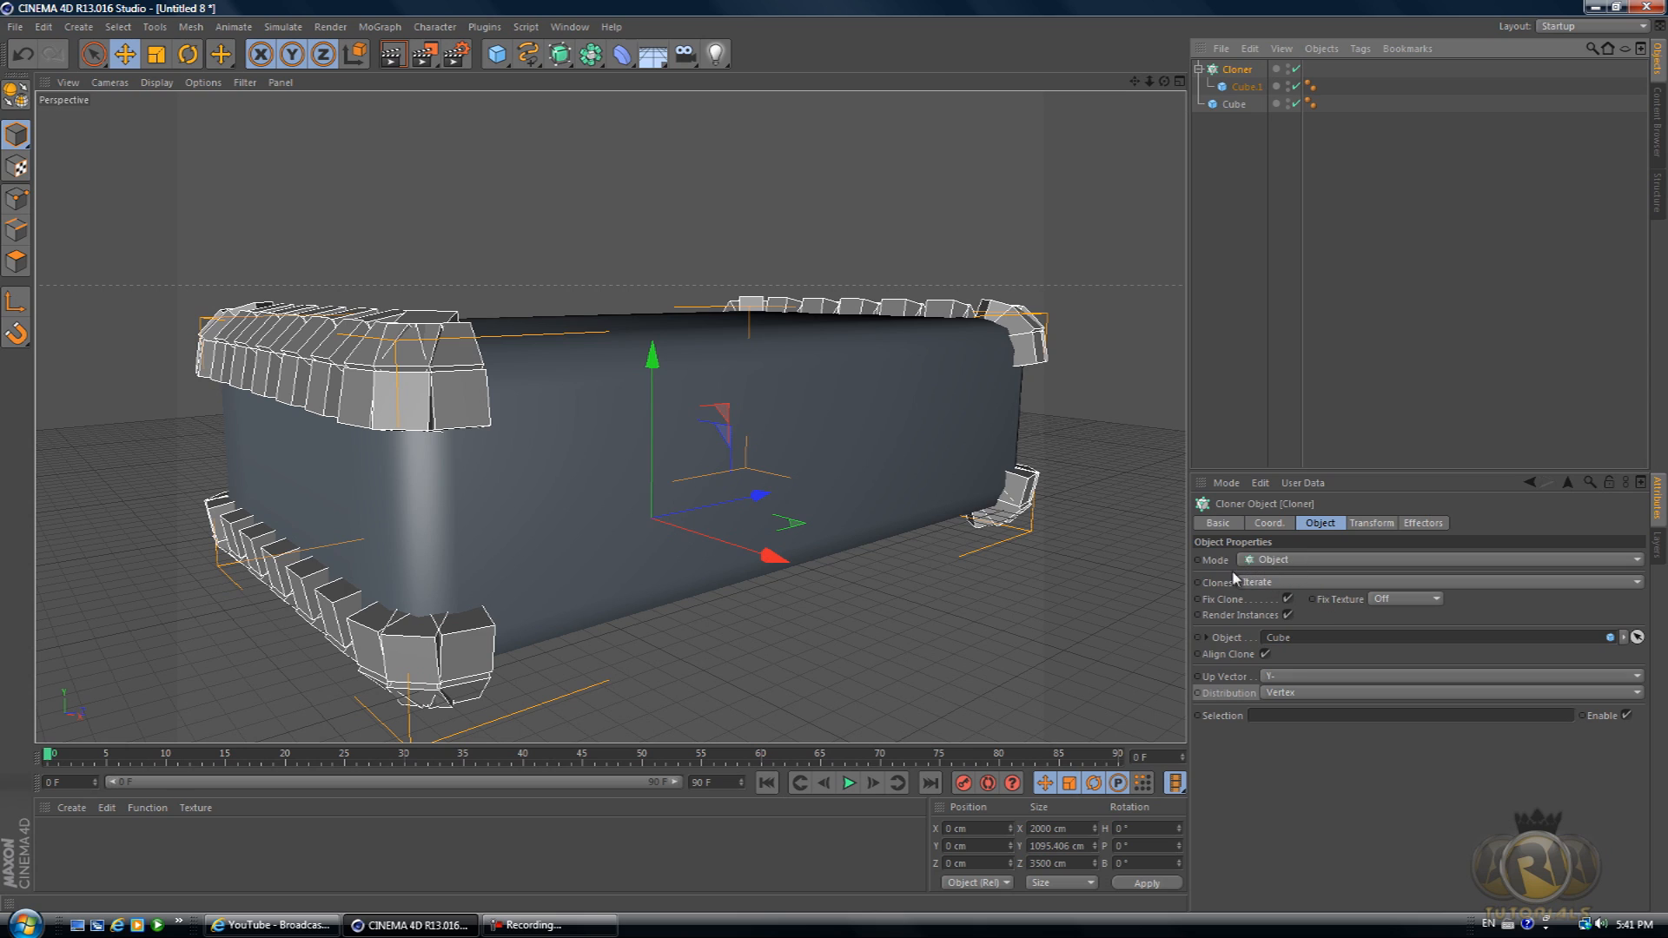
mouse_move(1234, 580)
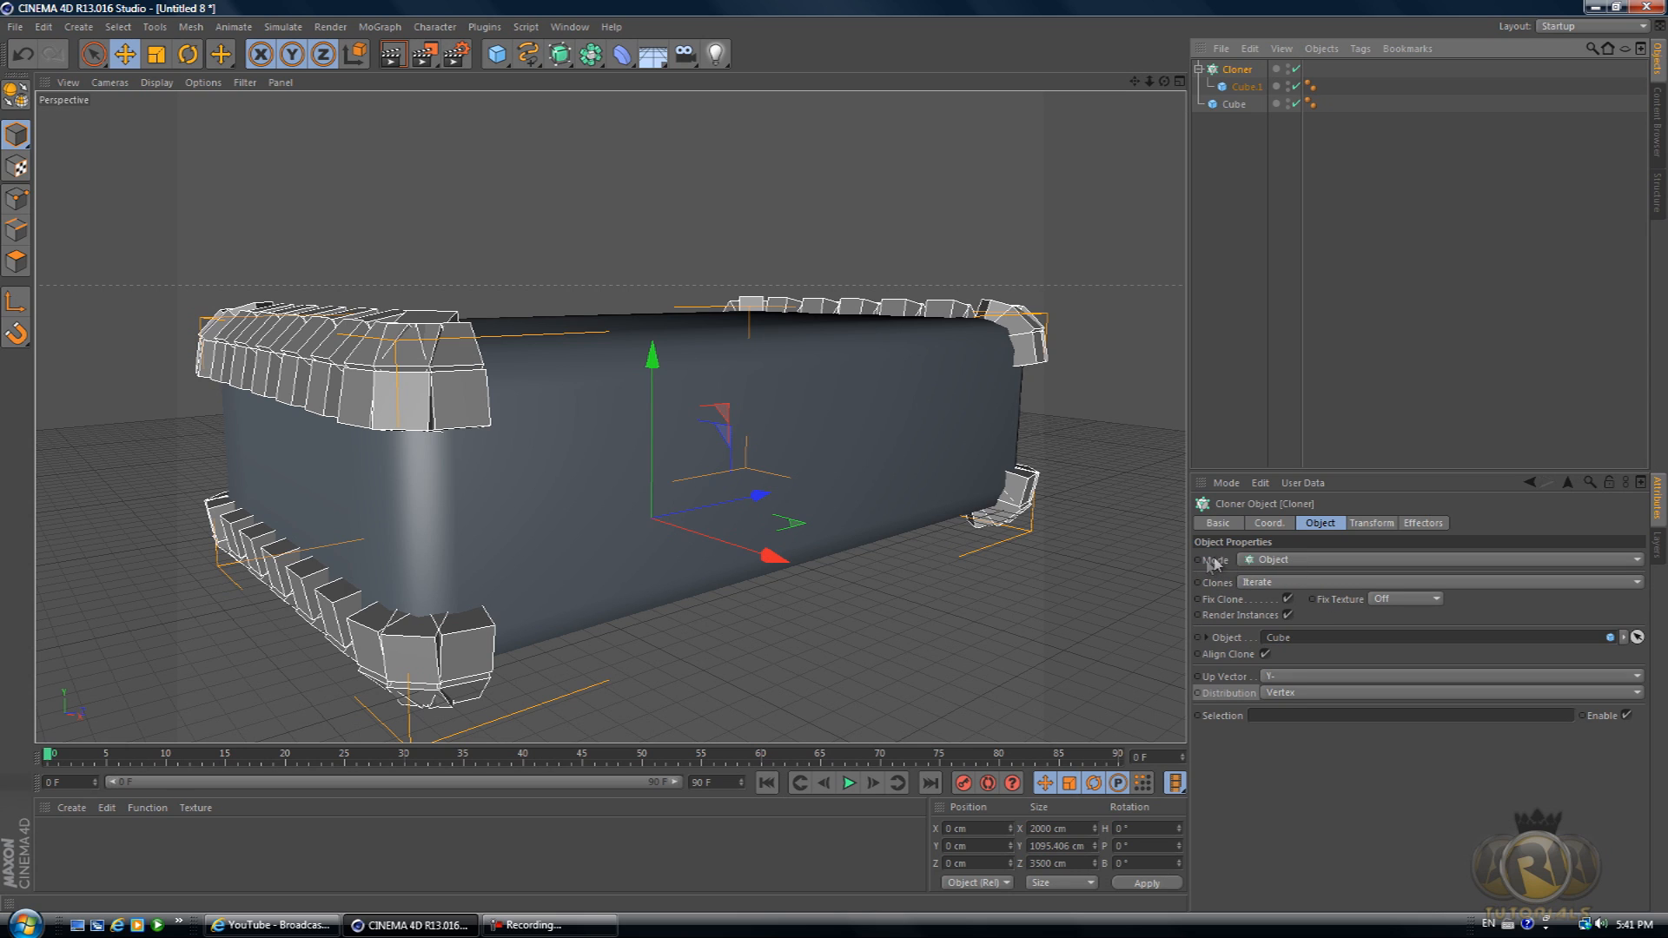
mouse_move(1277, 598)
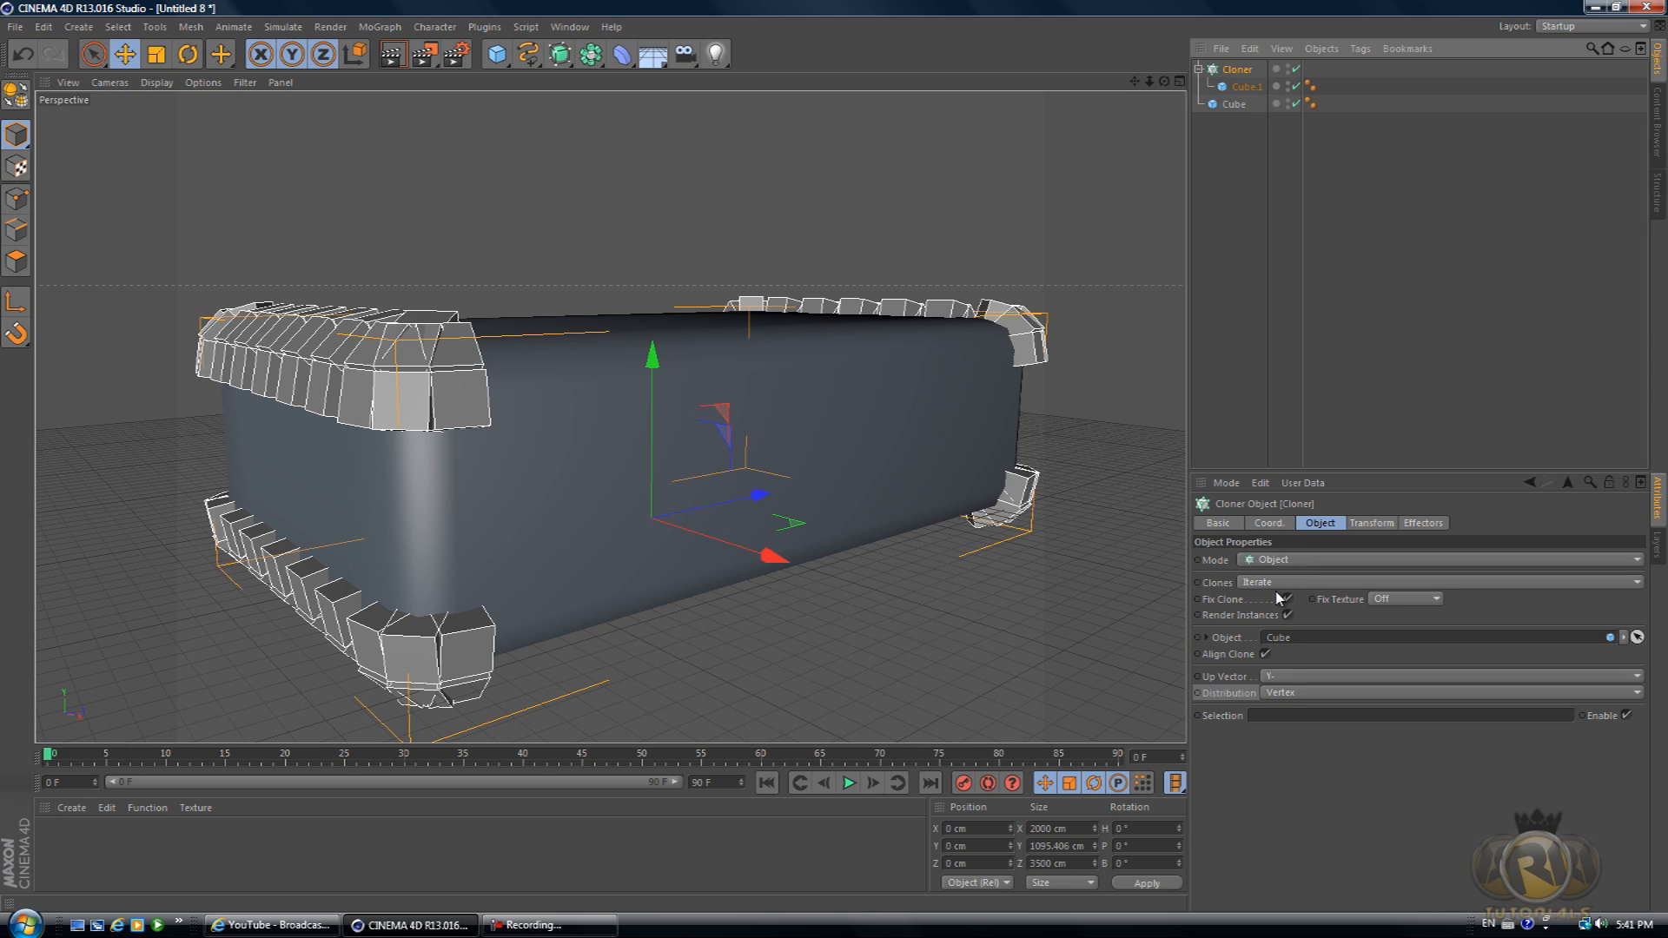
mouse_move(1230, 646)
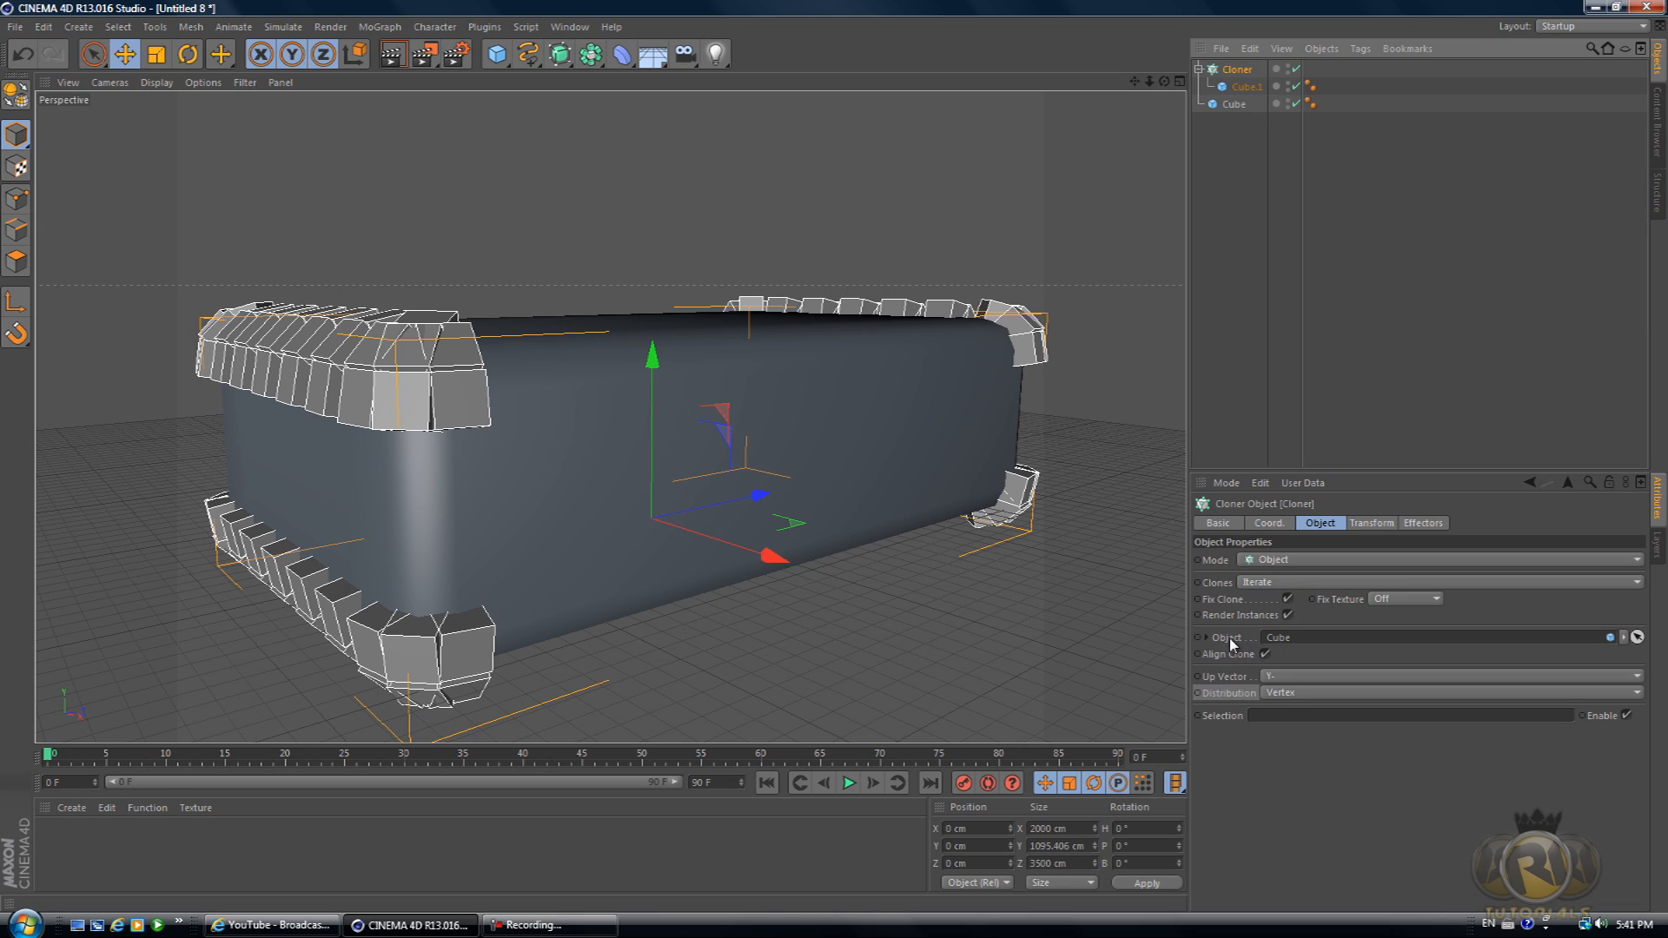
mouse_move(1218, 700)
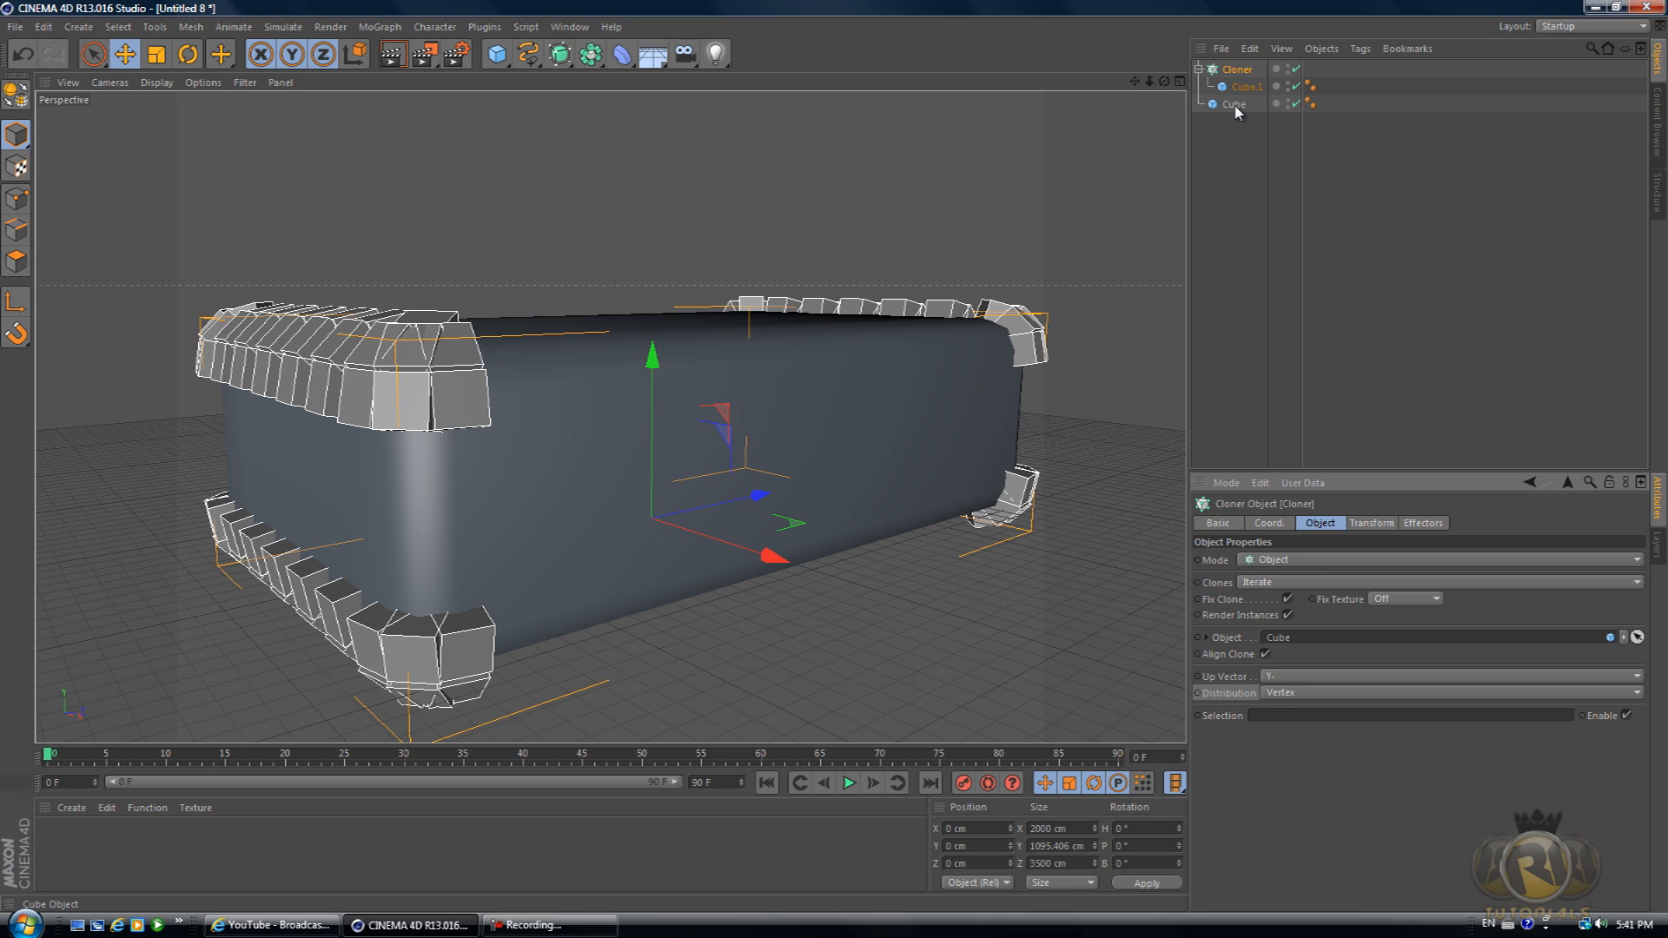
left_click(1234, 103)
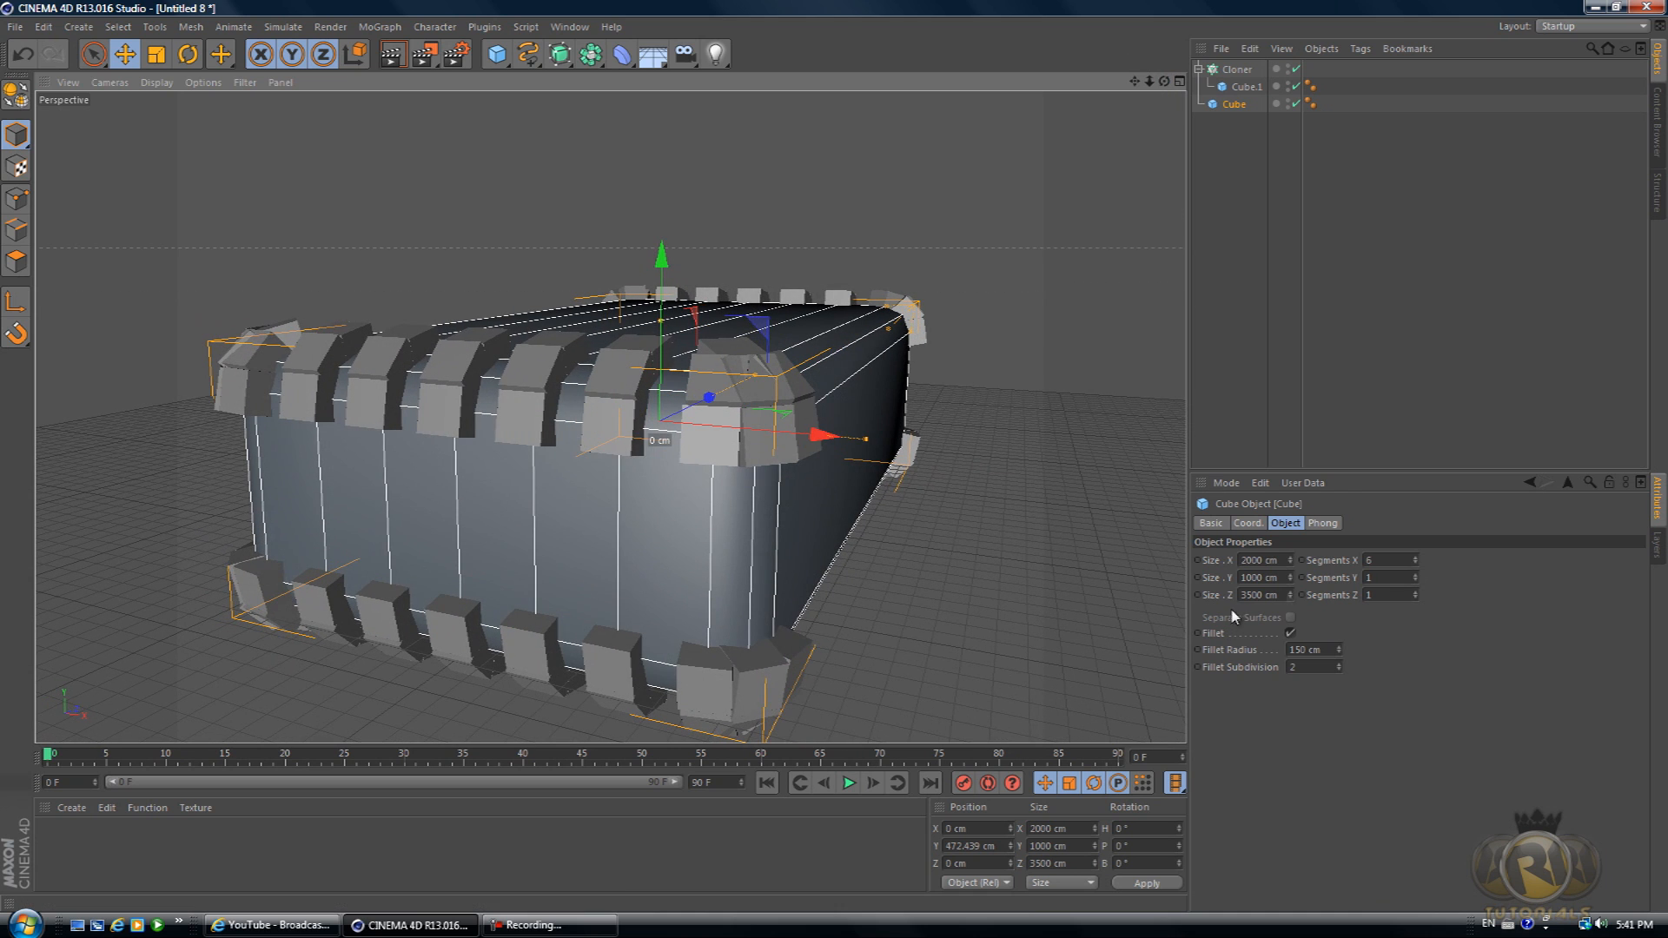
left_click(1412, 558)
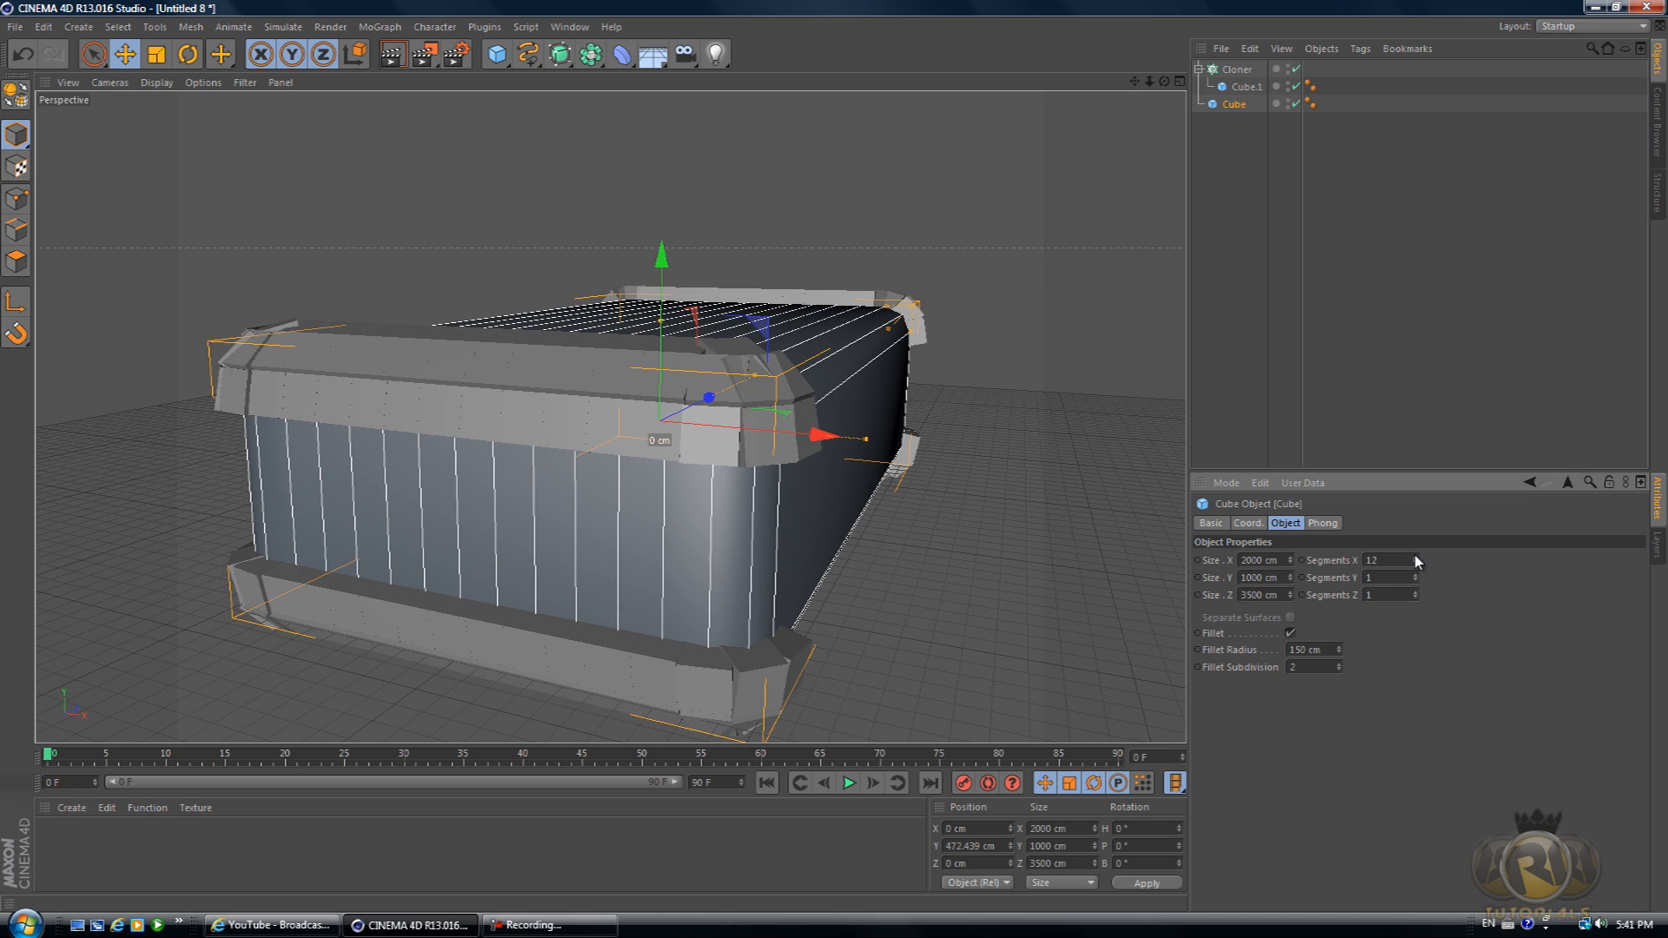
left_click(1416, 562)
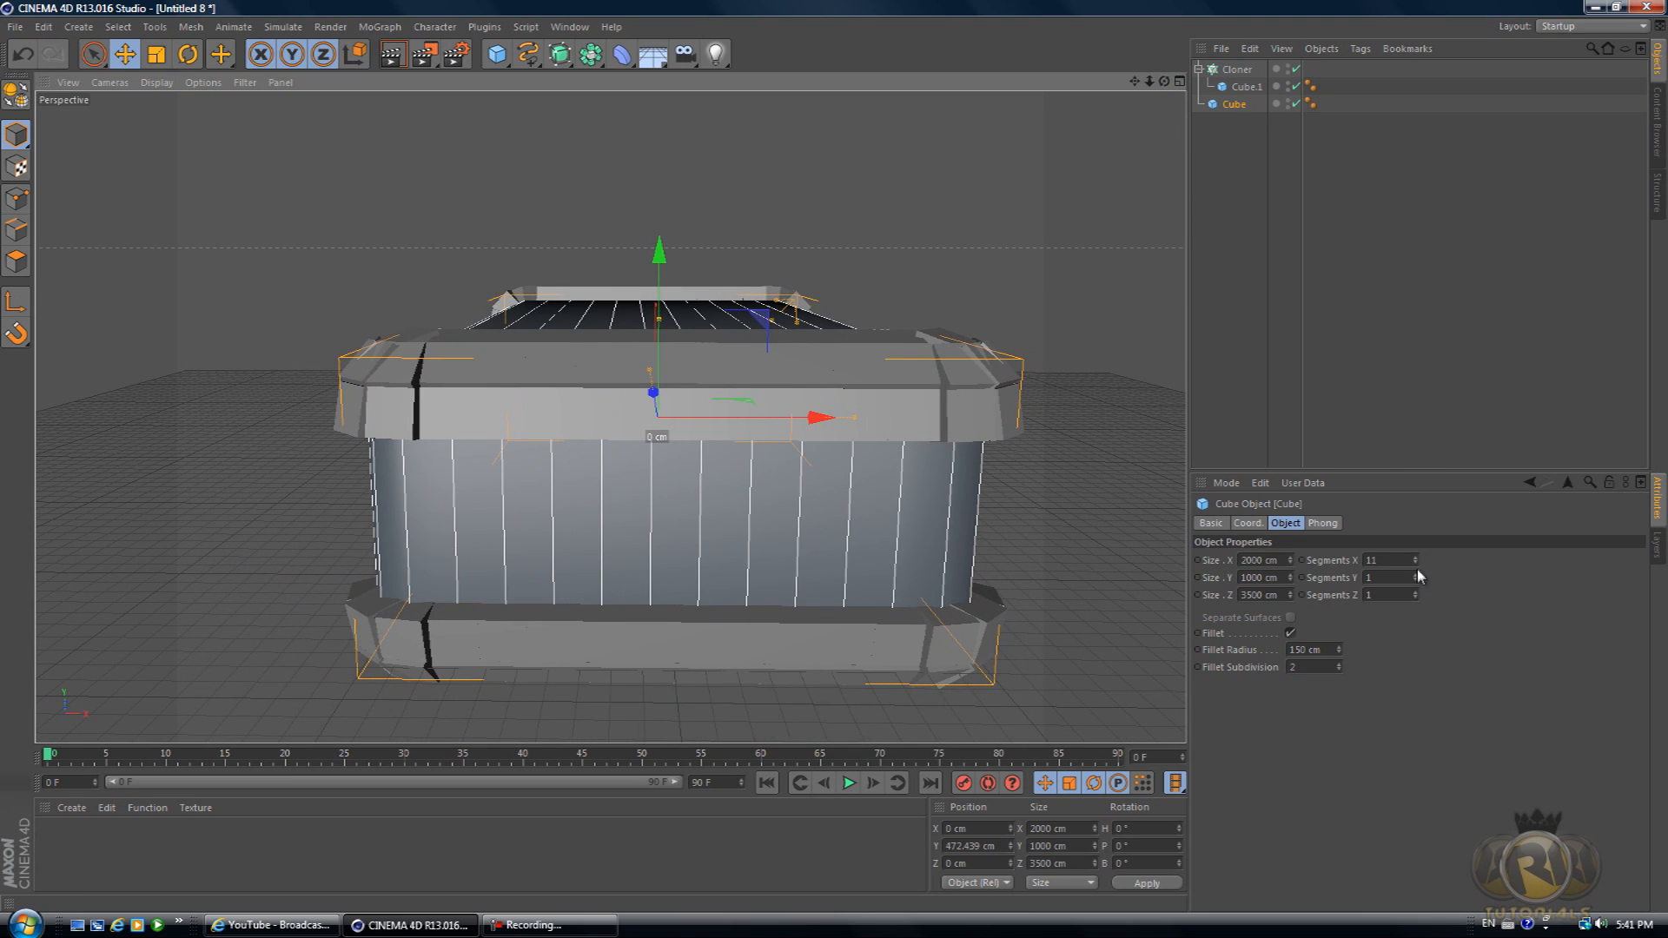
left_click(1420, 563)
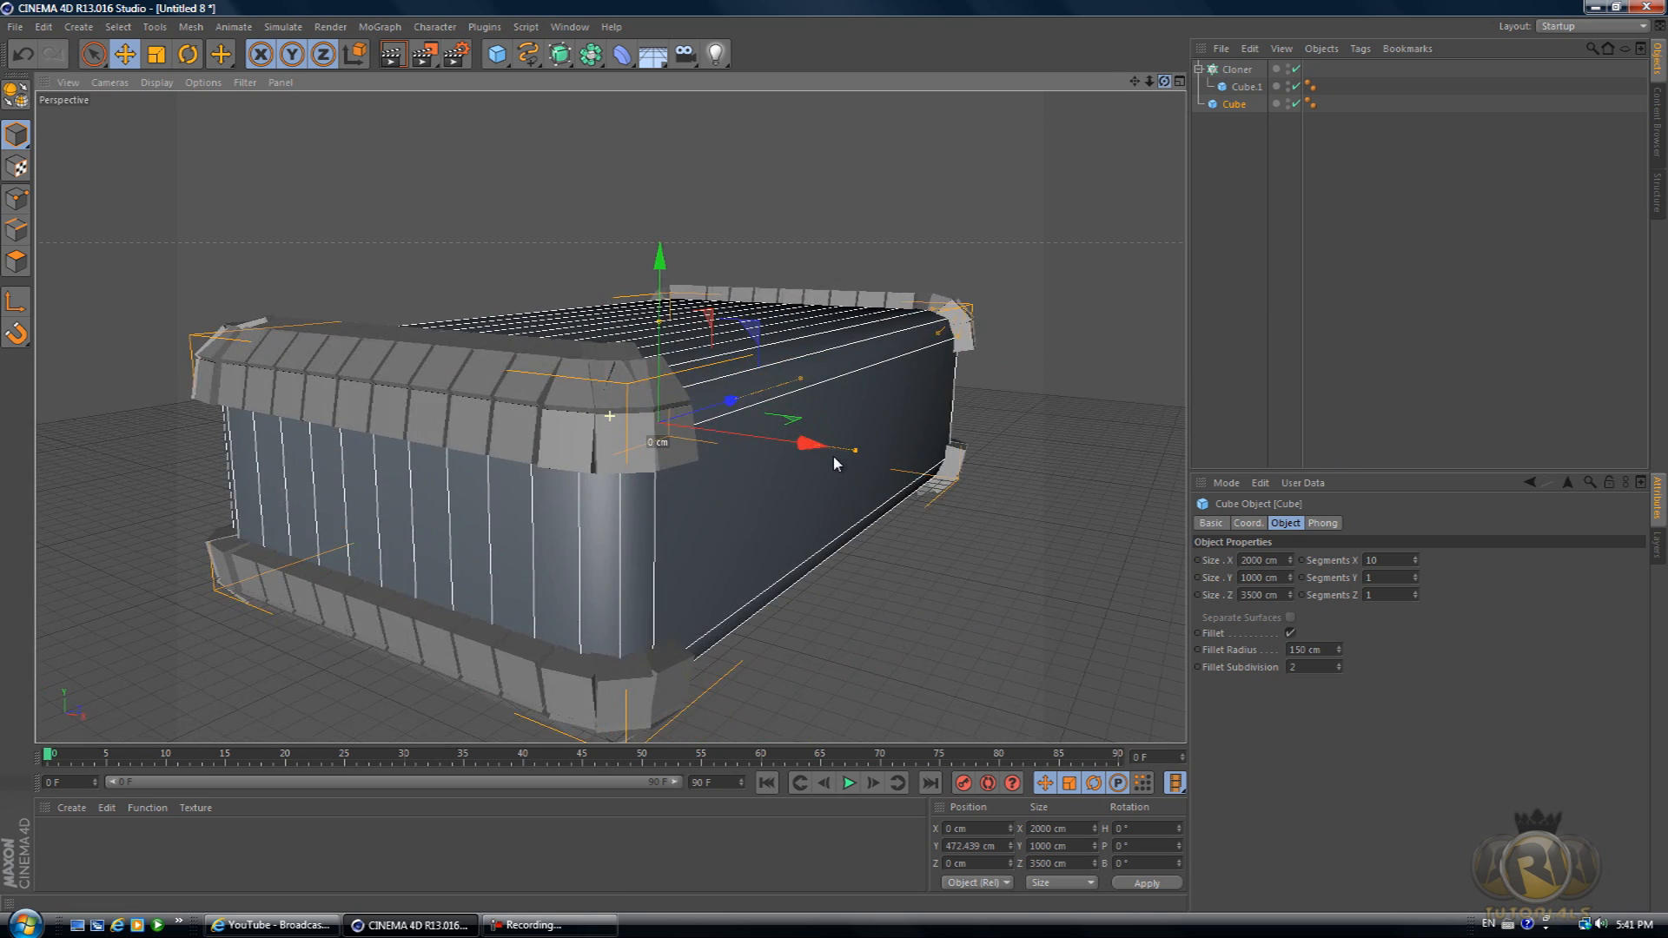
- Set Segments Y to 4 and Segments Z to 19 so the tiles cover the whole block
left_click(1413, 575)
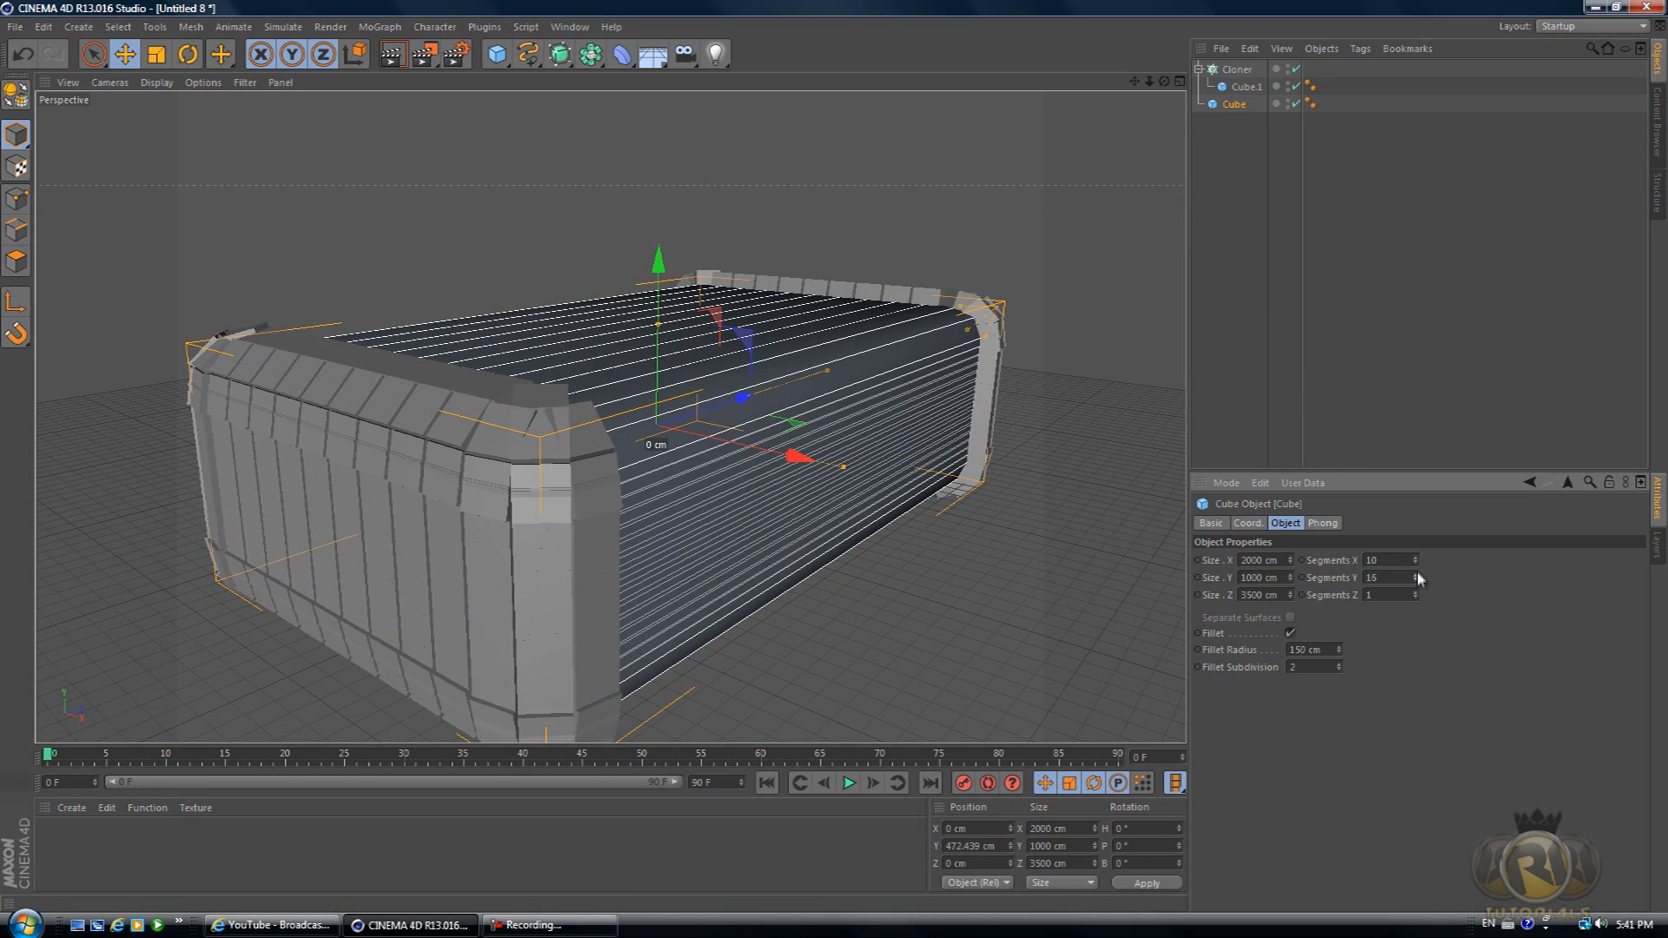
left_click(1397, 577)
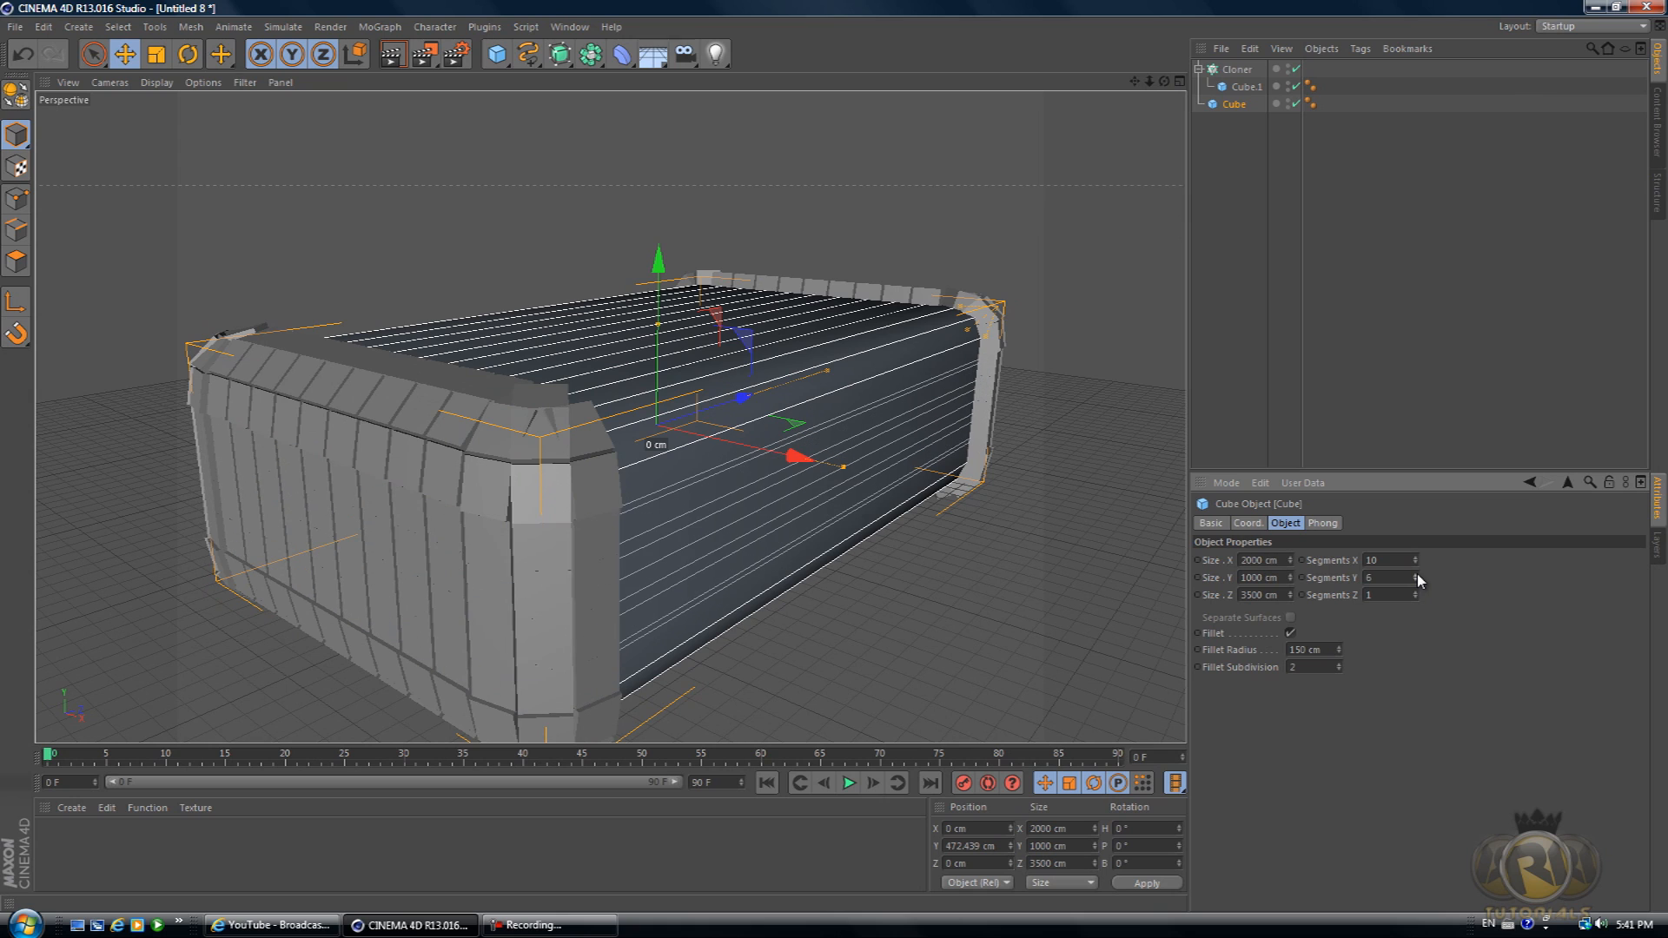
left_click(1418, 577)
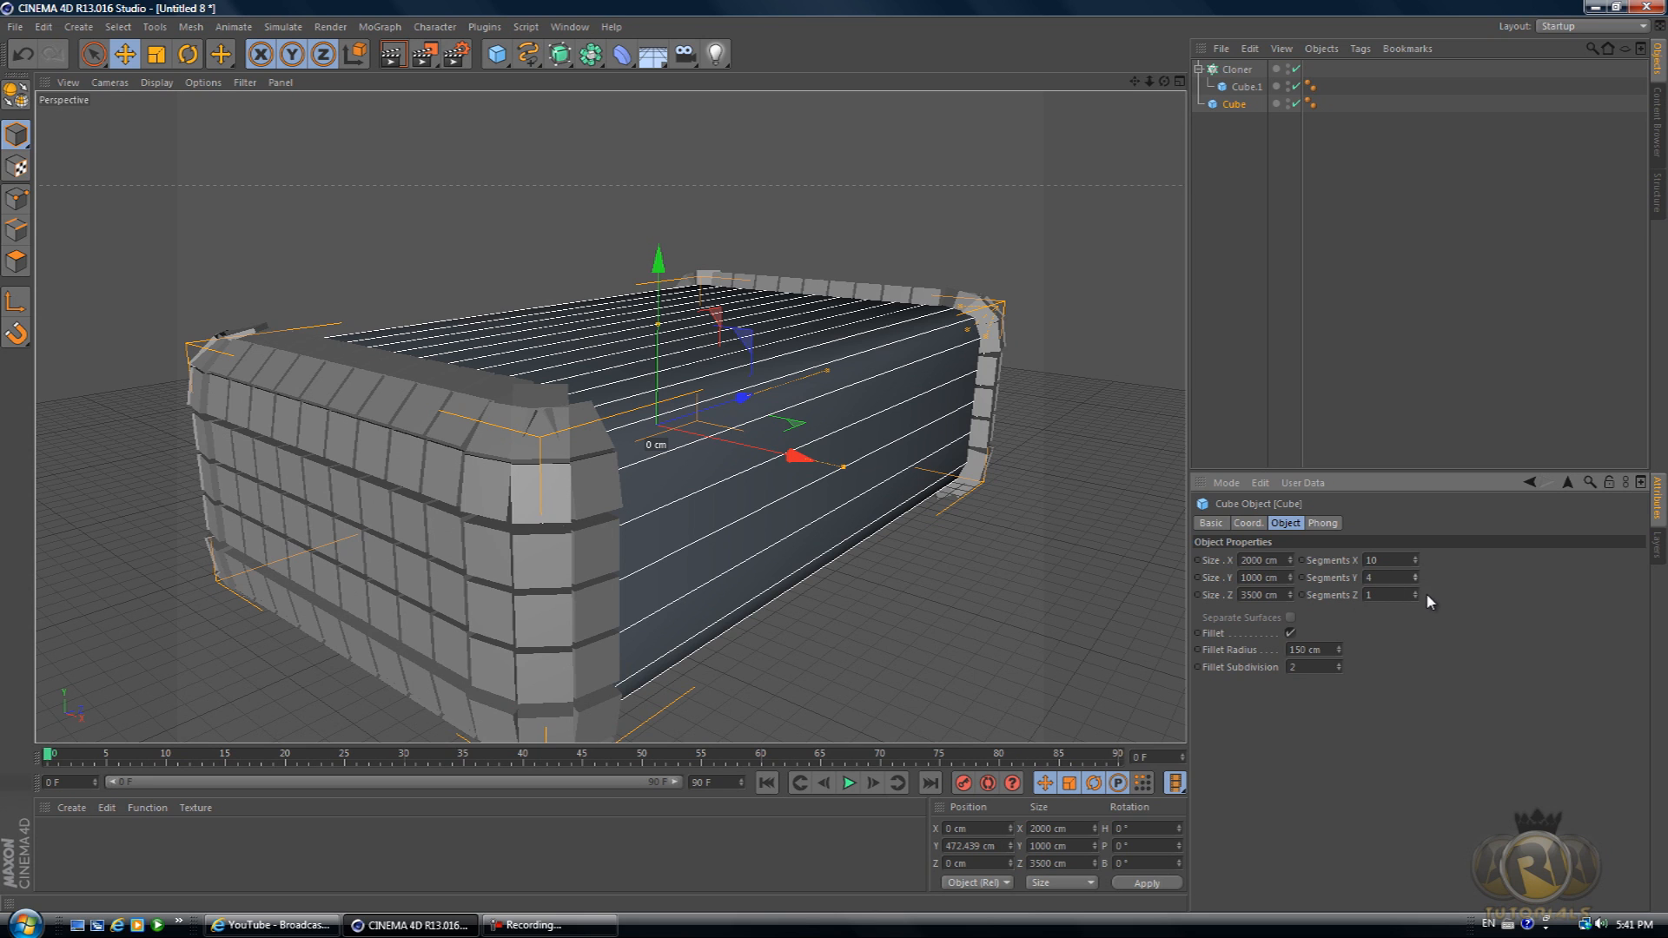
left_click(1417, 591)
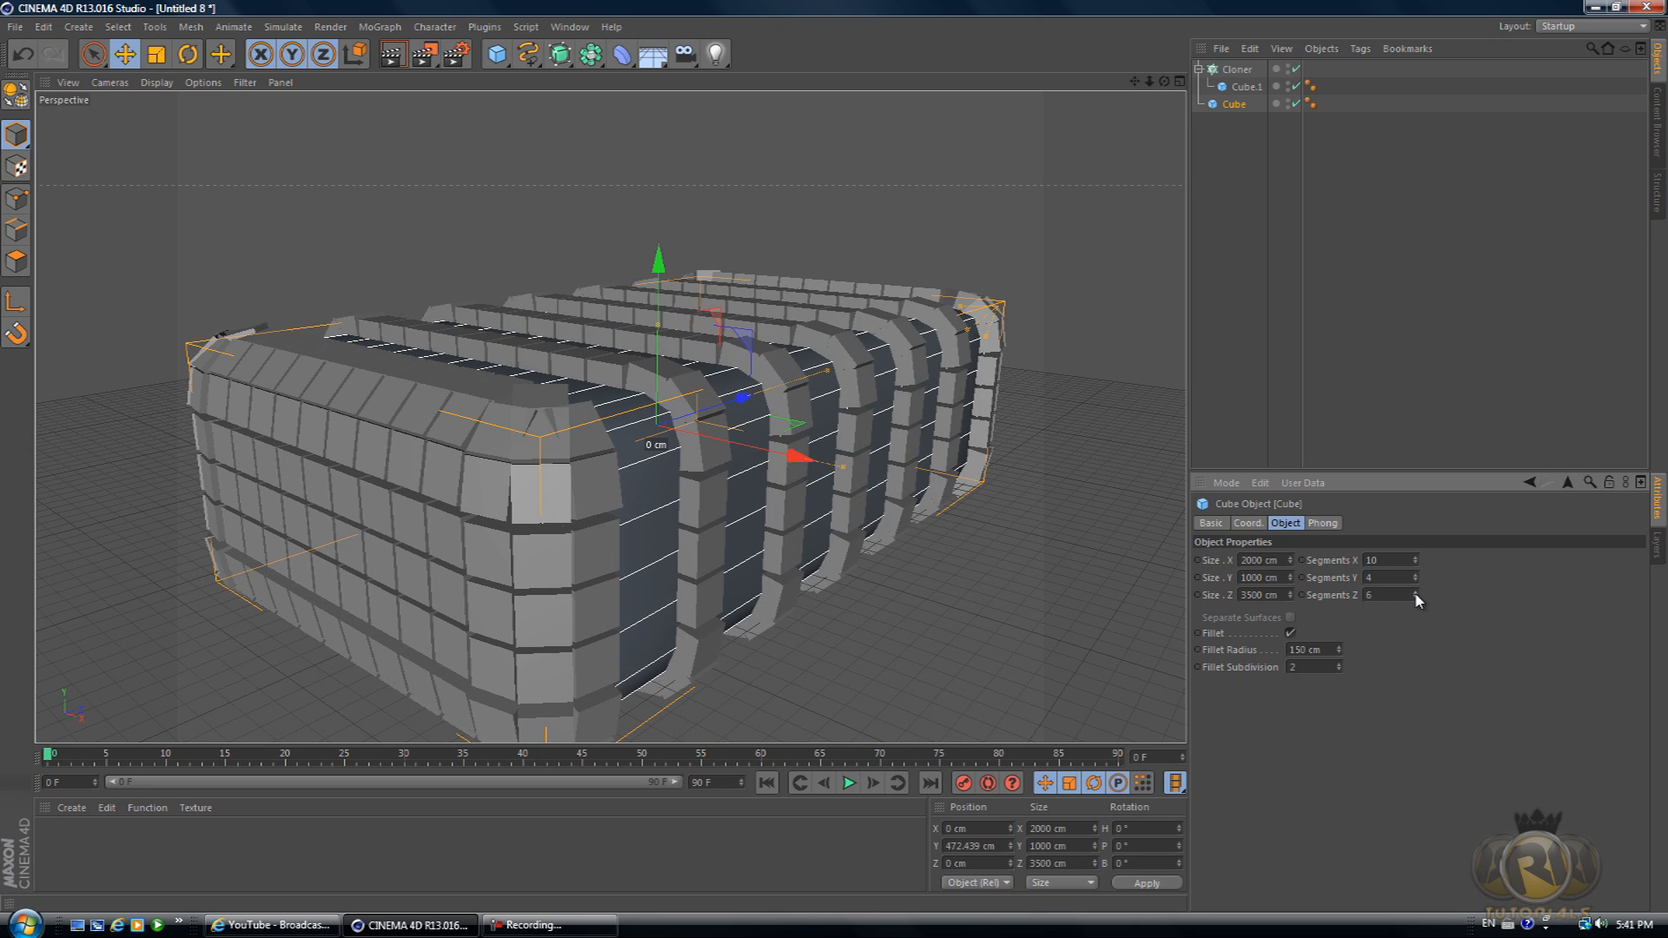
left_click(1418, 594)
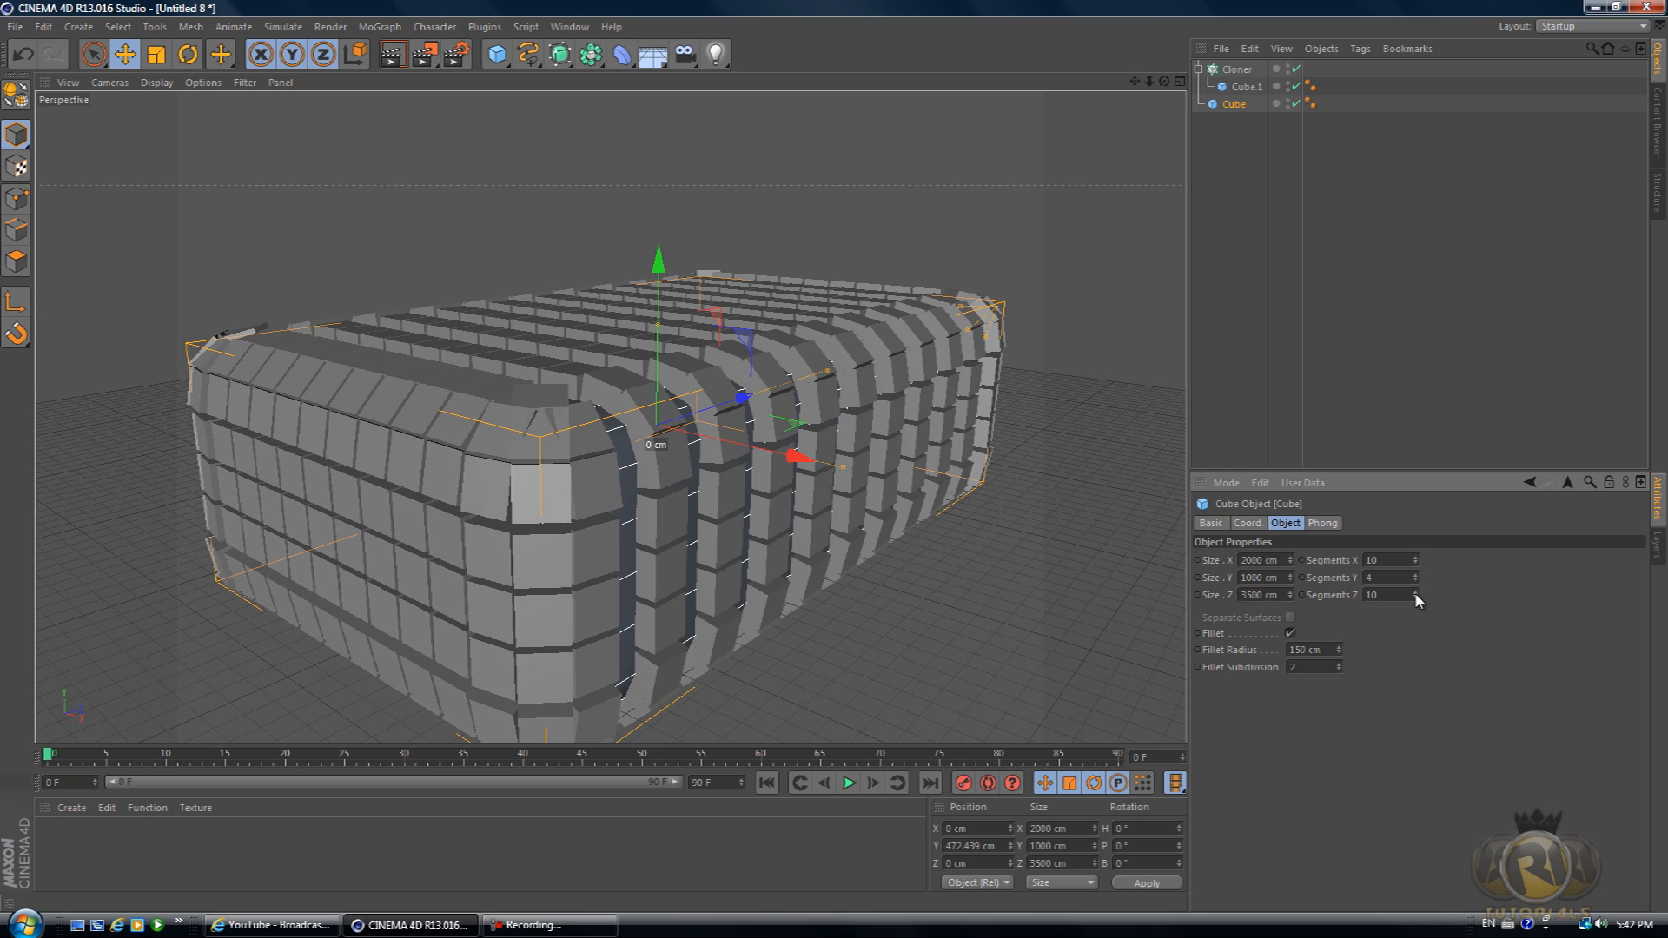
left_click(1416, 591)
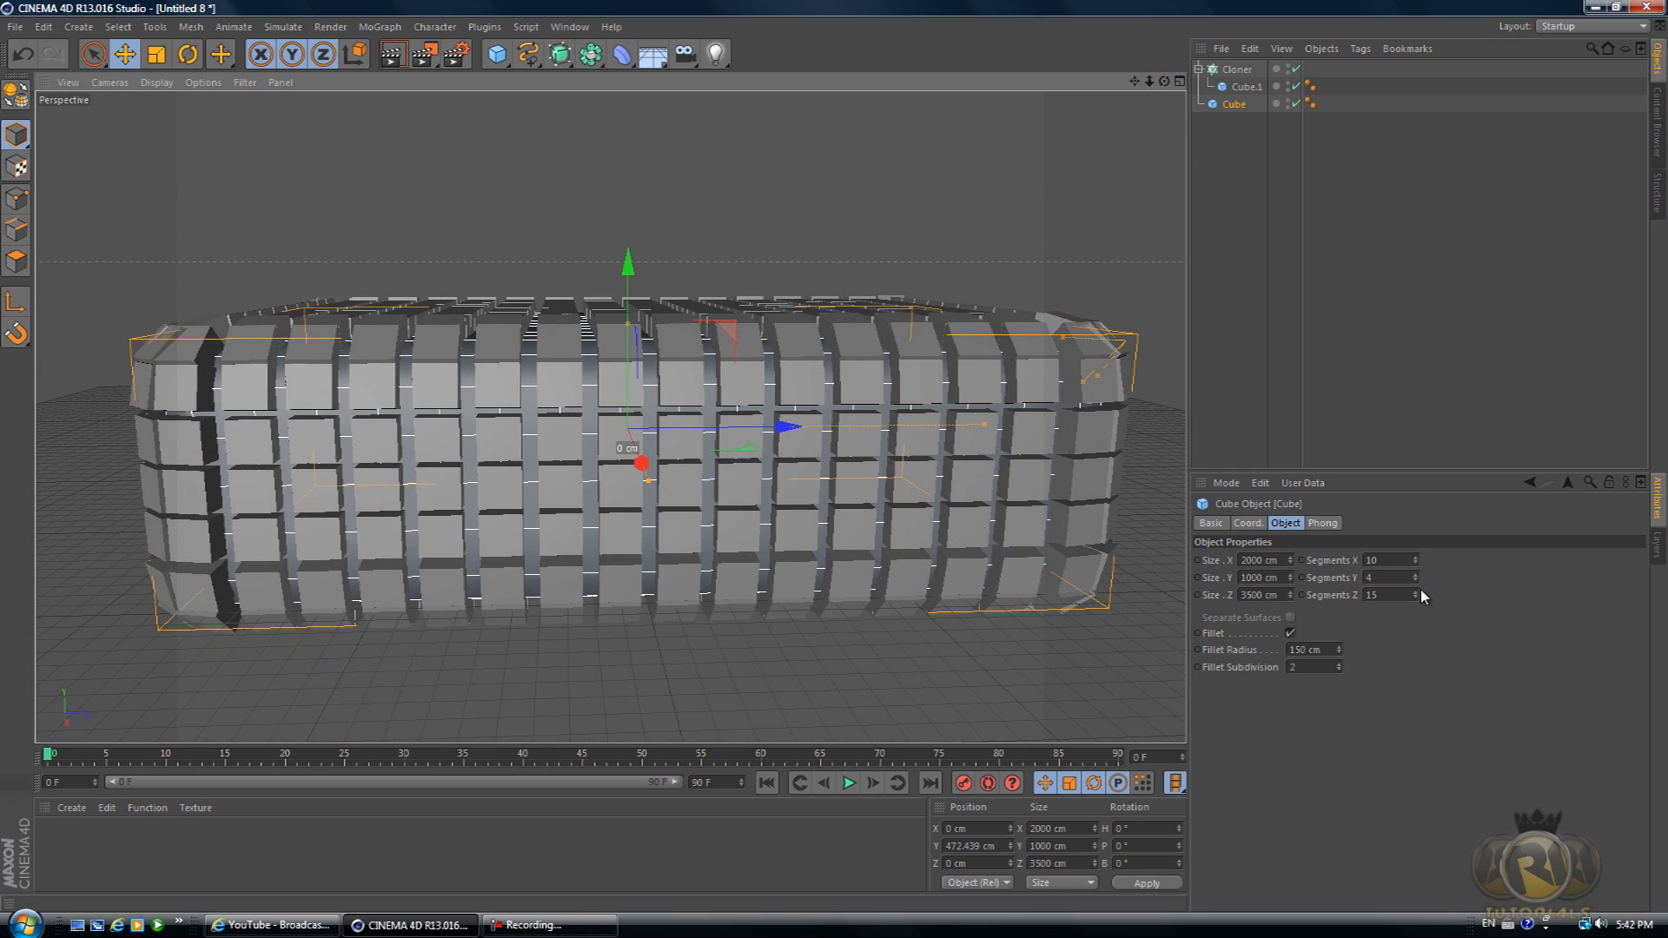
left_click(1415, 591)
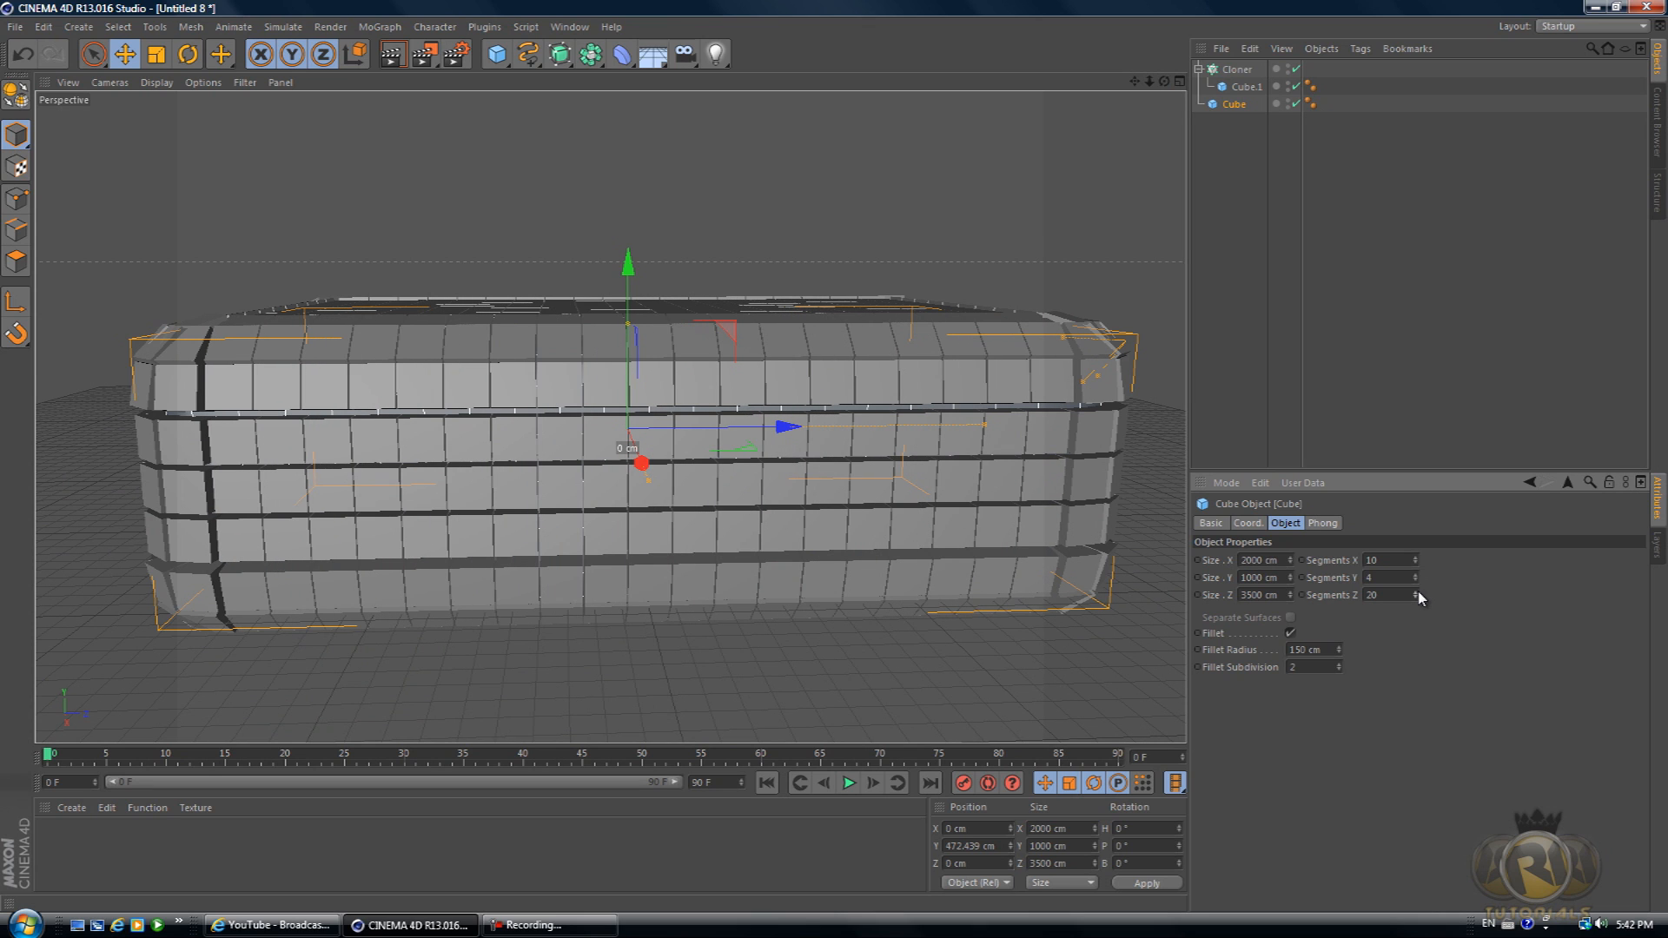
mouse_move(1423, 604)
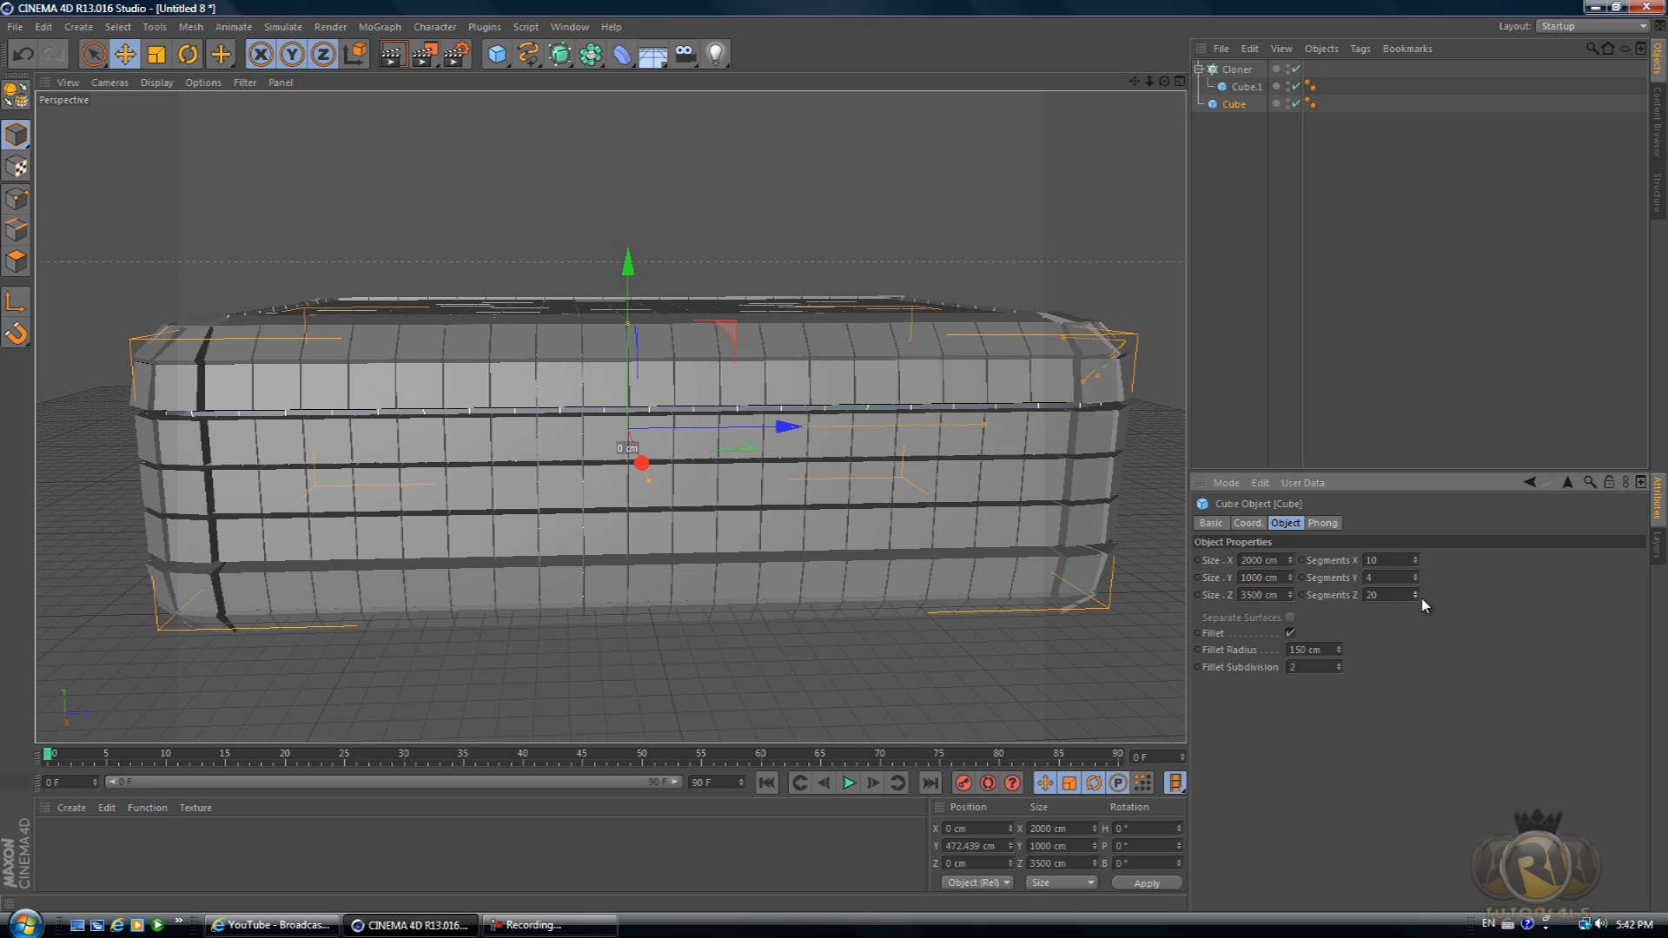
left_click(1414, 594)
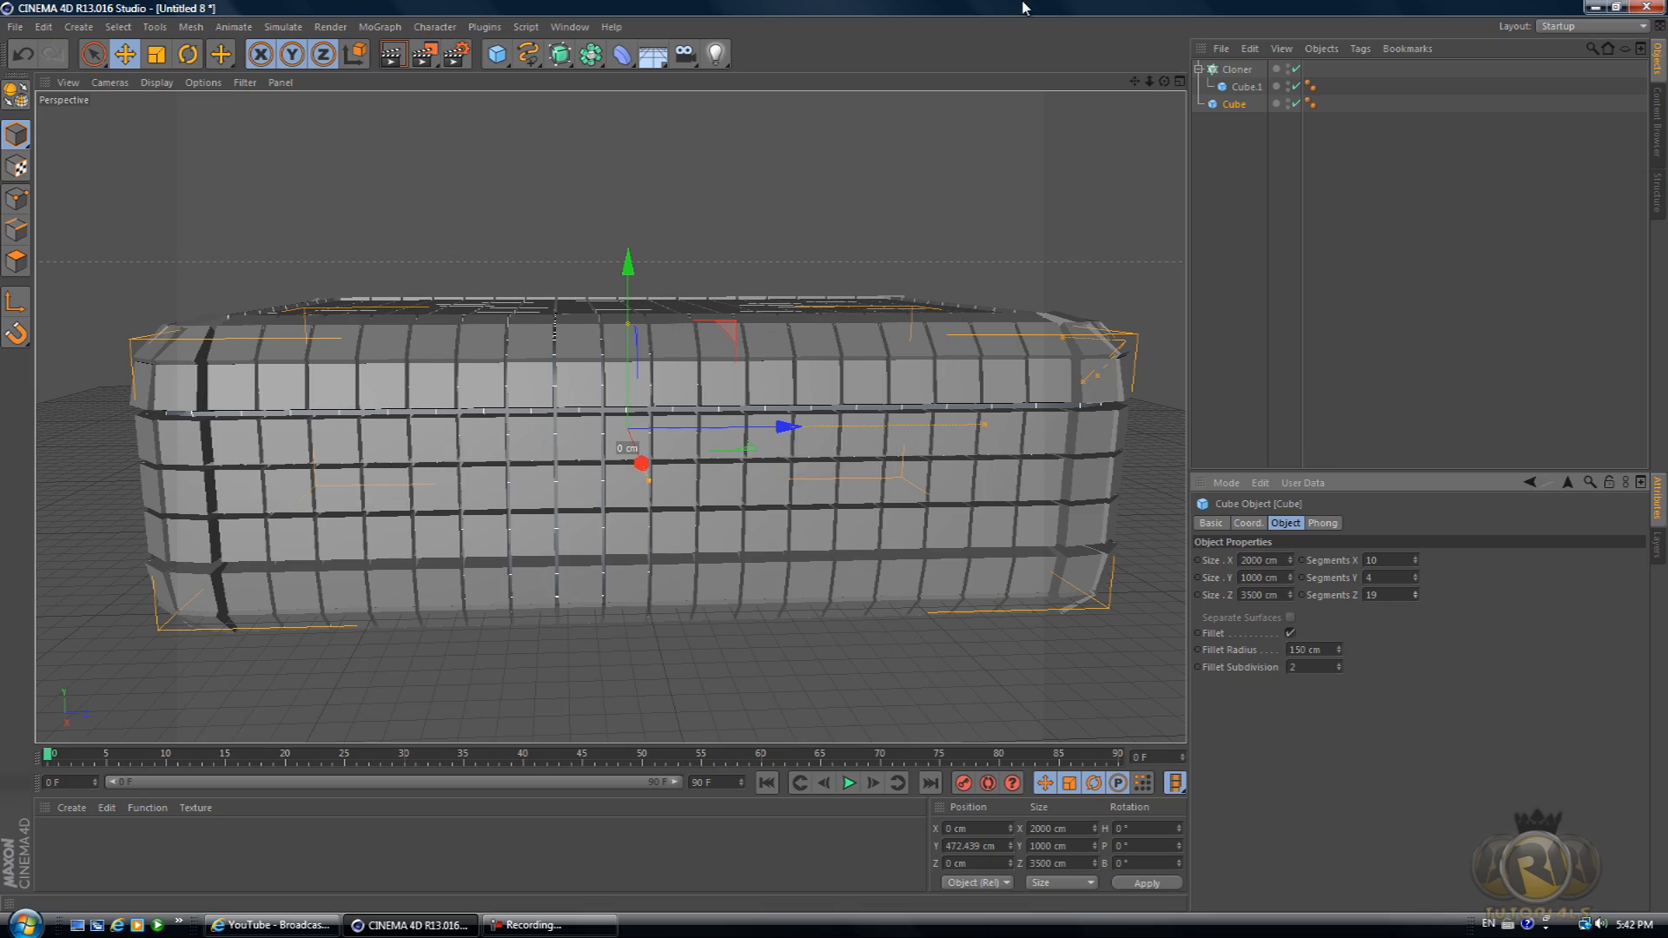
left_click_drag(745, 425, 596, 416)
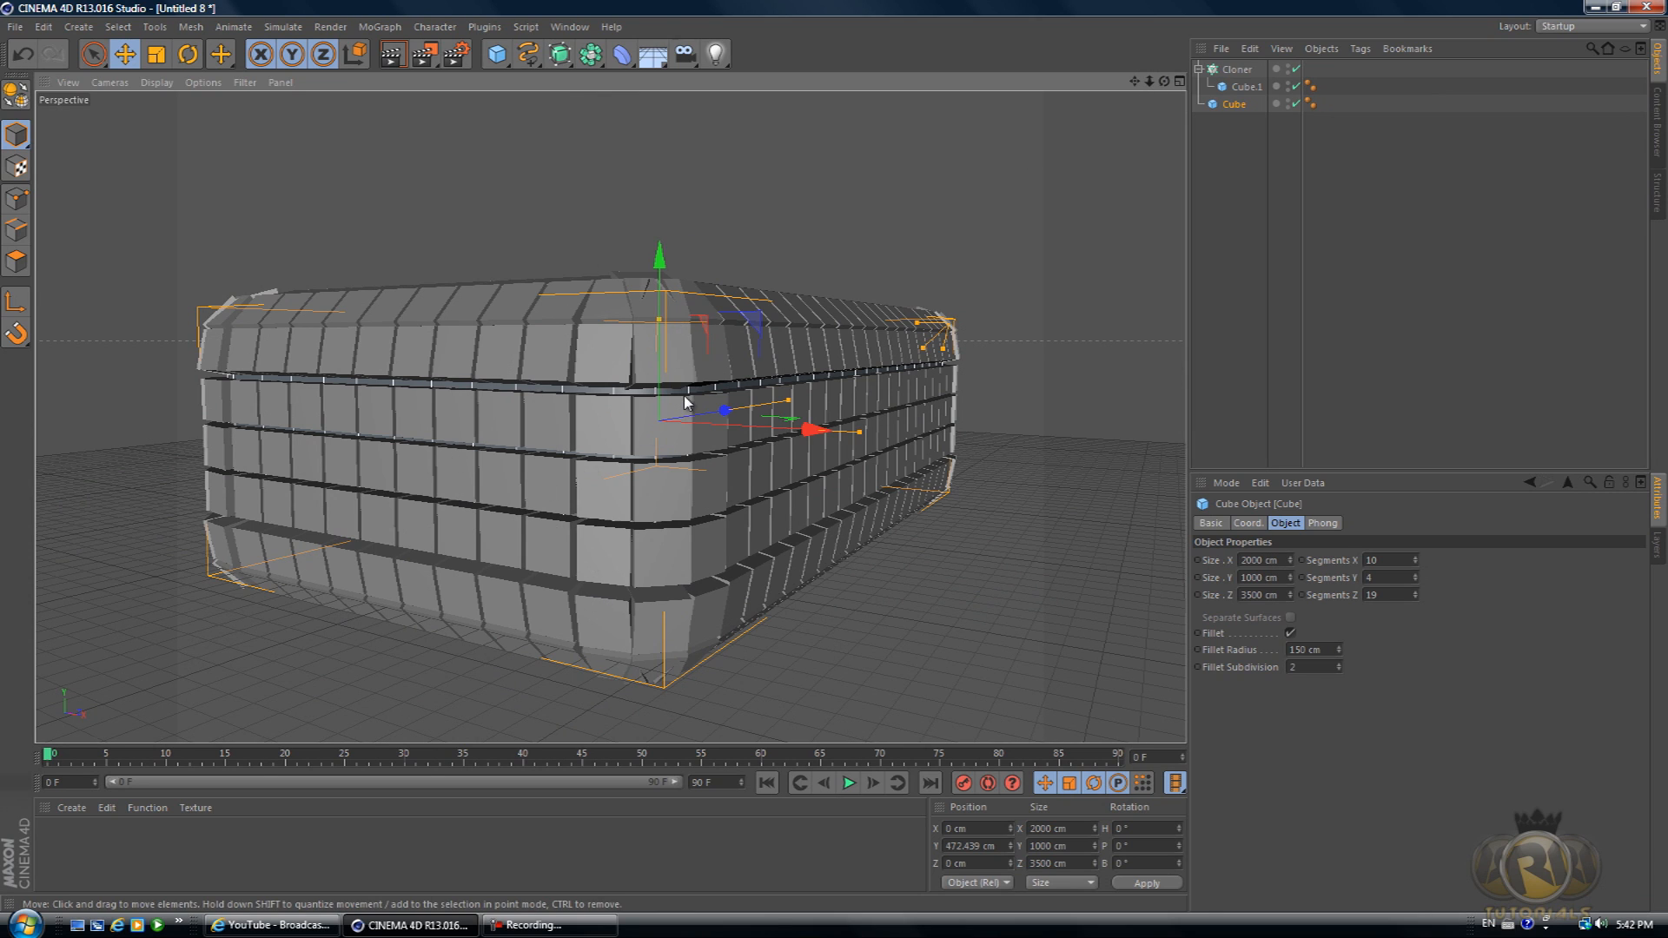
mouse_move(273, 522)
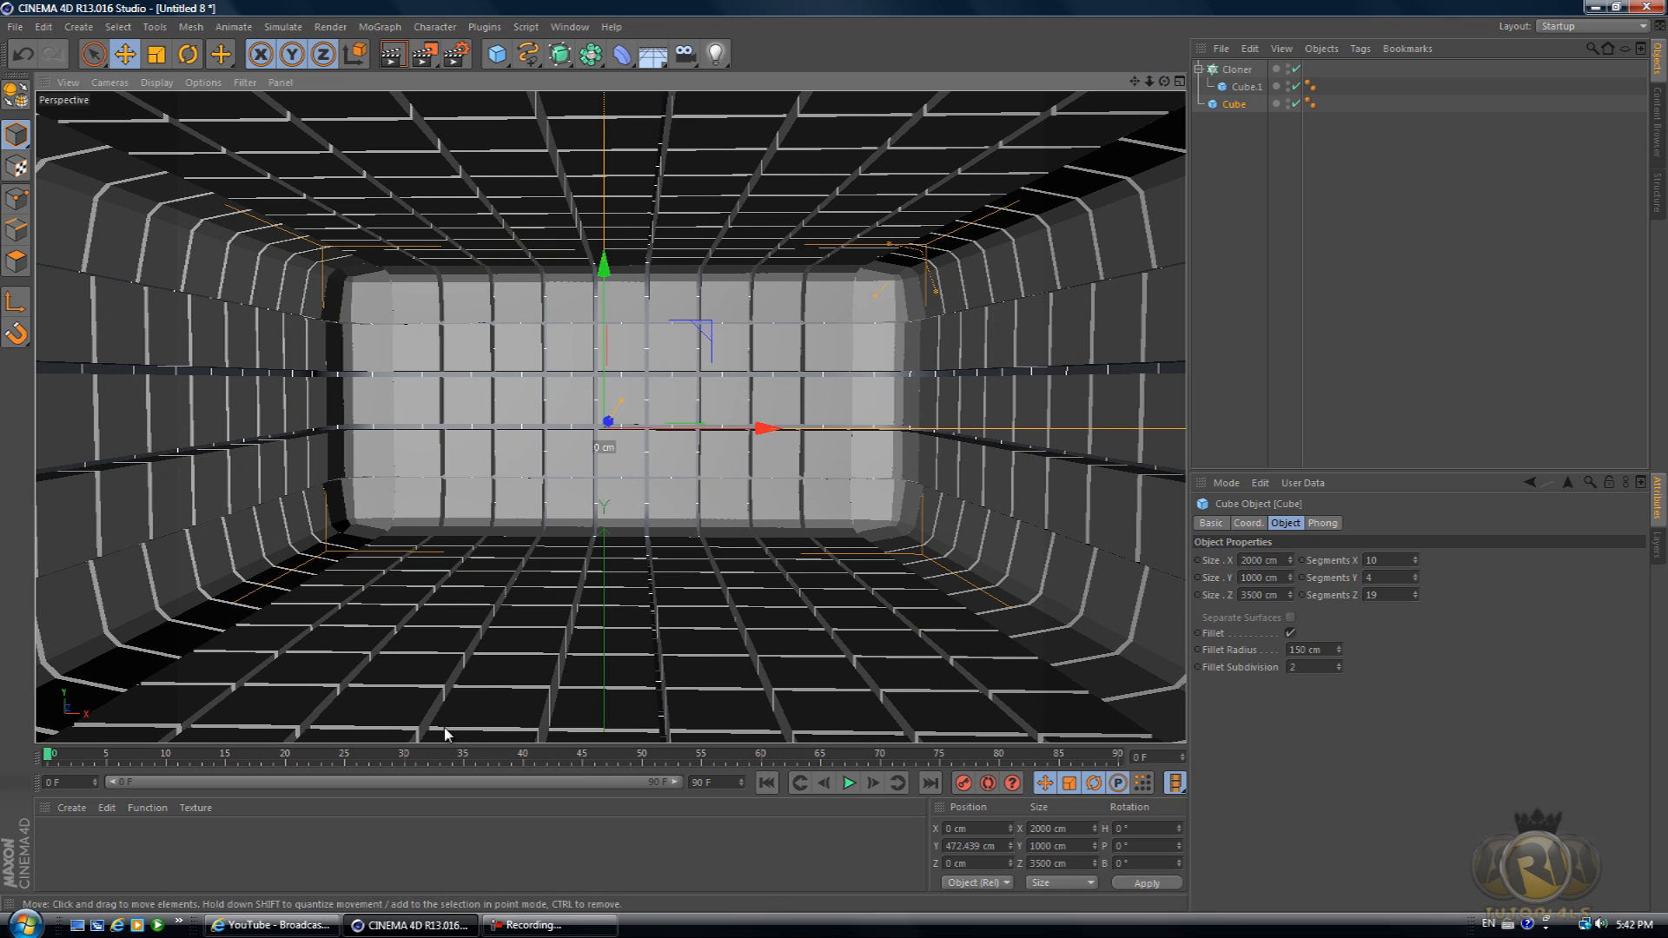
mouse_move(85, 860)
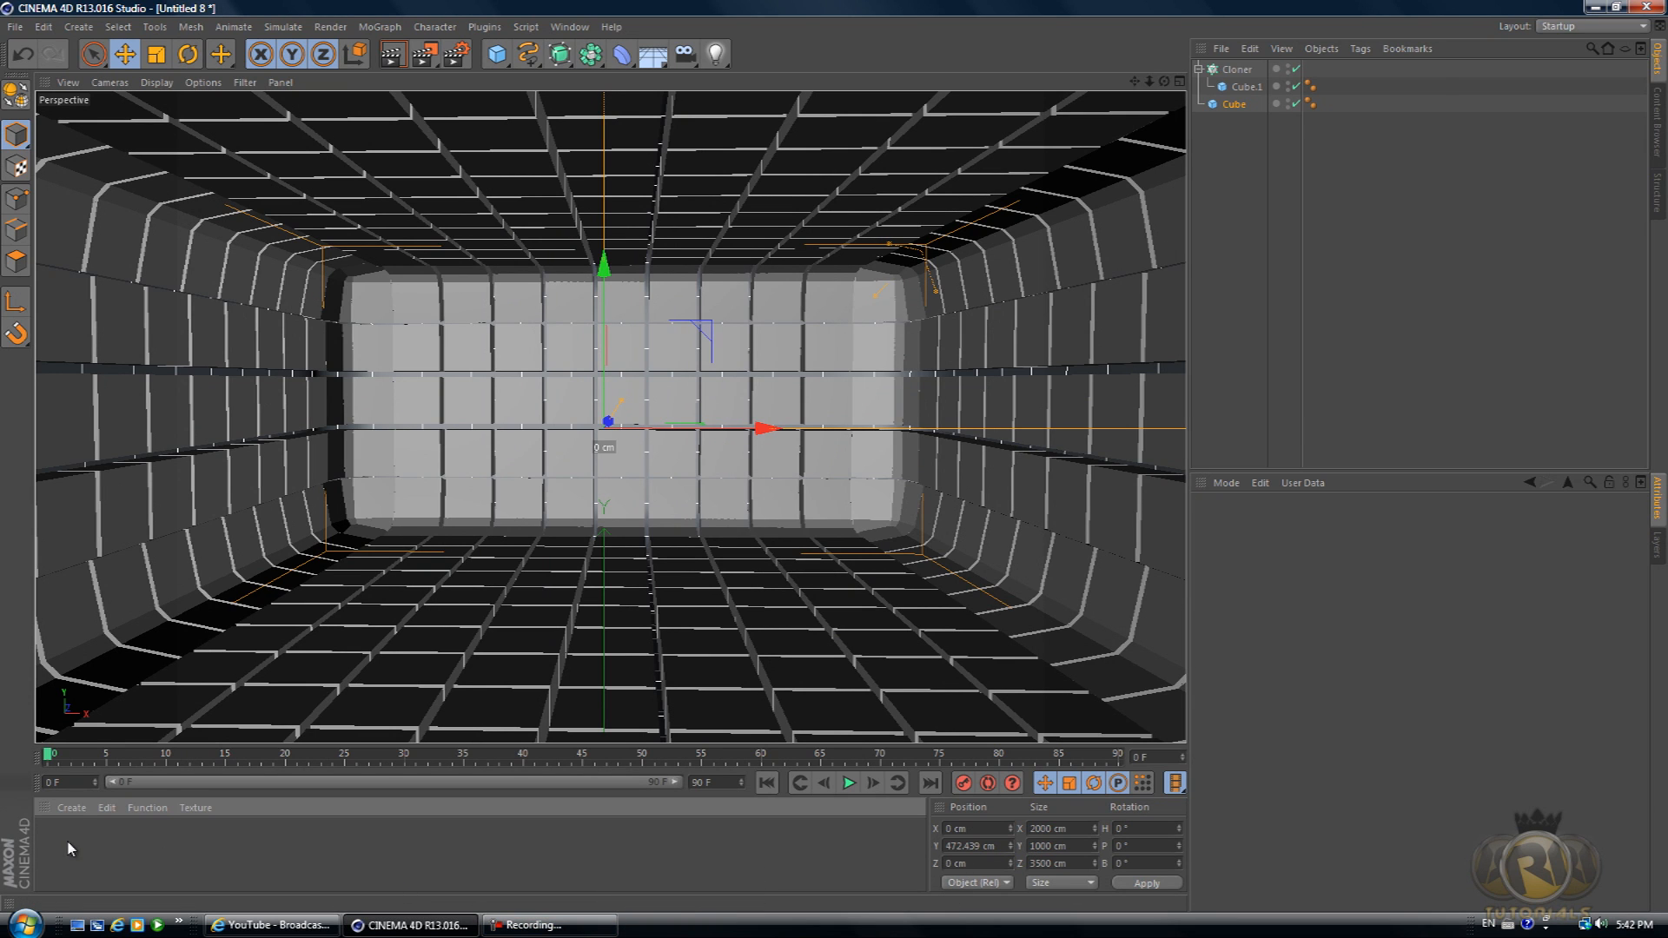
- Create a new Mat material and set its Color to pure 255 white
double_click(53, 841)
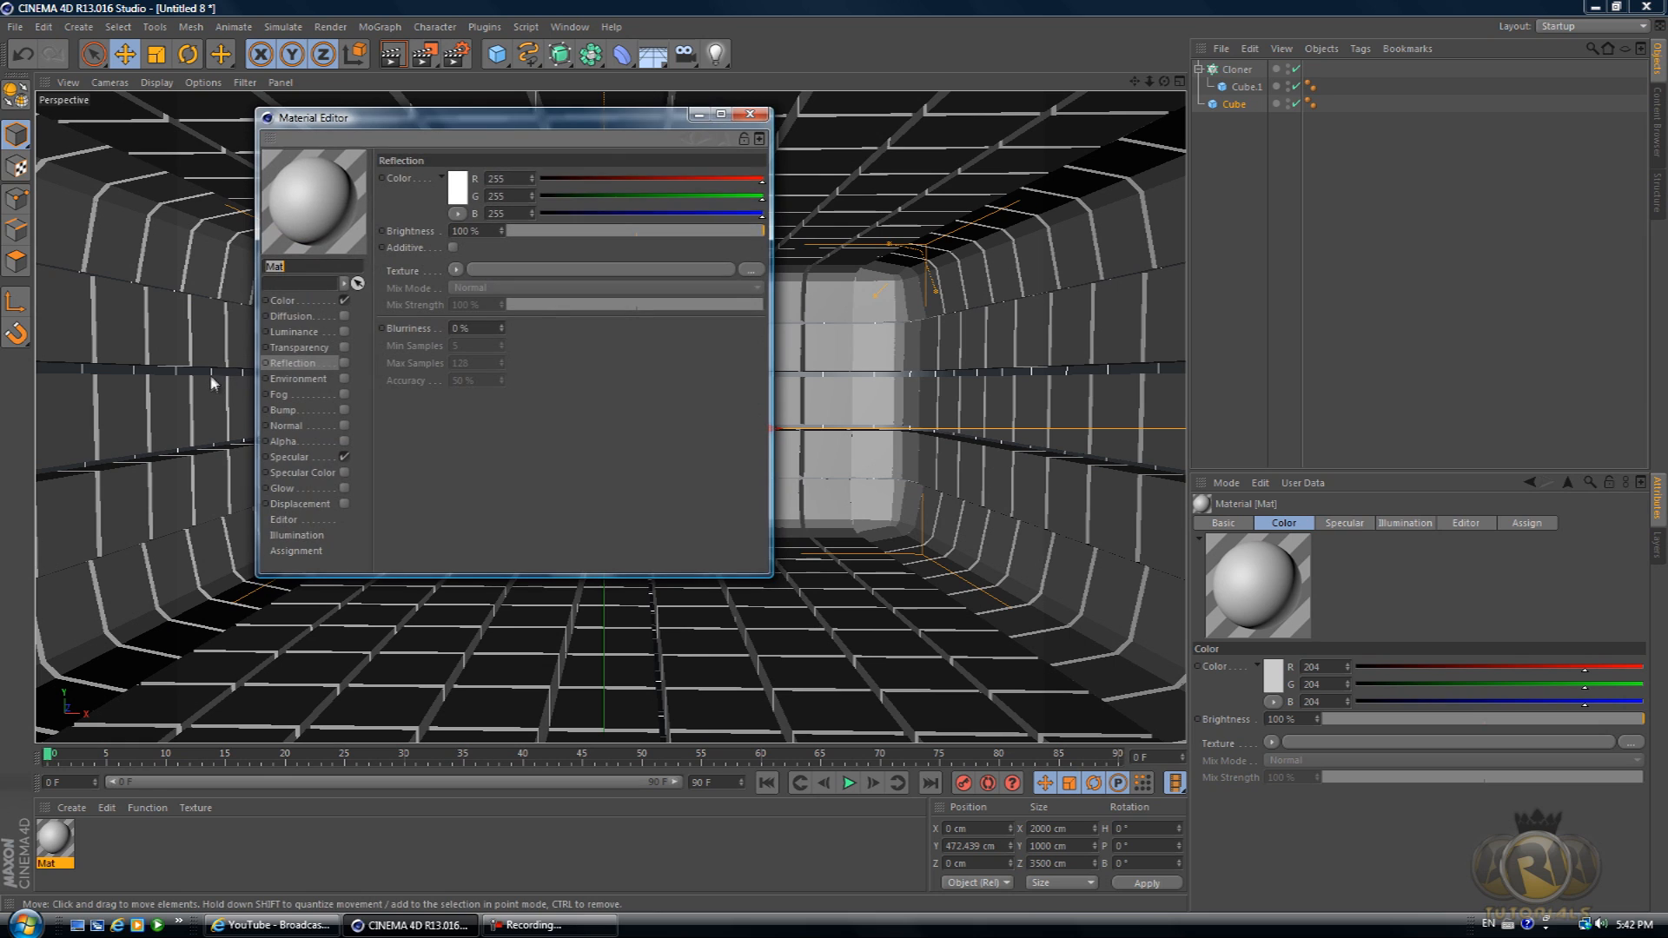
left_click(281, 301)
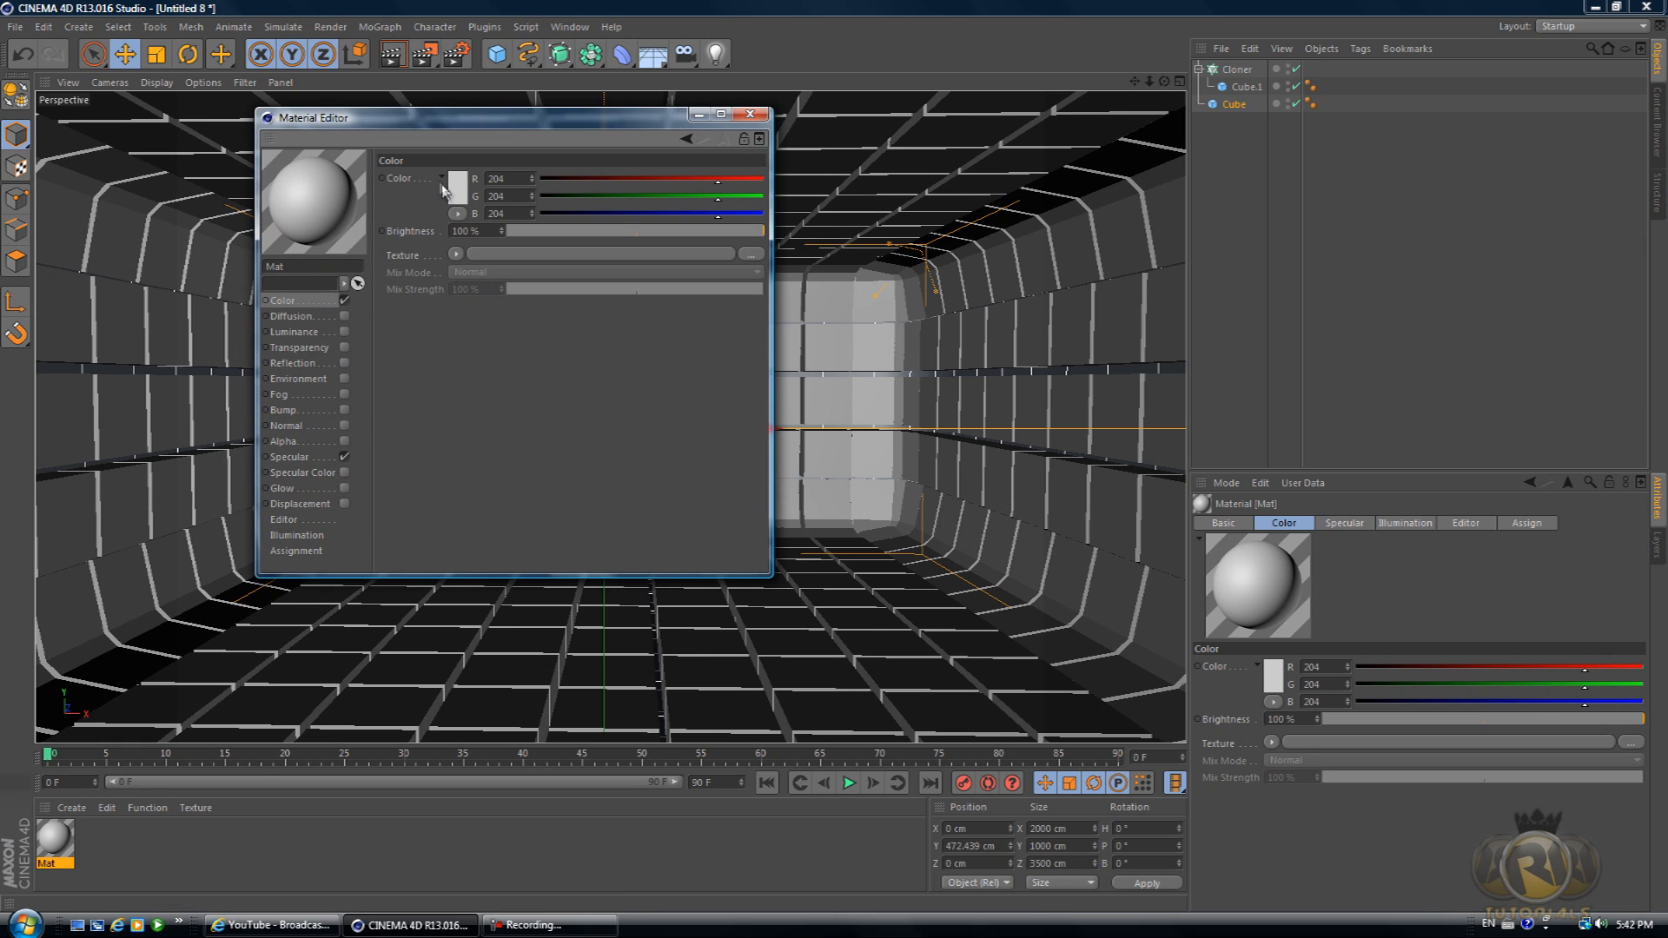
mouse_move(402, 226)
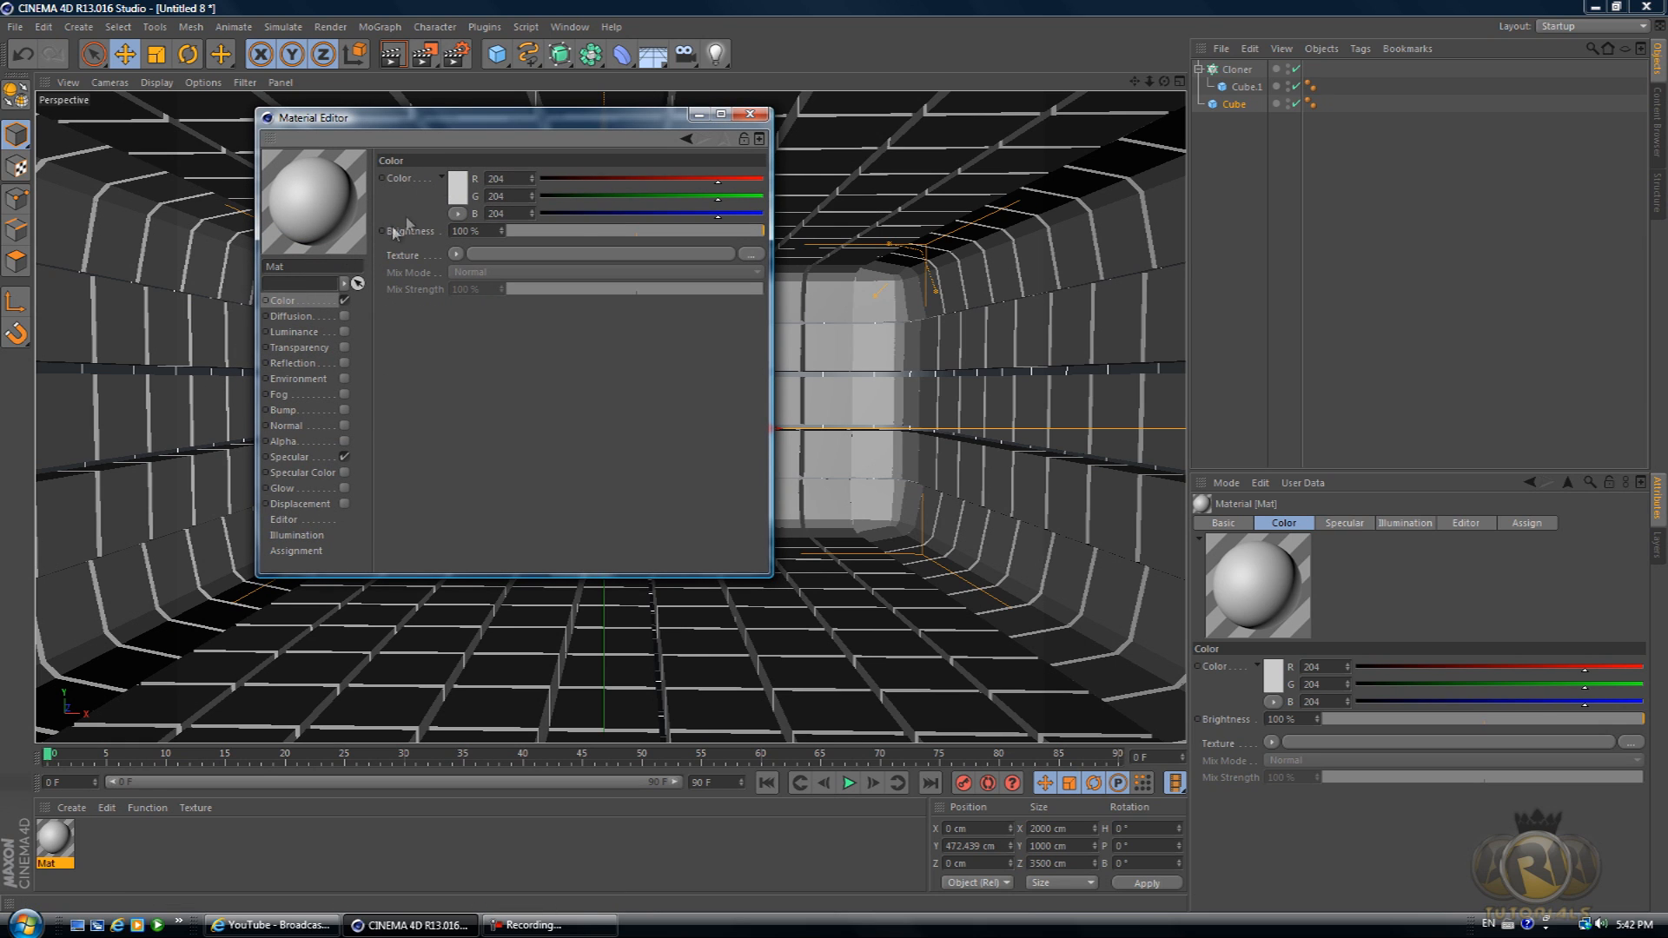
left_click(458, 177)
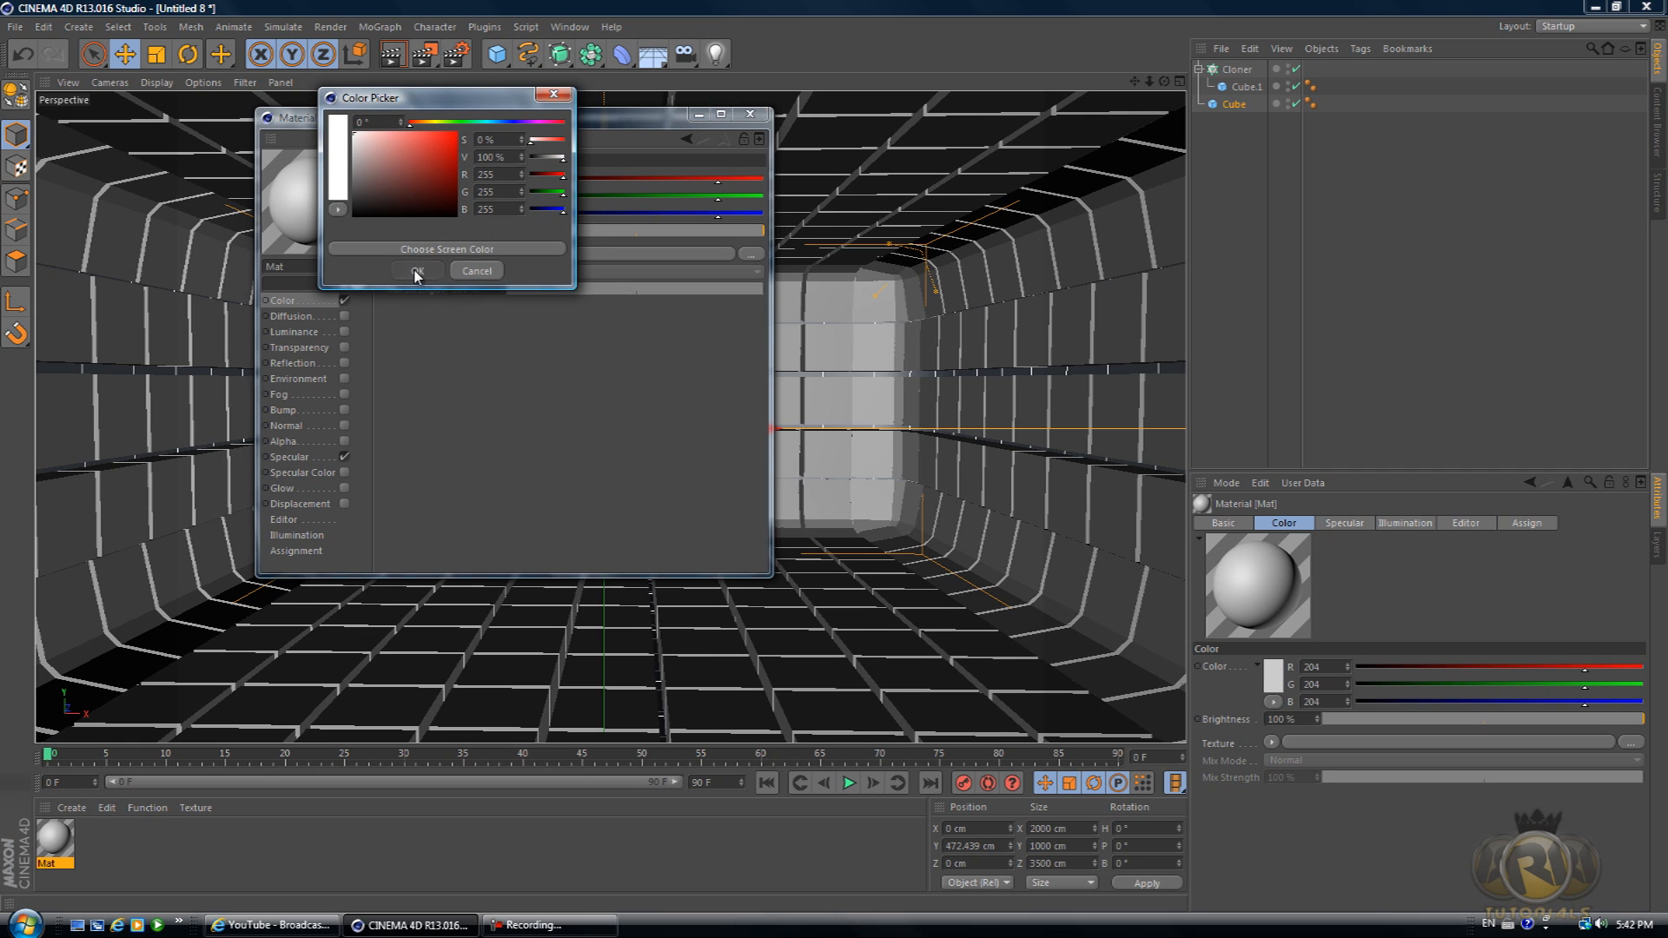
left_click(415, 272)
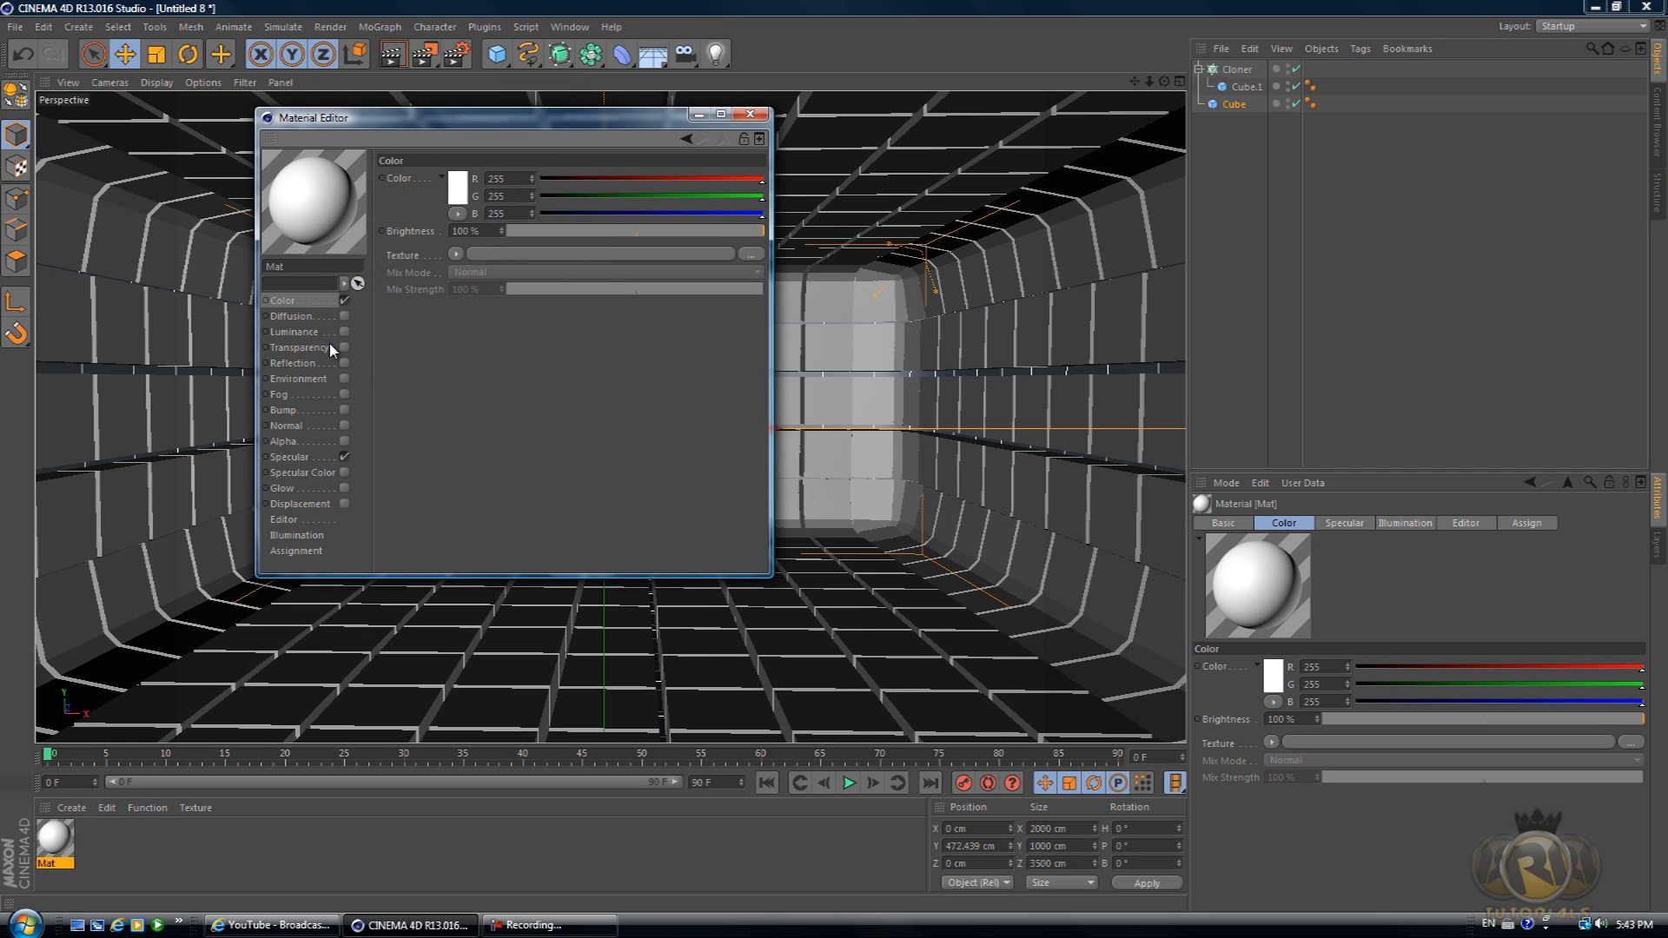
- Enable Reflection with a Fresnel texture at 10% Mix Strength and close the editor
left_click(292, 361)
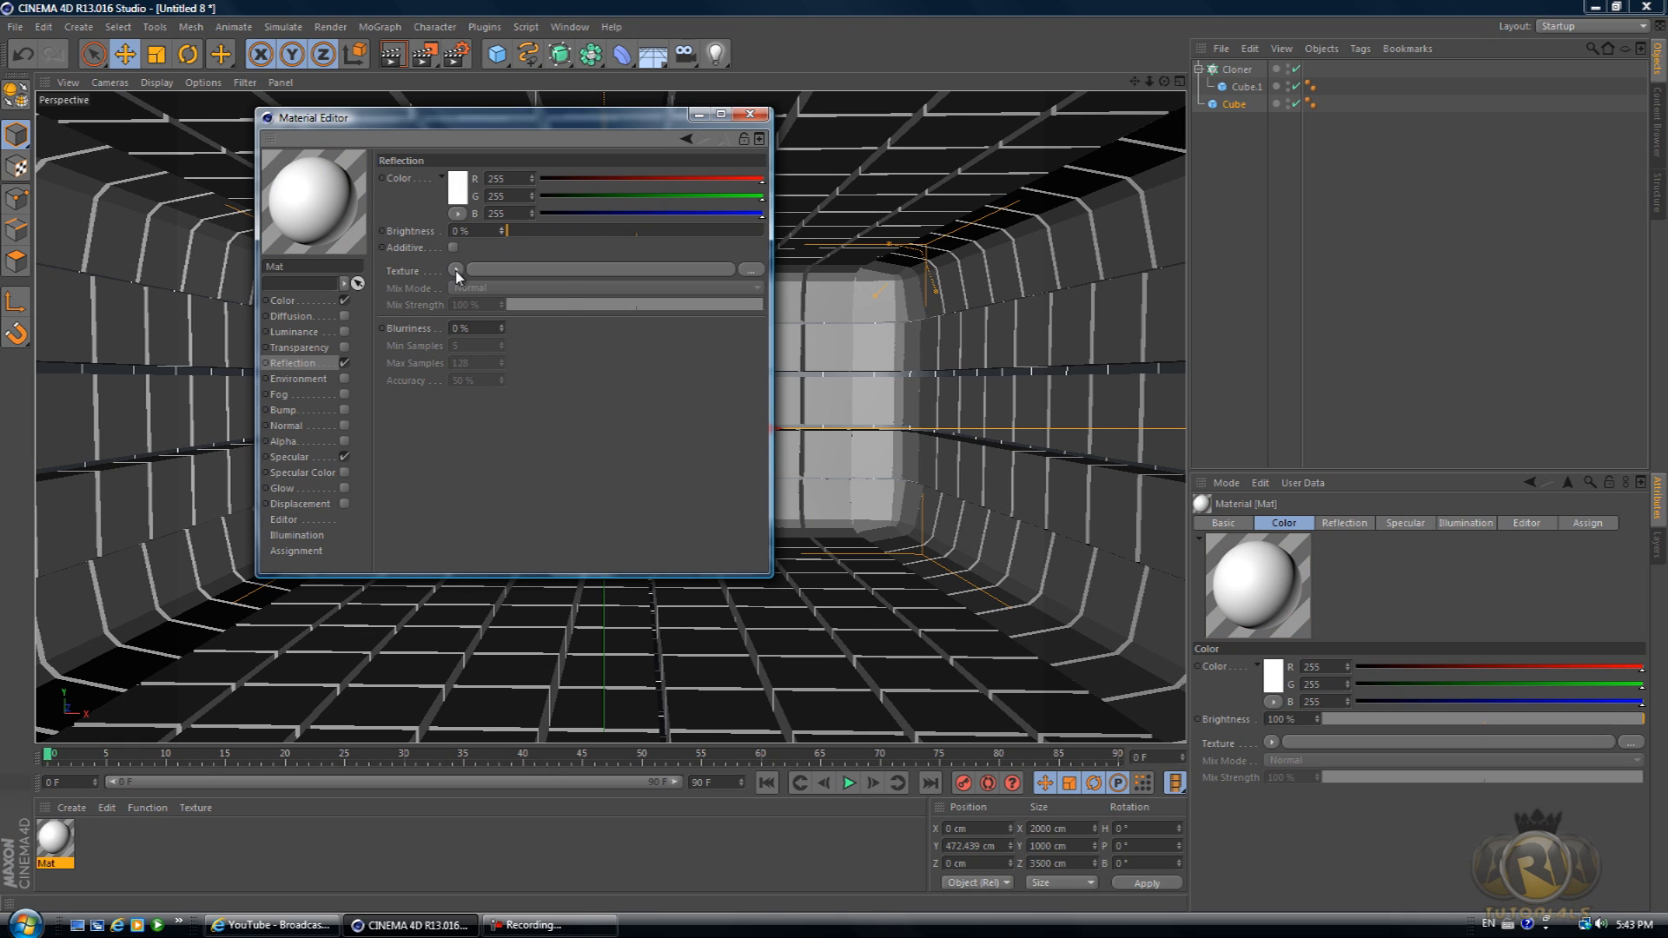
left_click(457, 269)
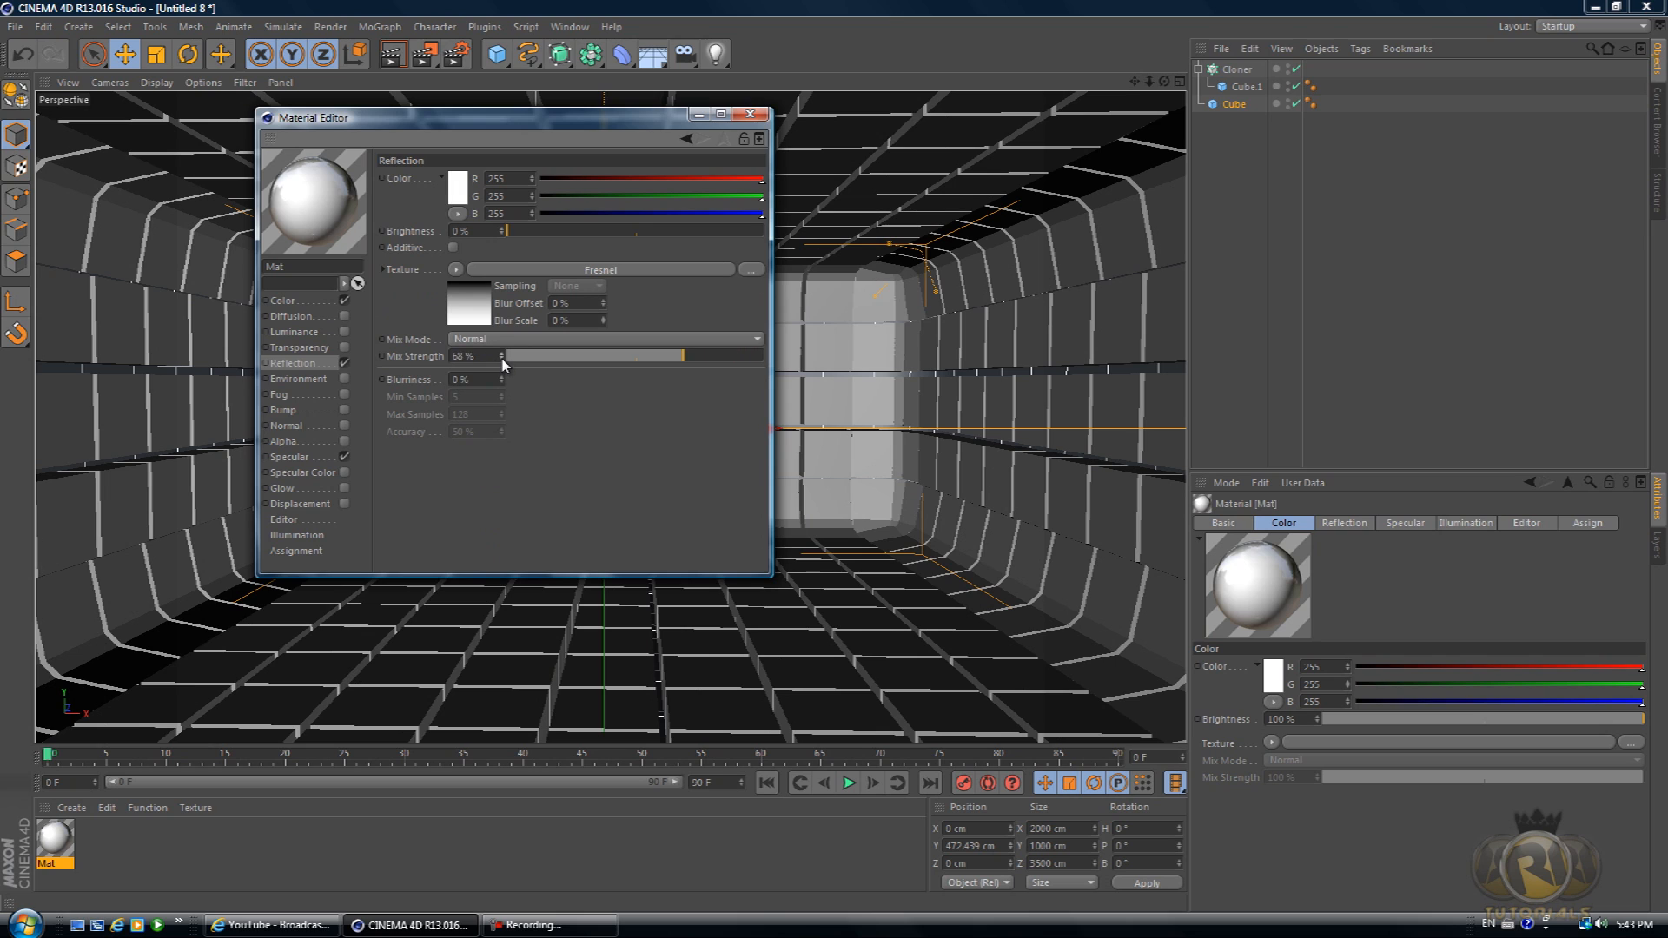
left_click_drag(681, 355, 516, 355)
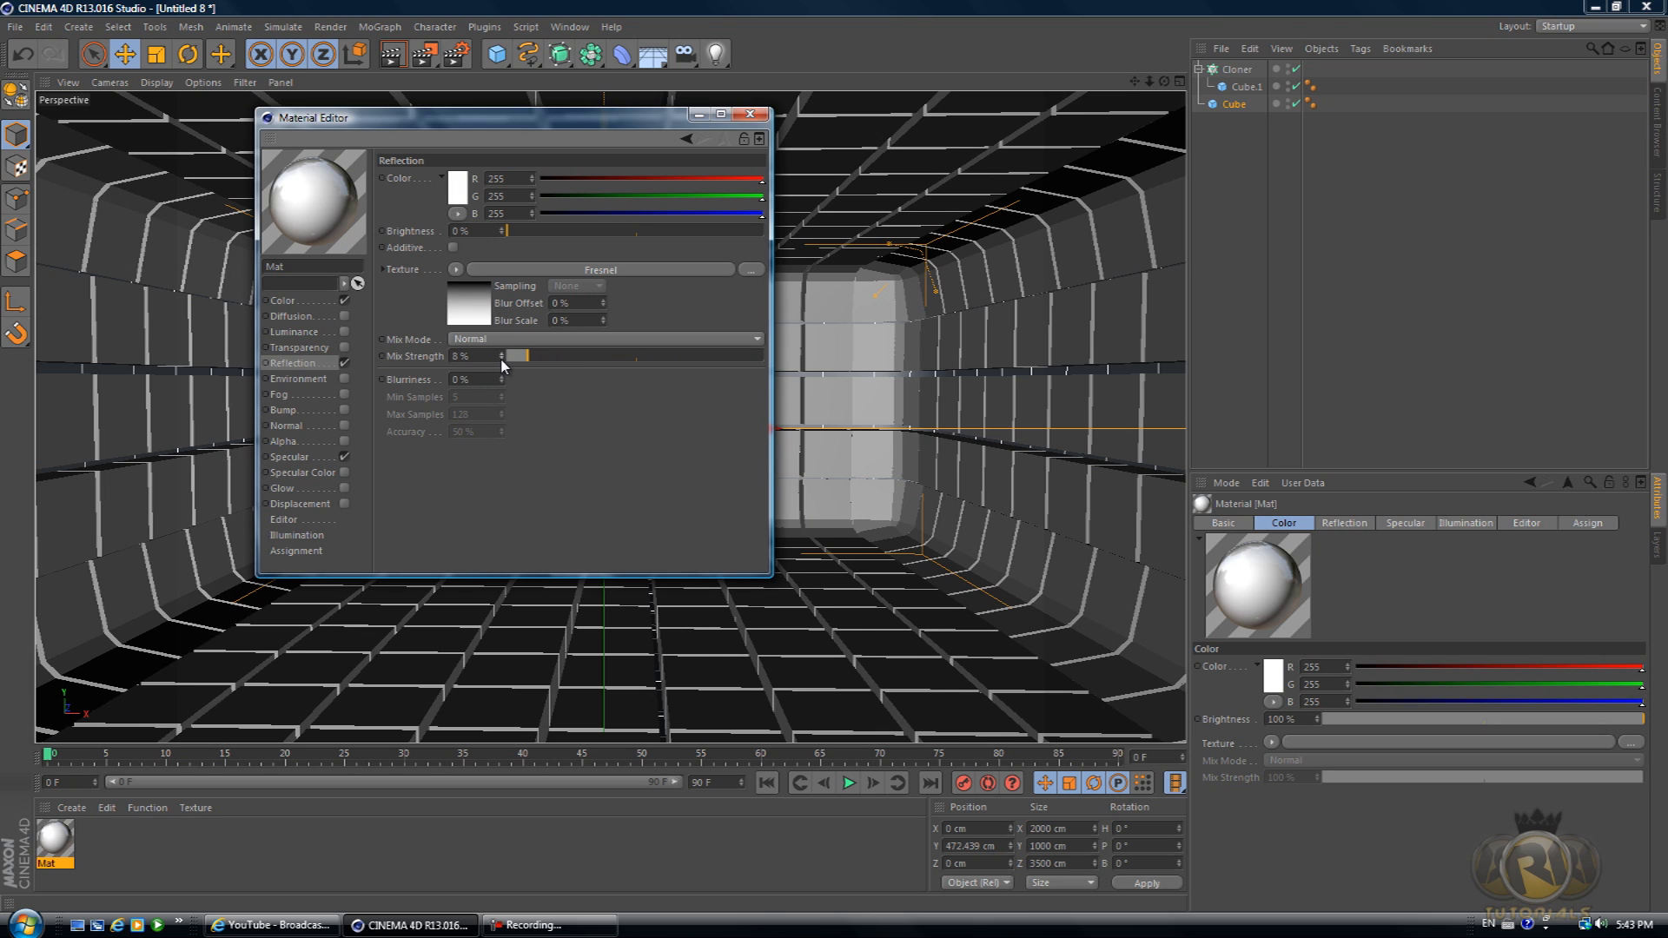
left_click_drag(516, 356, 531, 356)
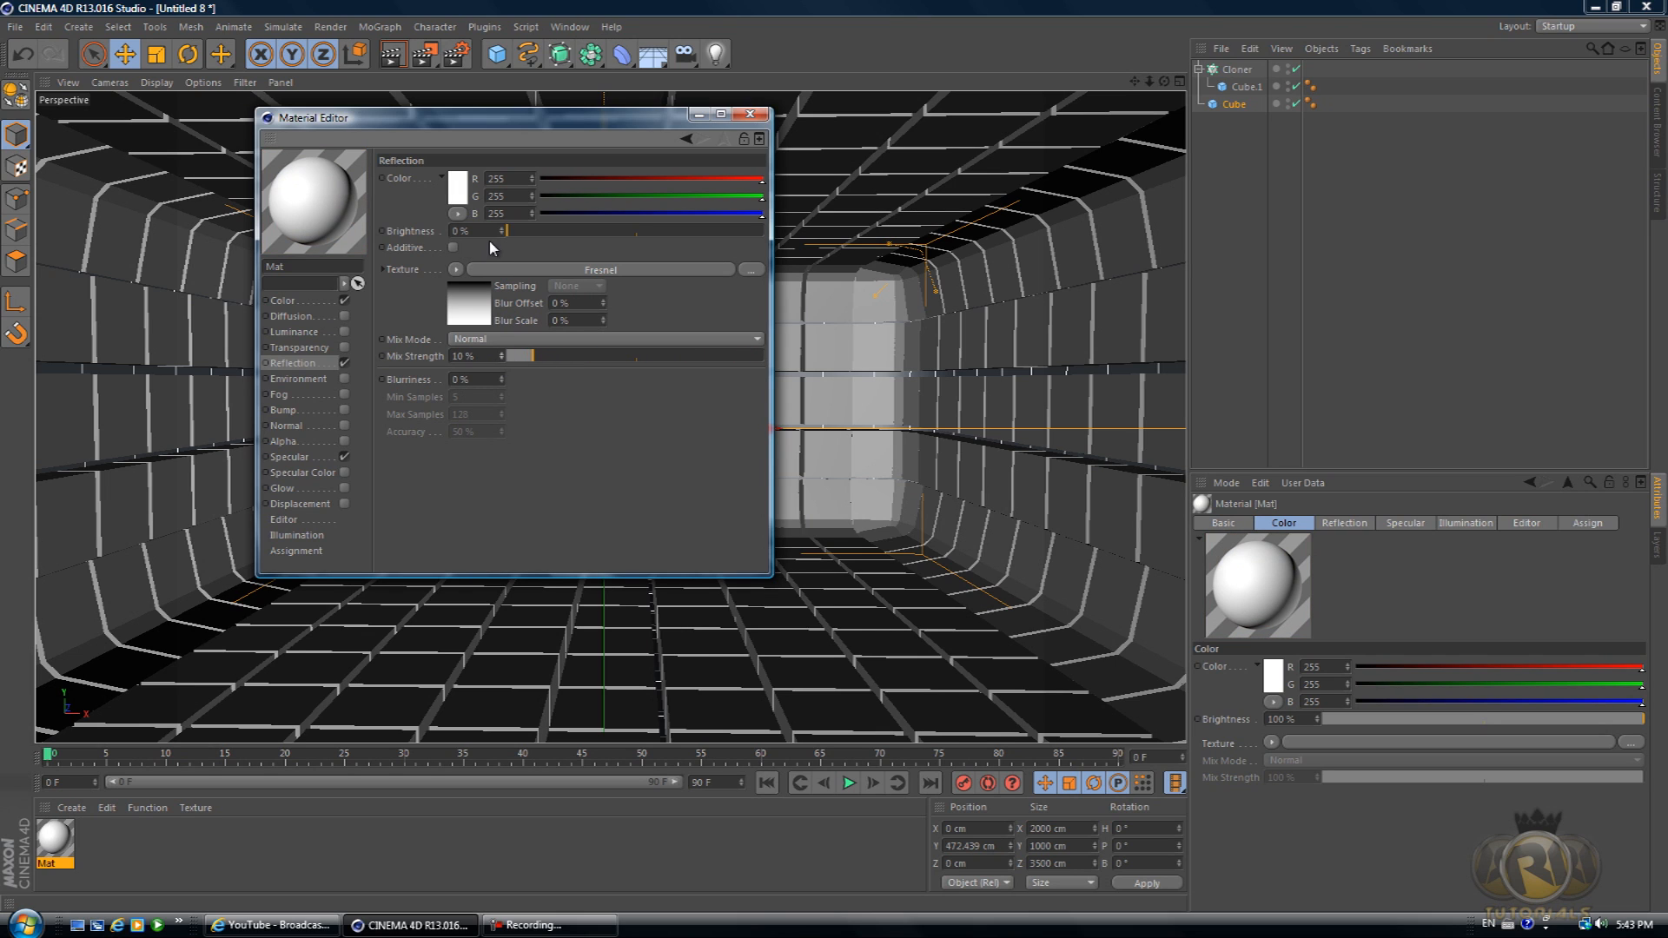
left_click(750, 114)
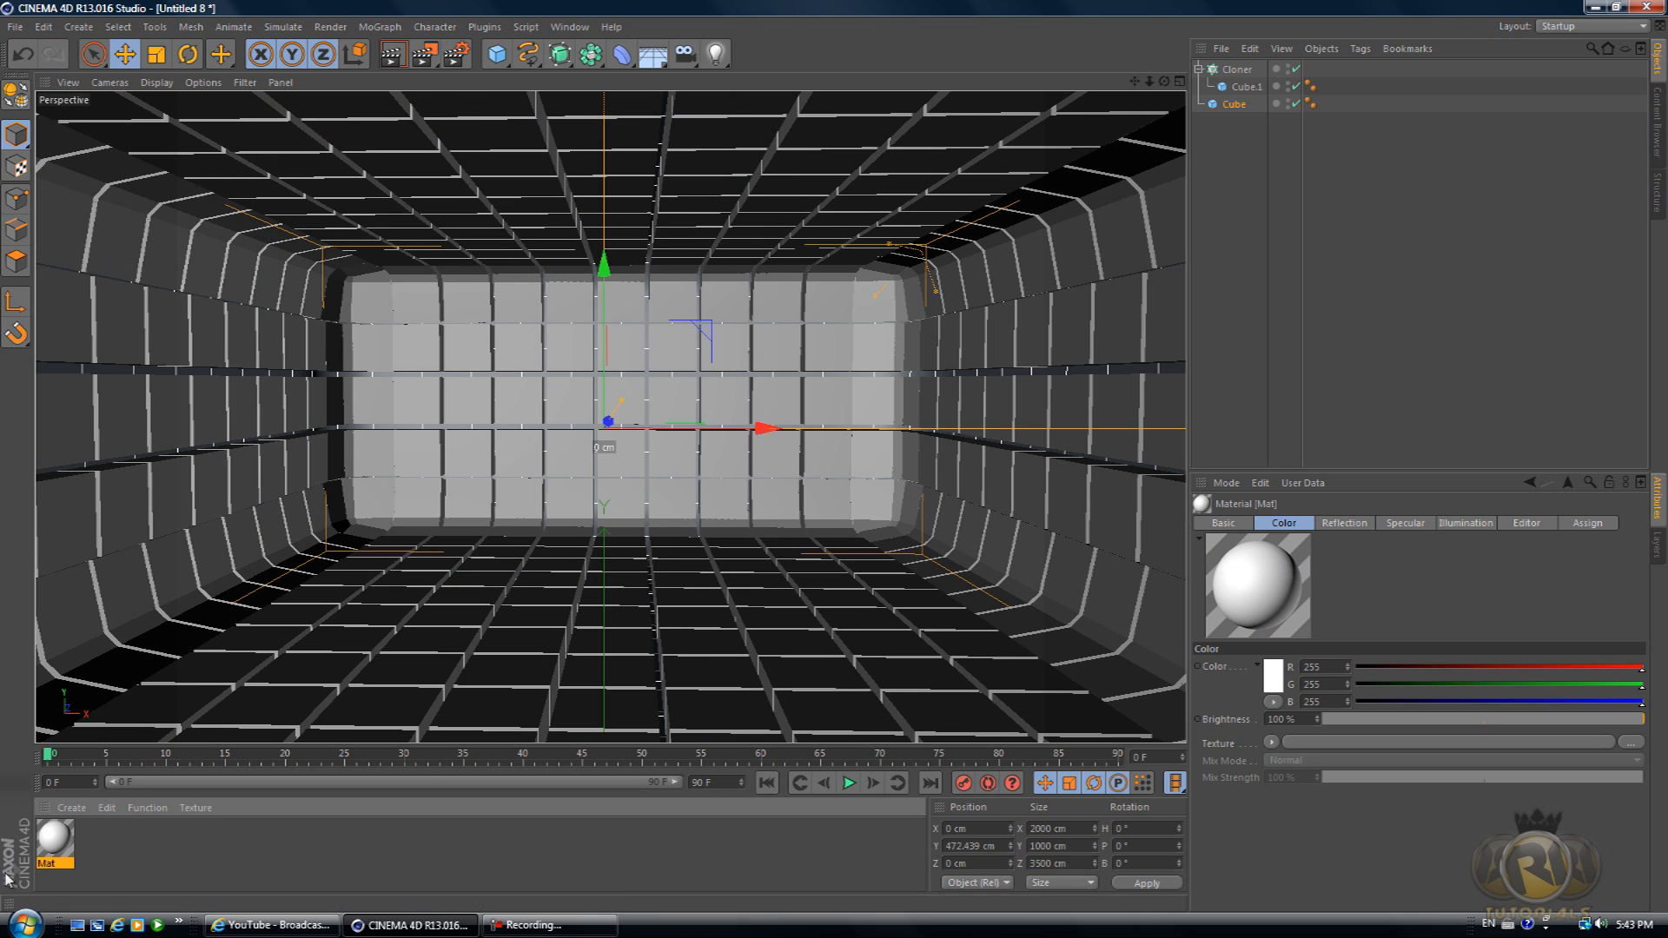
mouse_move(127, 415)
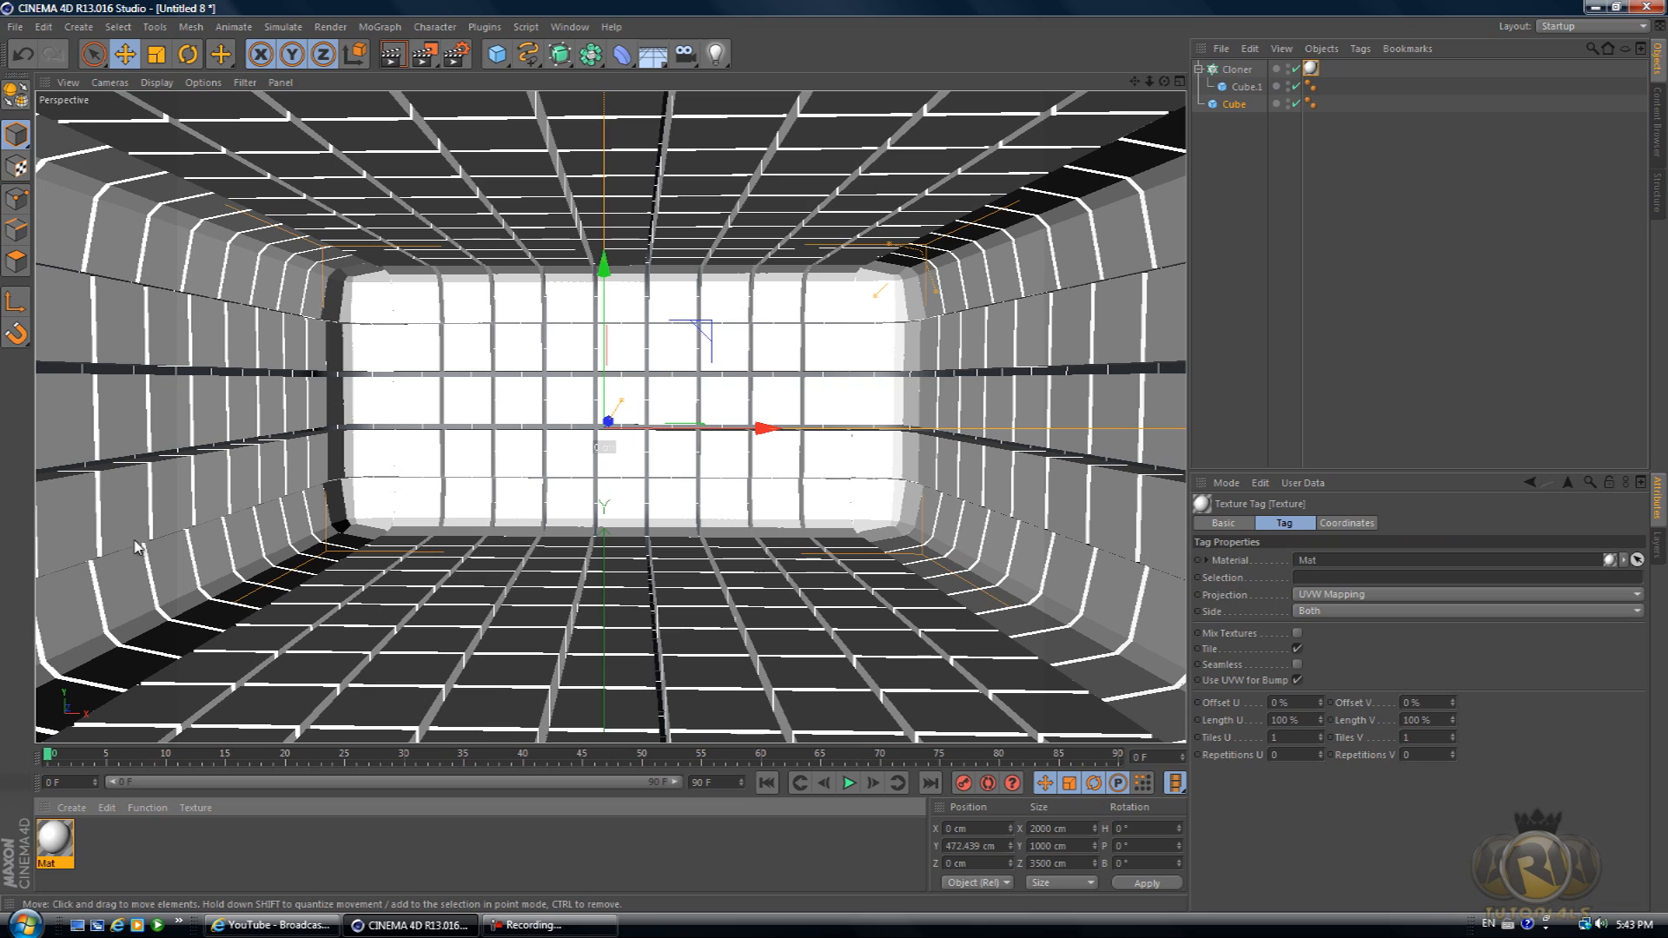
mouse_move(372, 471)
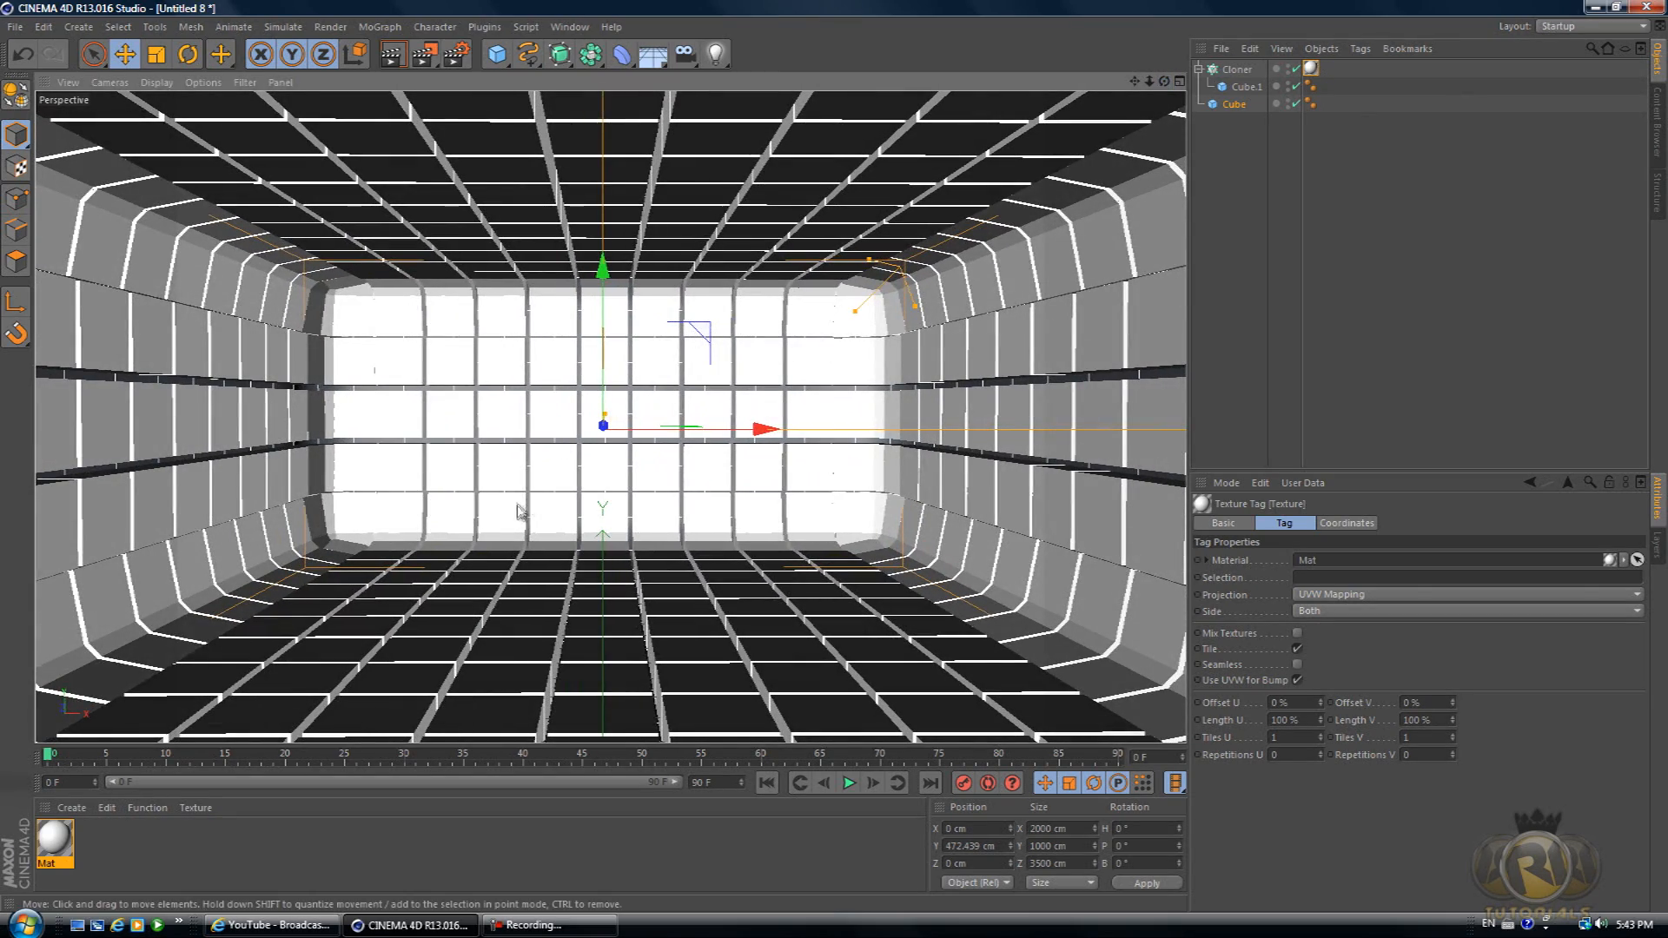
mouse_move(768, 357)
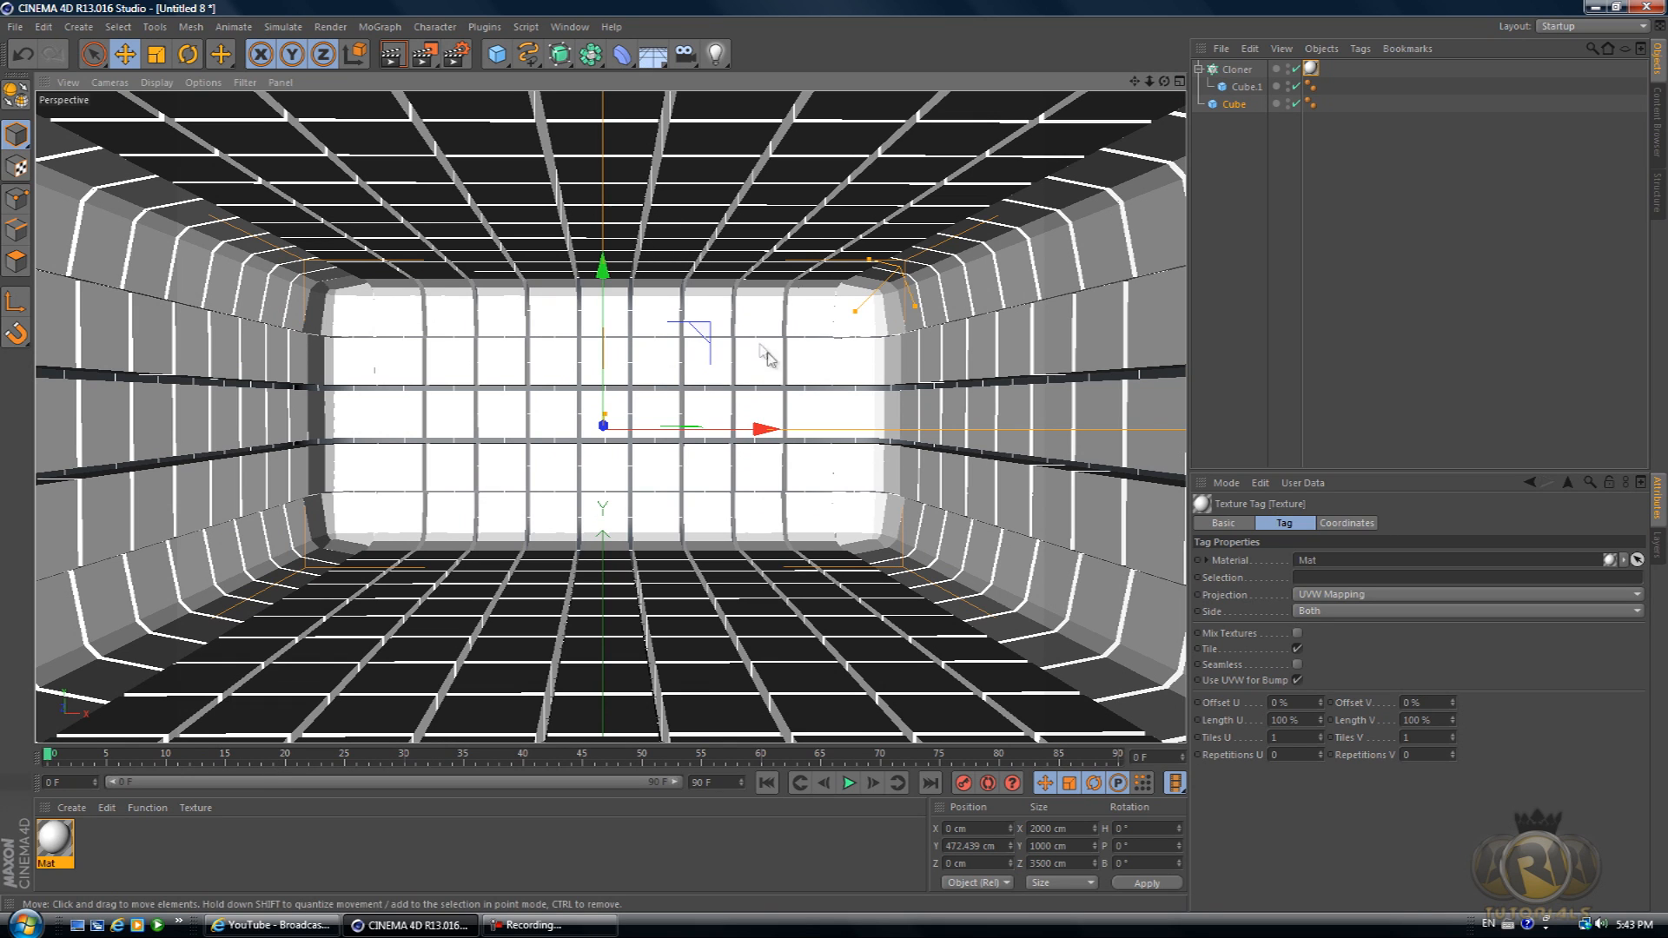
mouse_move(702, 226)
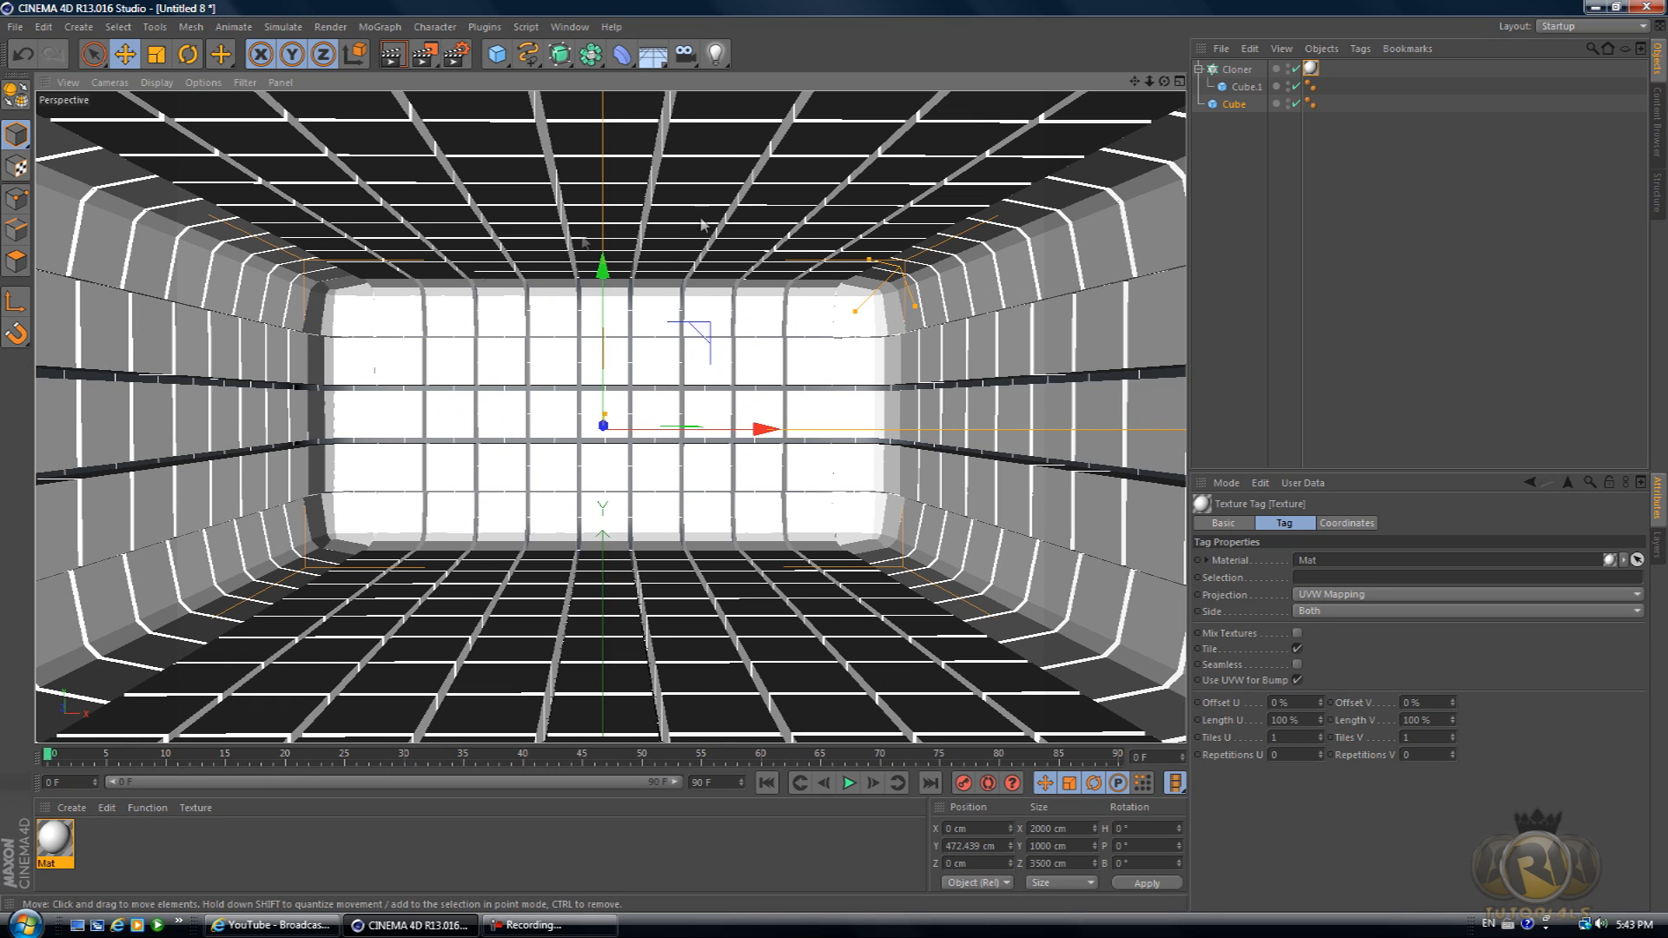
- Add a Plane and a new MoGraph Cloner to hold it
left_click(491, 54)
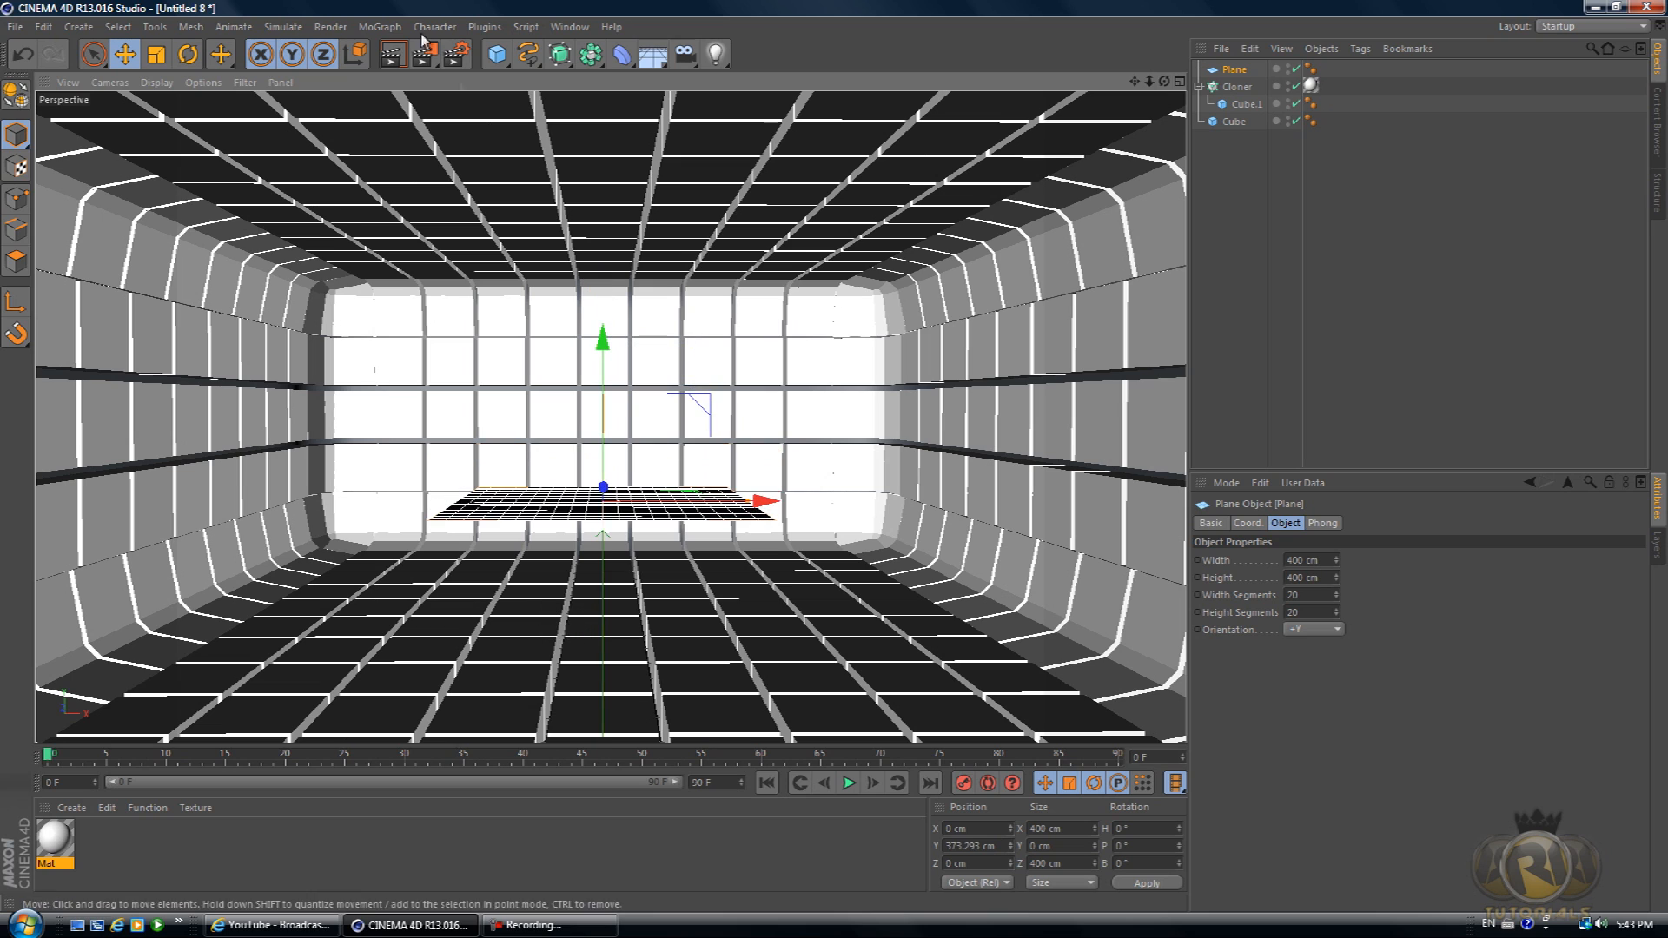
left_click(378, 26)
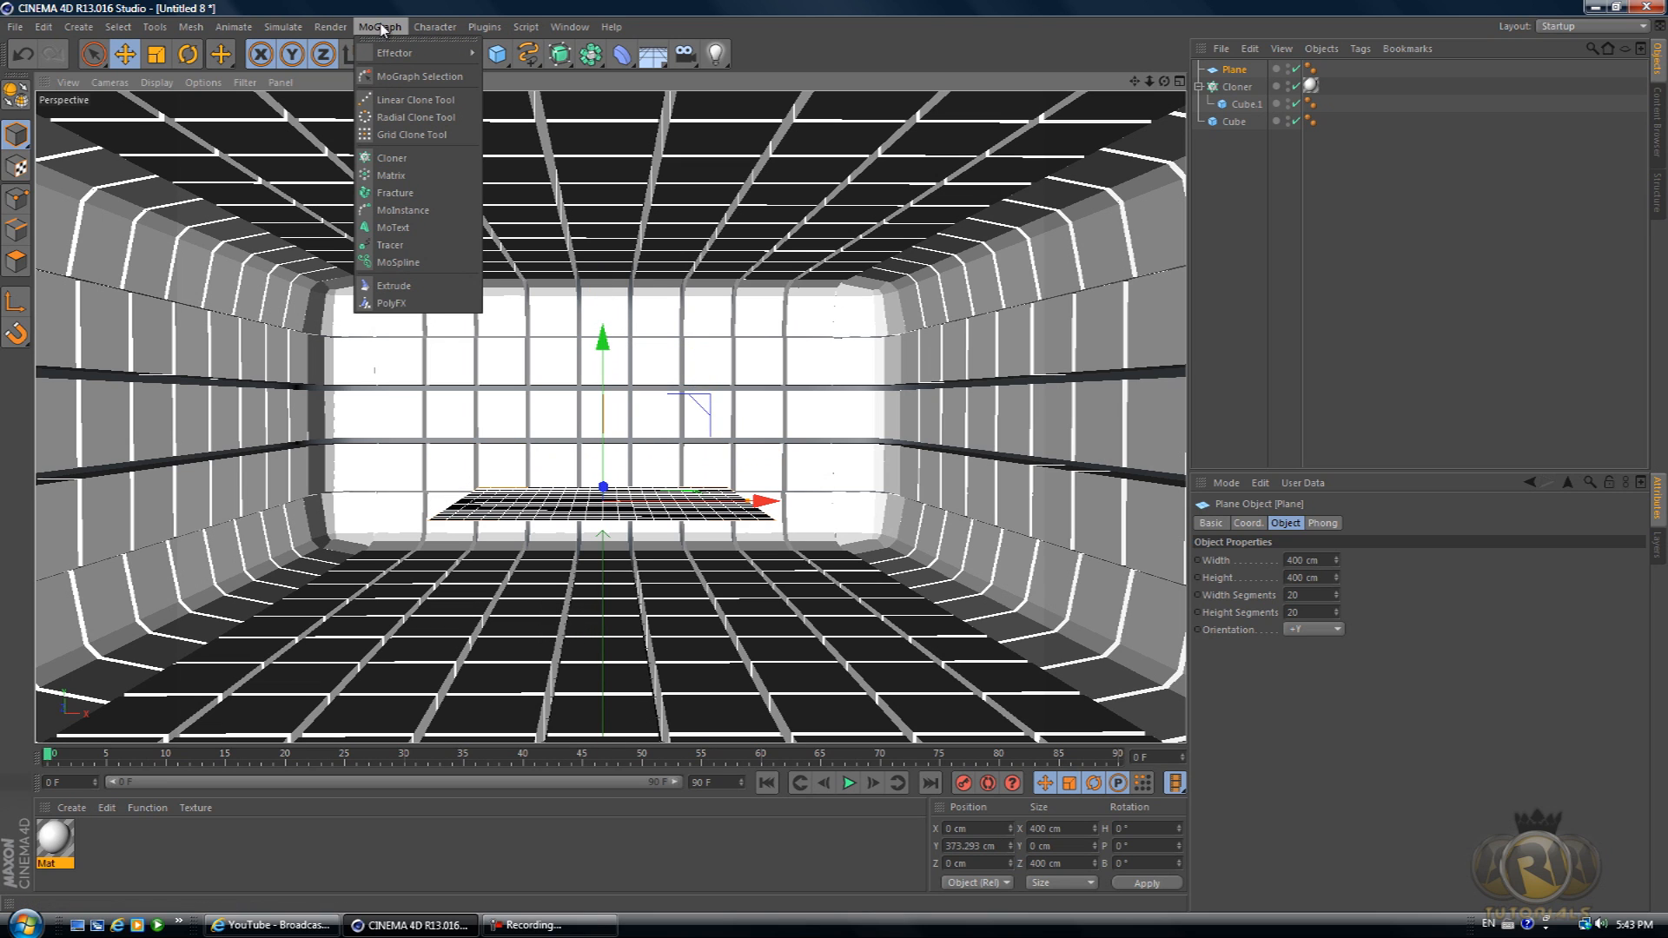
left_click(391, 158)
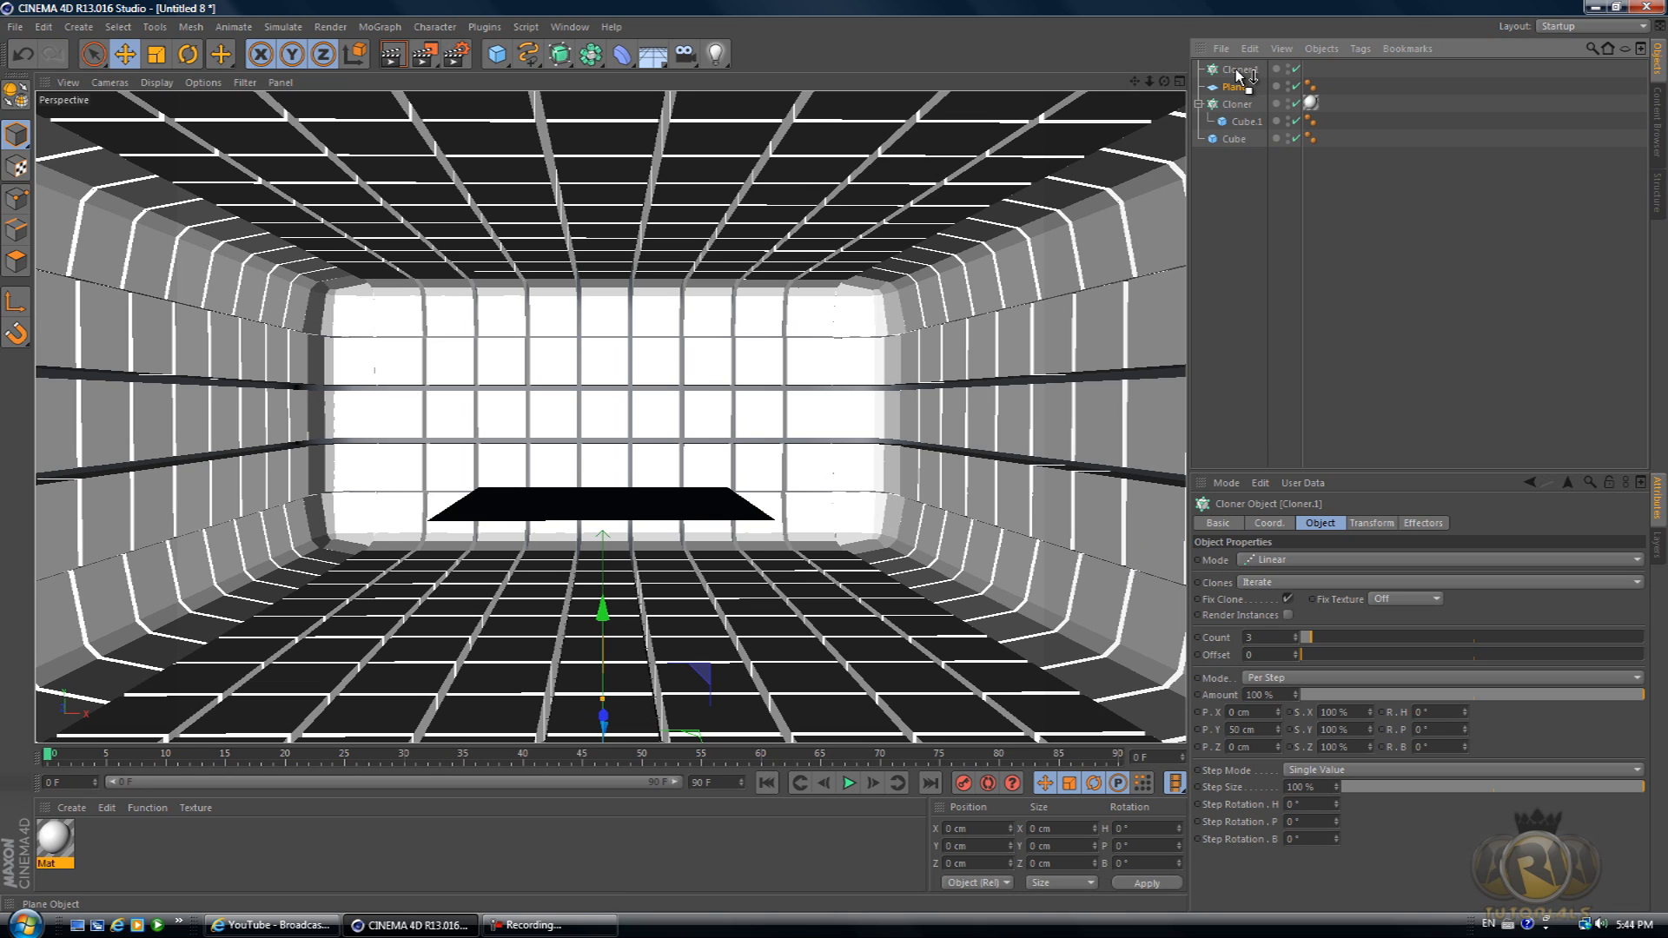
- Set Cloner.1 to Grid Array mode with counts 3, 1, 3 and raise it to the ceiling
left_click(1235, 87)
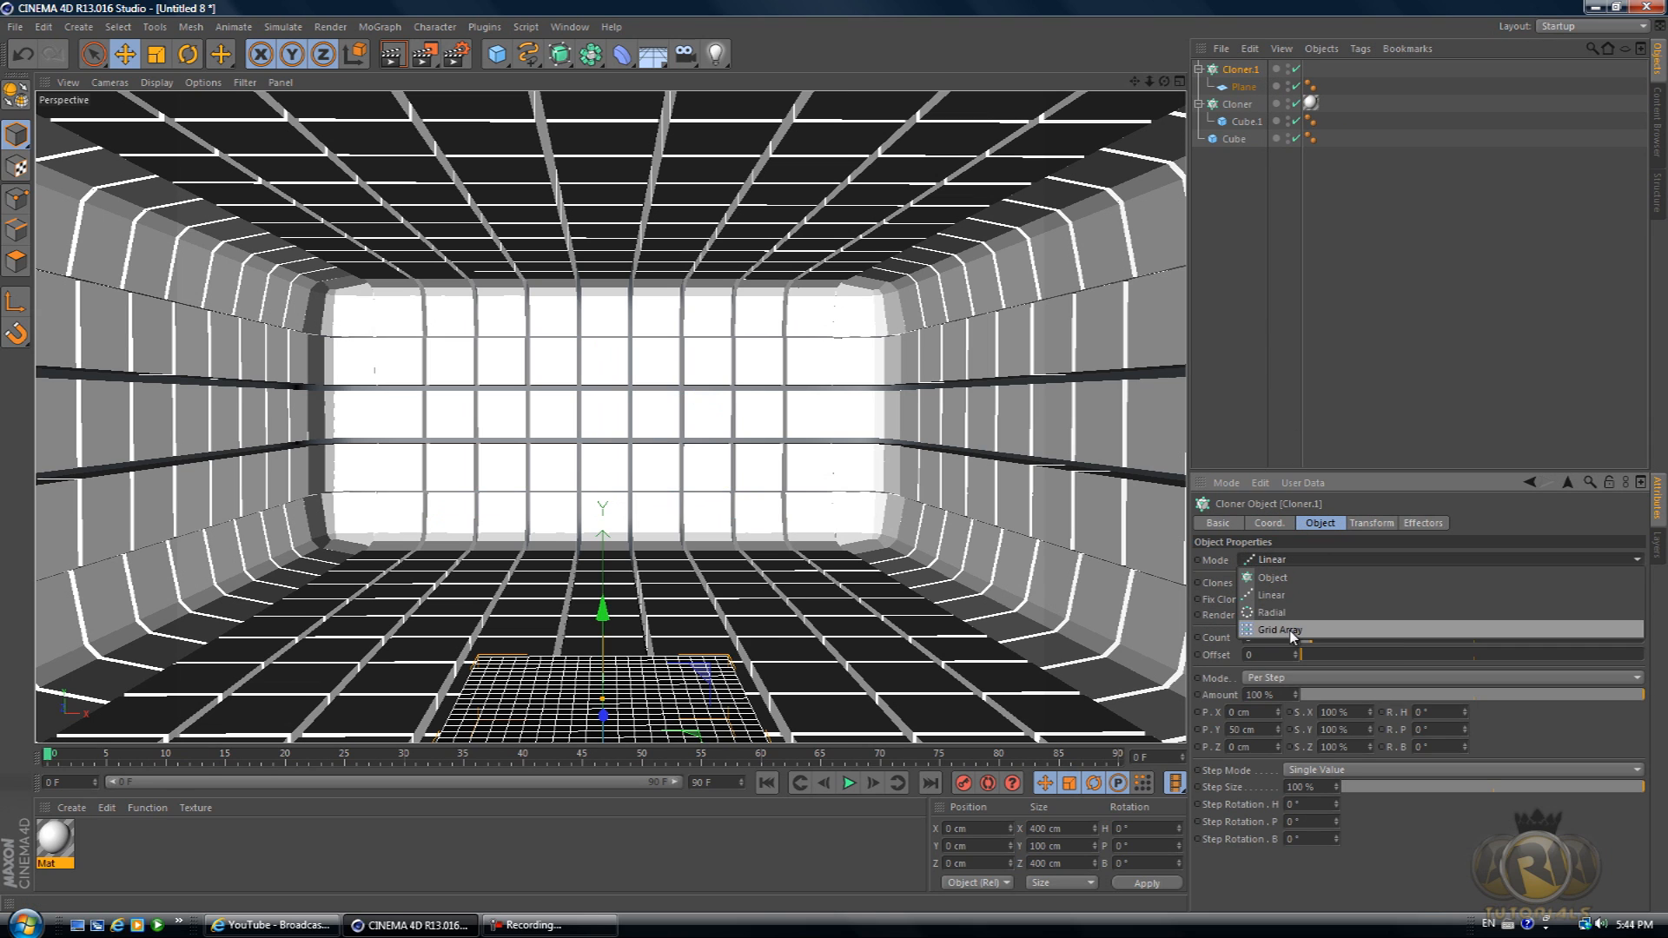
left_click(1281, 629)
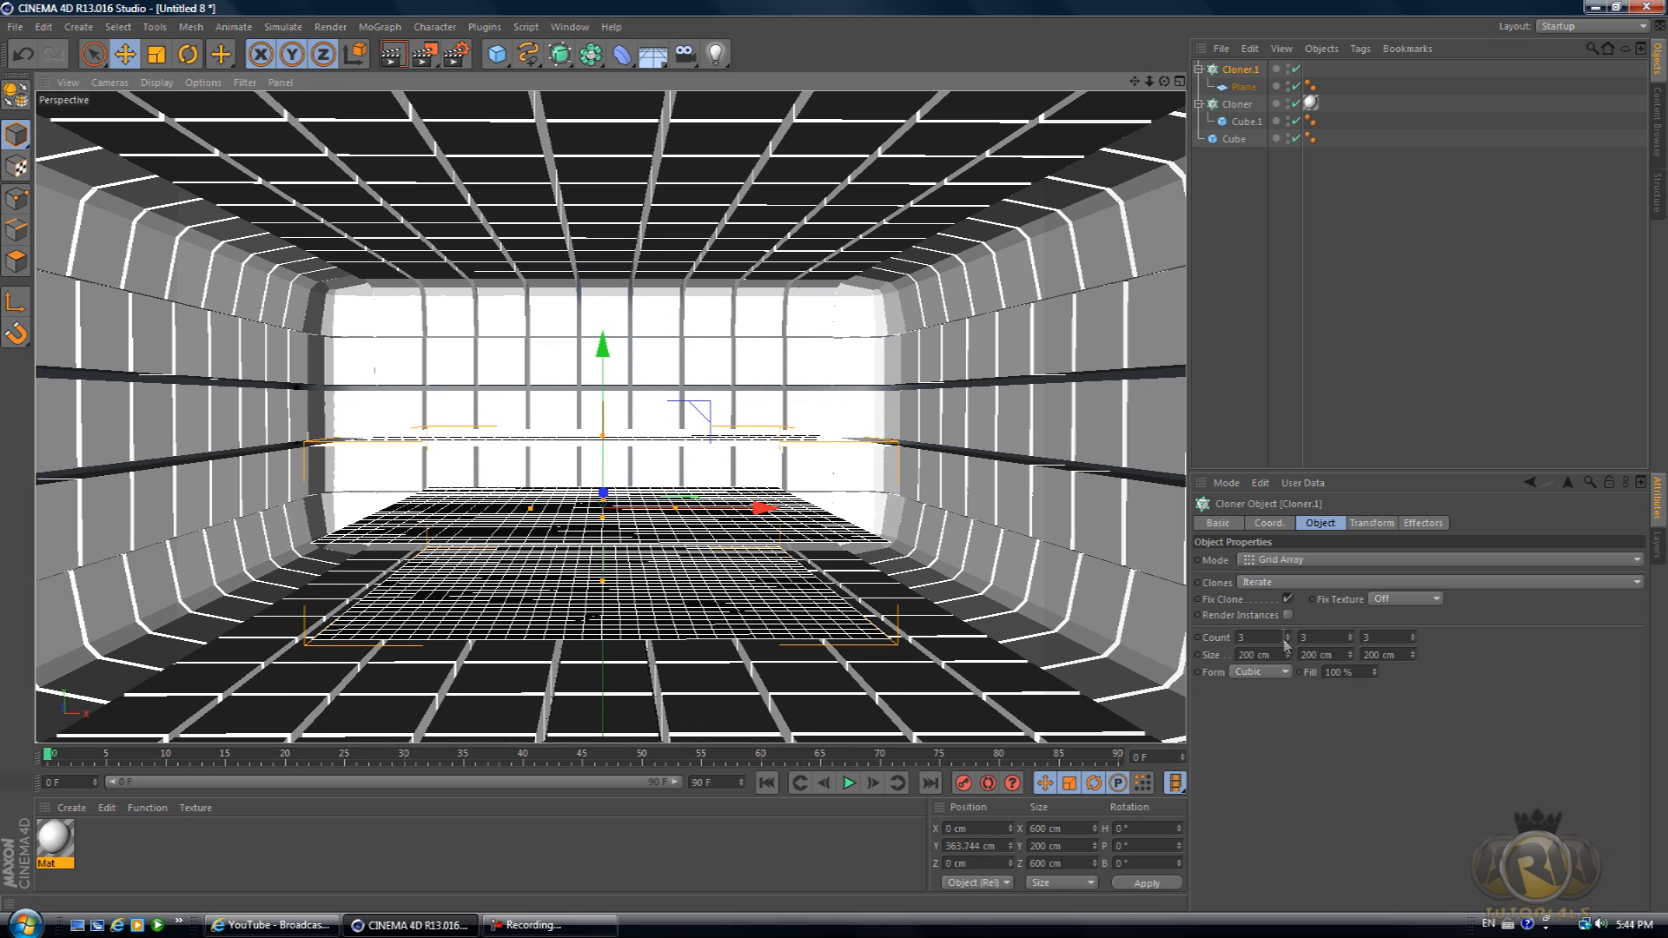
mouse_move(1358, 649)
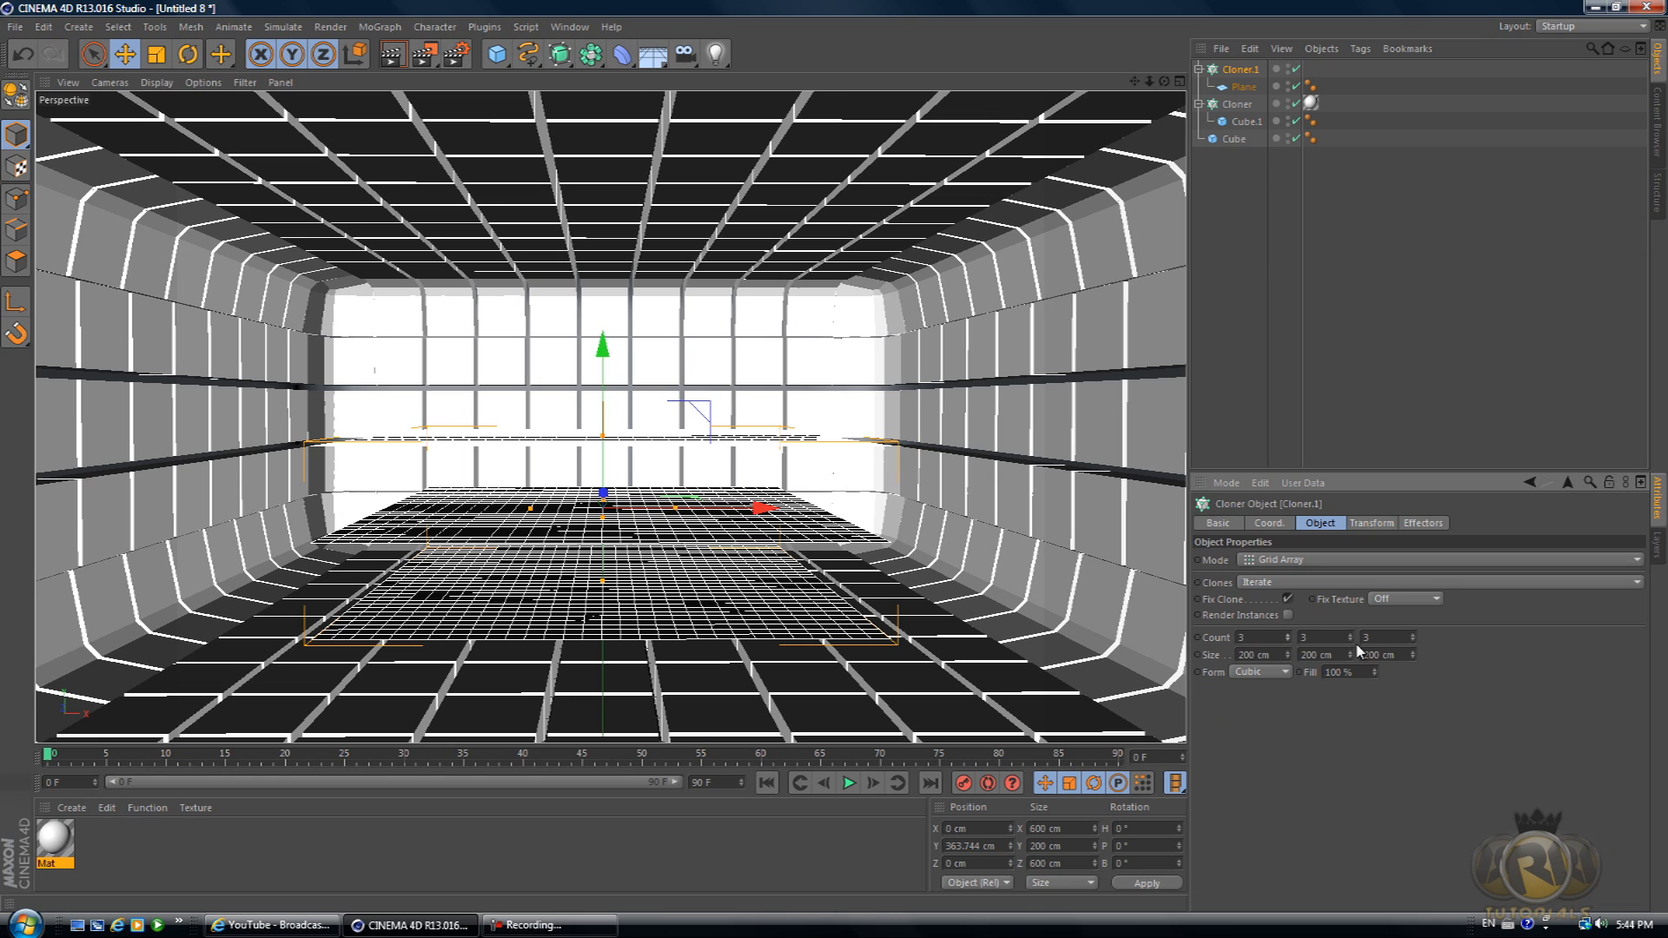
left_click(1305, 636)
type("1")
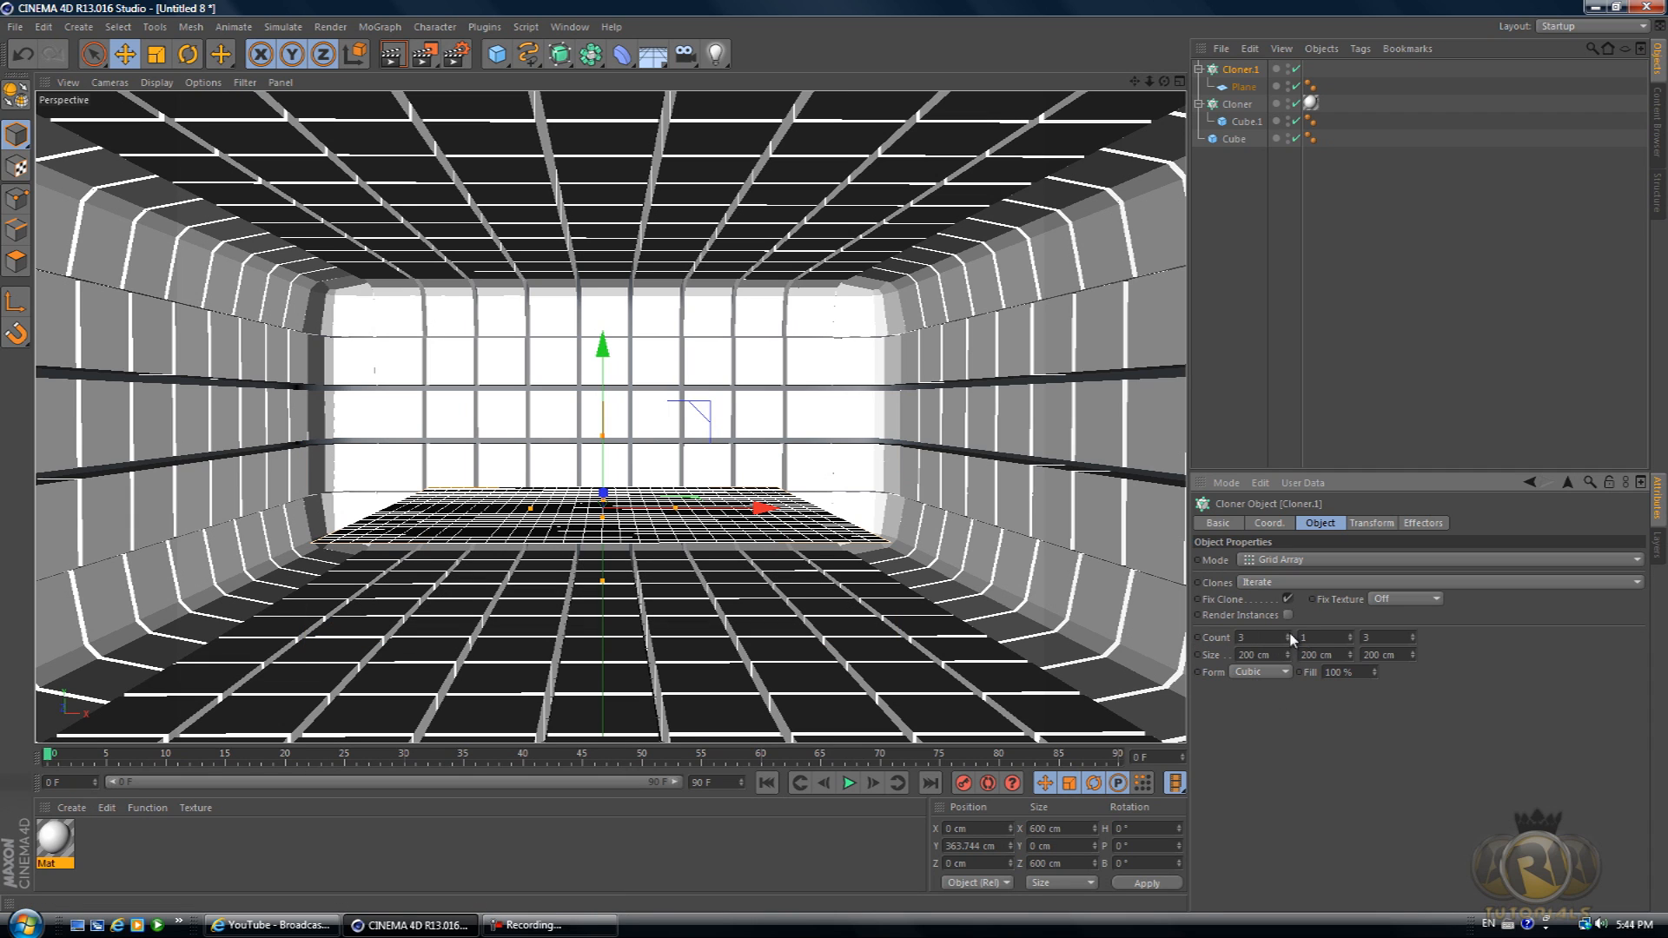
left_click(1383, 637)
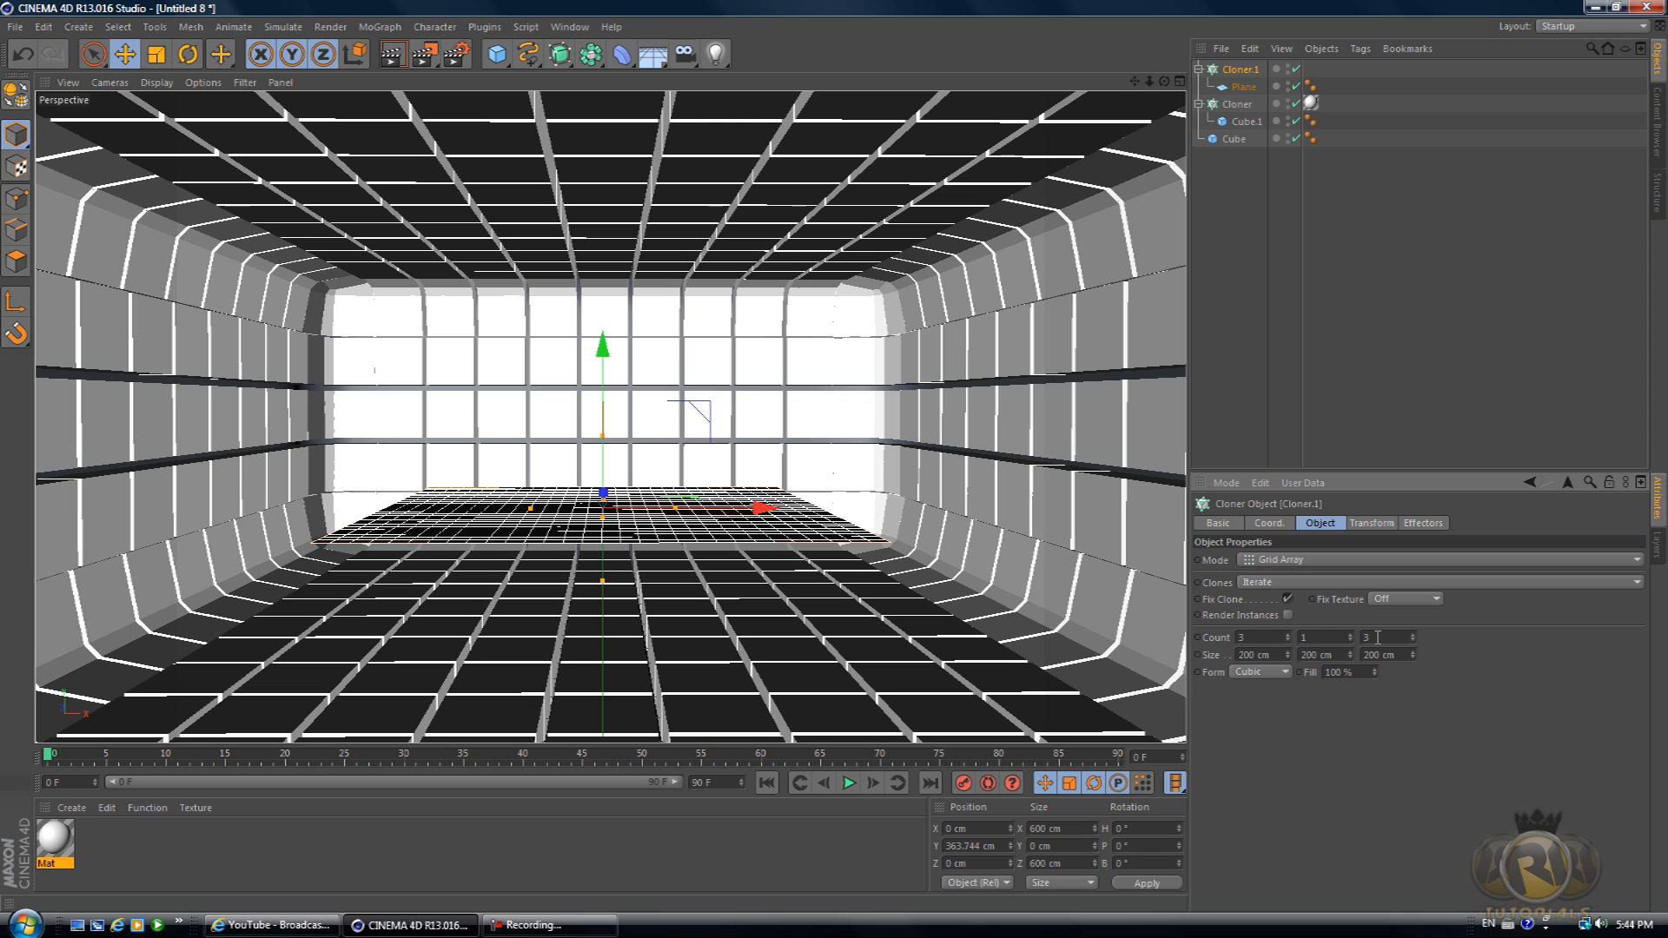
type("229")
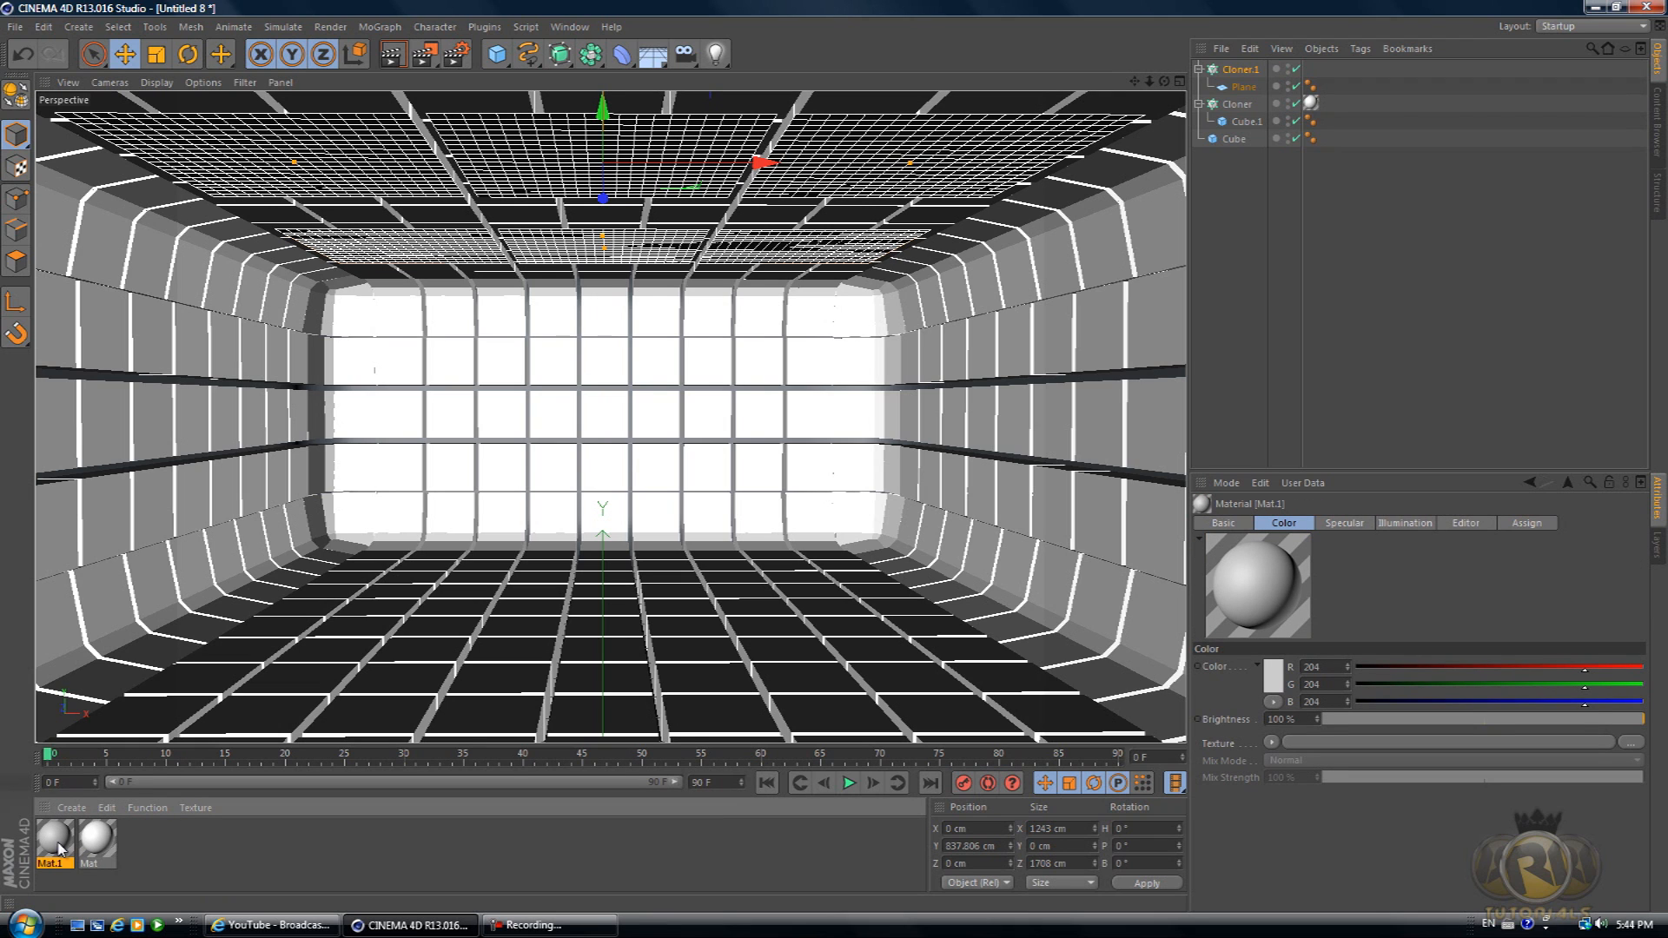
- Make Mat.1 self-illuminated: Color off, Luminance on at 150% brightness
double_click(50, 841)
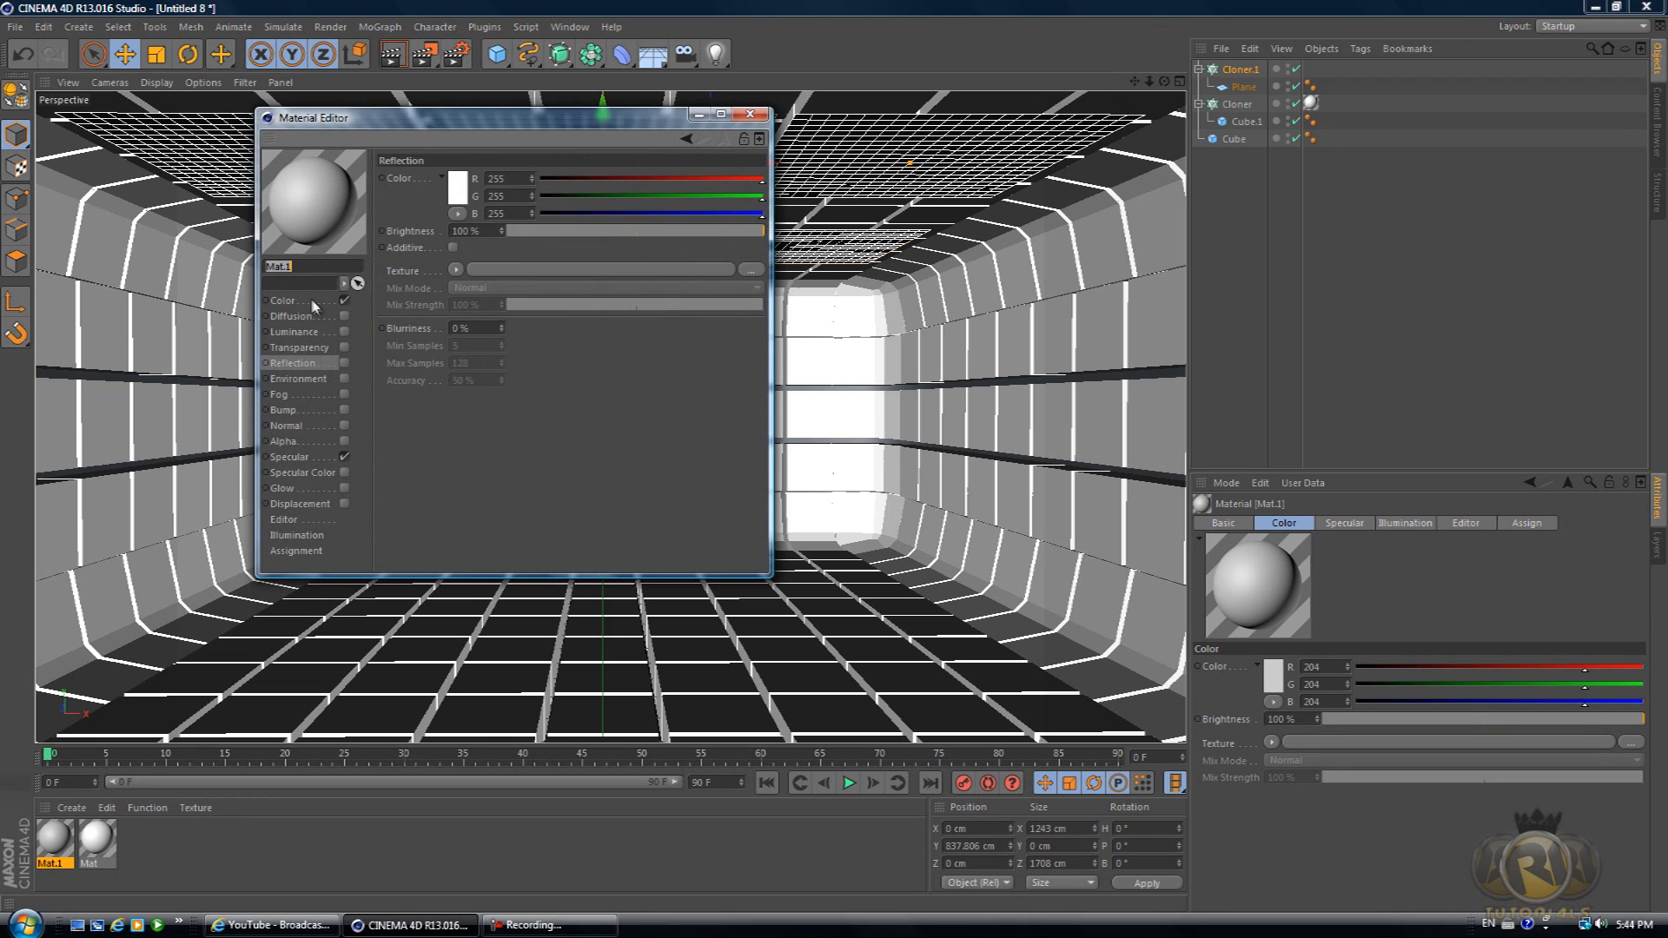
left_click(283, 301)
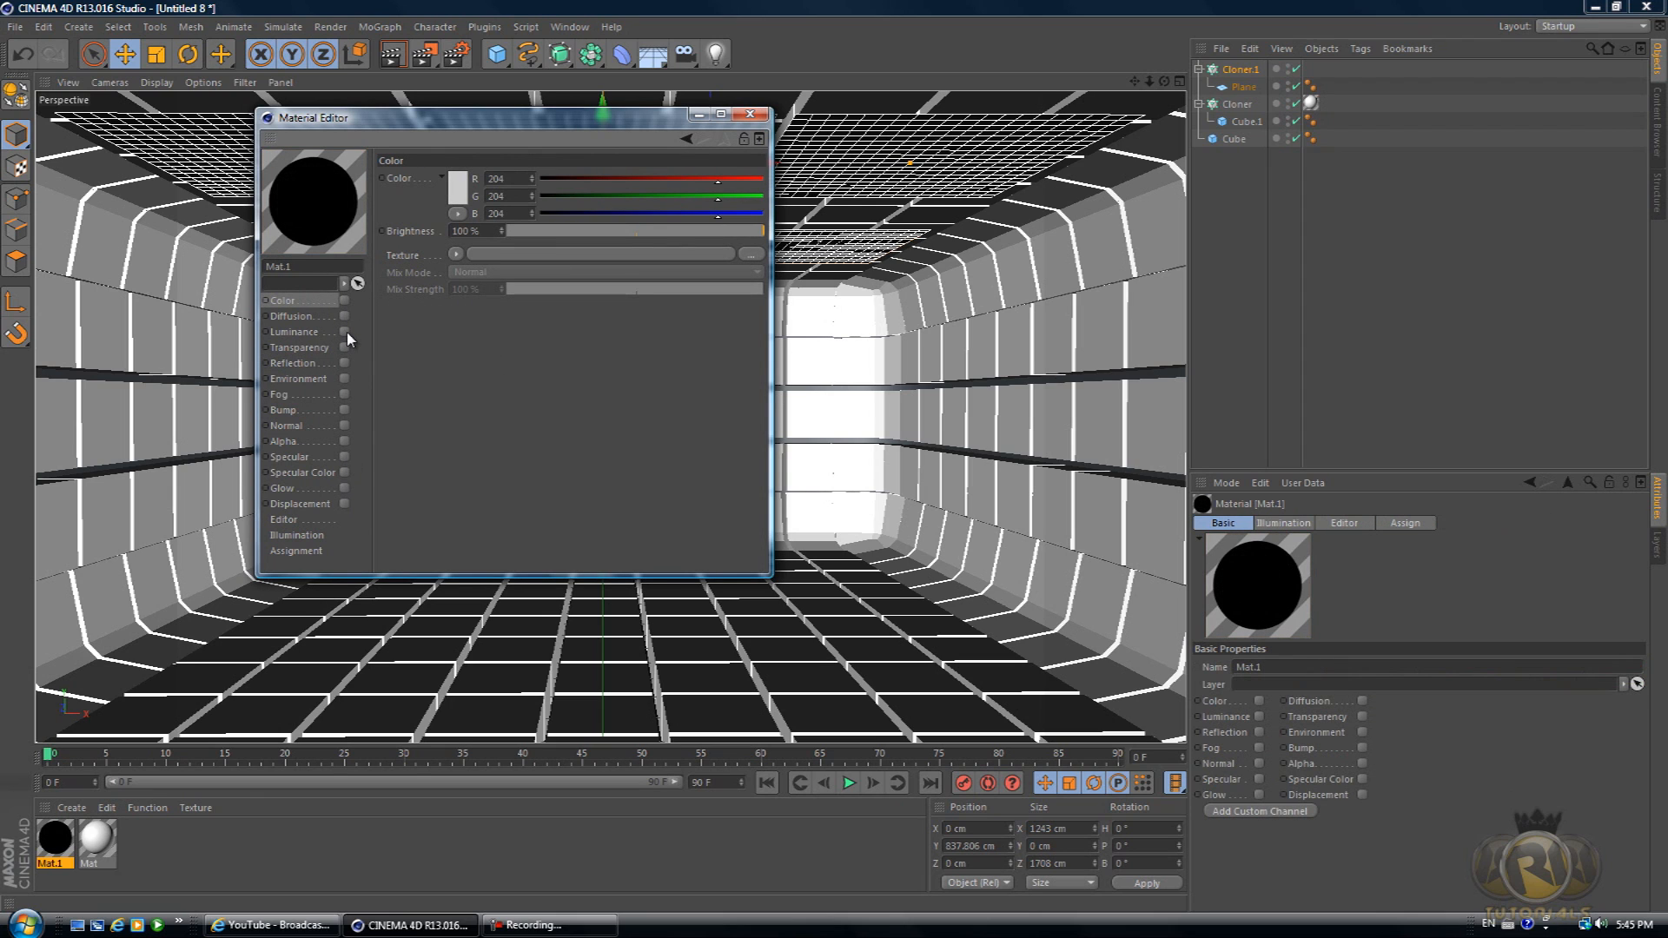
left_click(344, 330)
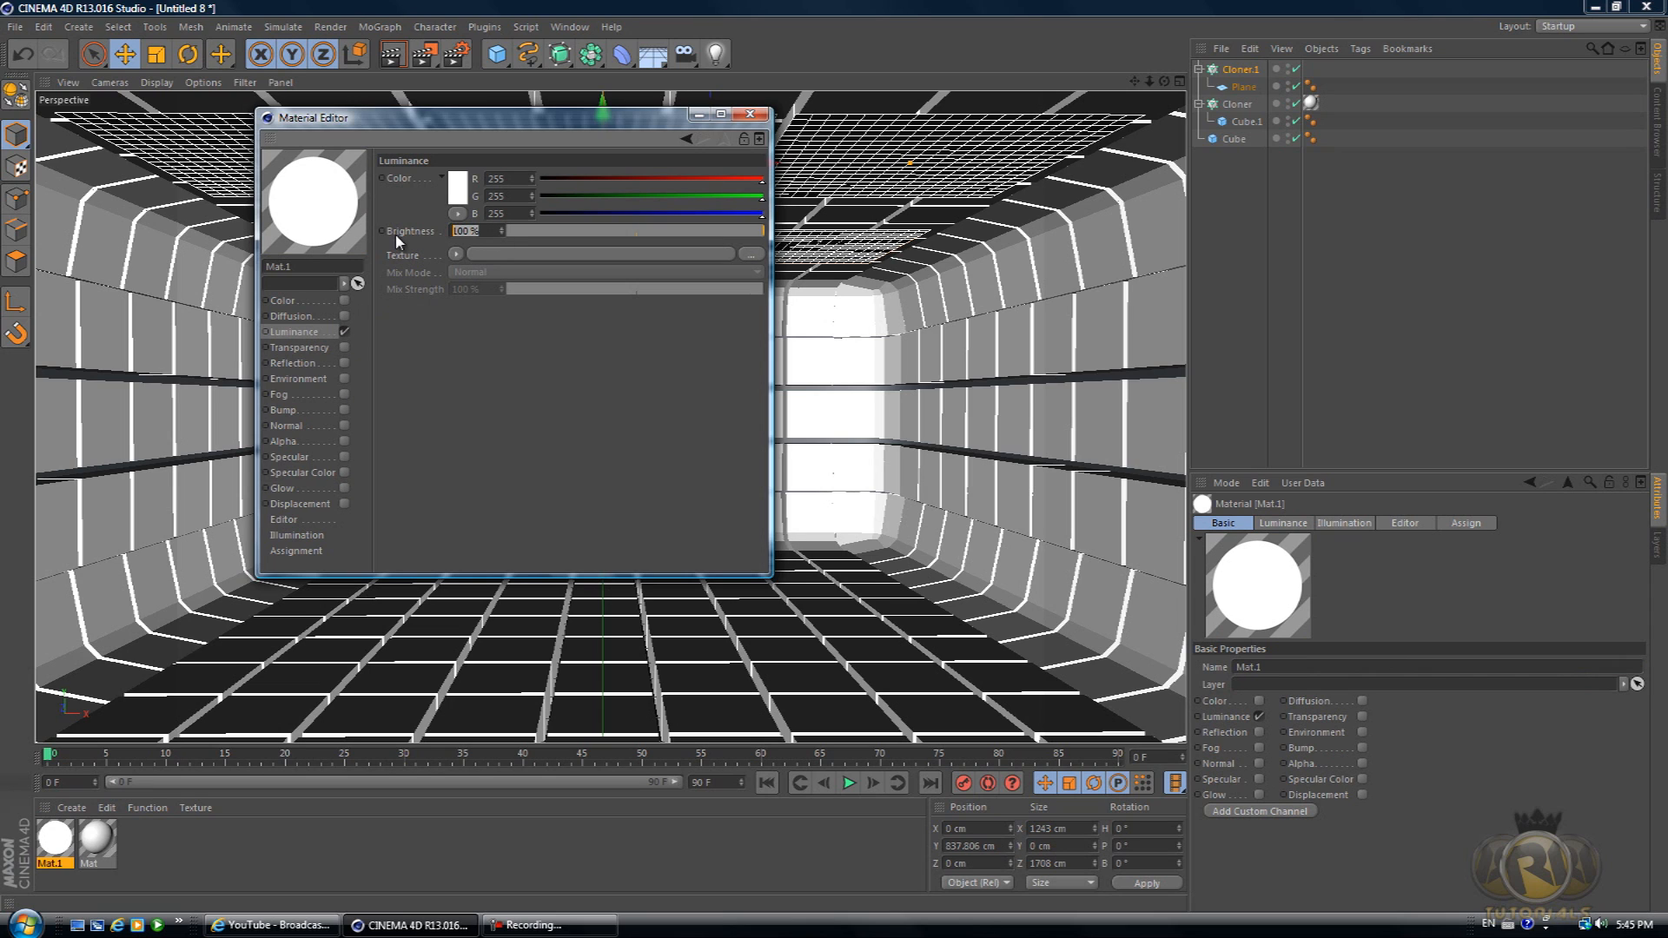
type("1")
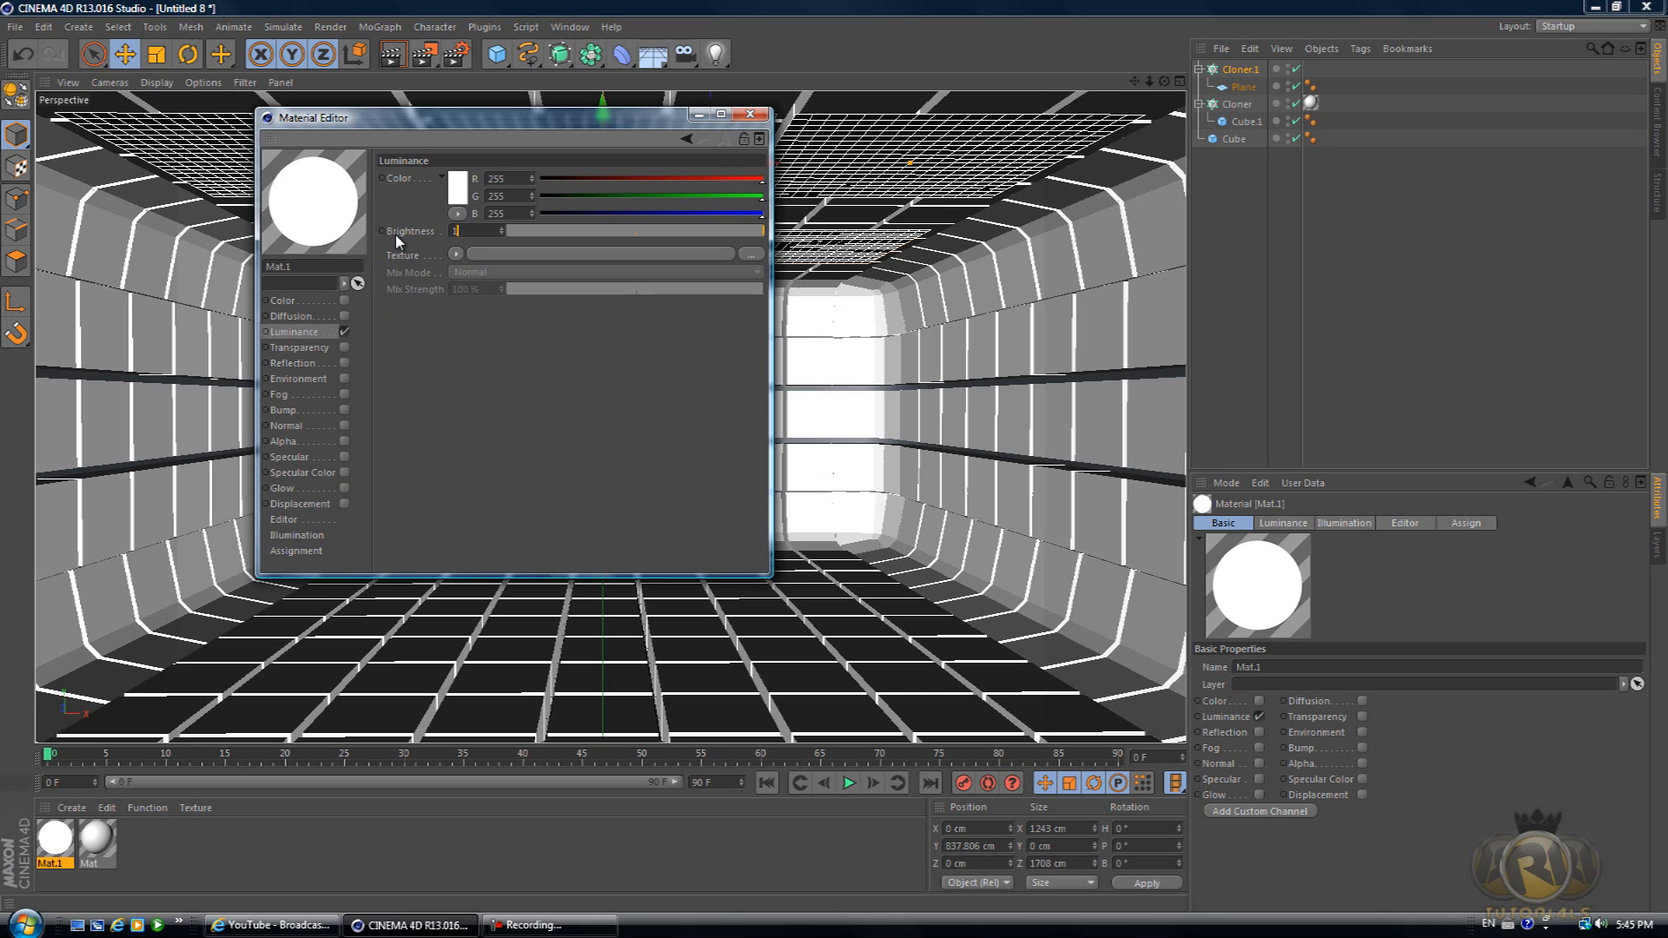
type("150 %")
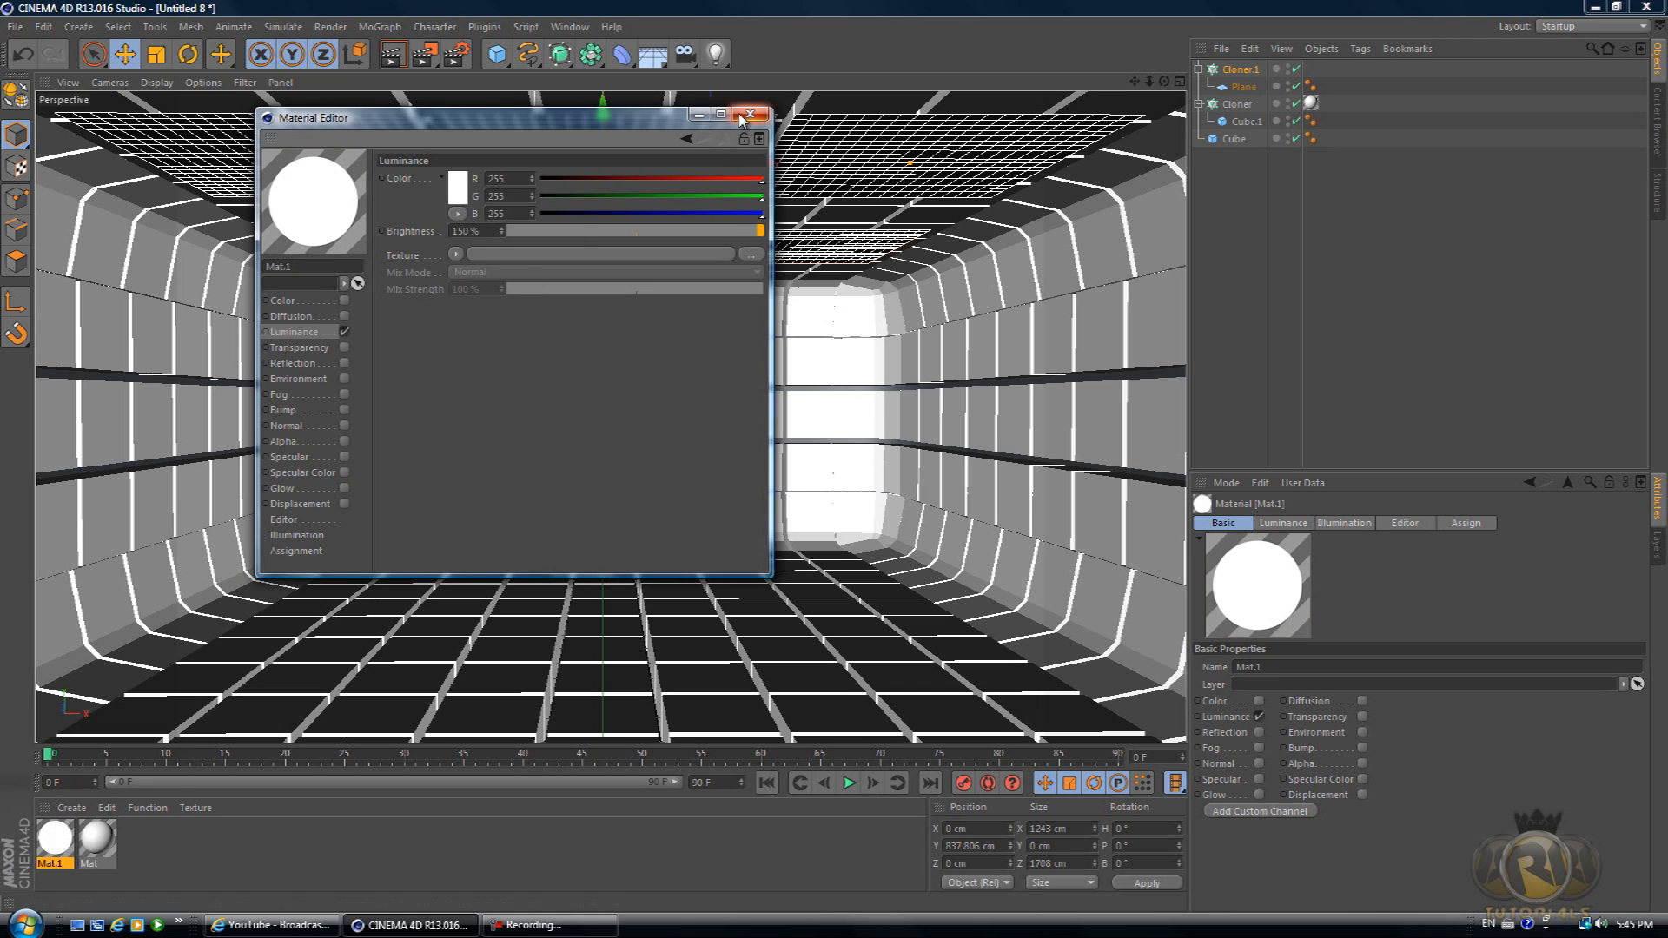
left_click(748, 115)
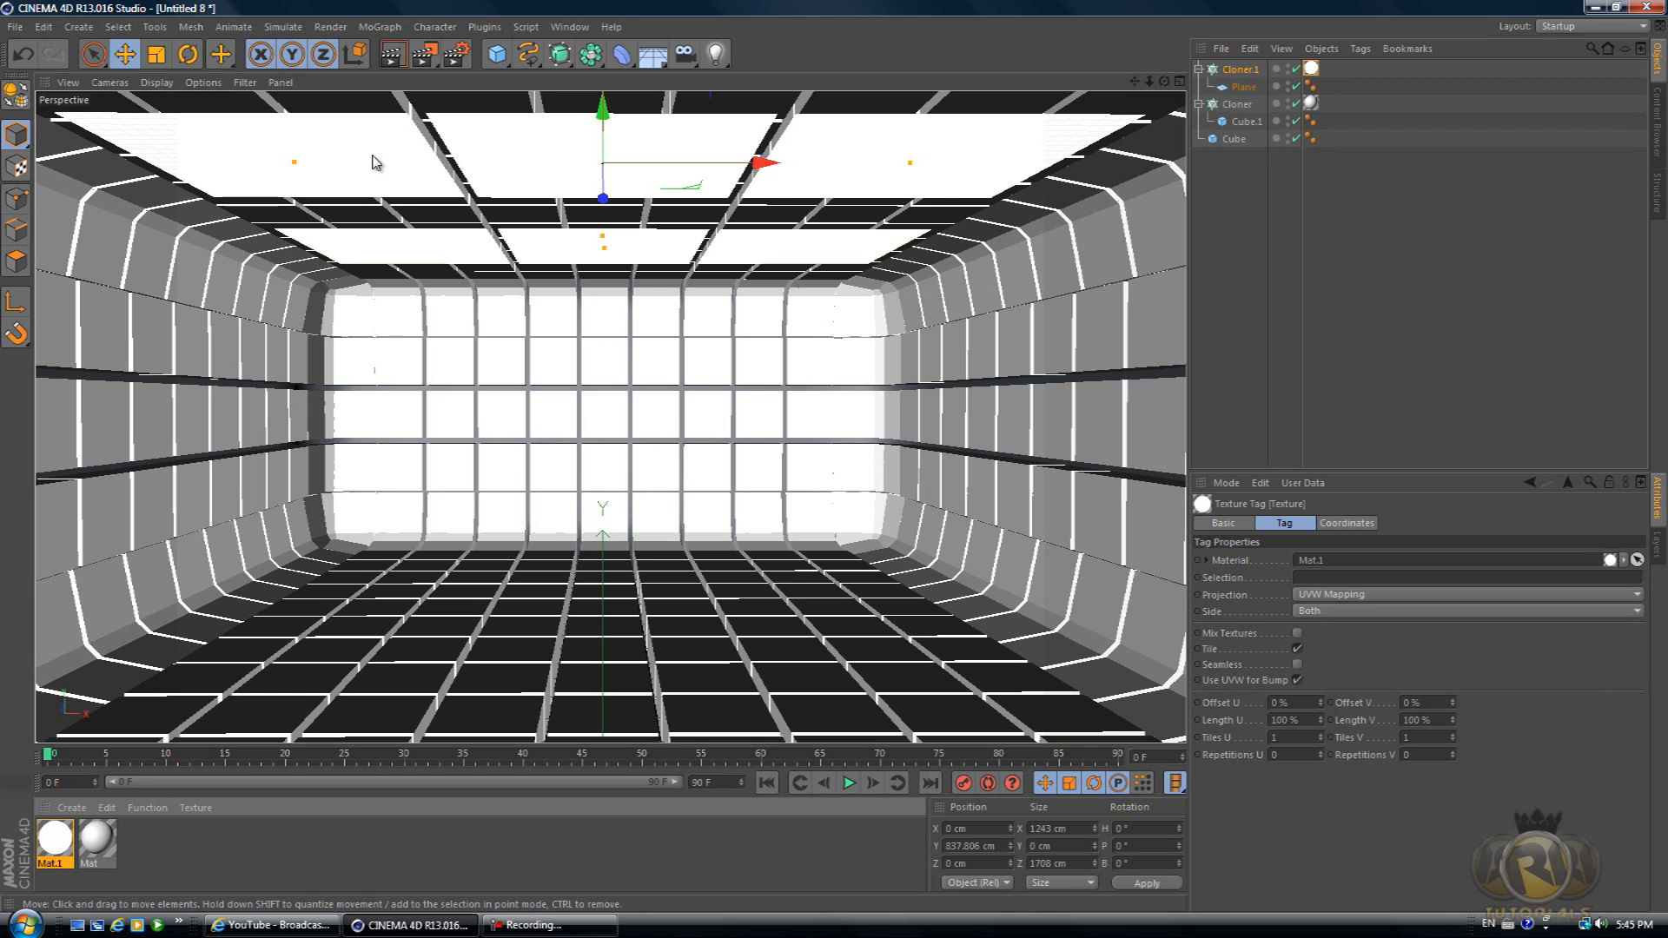
mouse_move(337, 254)
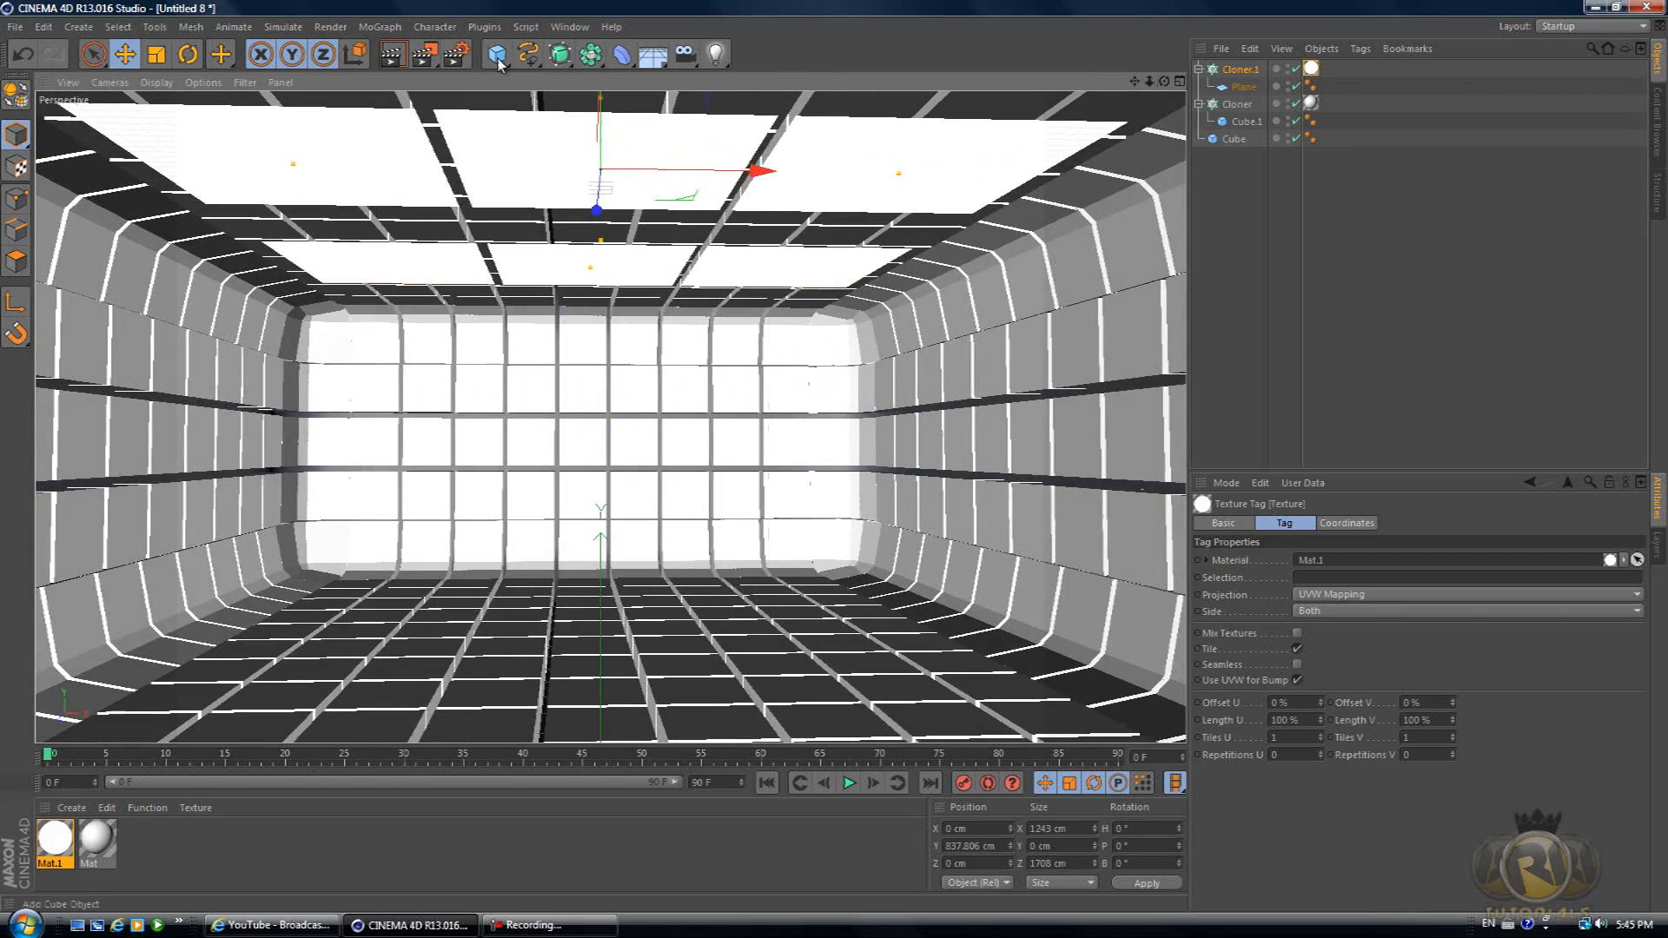
- Add a Sphere at the room's centre and set its segments to 46
left_click(495, 54)
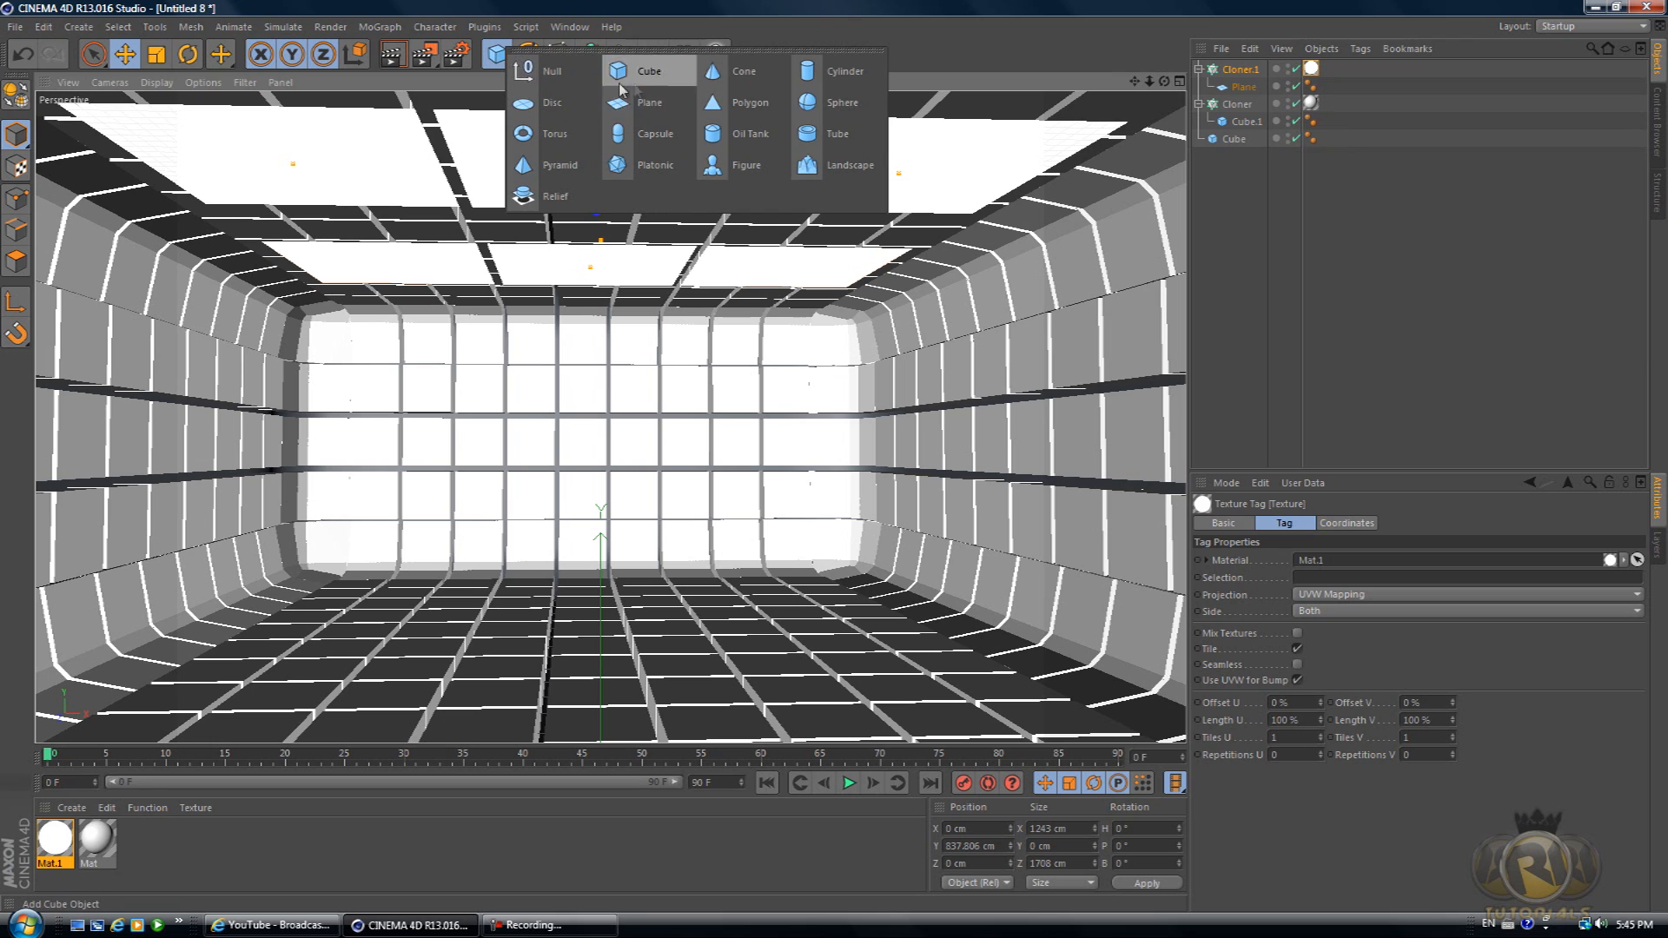
left_click(841, 102)
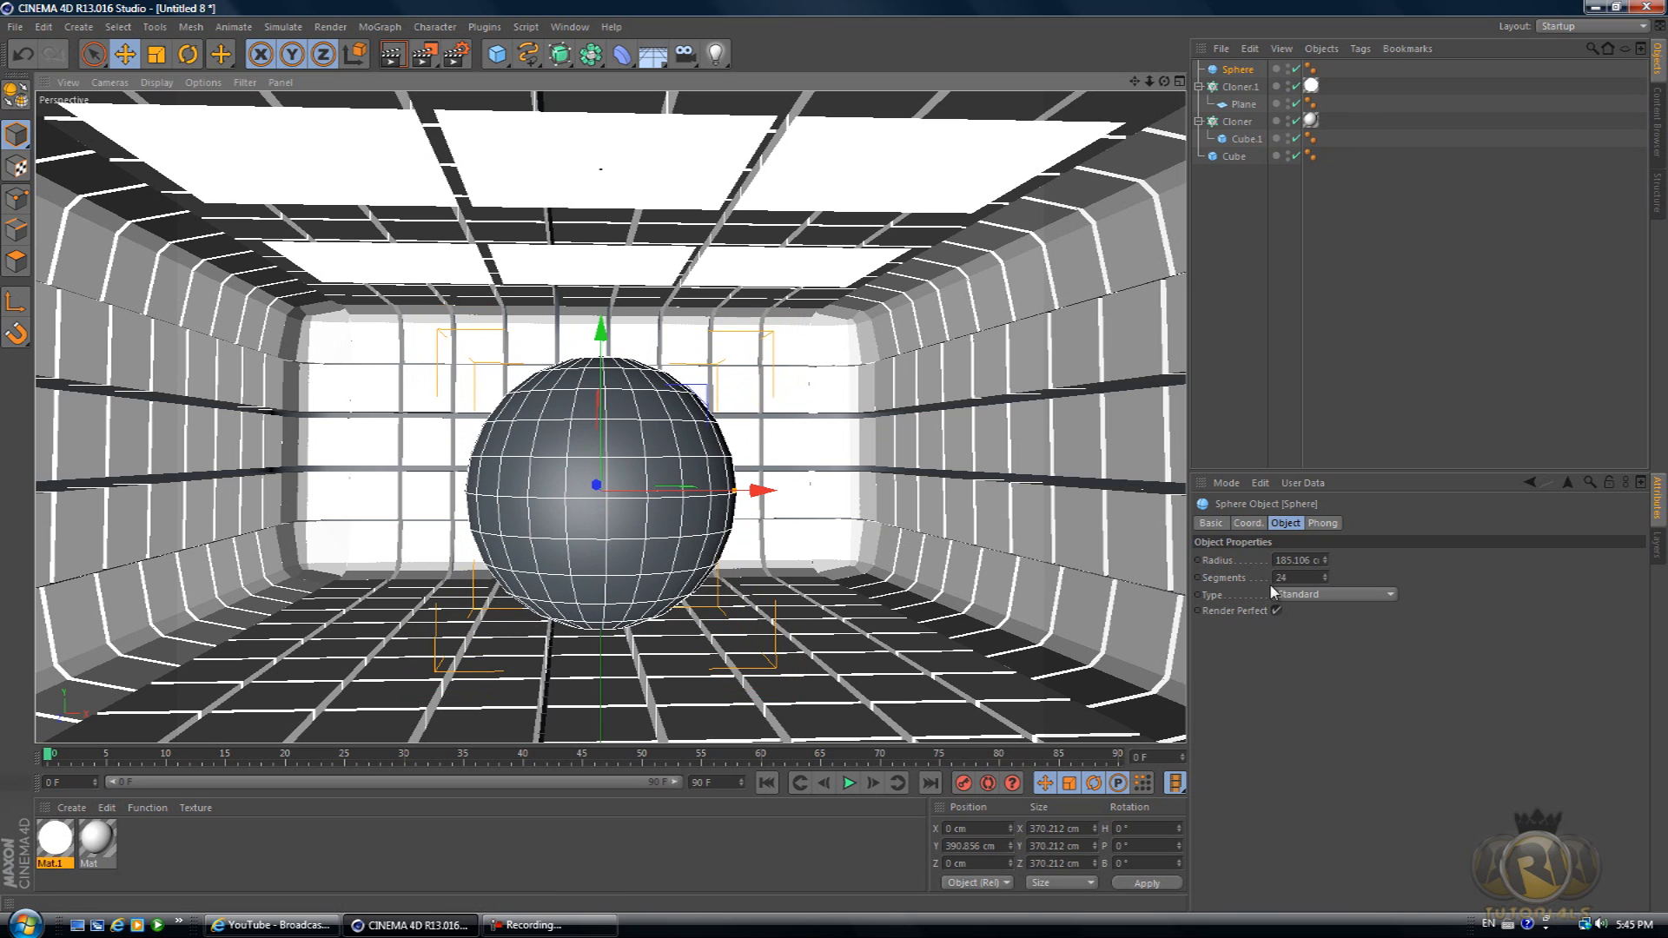
left_click_drag(1298, 577, 1324, 577)
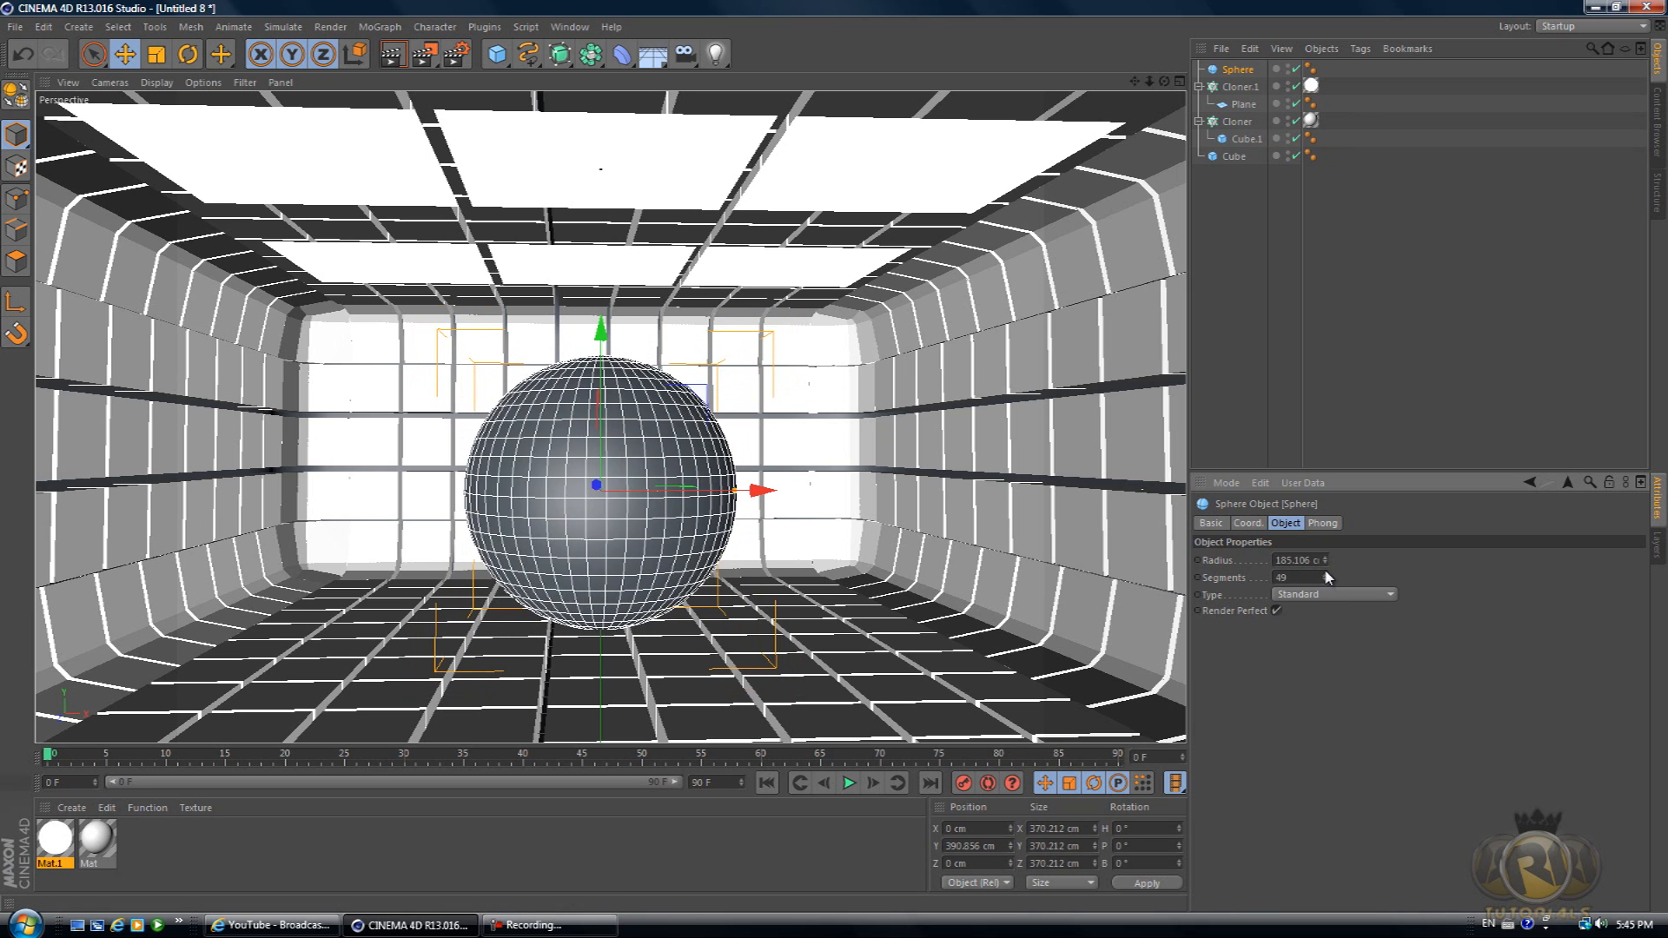
left_click_drag(1328, 577, 1324, 580)
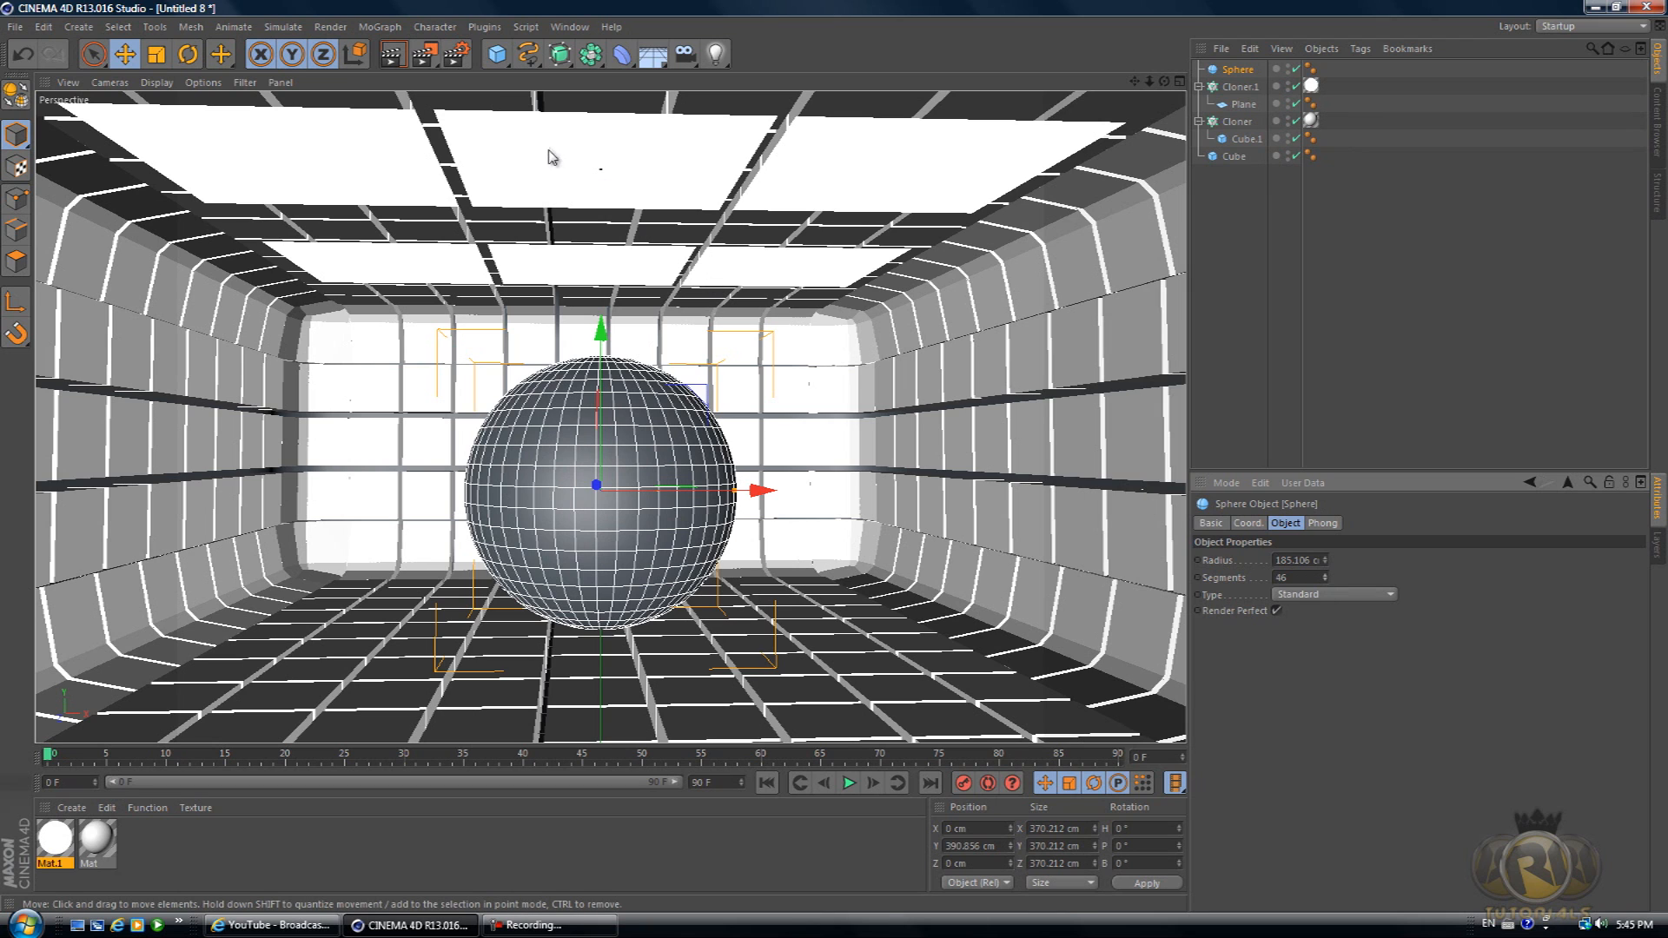
mouse_move(455, 54)
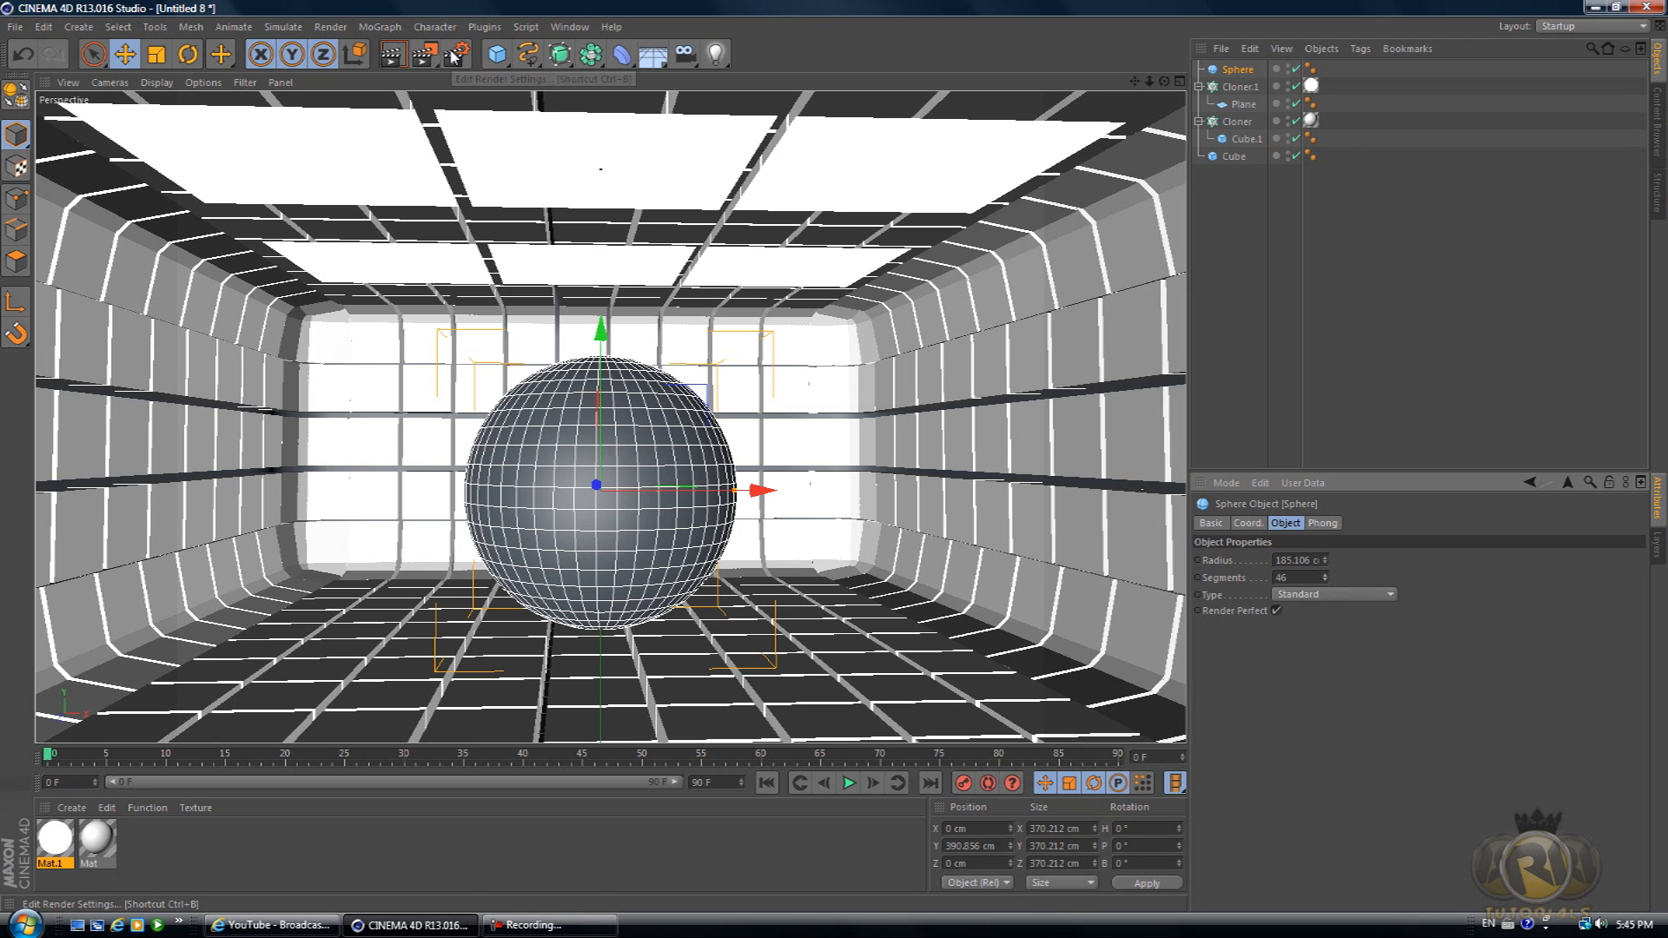
- Add Ambient Occlusion and Global Illumination effects in Render Settings
left_click(457, 54)
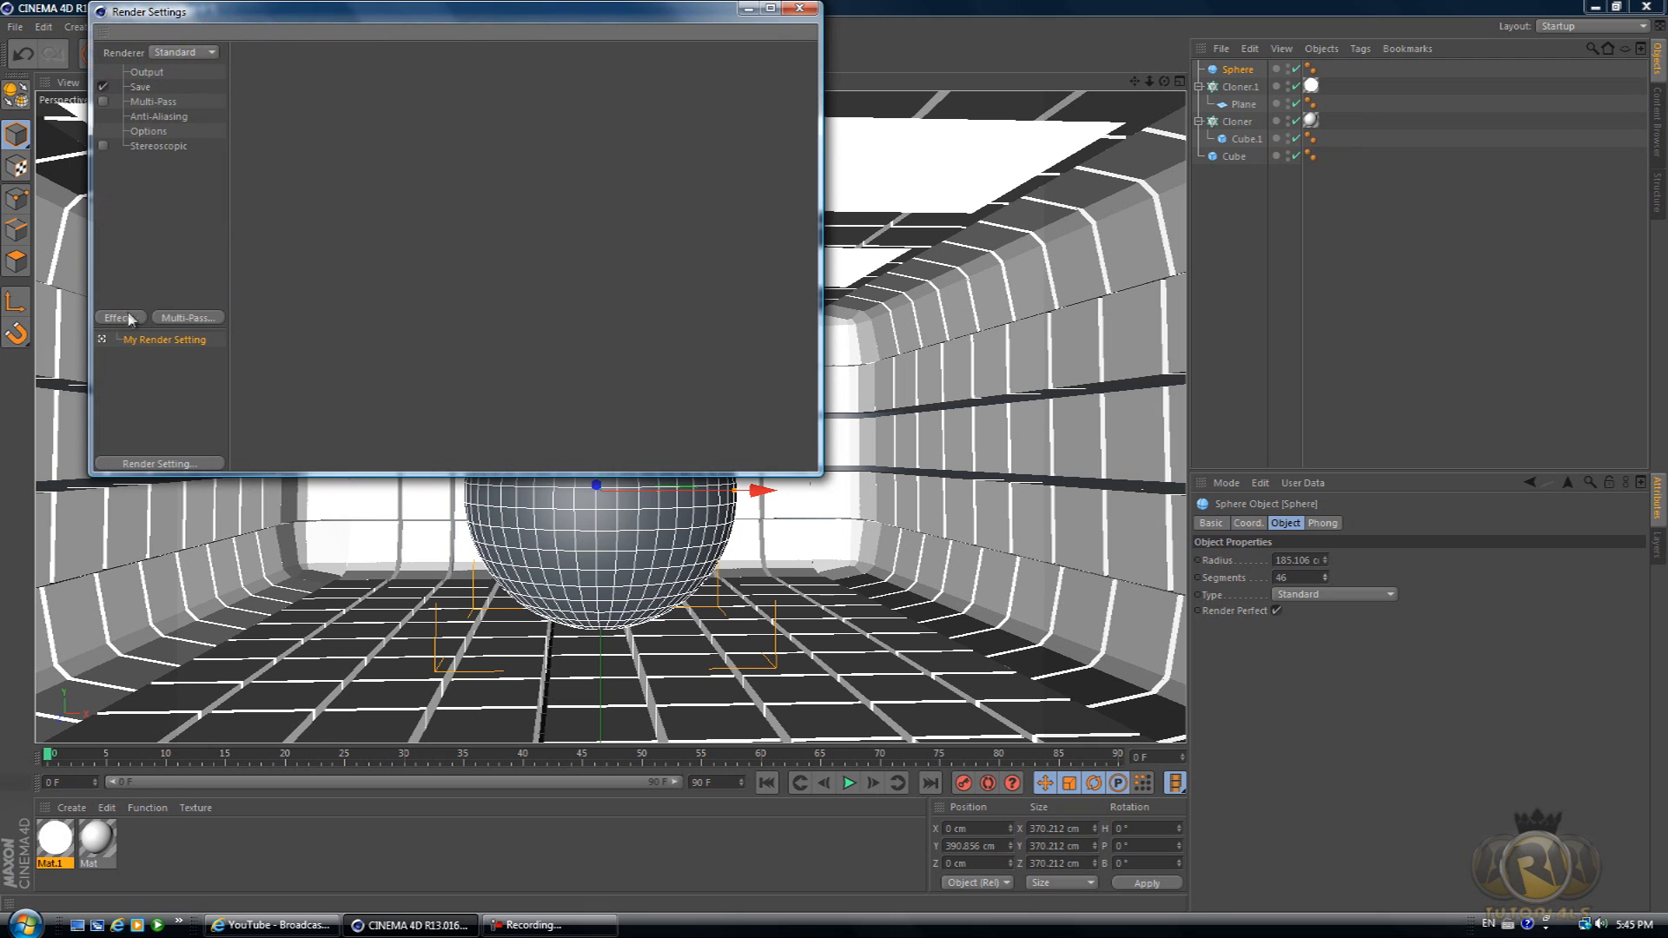
left_click(118, 317)
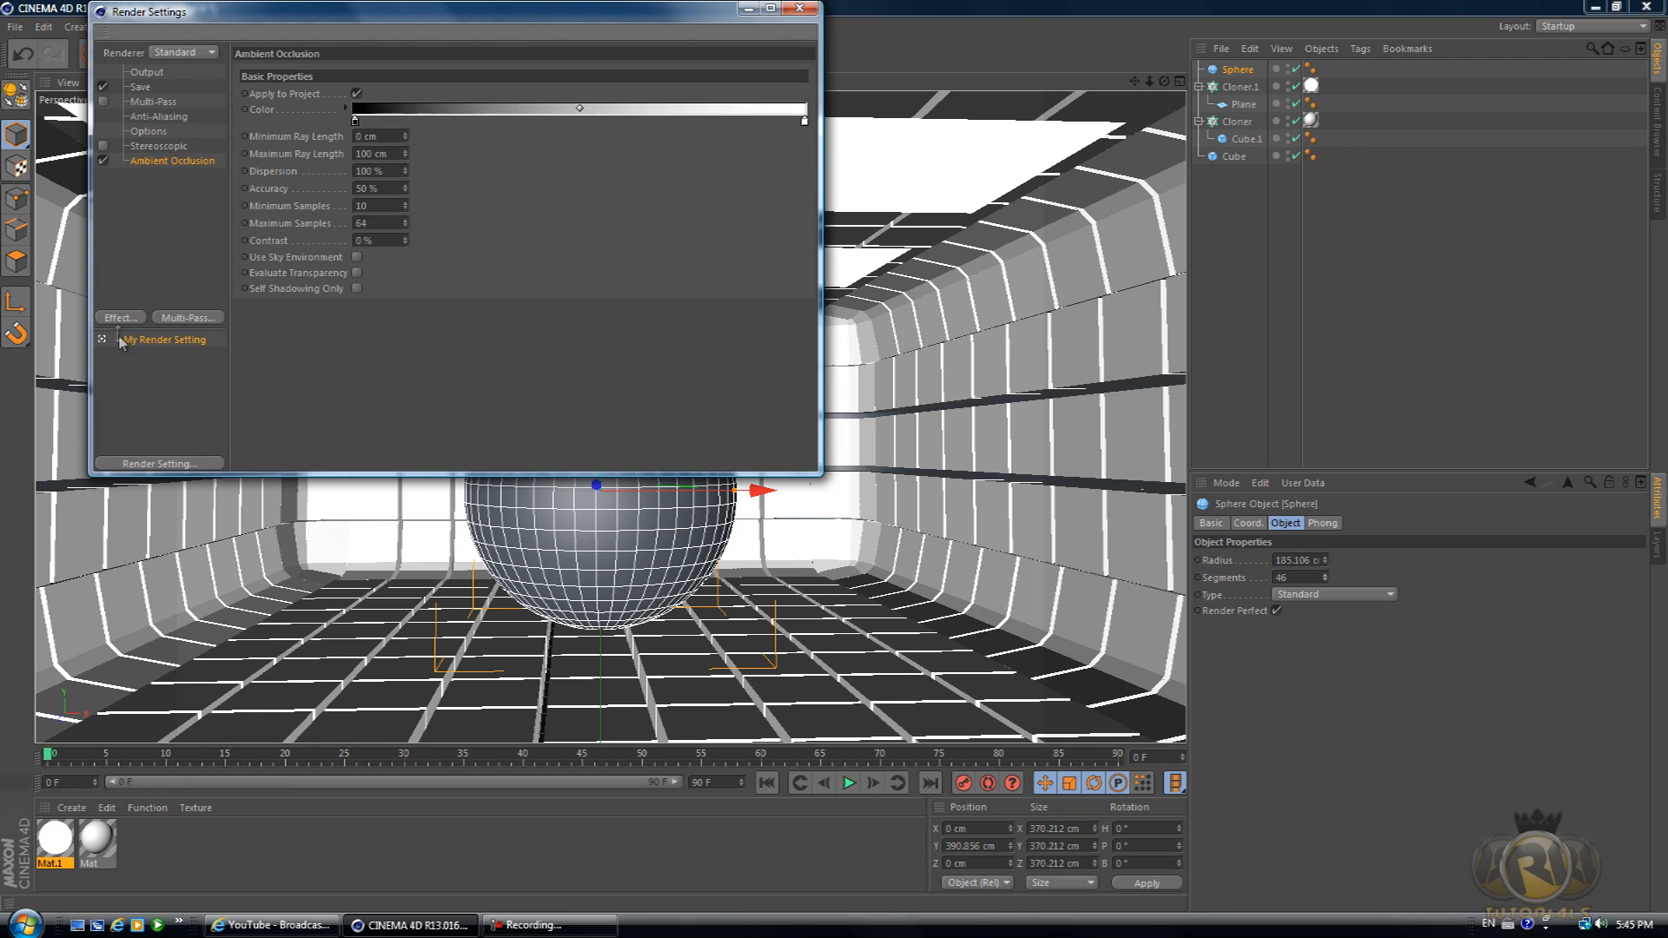
left_click(118, 316)
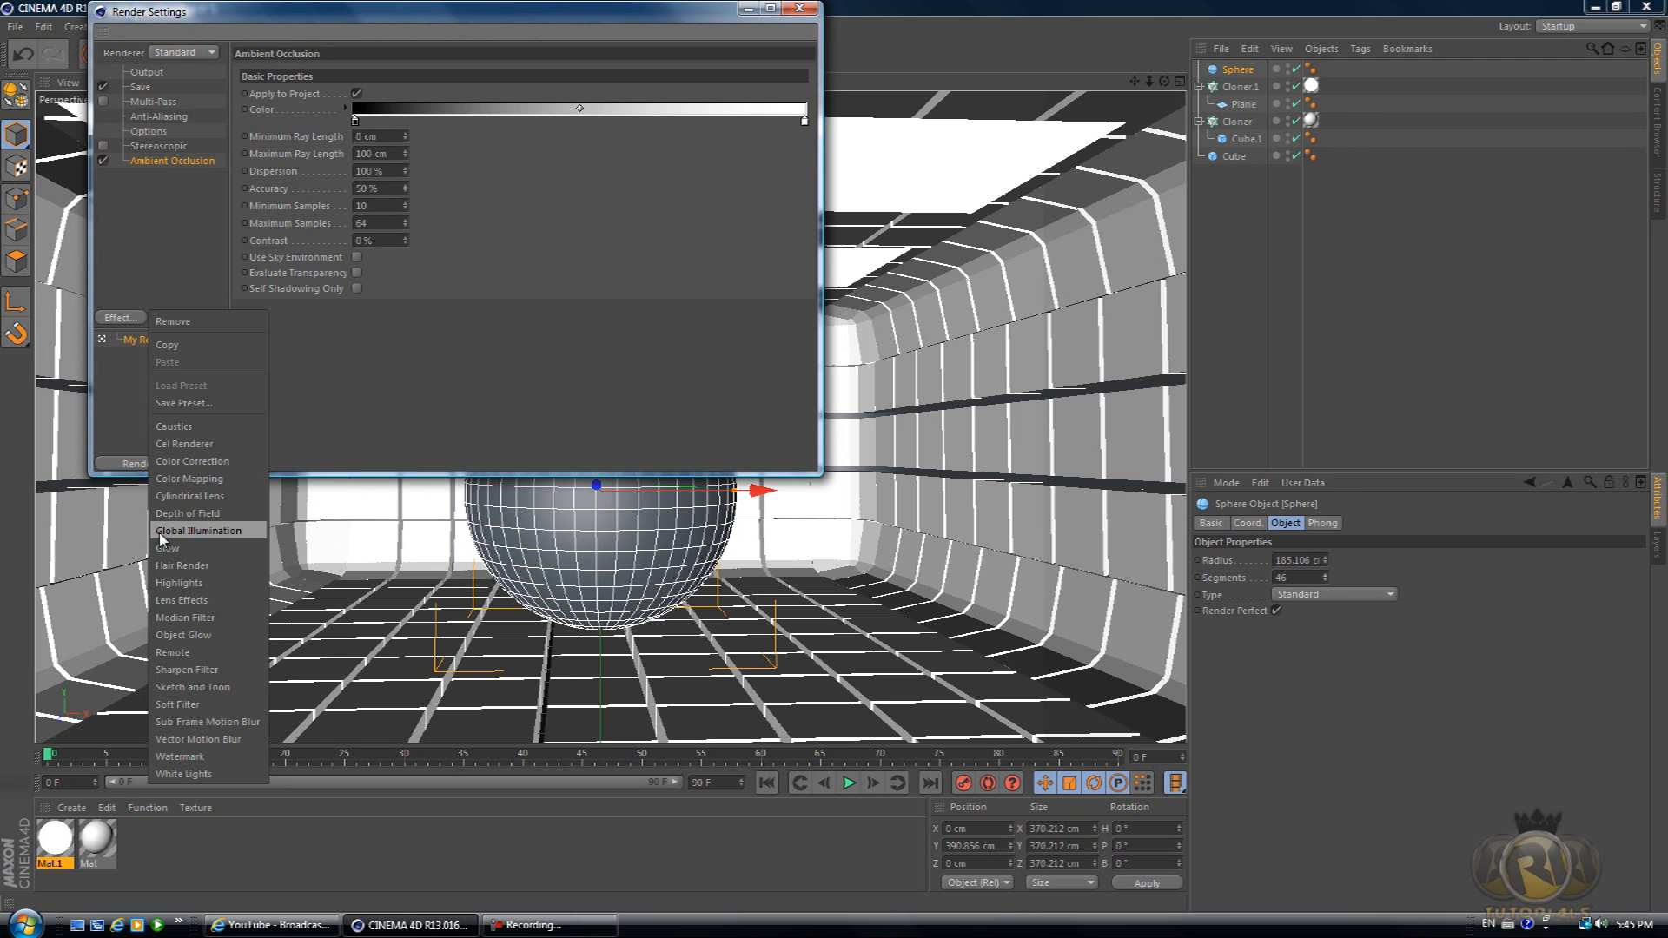
left_click(197, 530)
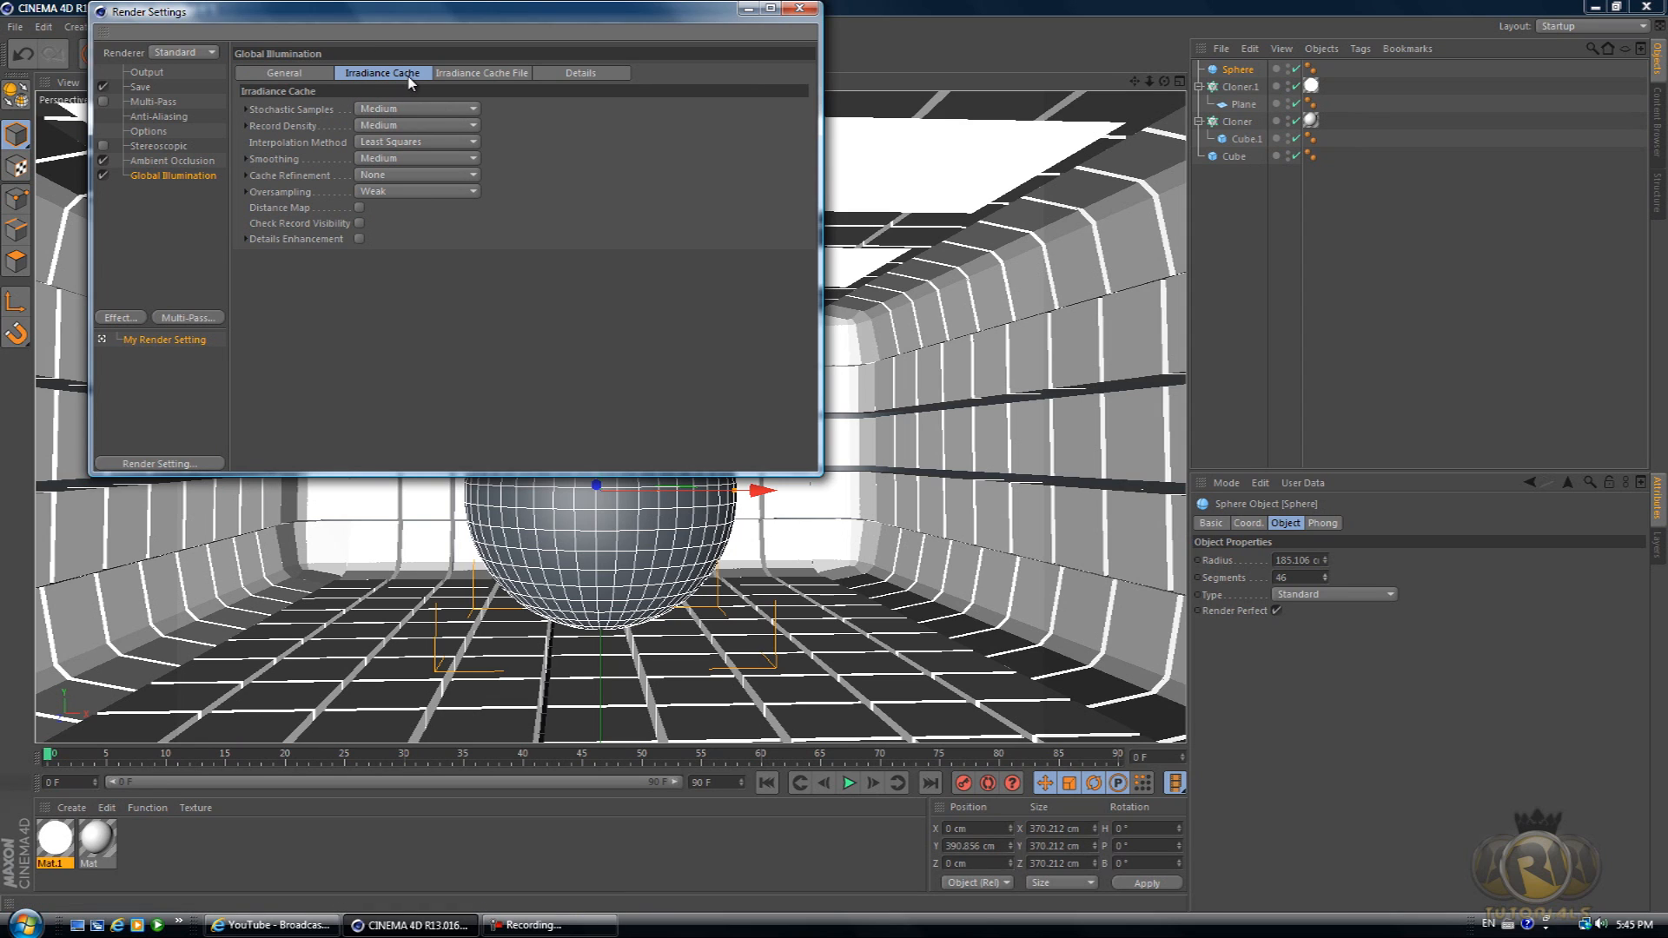
mouse_move(419, 114)
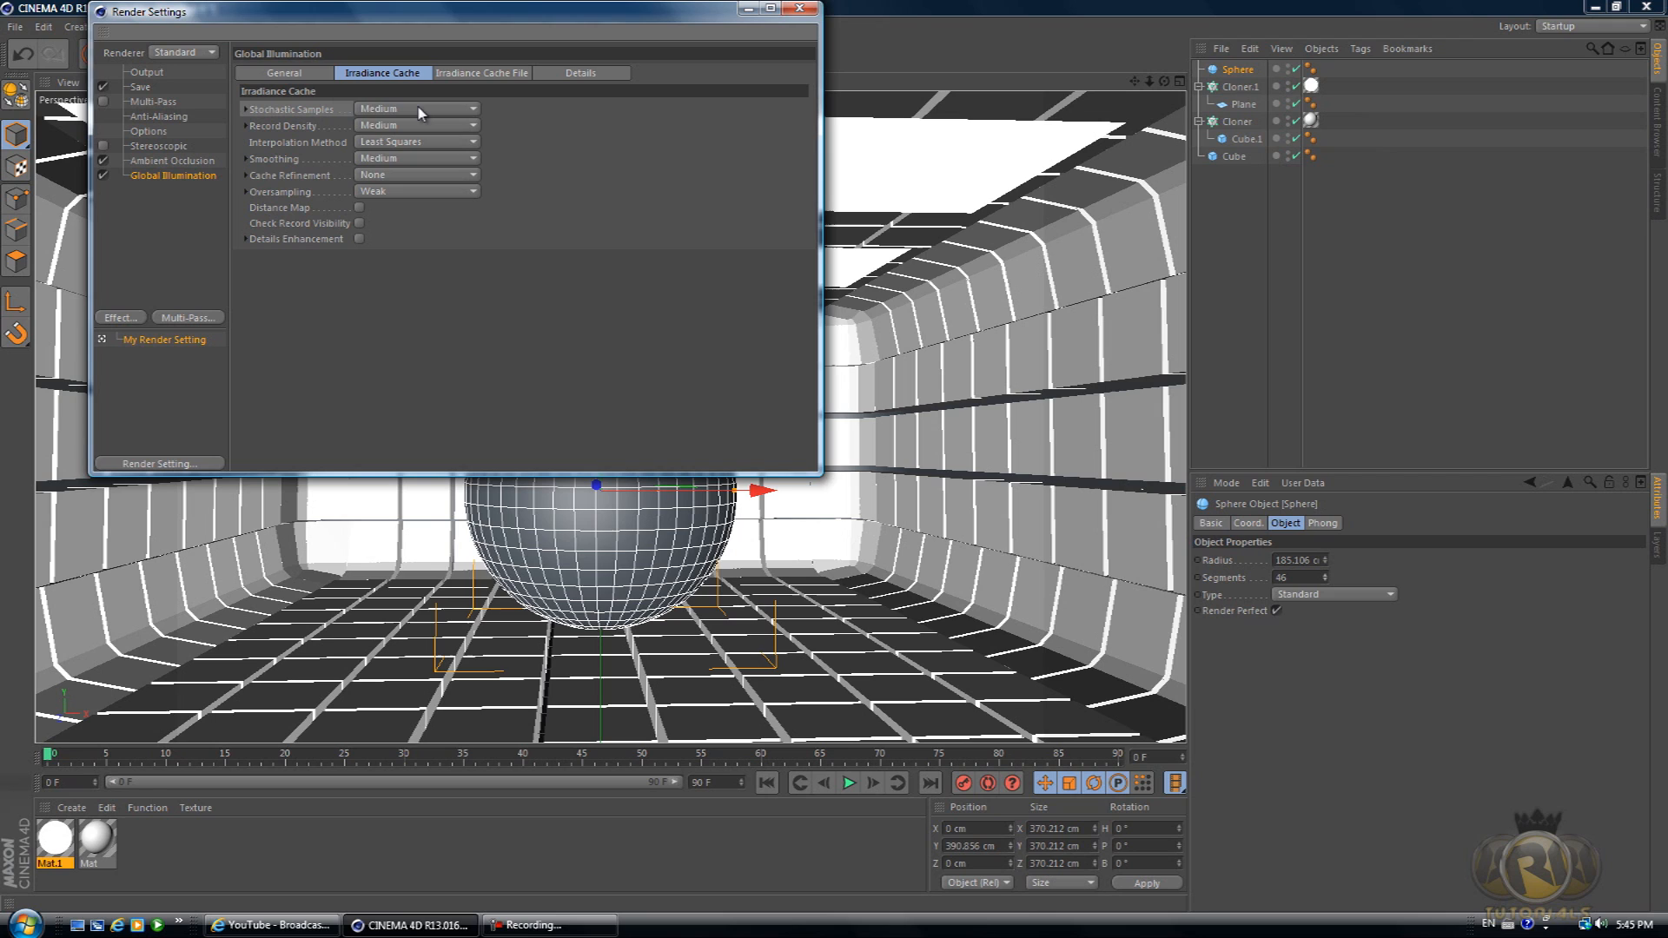
- Set Irradiance Cache Stochastic Samples and Record Density to Low
left_click(416, 108)
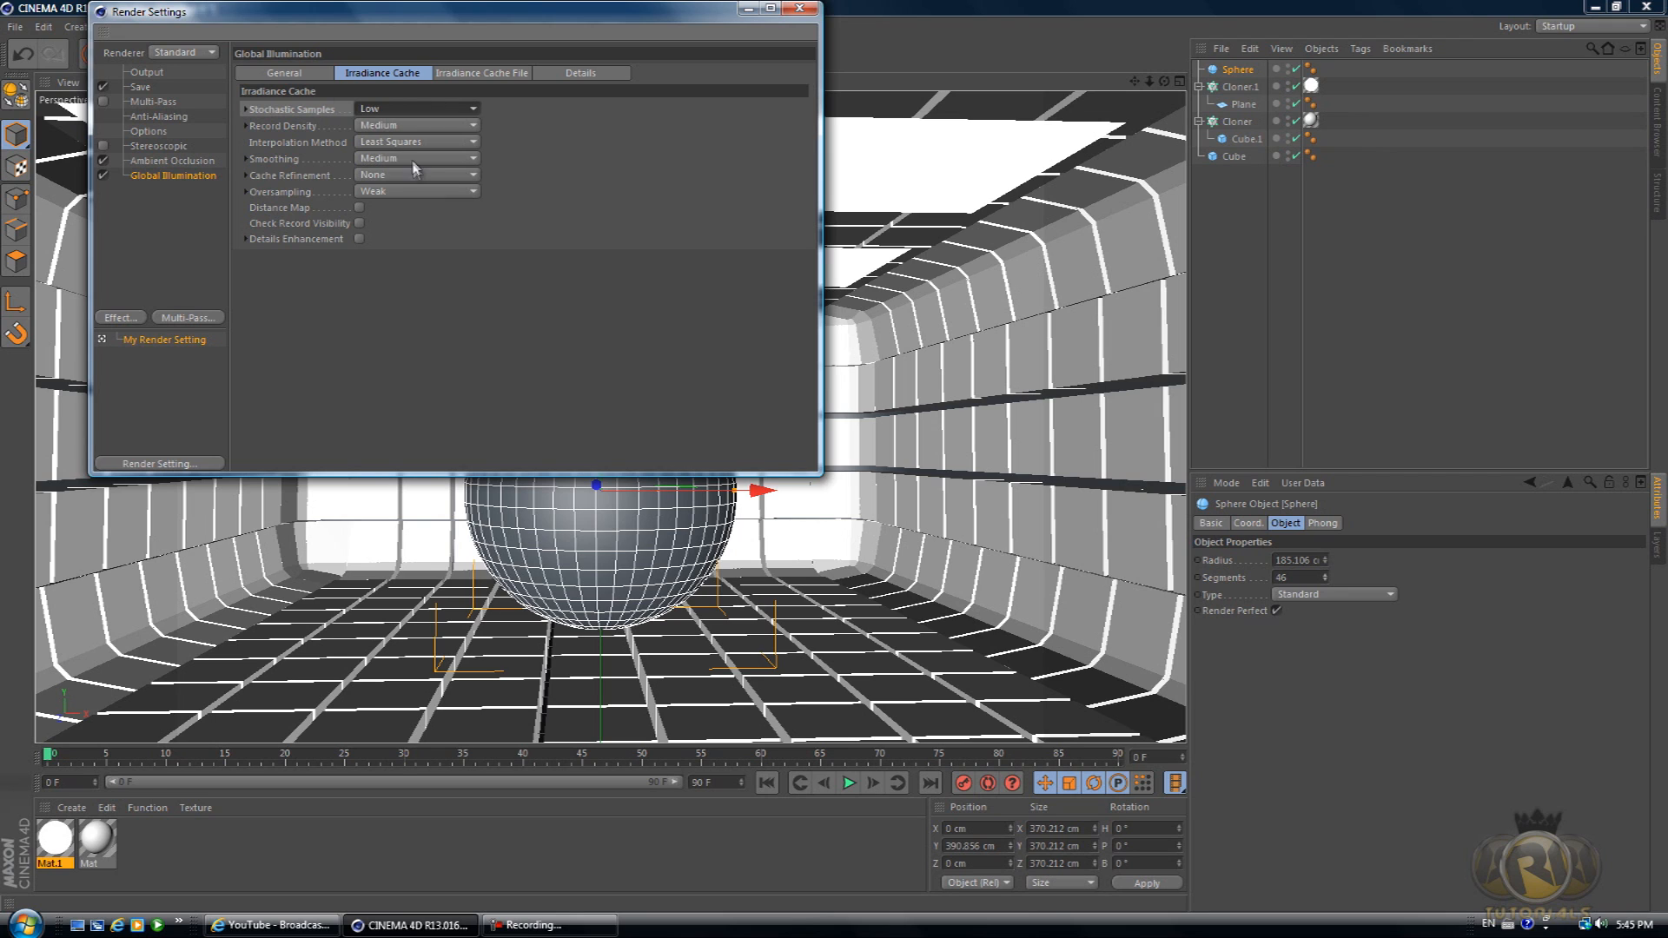
left_click(413, 125)
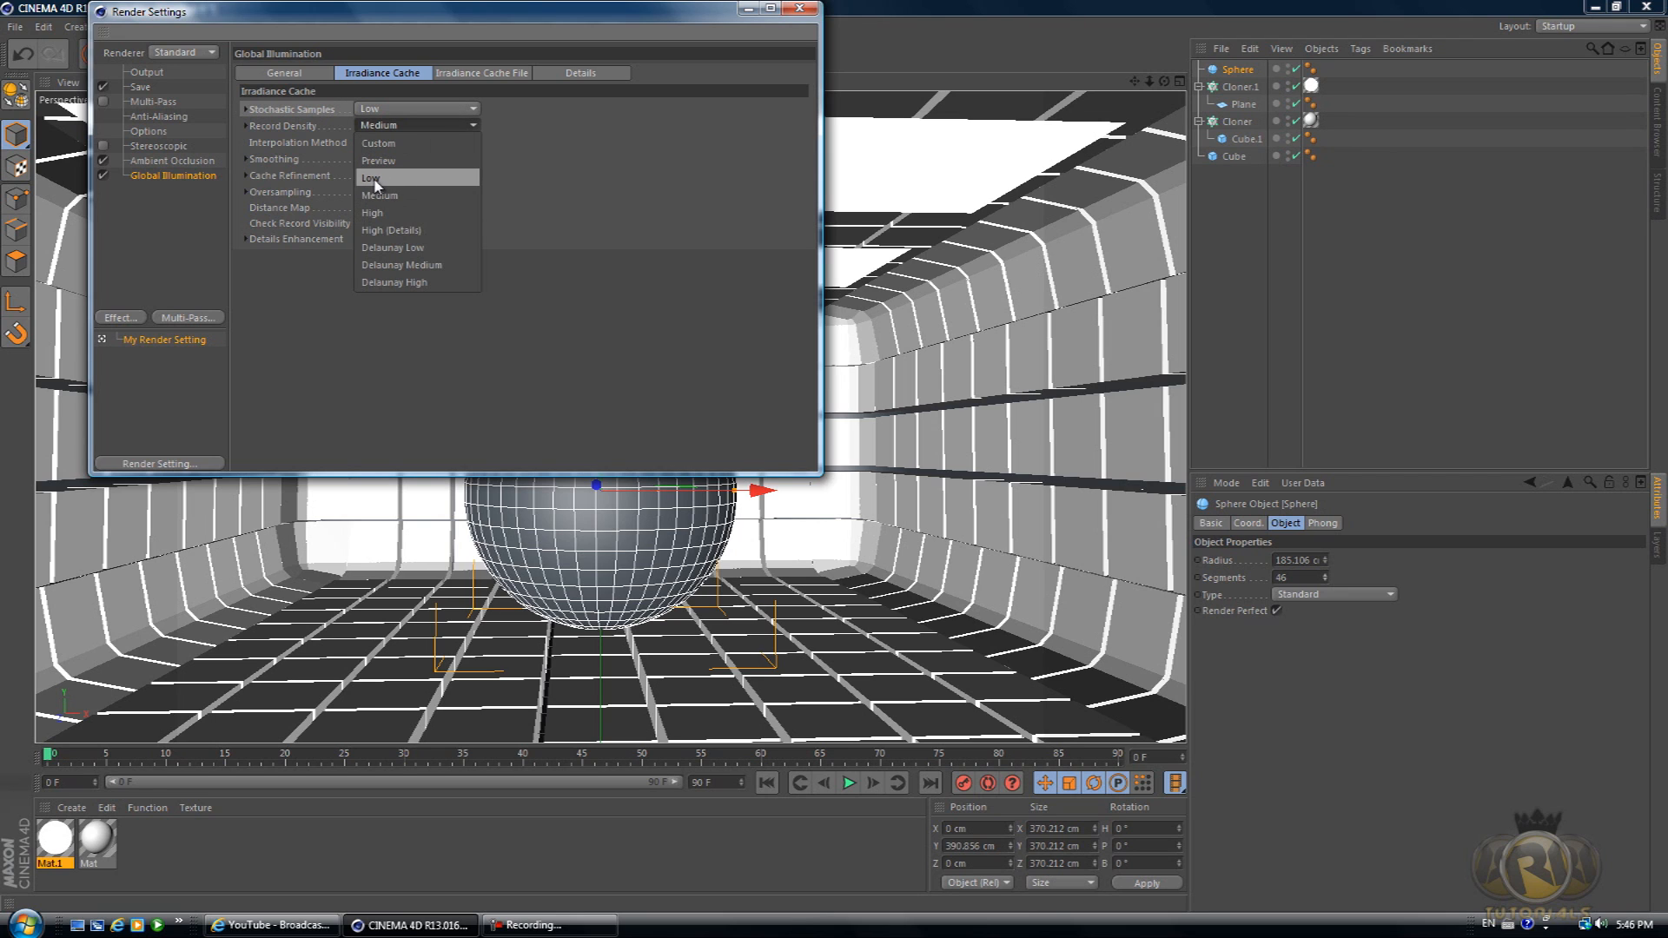
left_click(796, 10)
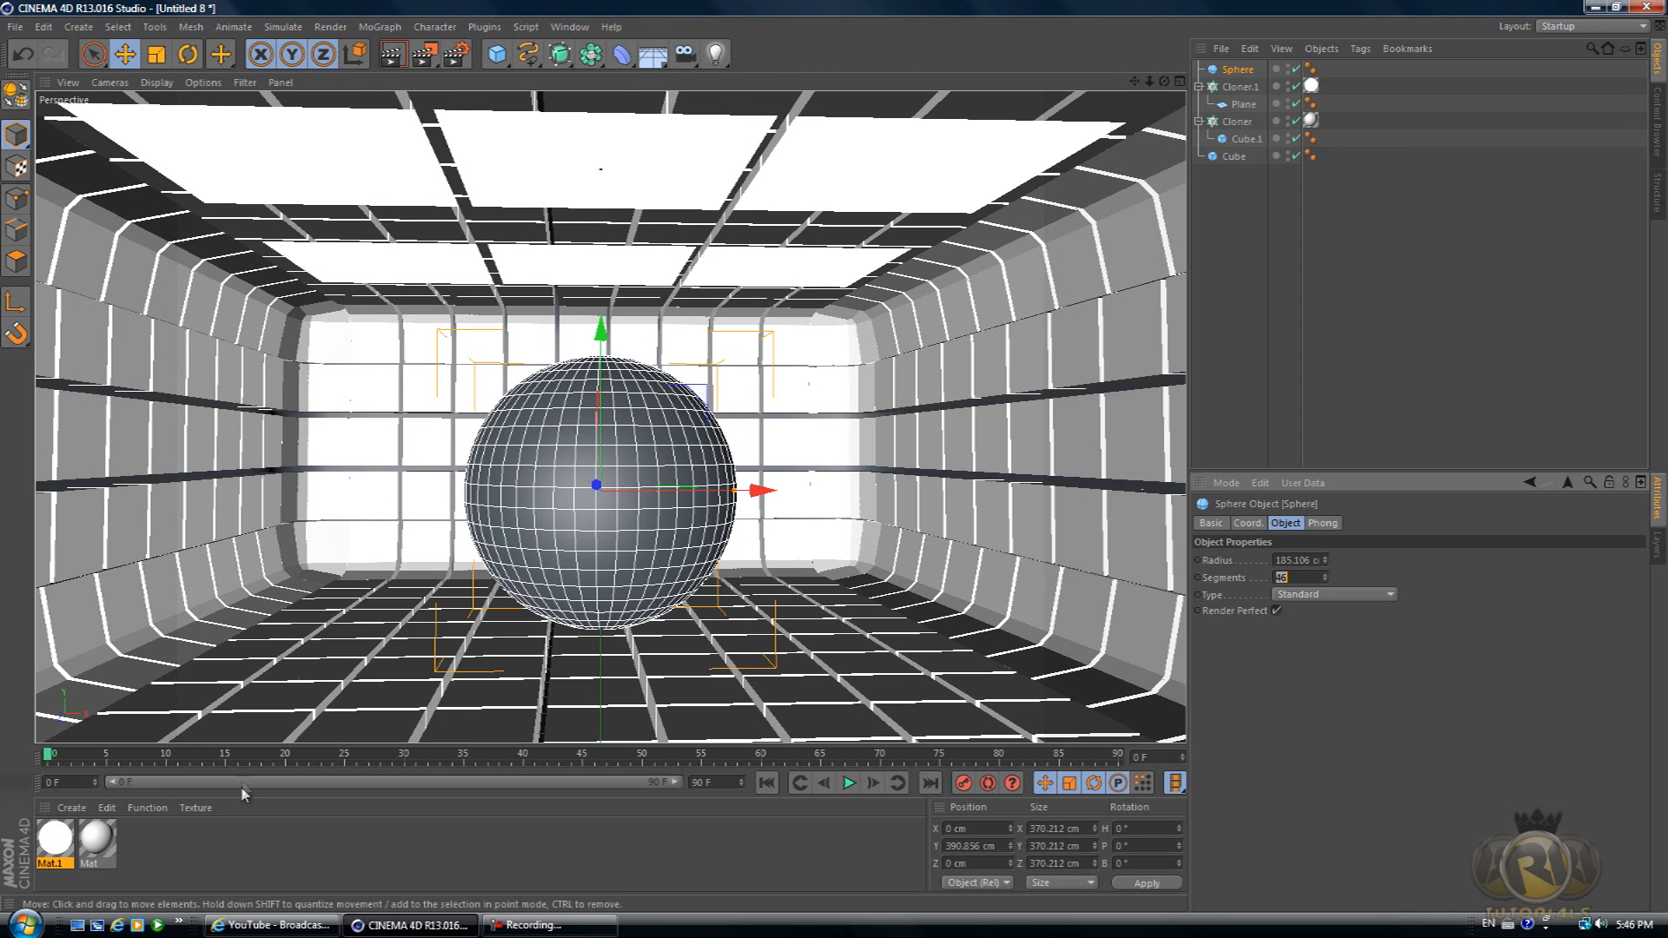
- Create a purple (125, 0, 255) material with Fresnel reflection for the sphere
left_click(52, 838)
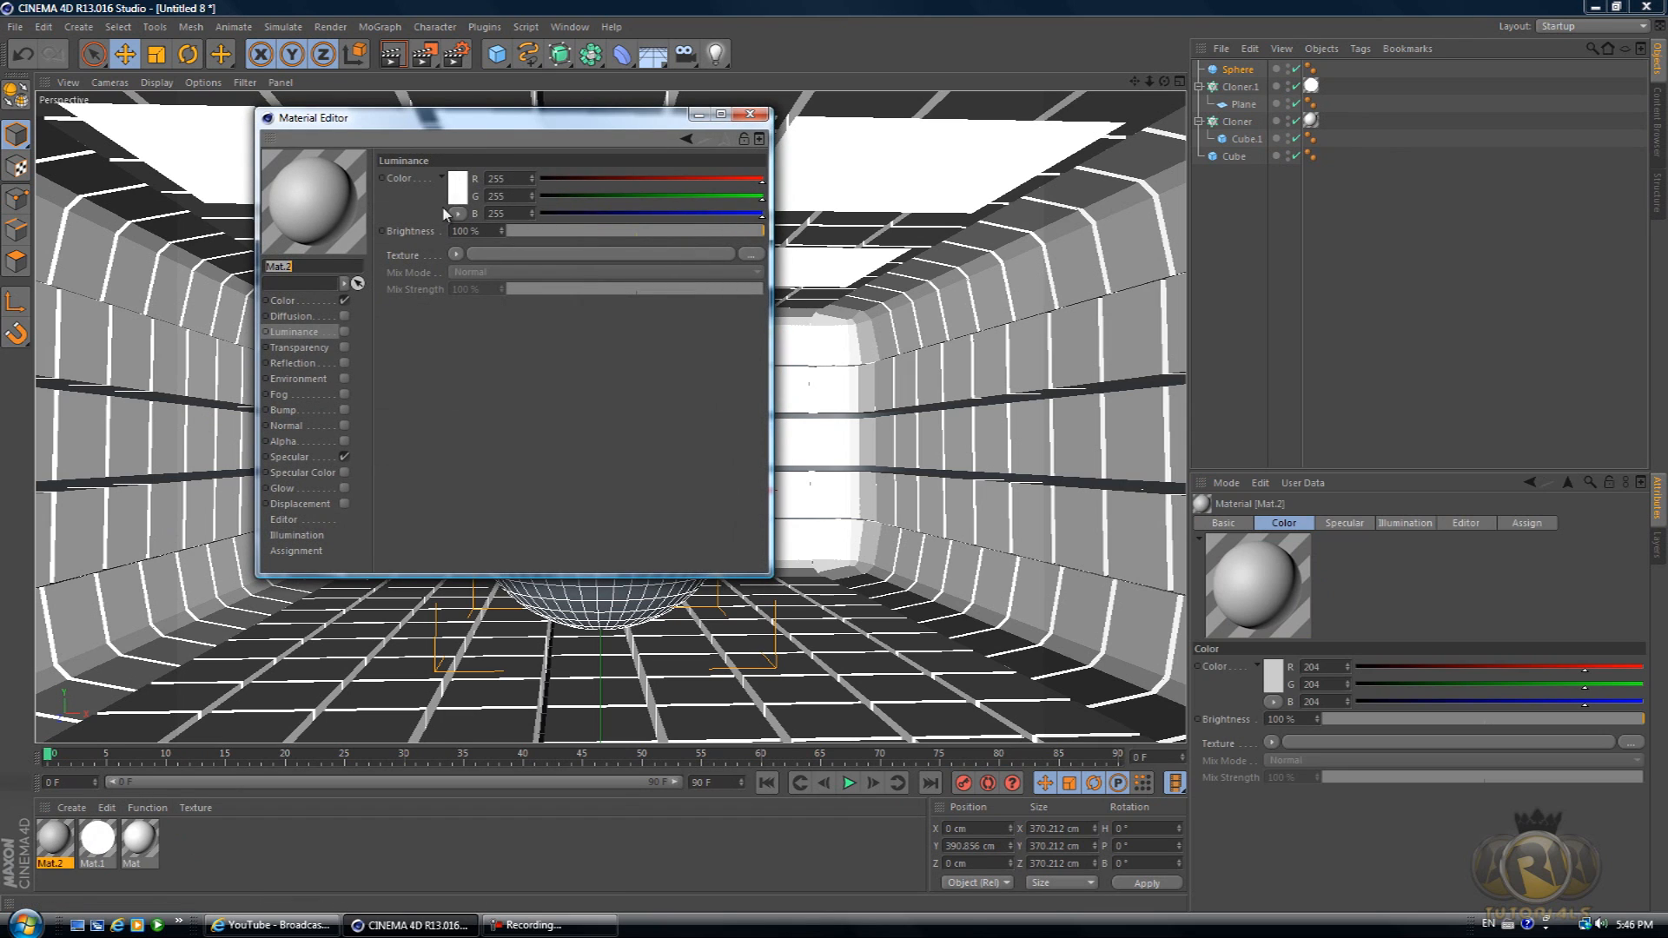
left_click(456, 197)
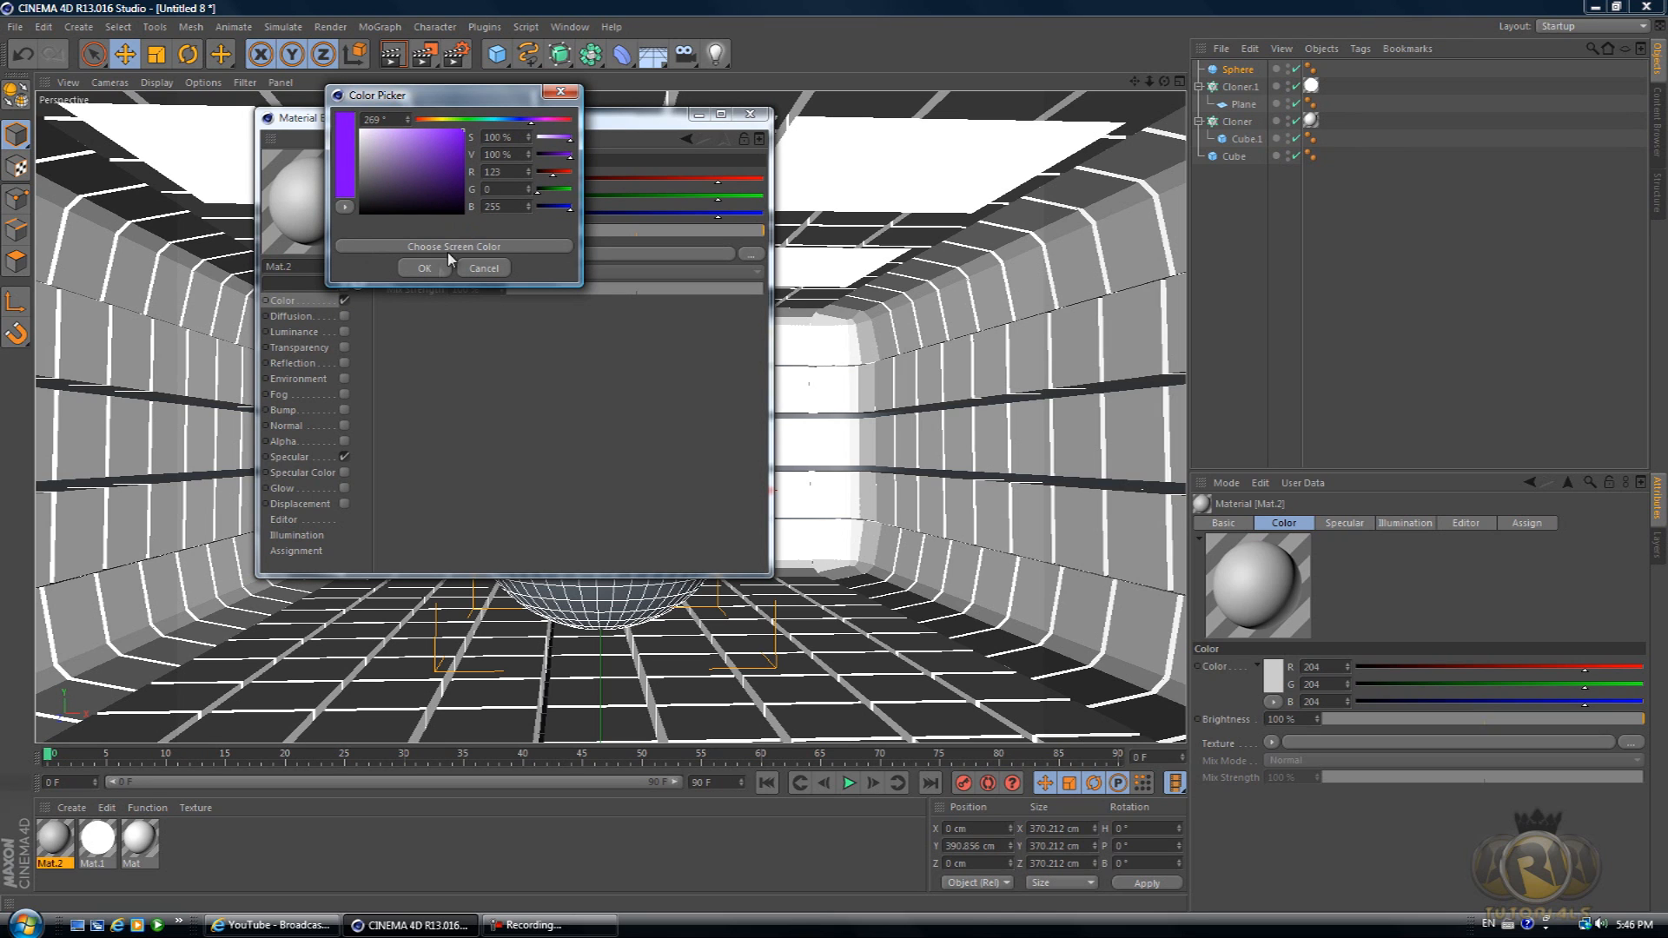
left_click(424, 267)
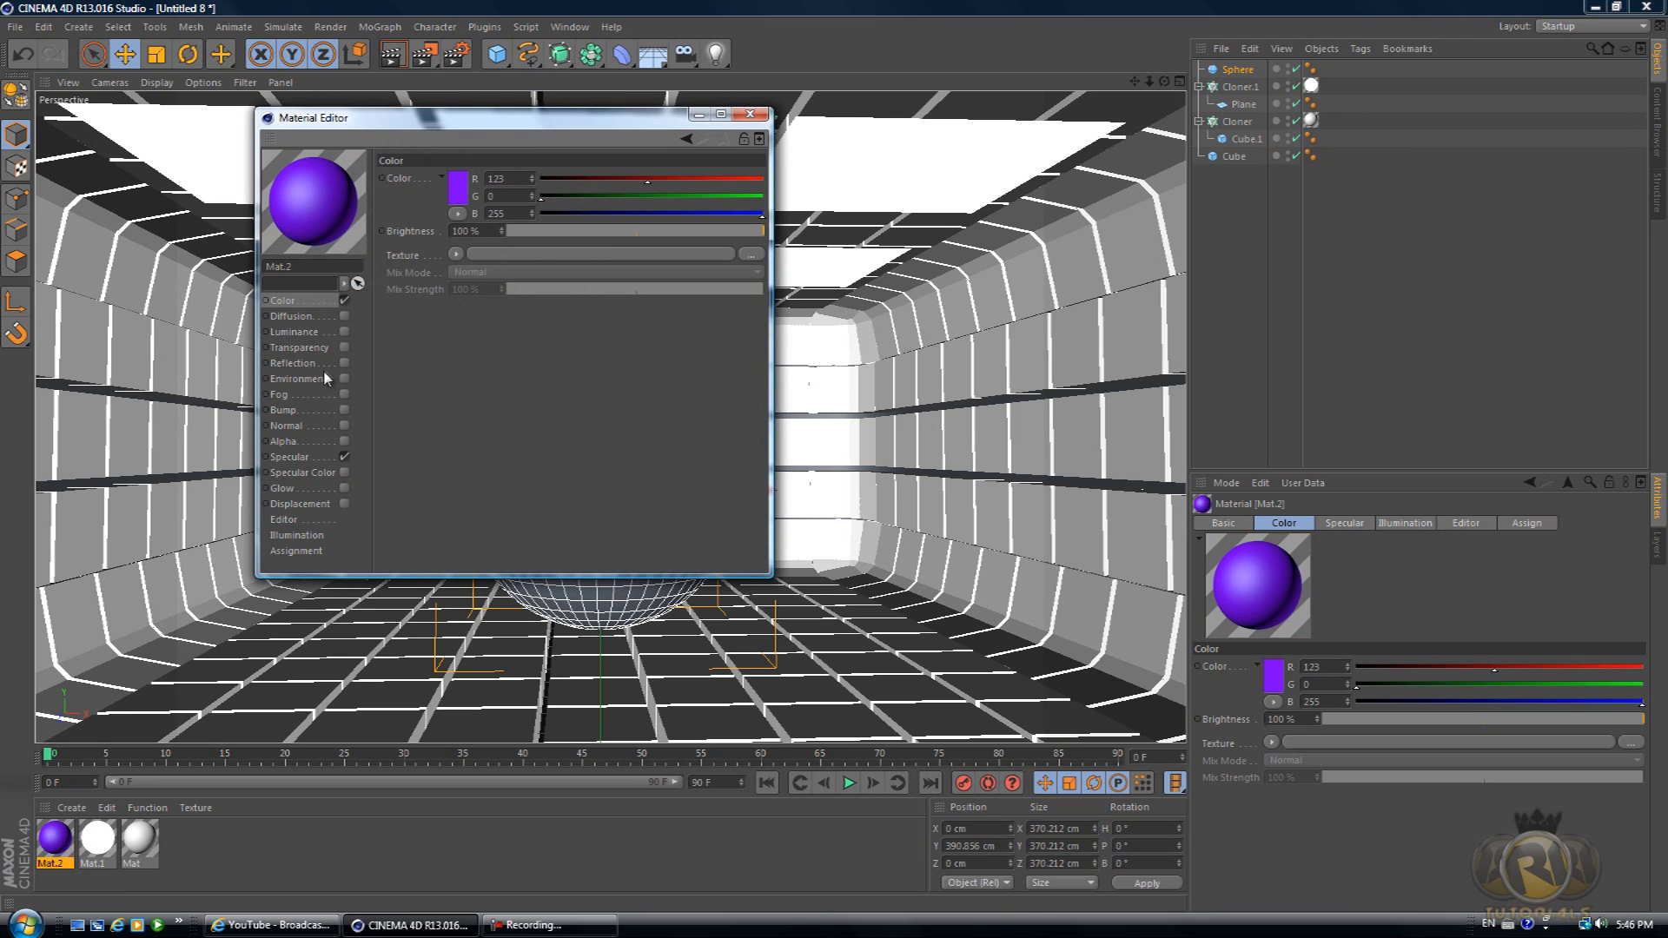
mouse_move(332, 370)
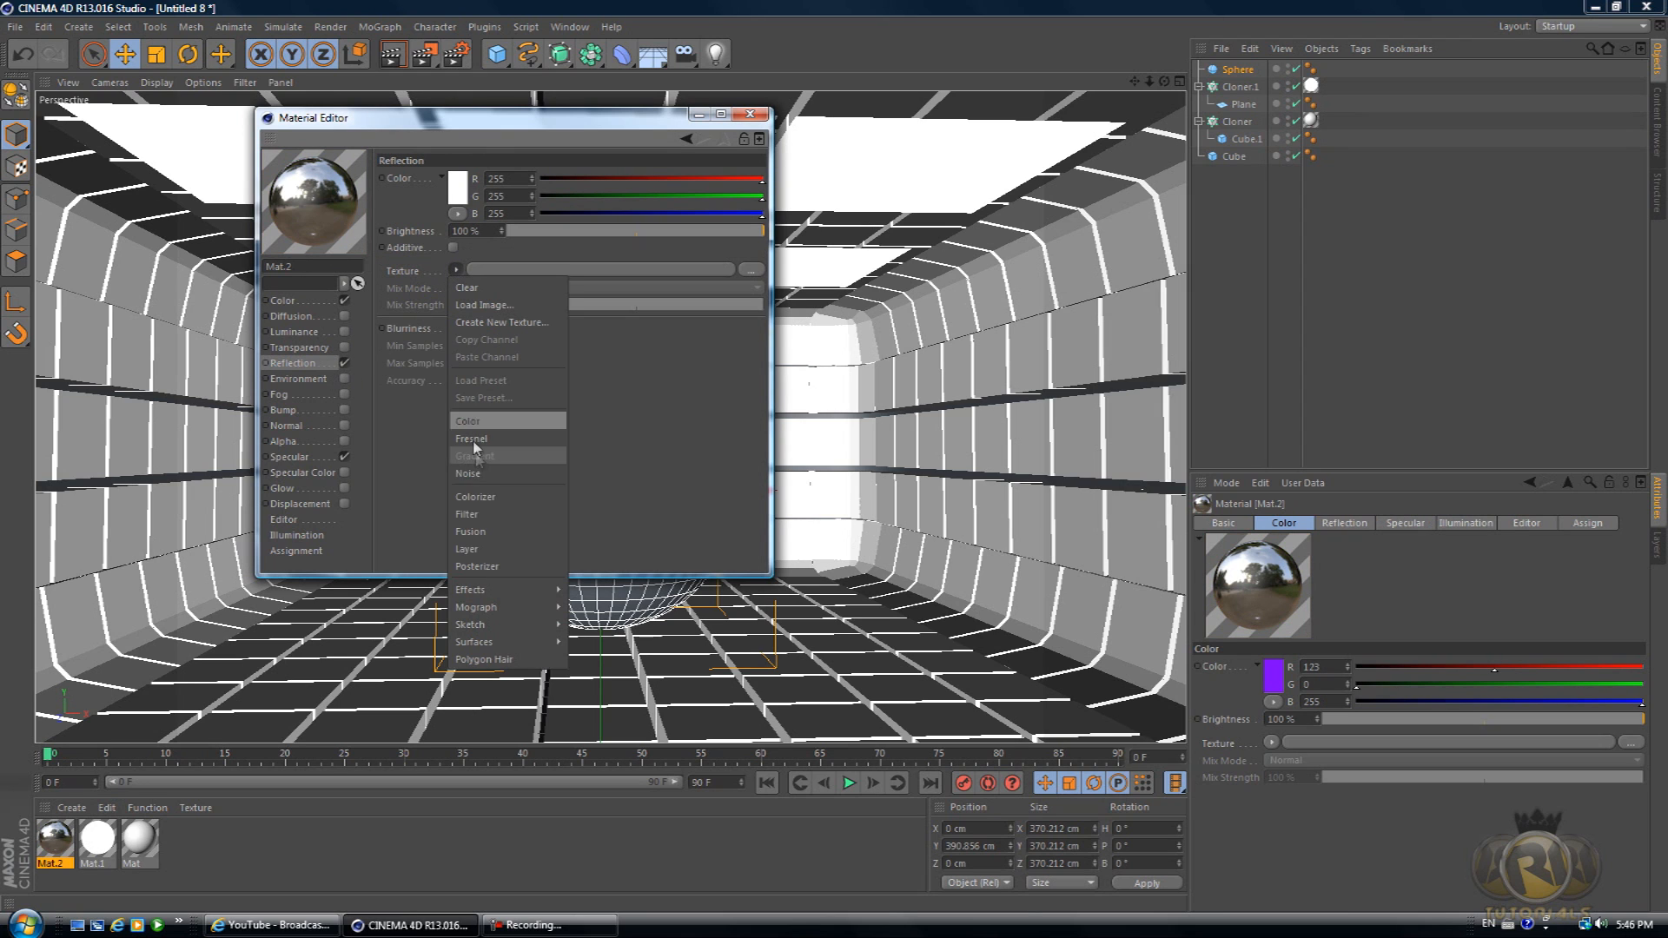
left_click(471, 437)
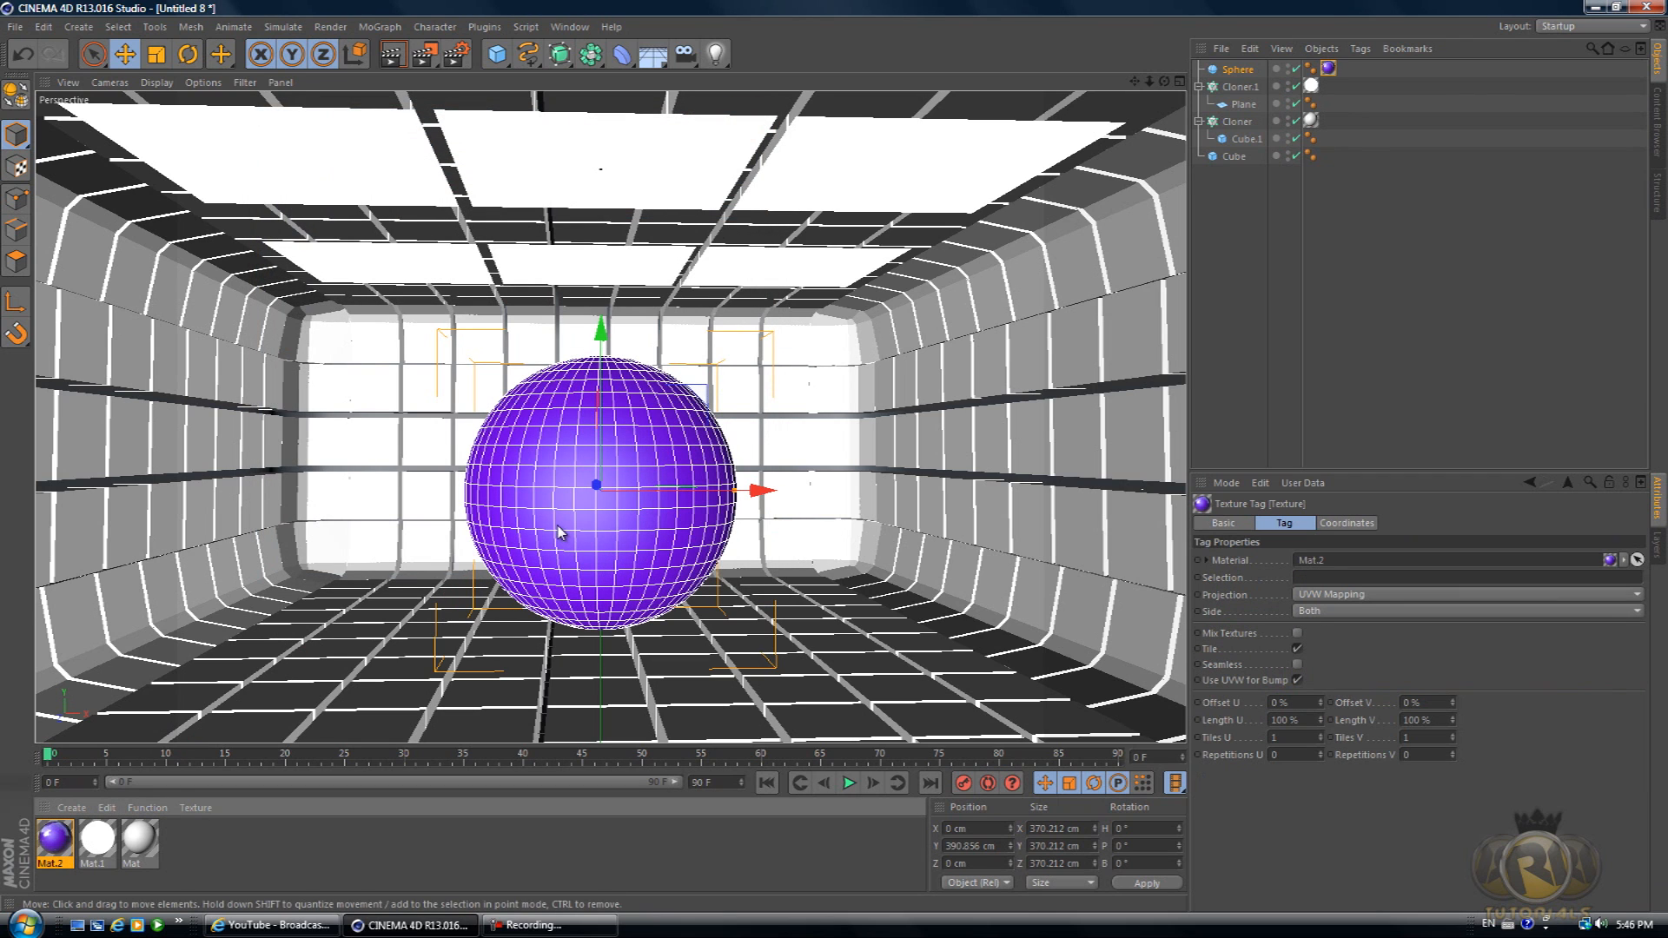
mouse_move(393, 54)
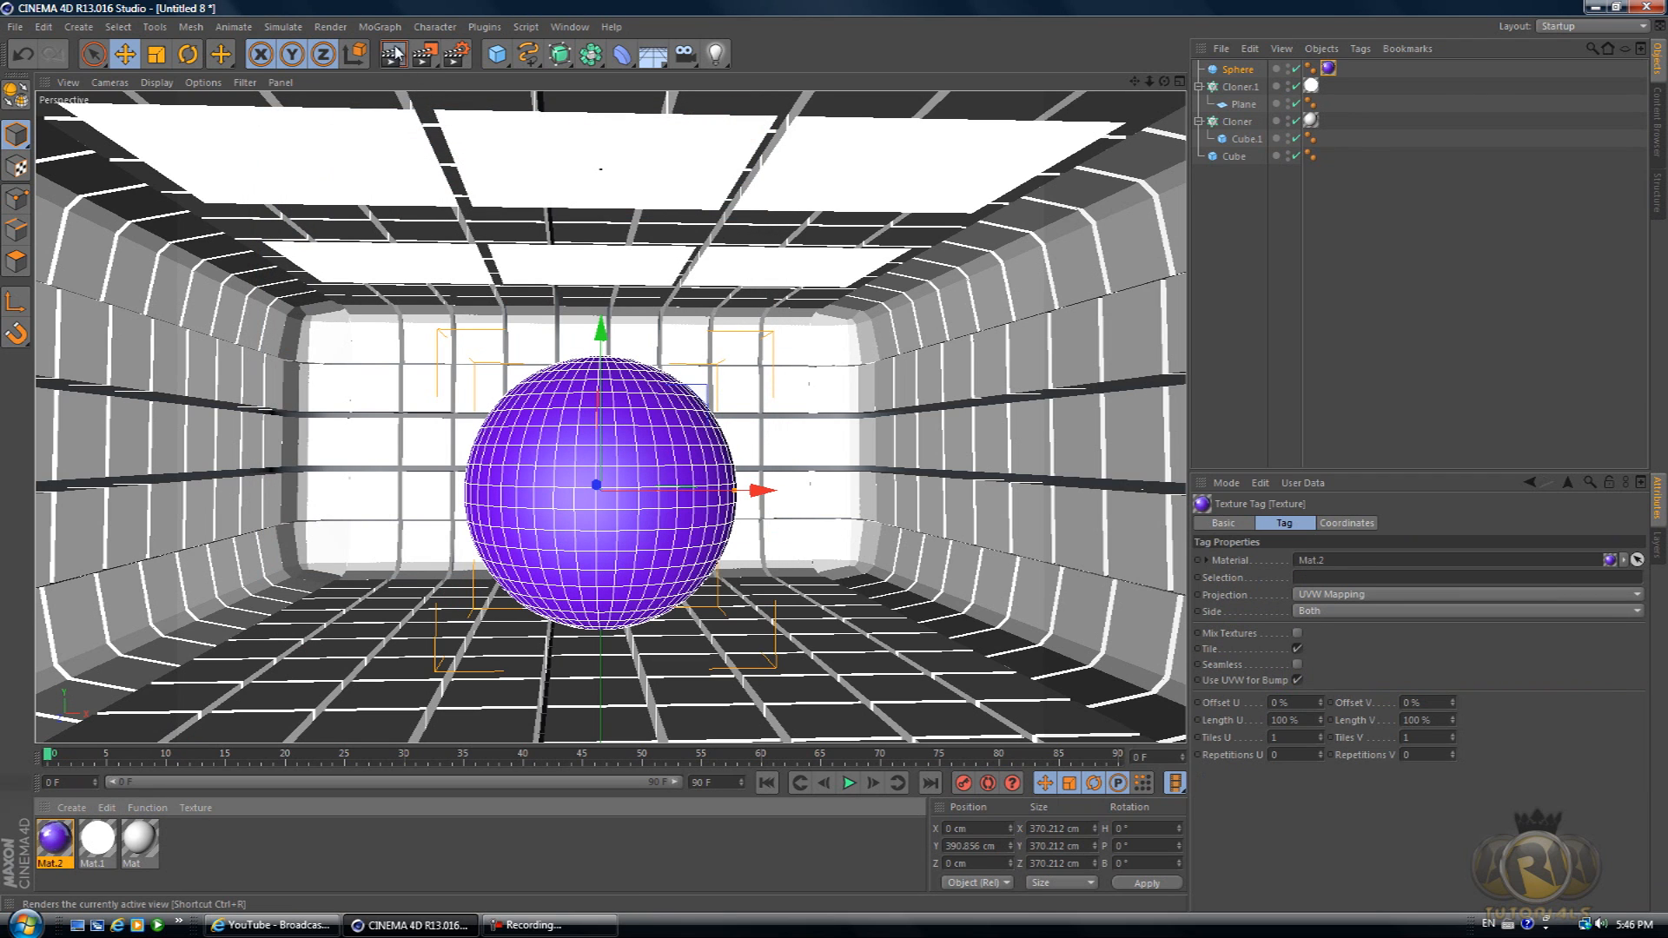
- Render the active view to preview the purple sphere in the lit room
left_click(391, 54)
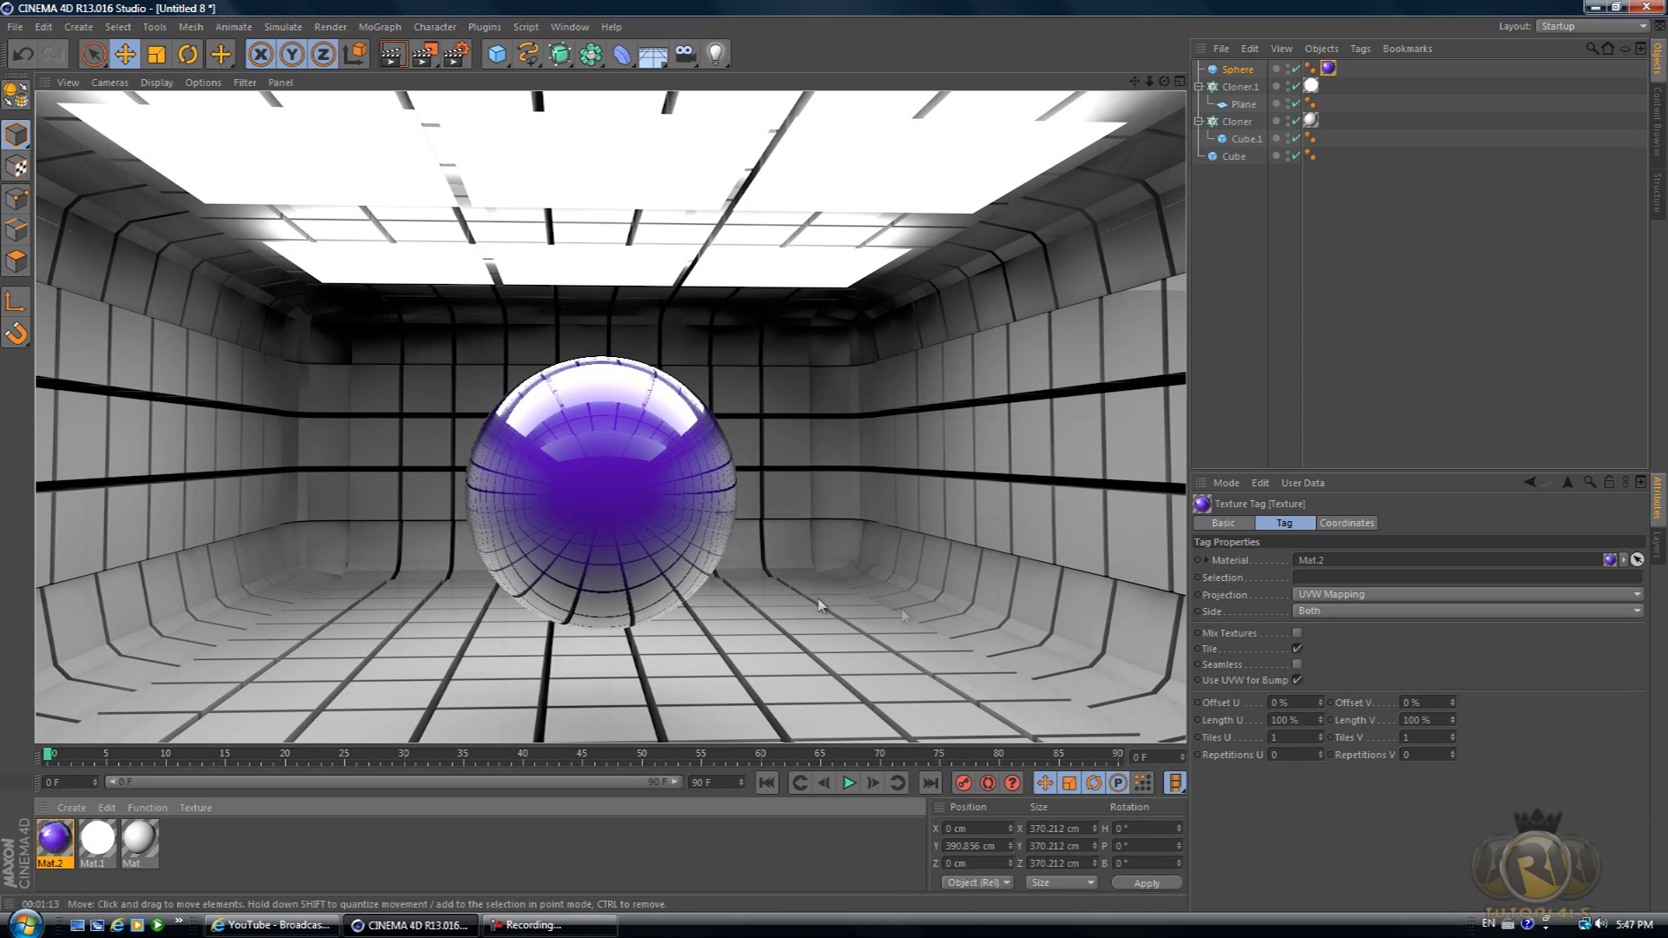
mouse_move(1098, 302)
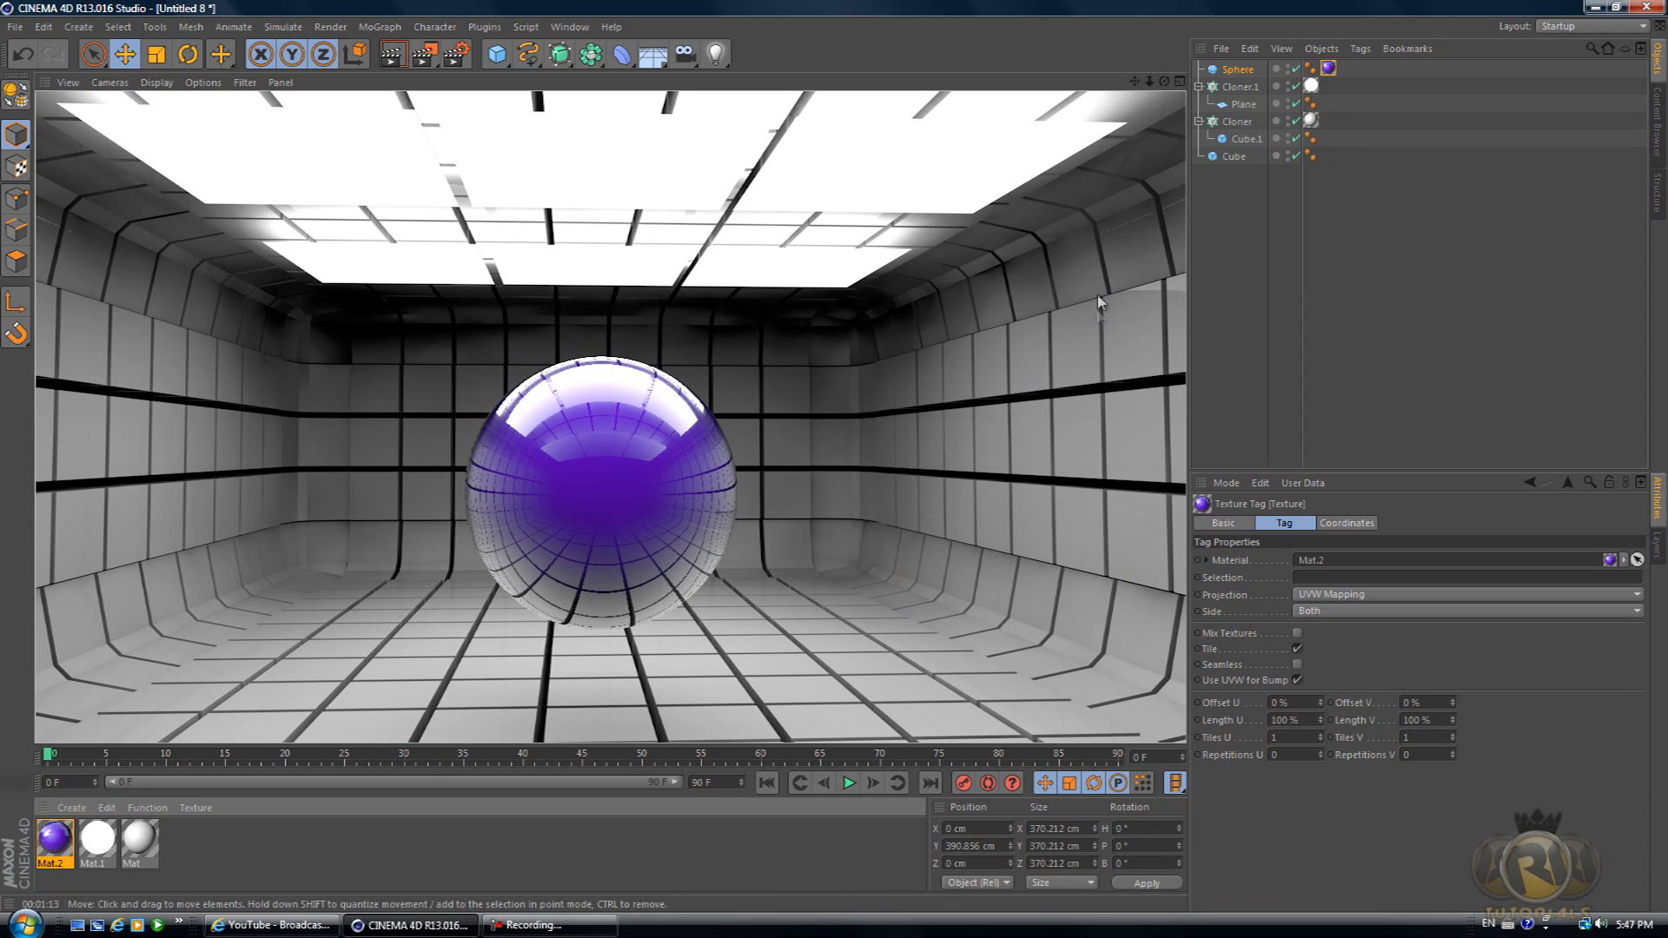
mouse_move(1088, 426)
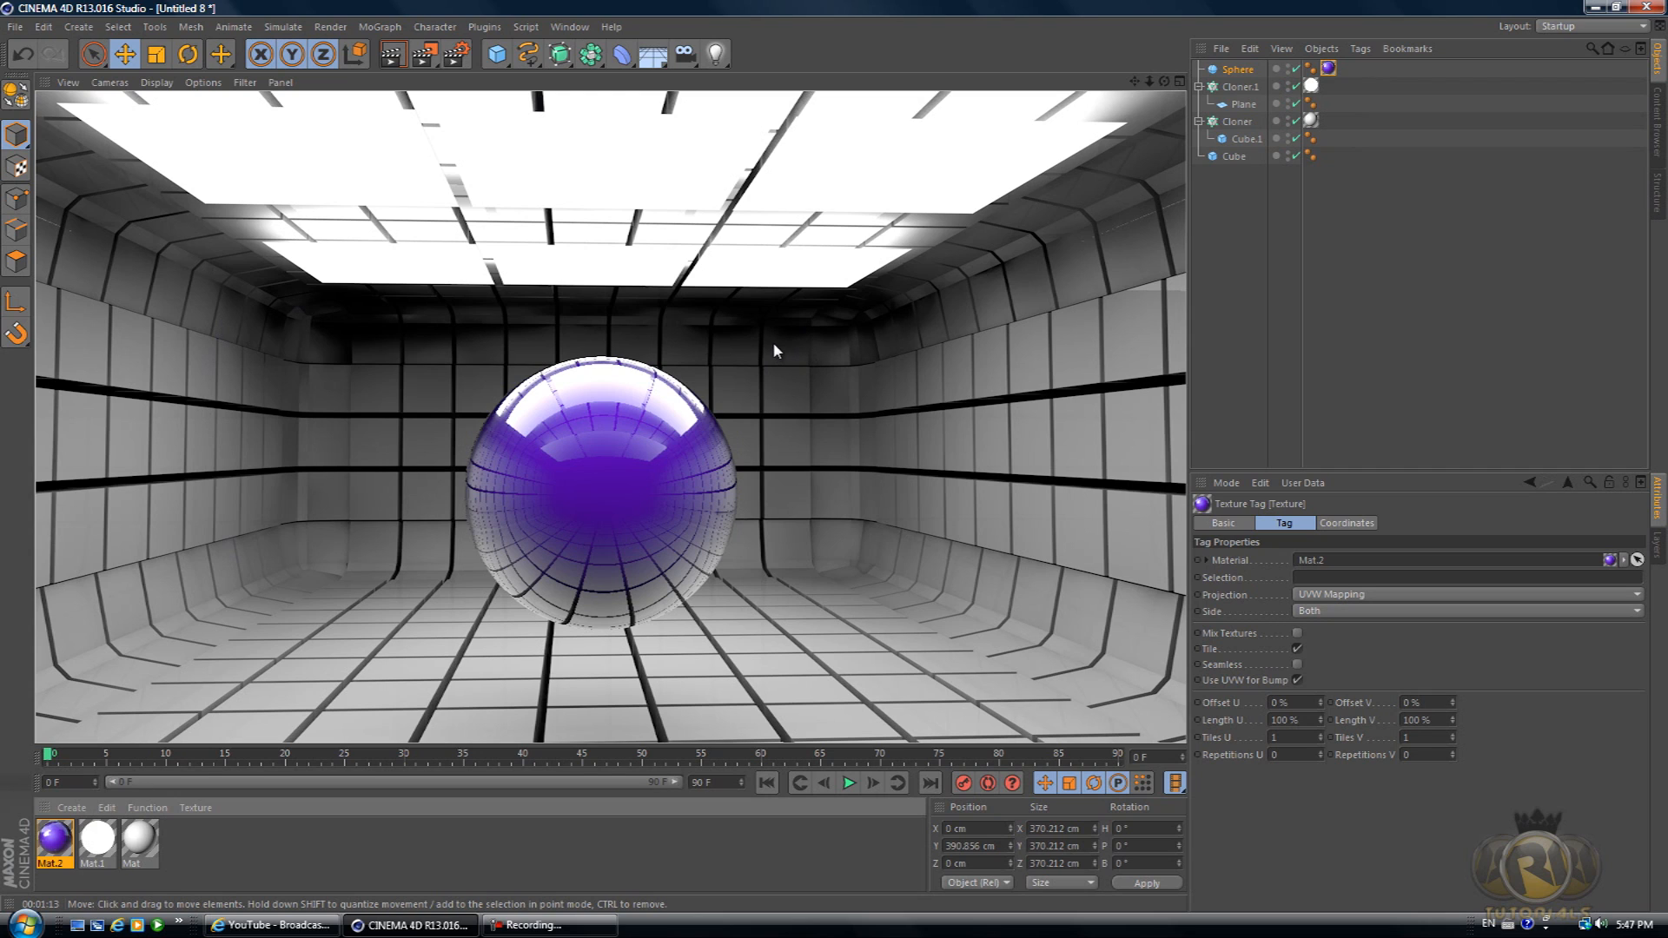
mouse_move(151, 295)
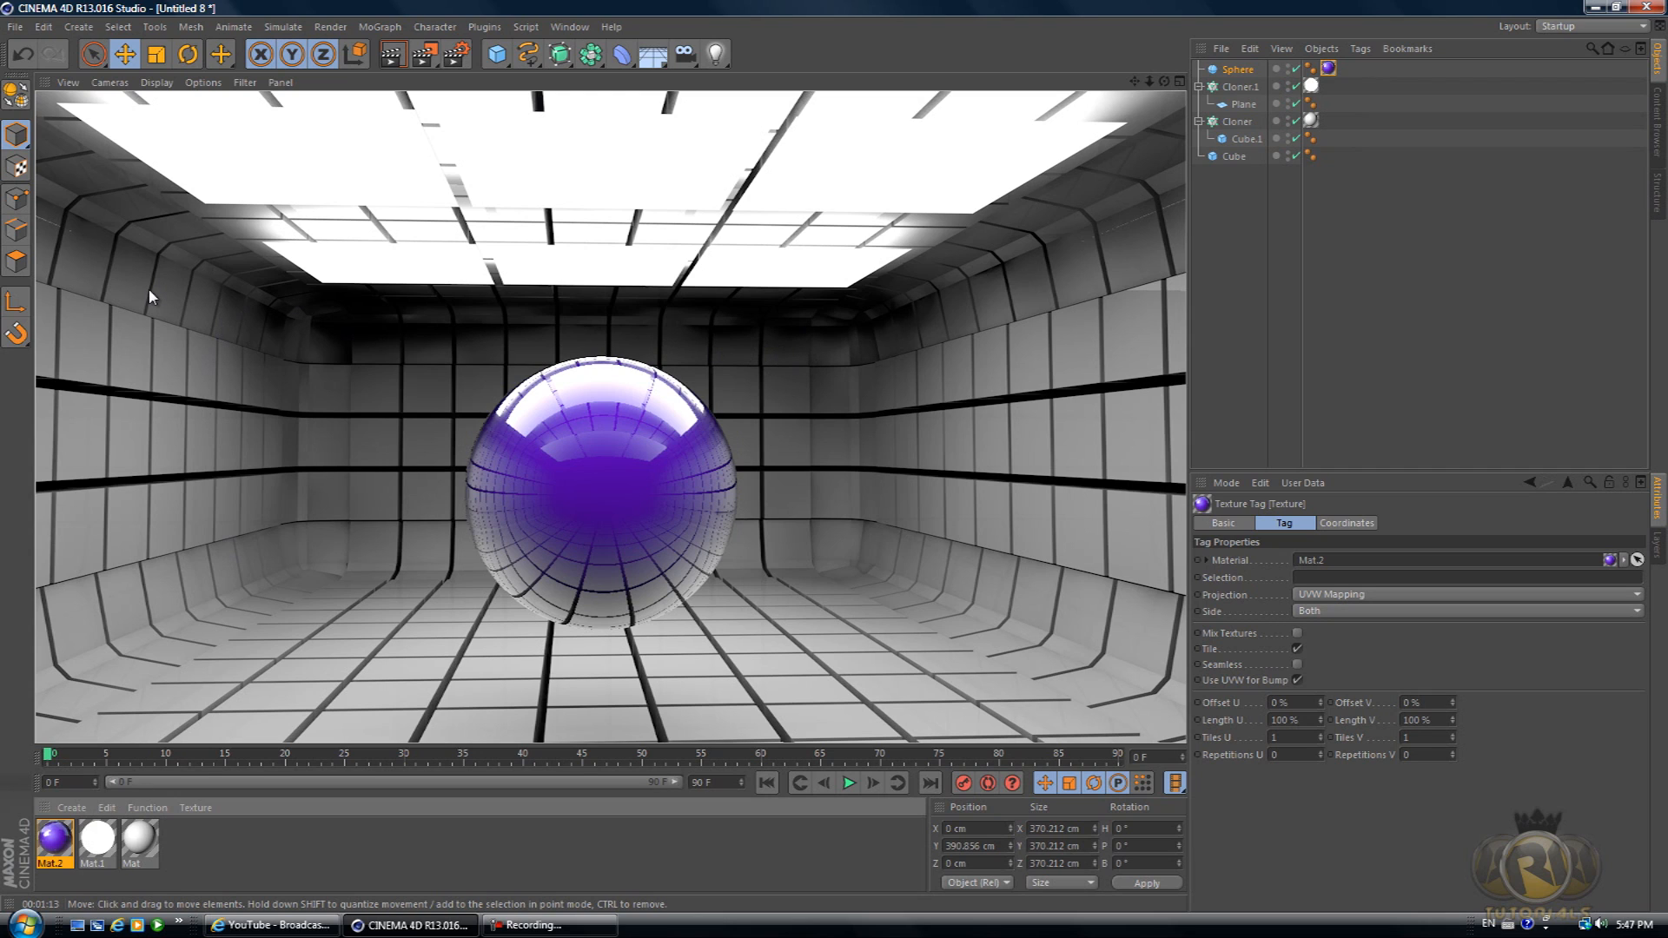
mouse_move(146, 552)
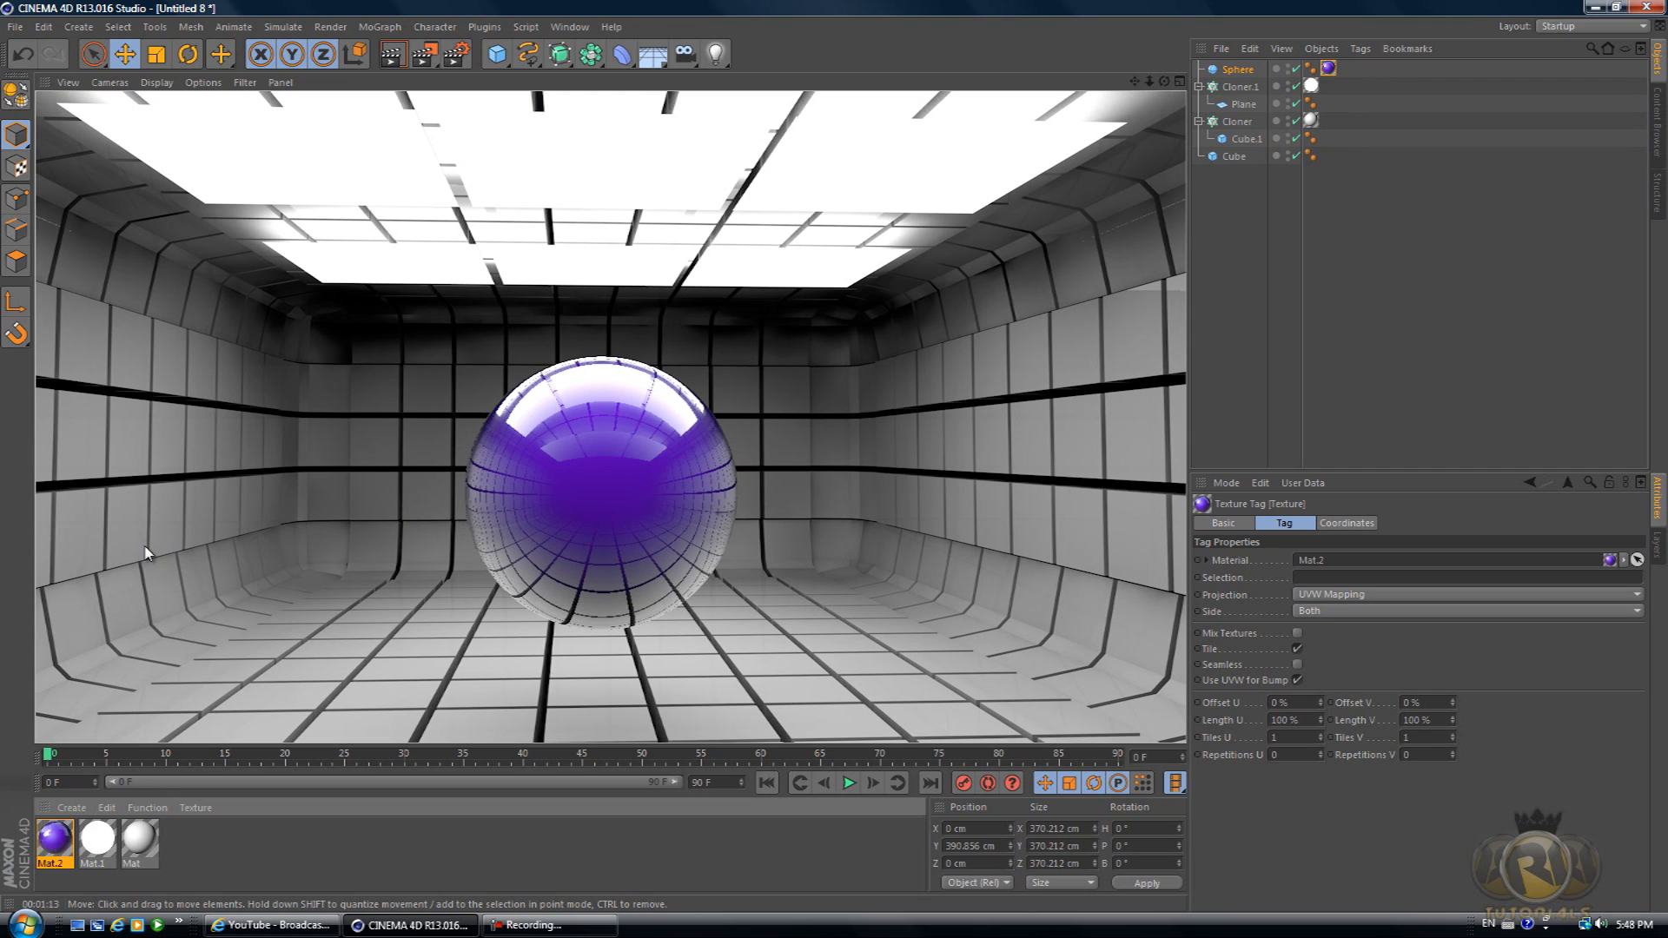
mouse_move(102, 225)
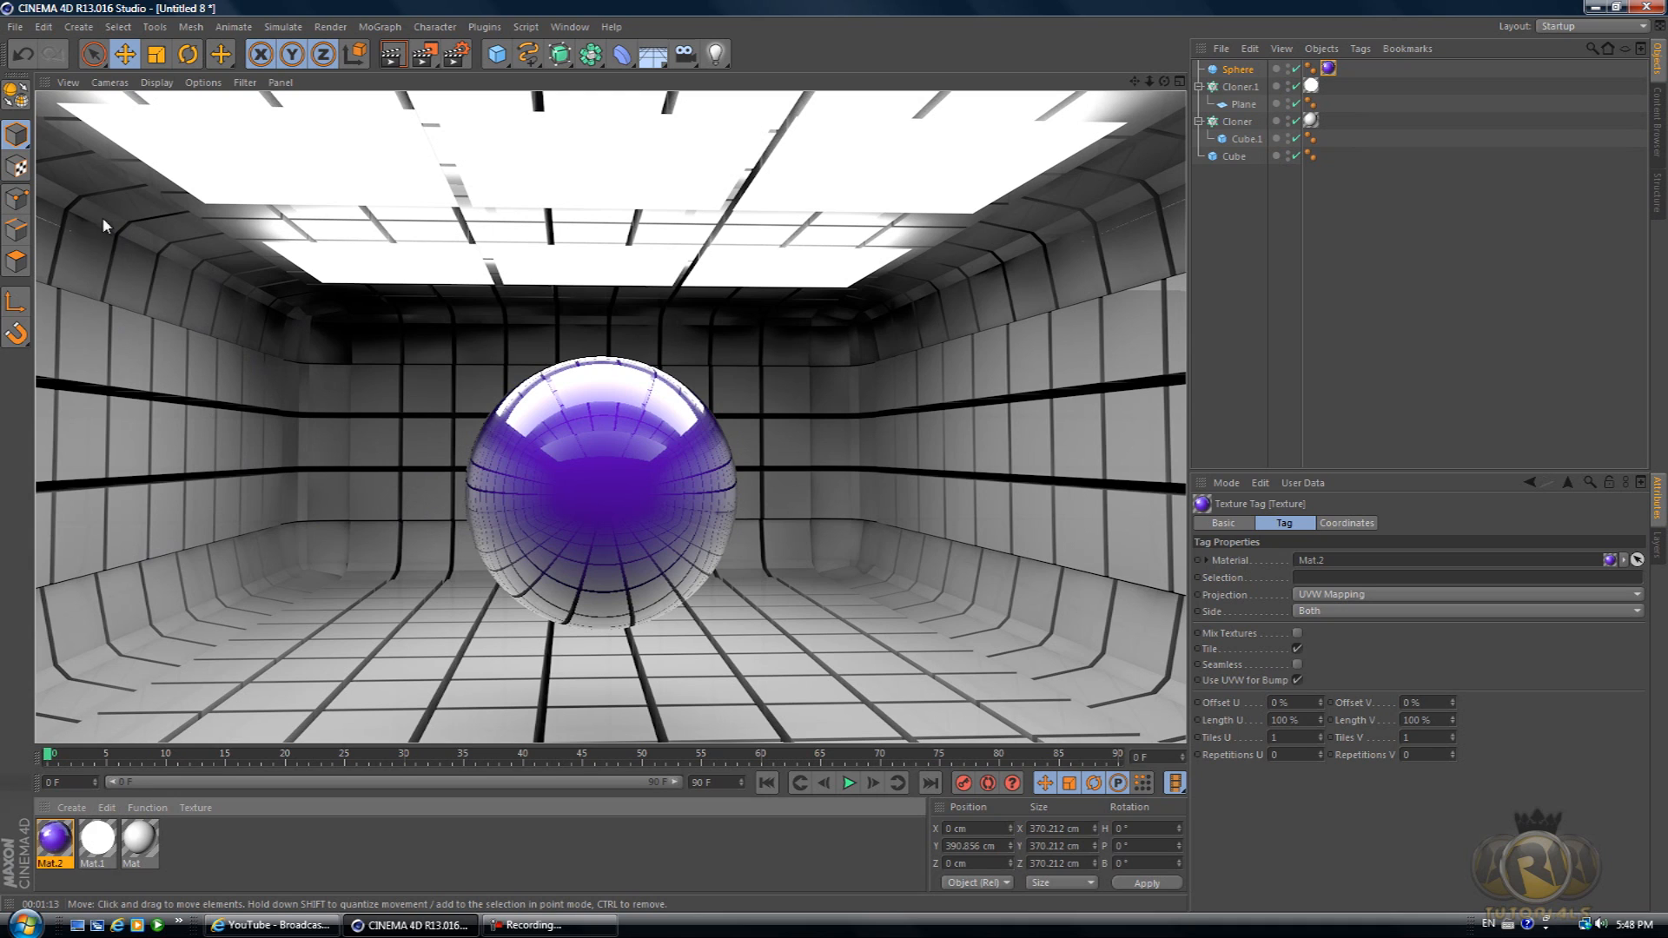
mouse_move(1150, 182)
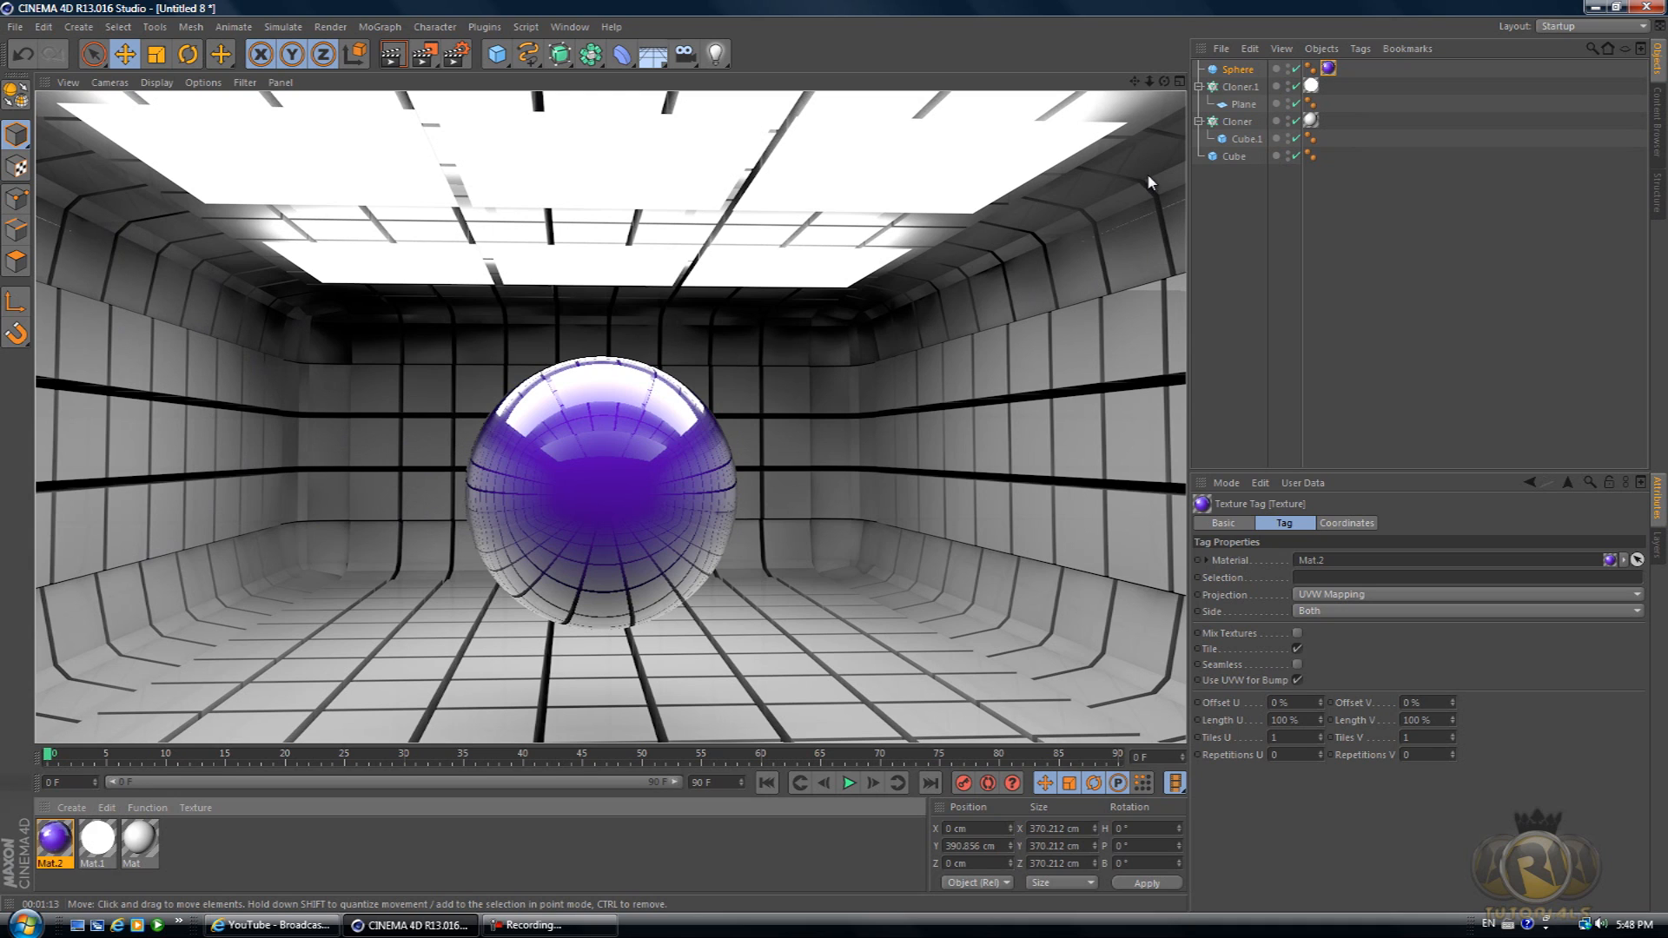
mouse_move(89, 351)
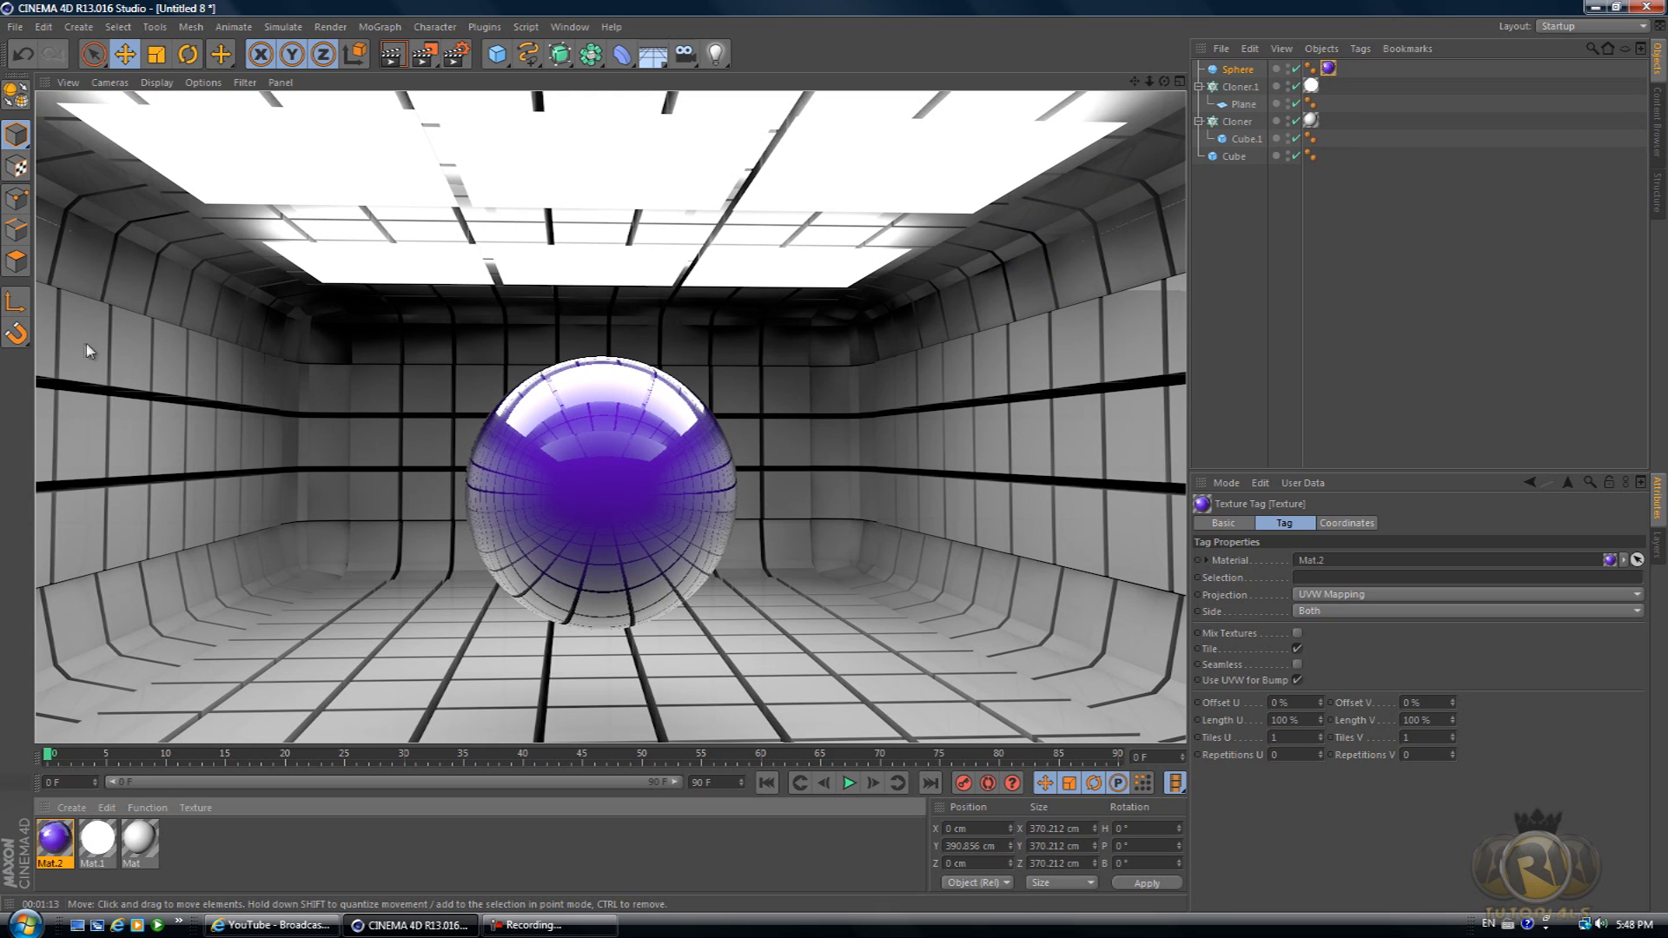
mouse_move(1116, 247)
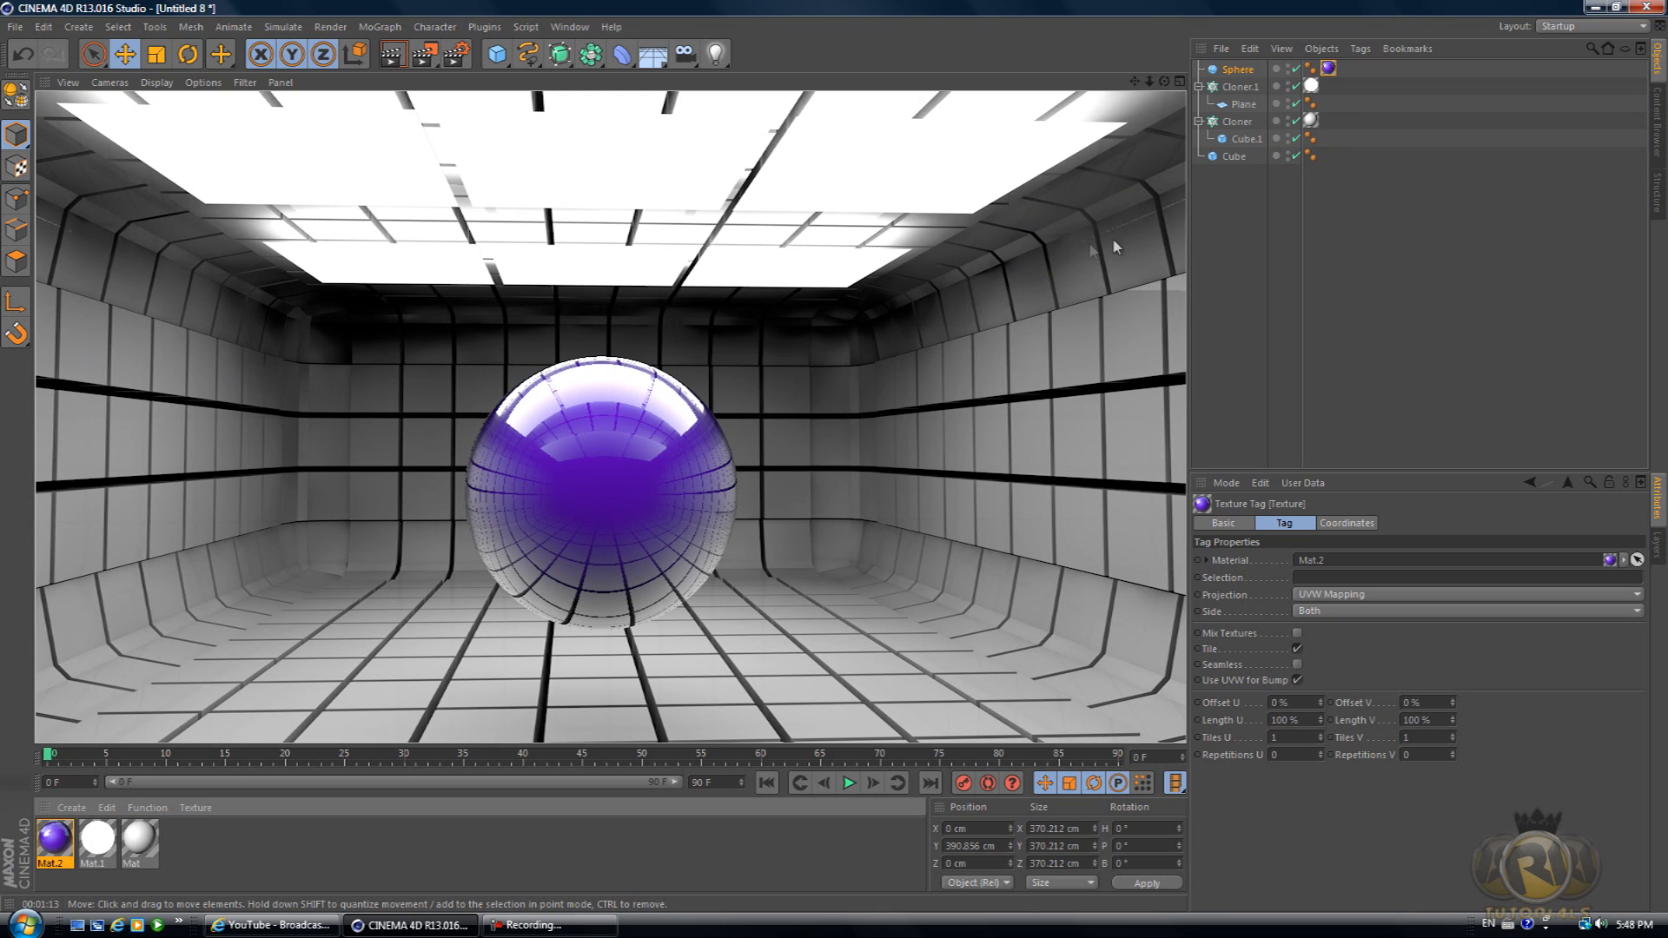
mouse_move(997, 158)
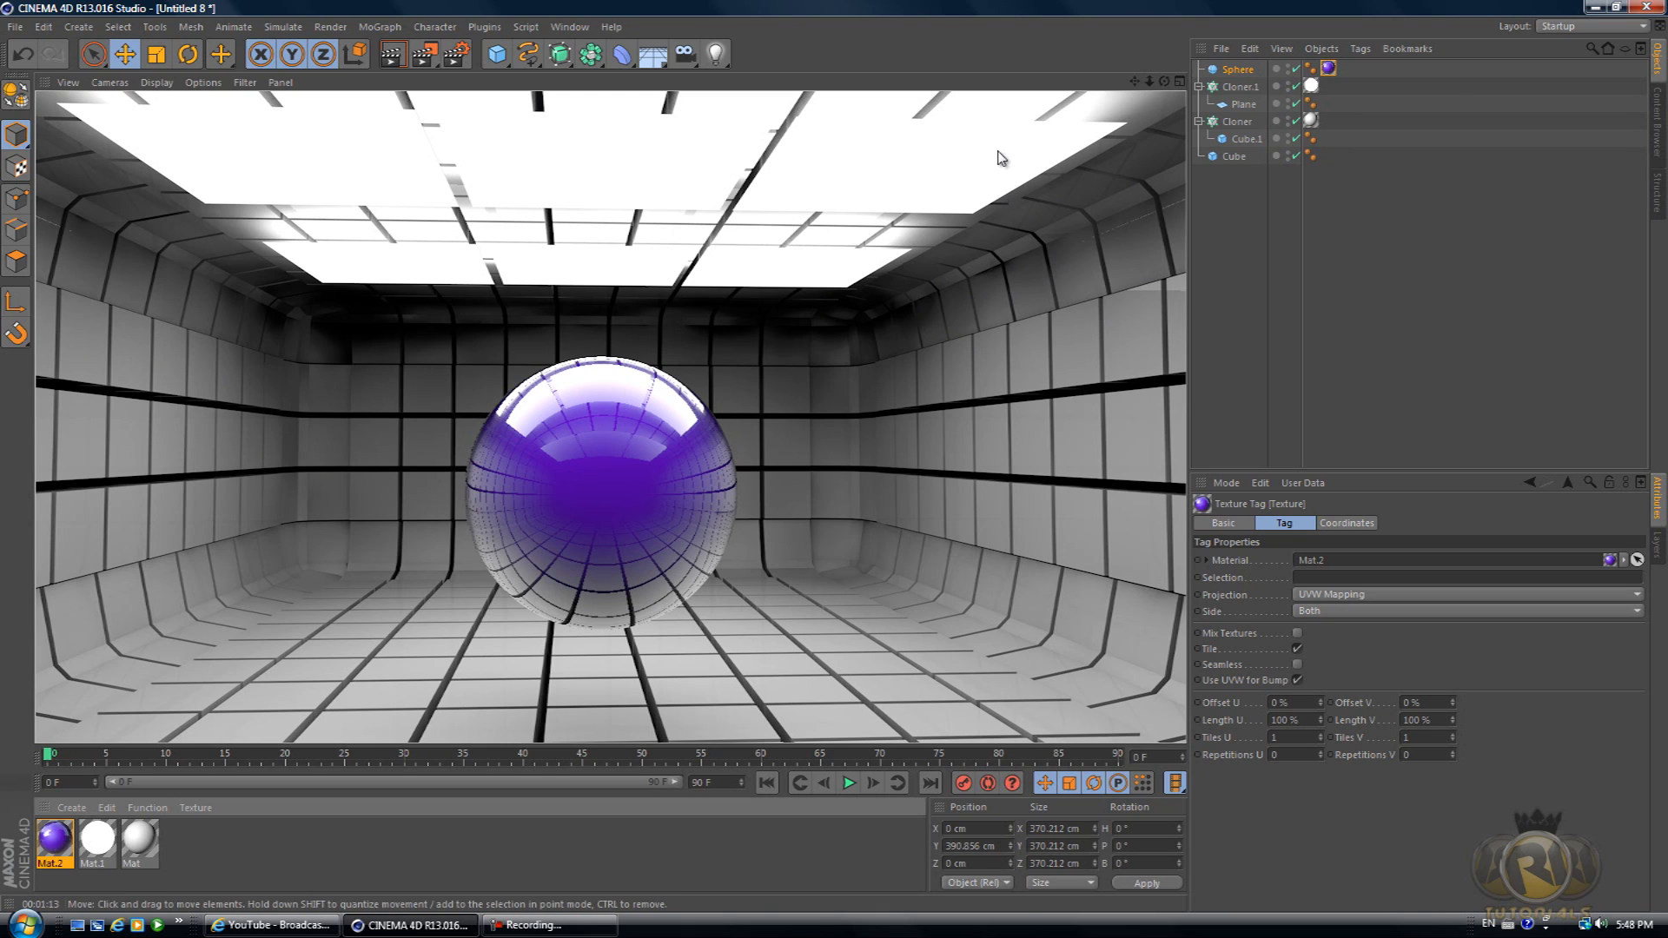